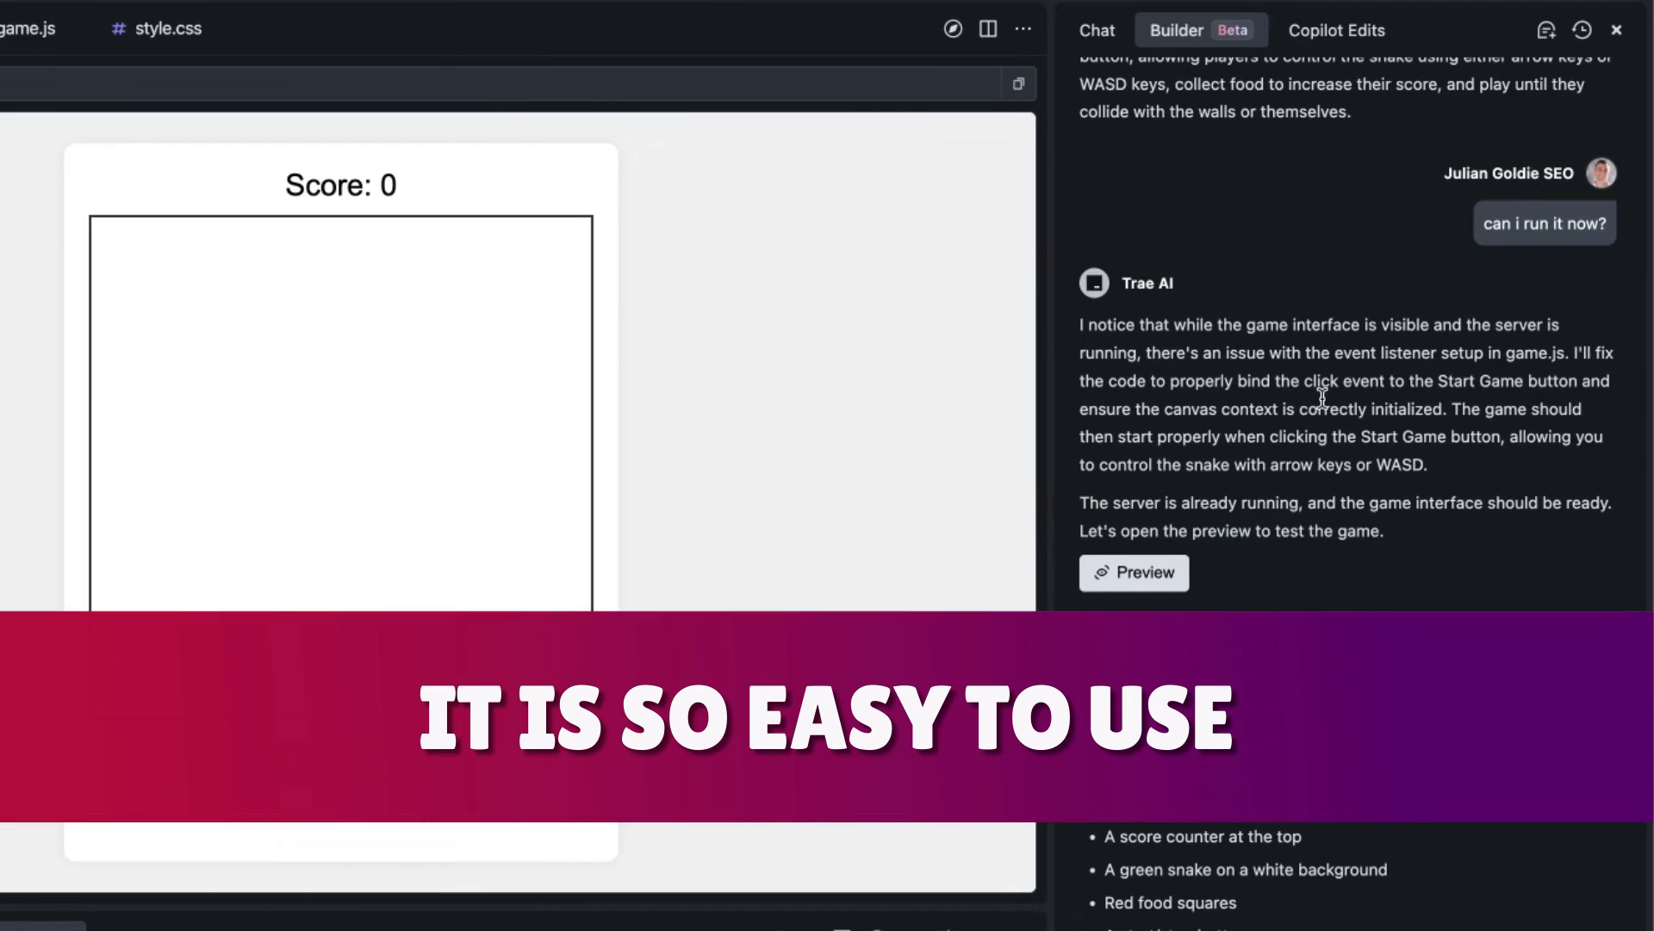
- Create and open the new 'To Do List' project folder
{"action": "scroll", "scroll_direction": "up", "scroll_amount": 3}
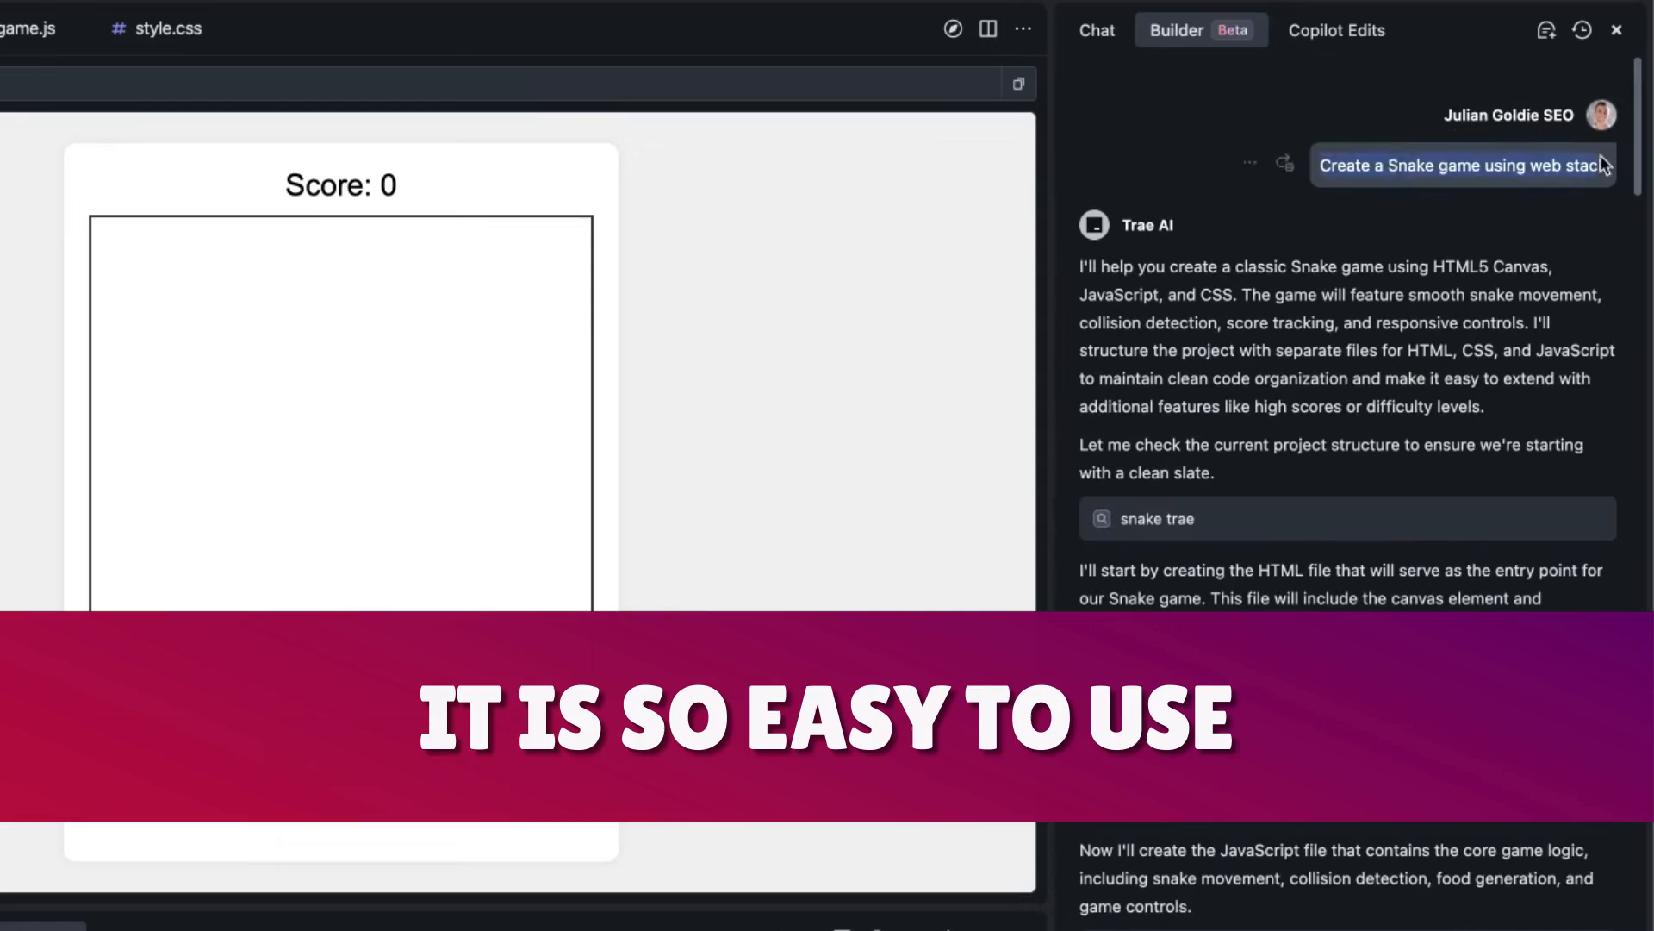
{"action": "scroll", "scroll_direction": "down", "scroll_amount": 3}
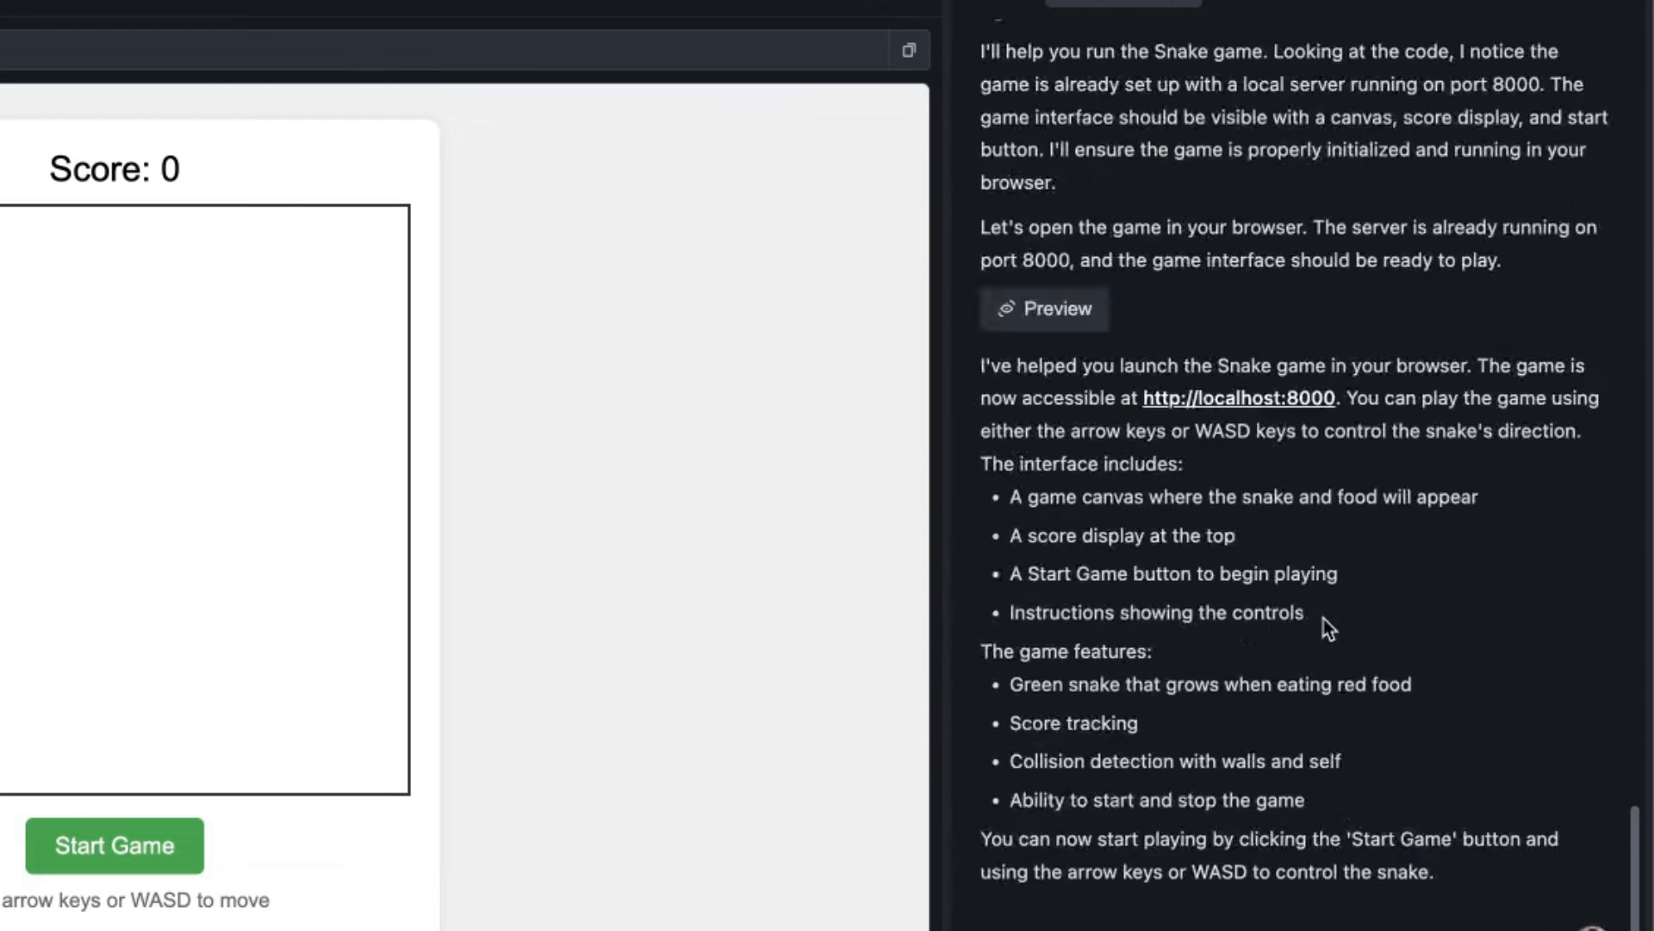
{"action": "left_click", "coordinate": [1045, 309]}
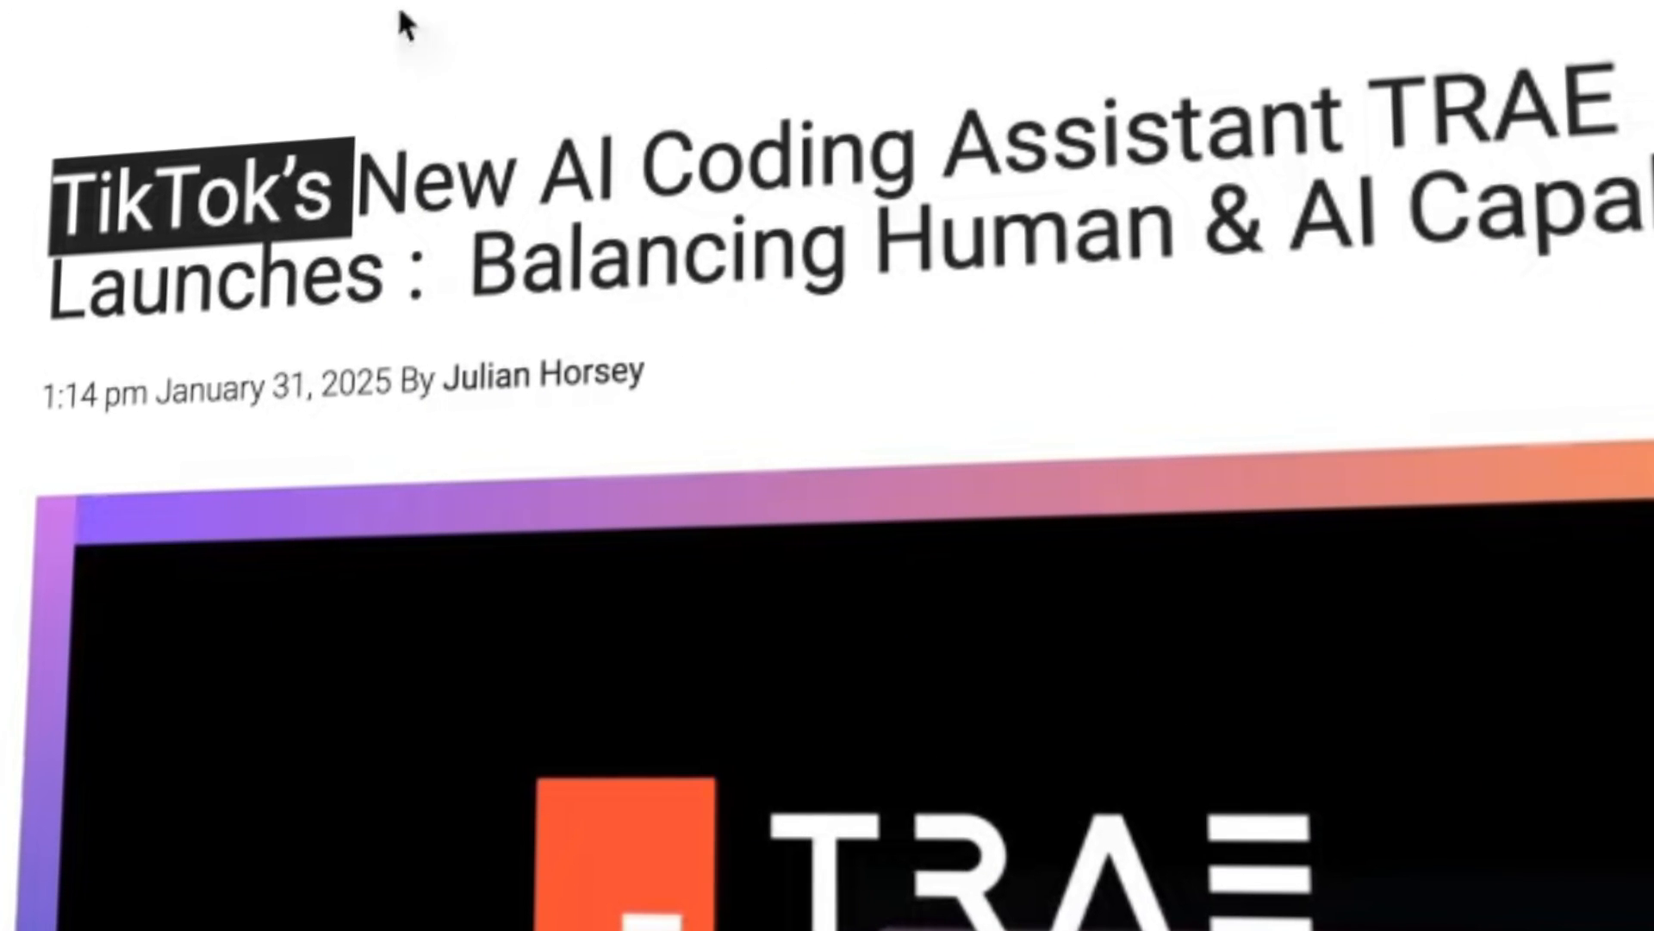
{"action": "scroll", "scroll_direction": "down", "scroll_amount": 3}
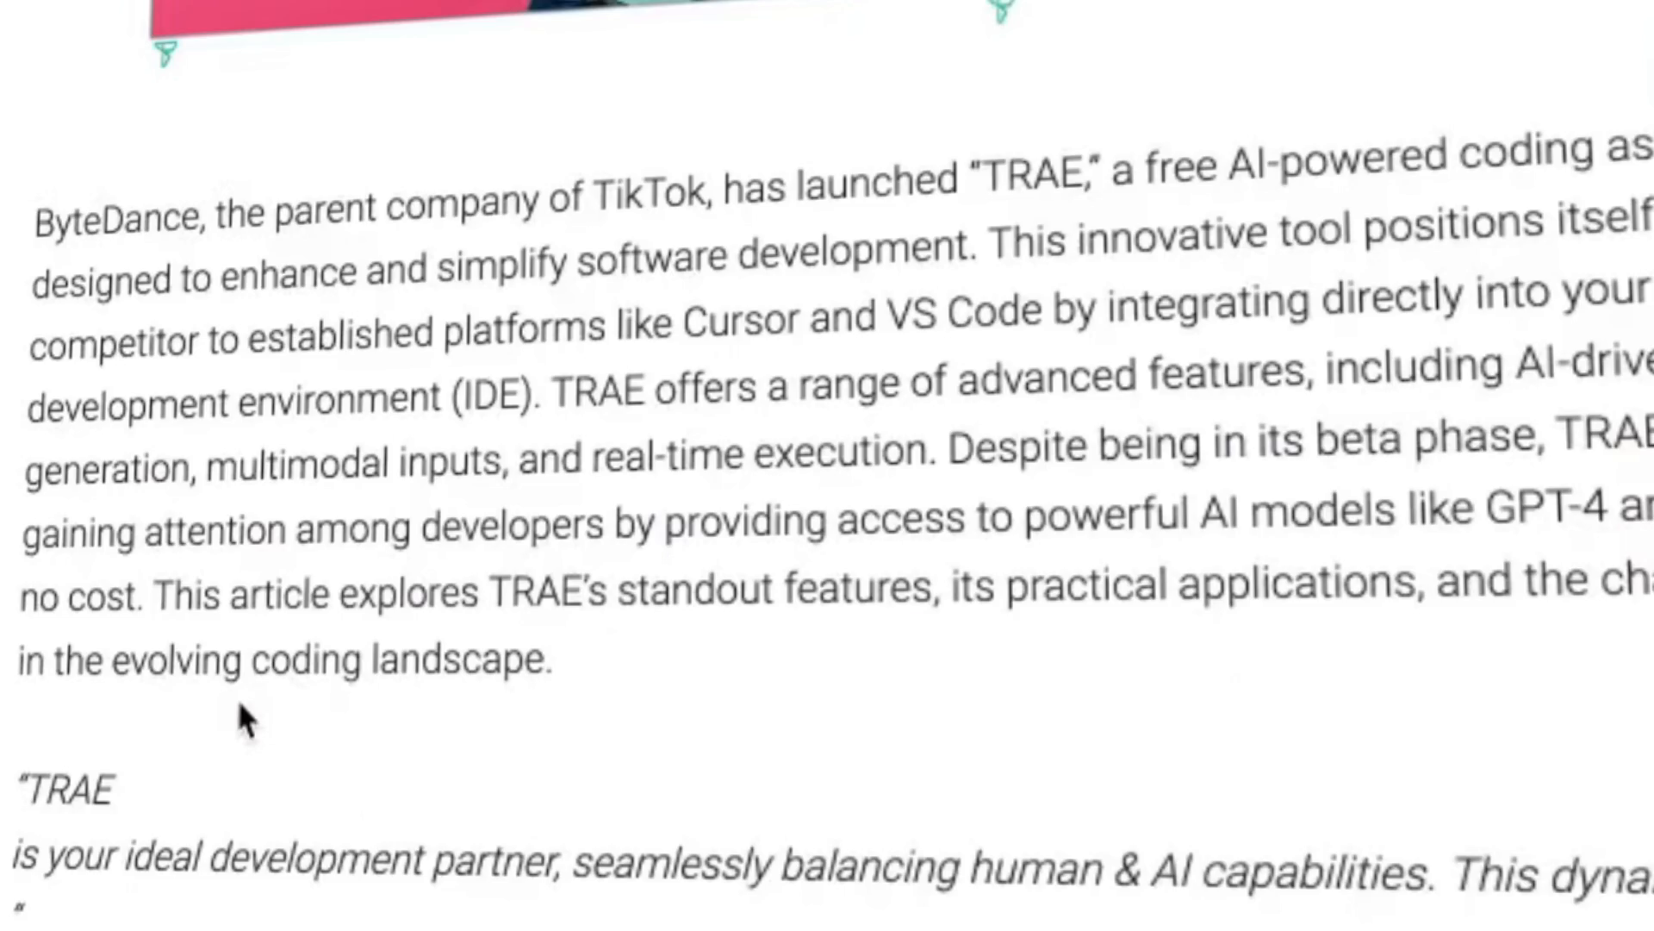
{"action": "scroll", "scroll_direction": "down", "scroll_amount": 3}
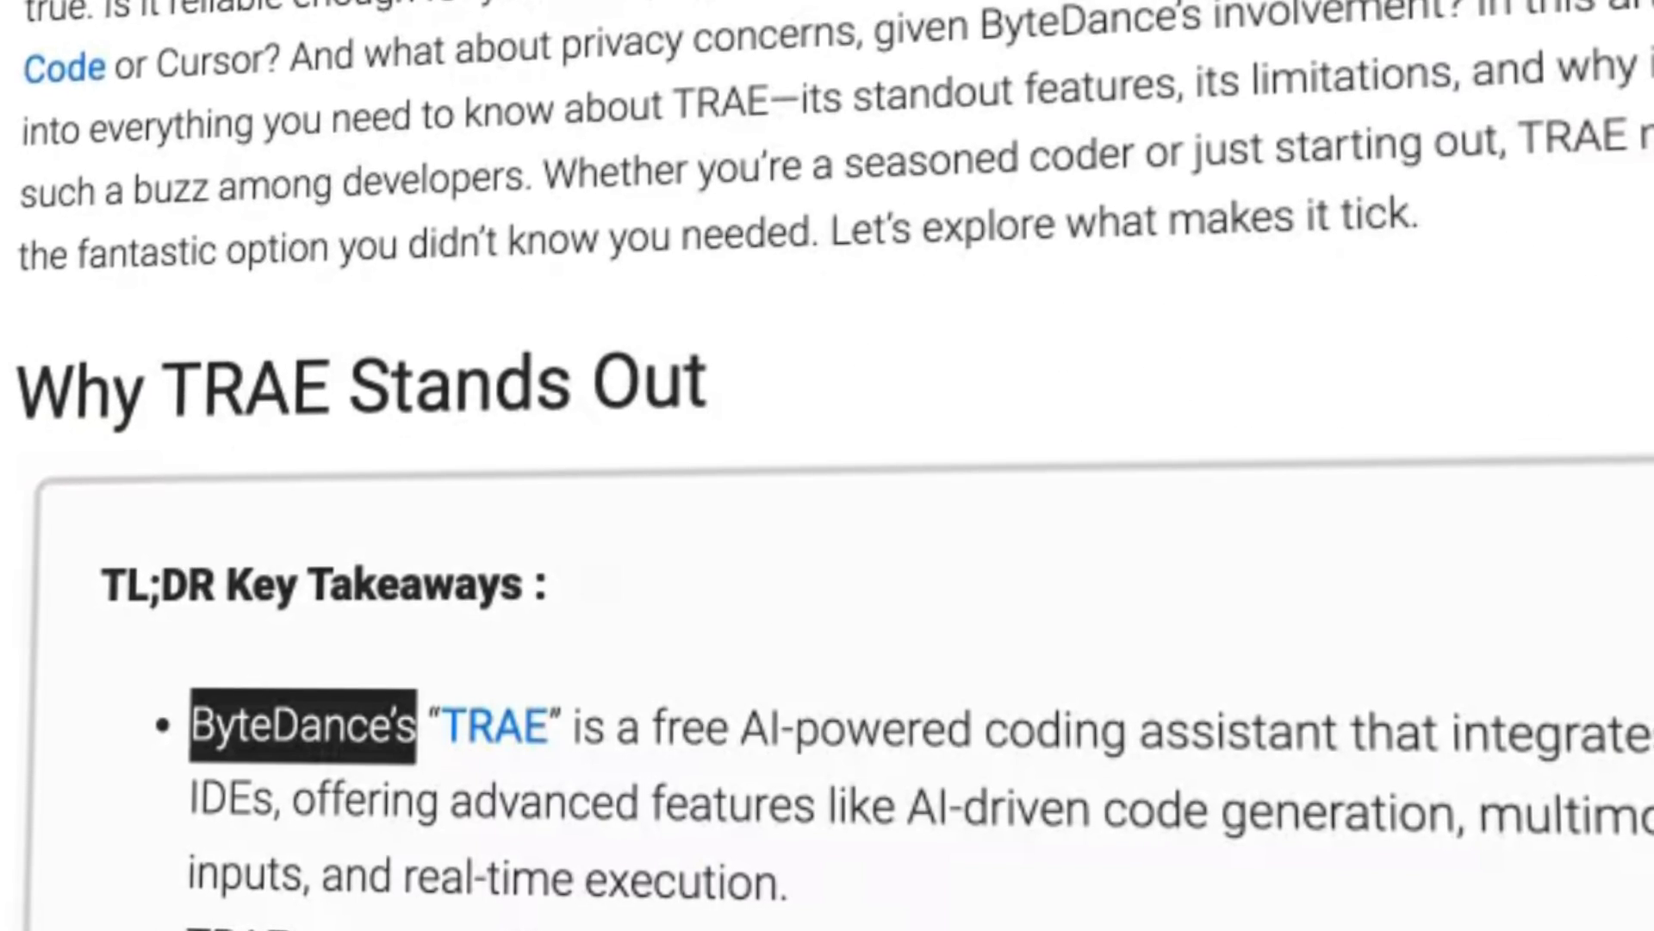
{"action": "scroll", "scroll_direction": "up", "scroll_amount": 3}
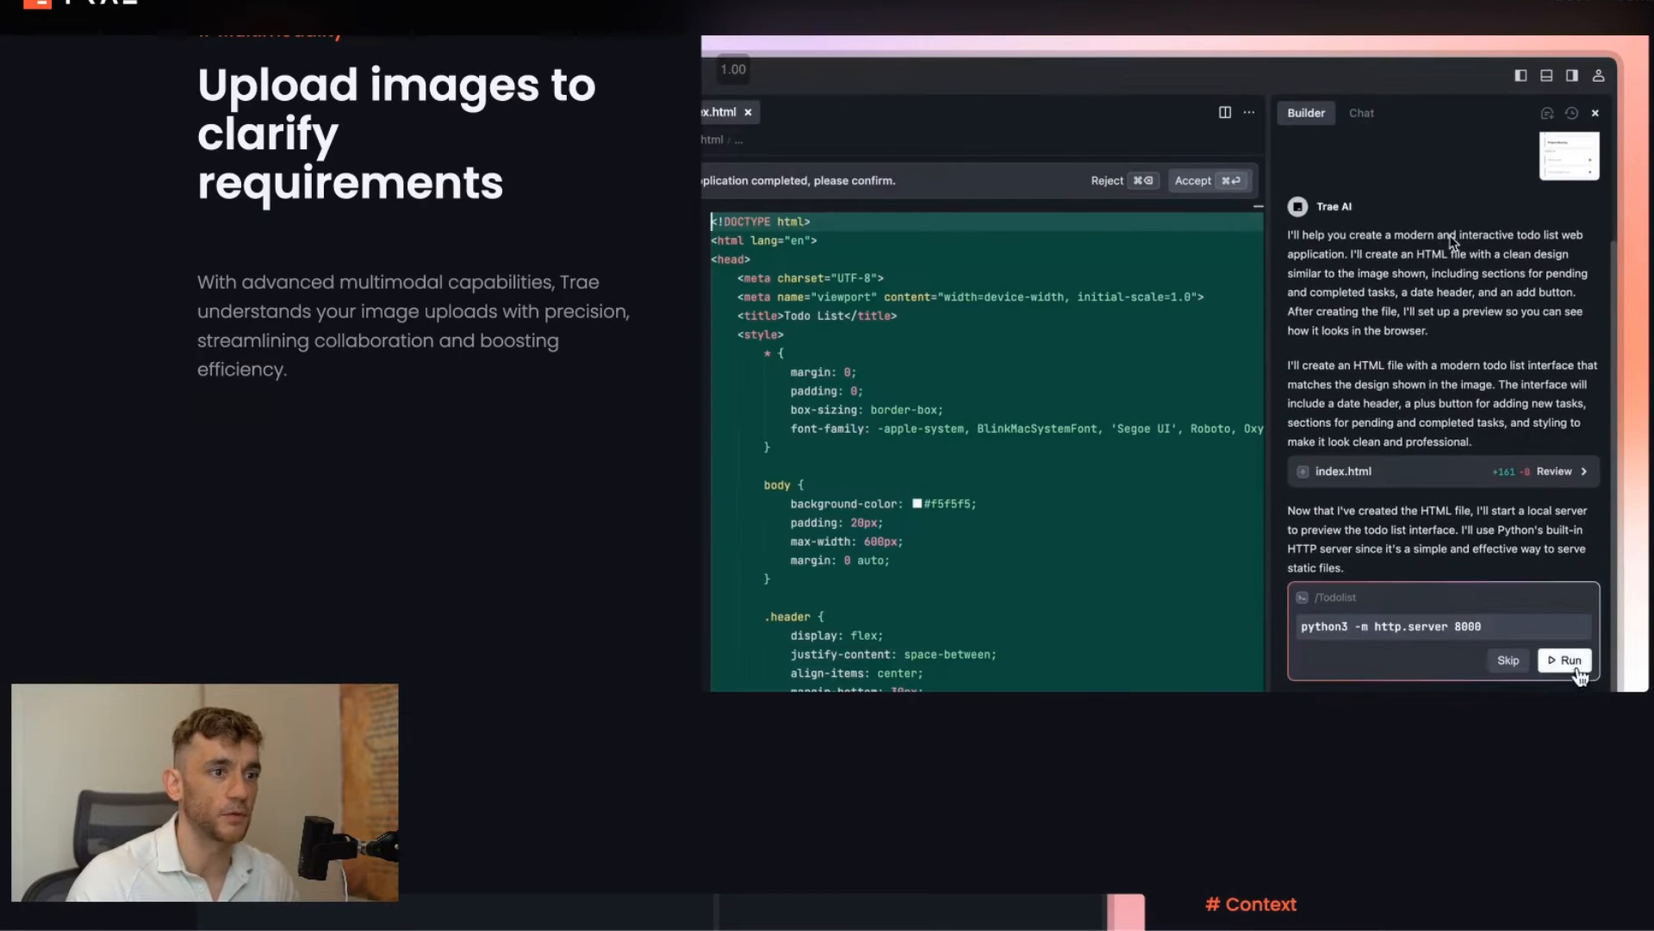
{"action": "left_click", "coordinate": [1566, 660]}
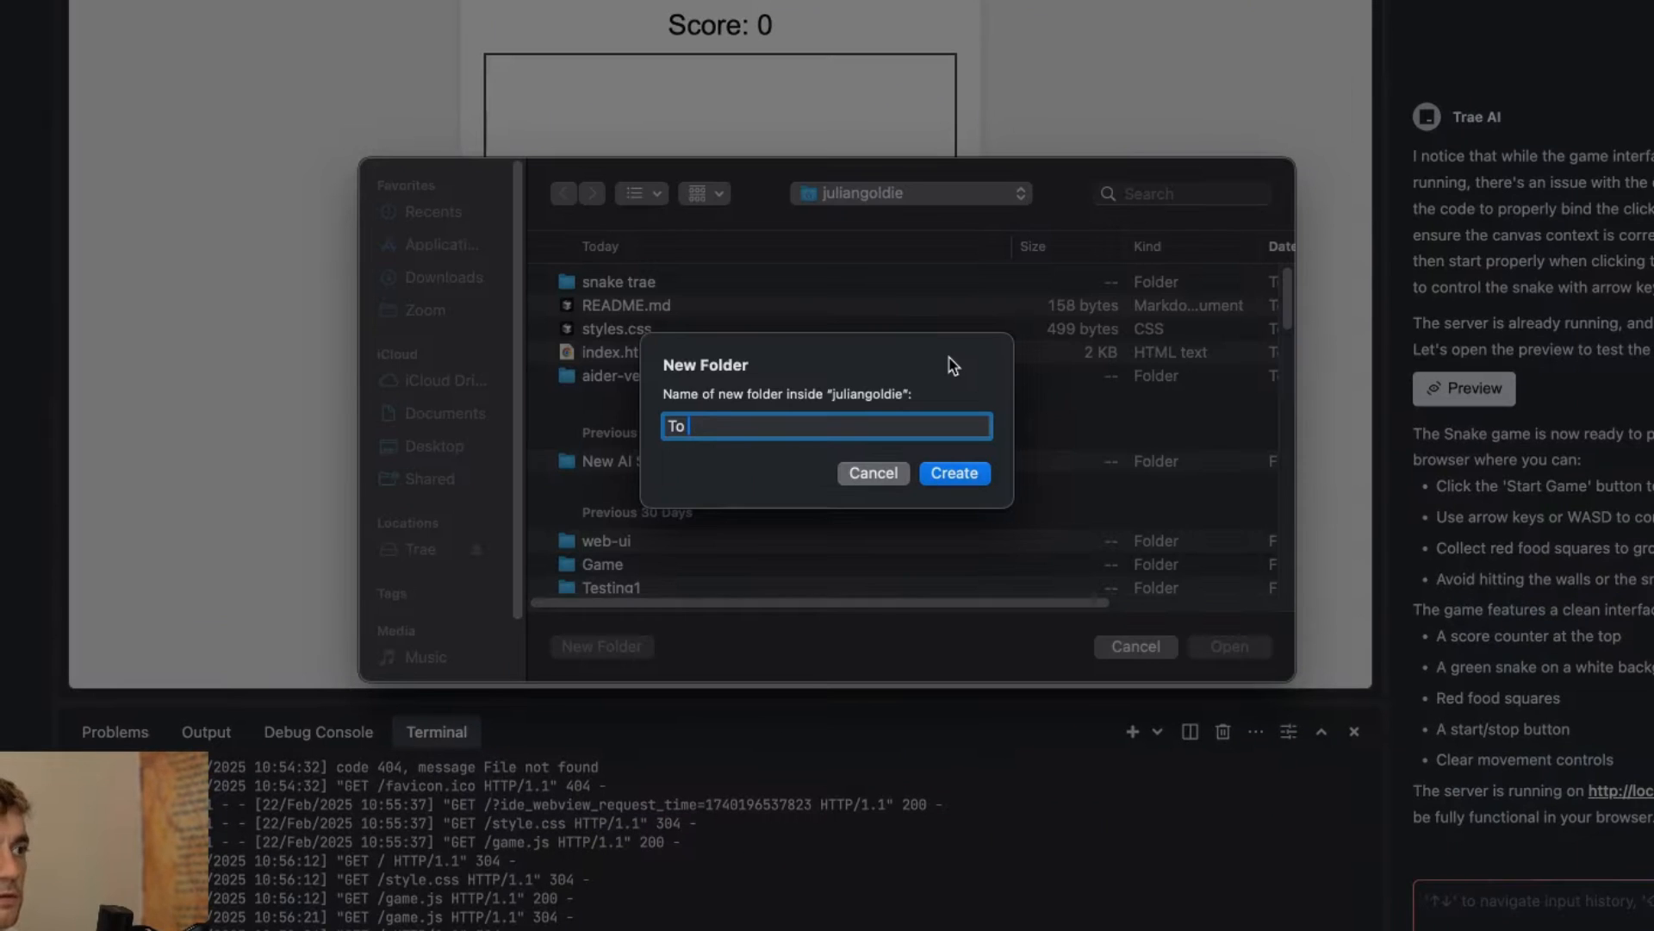
{"action": "left_click", "coordinate": [952, 473]}
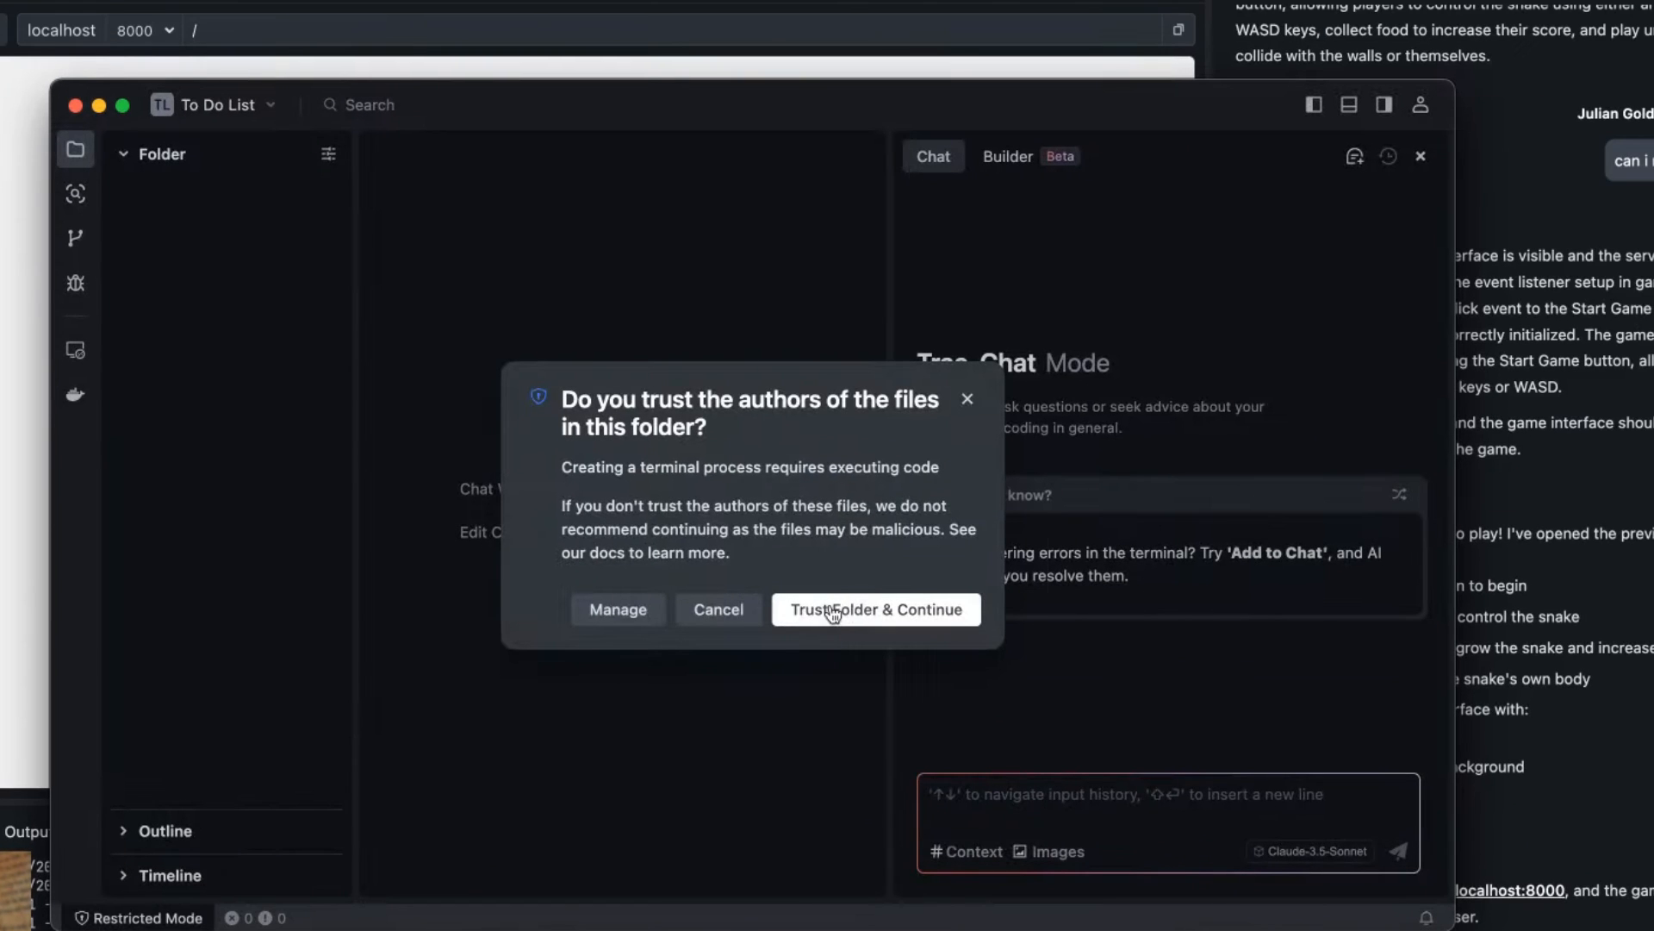
- Trust the folder and its authors, then put the assistant in Builder mode
{"action": "left_click", "coordinate": [876, 608]}
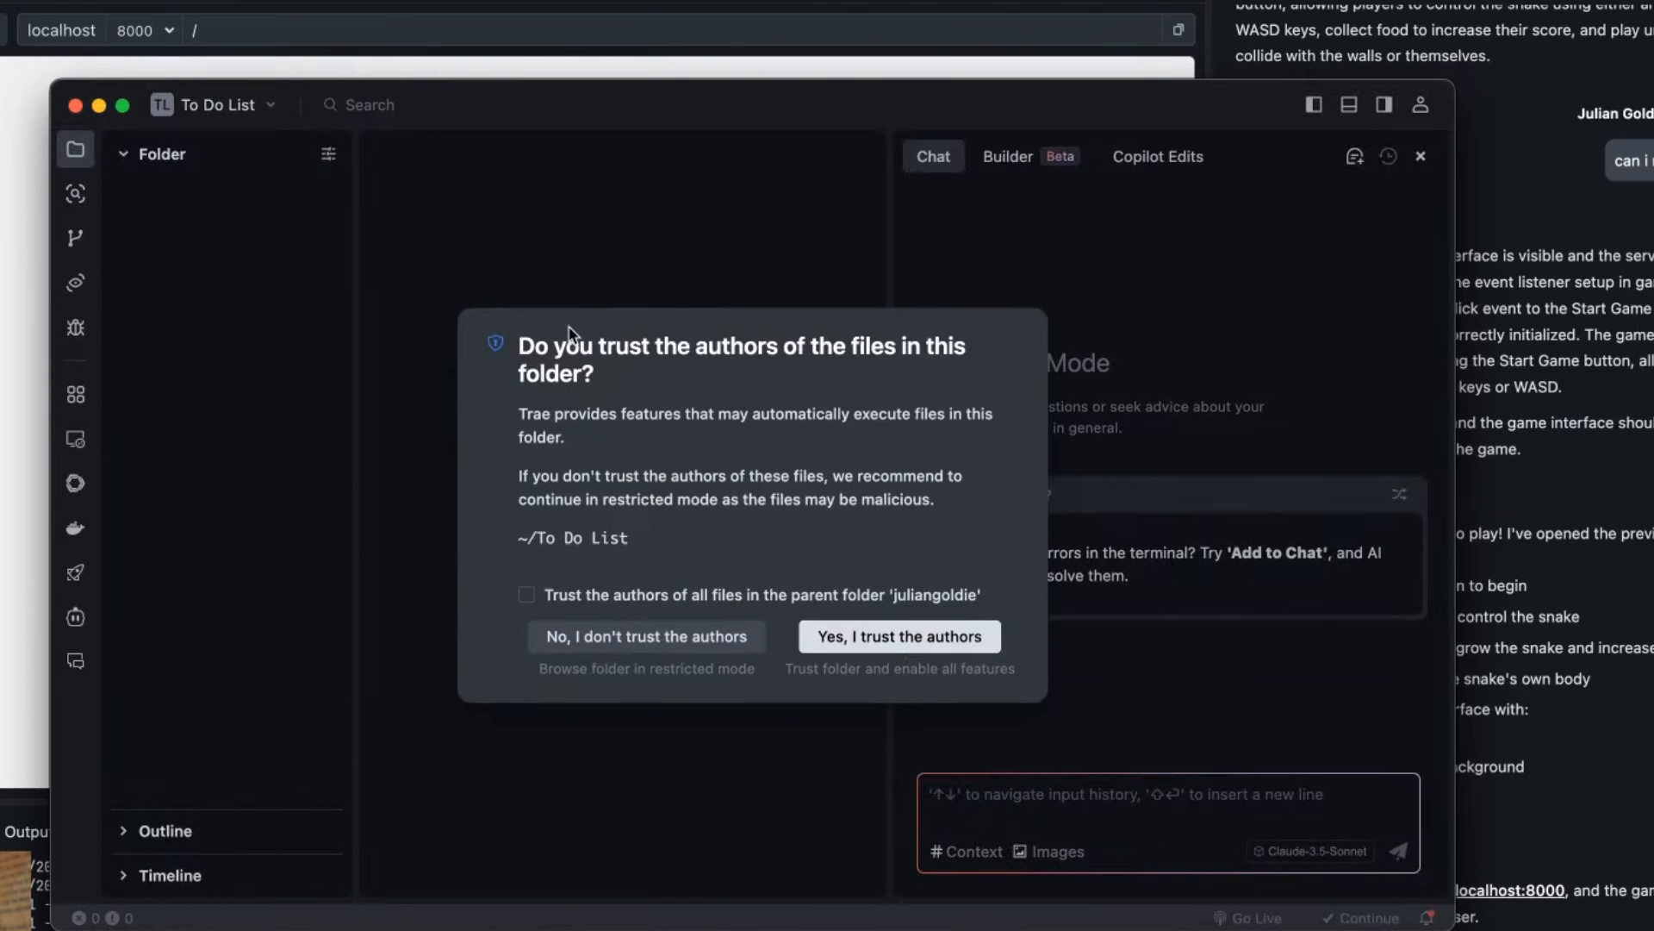
{"action": "left_click", "coordinate": [898, 636]}
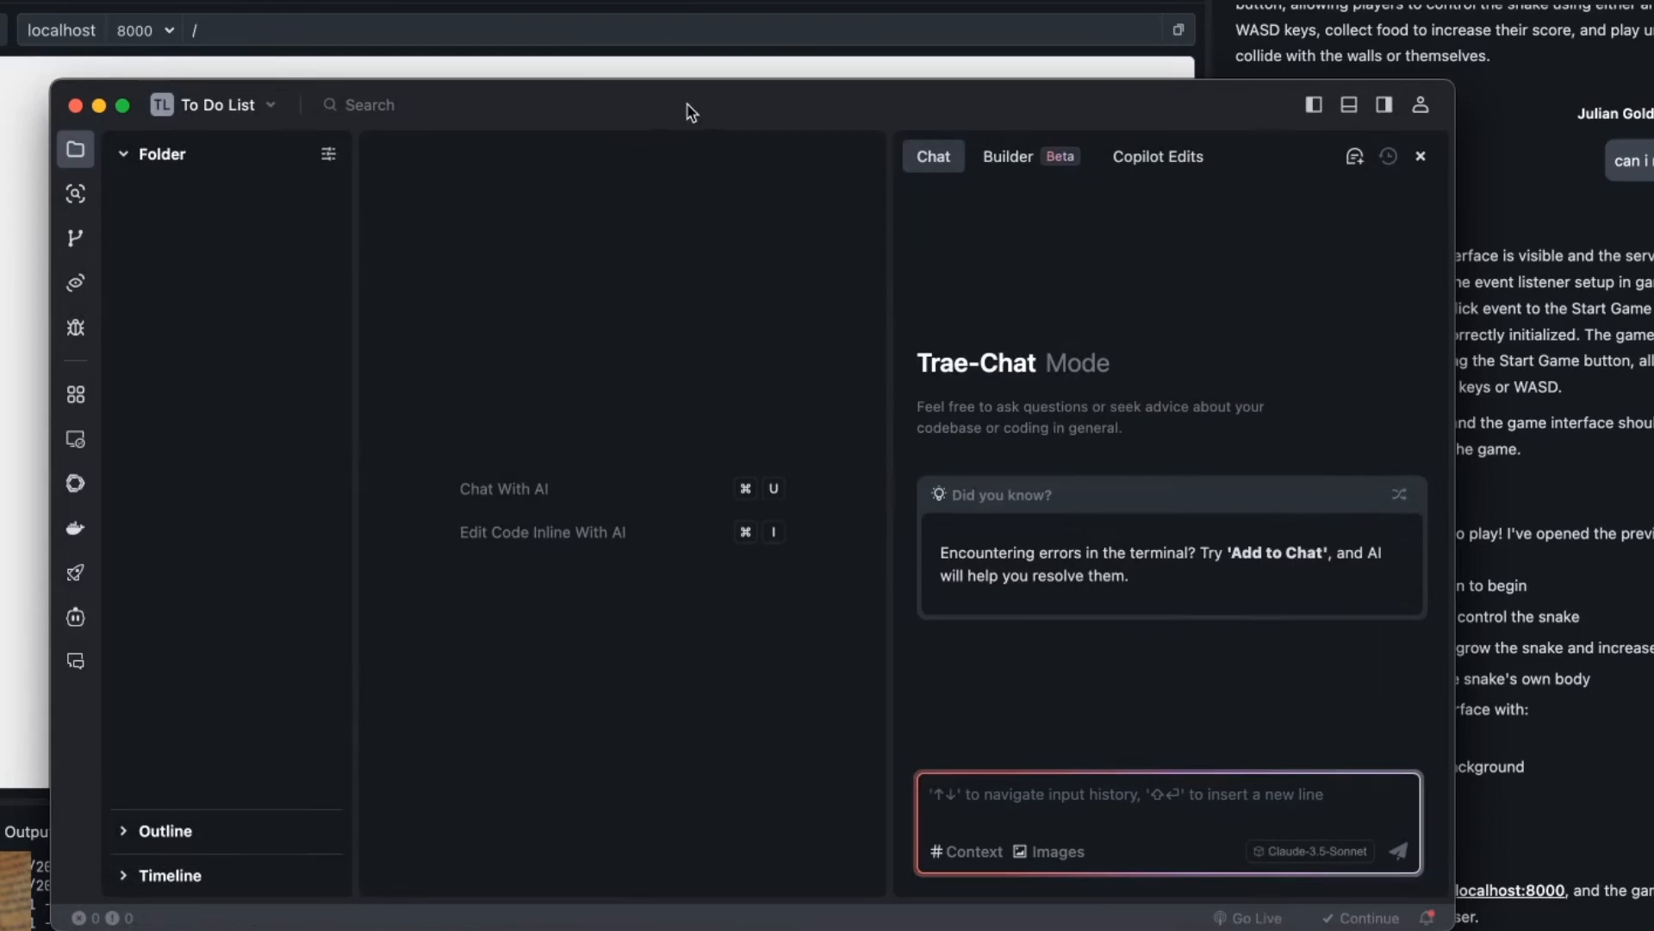
{"action": "left_click", "coordinate": [1007, 157]}
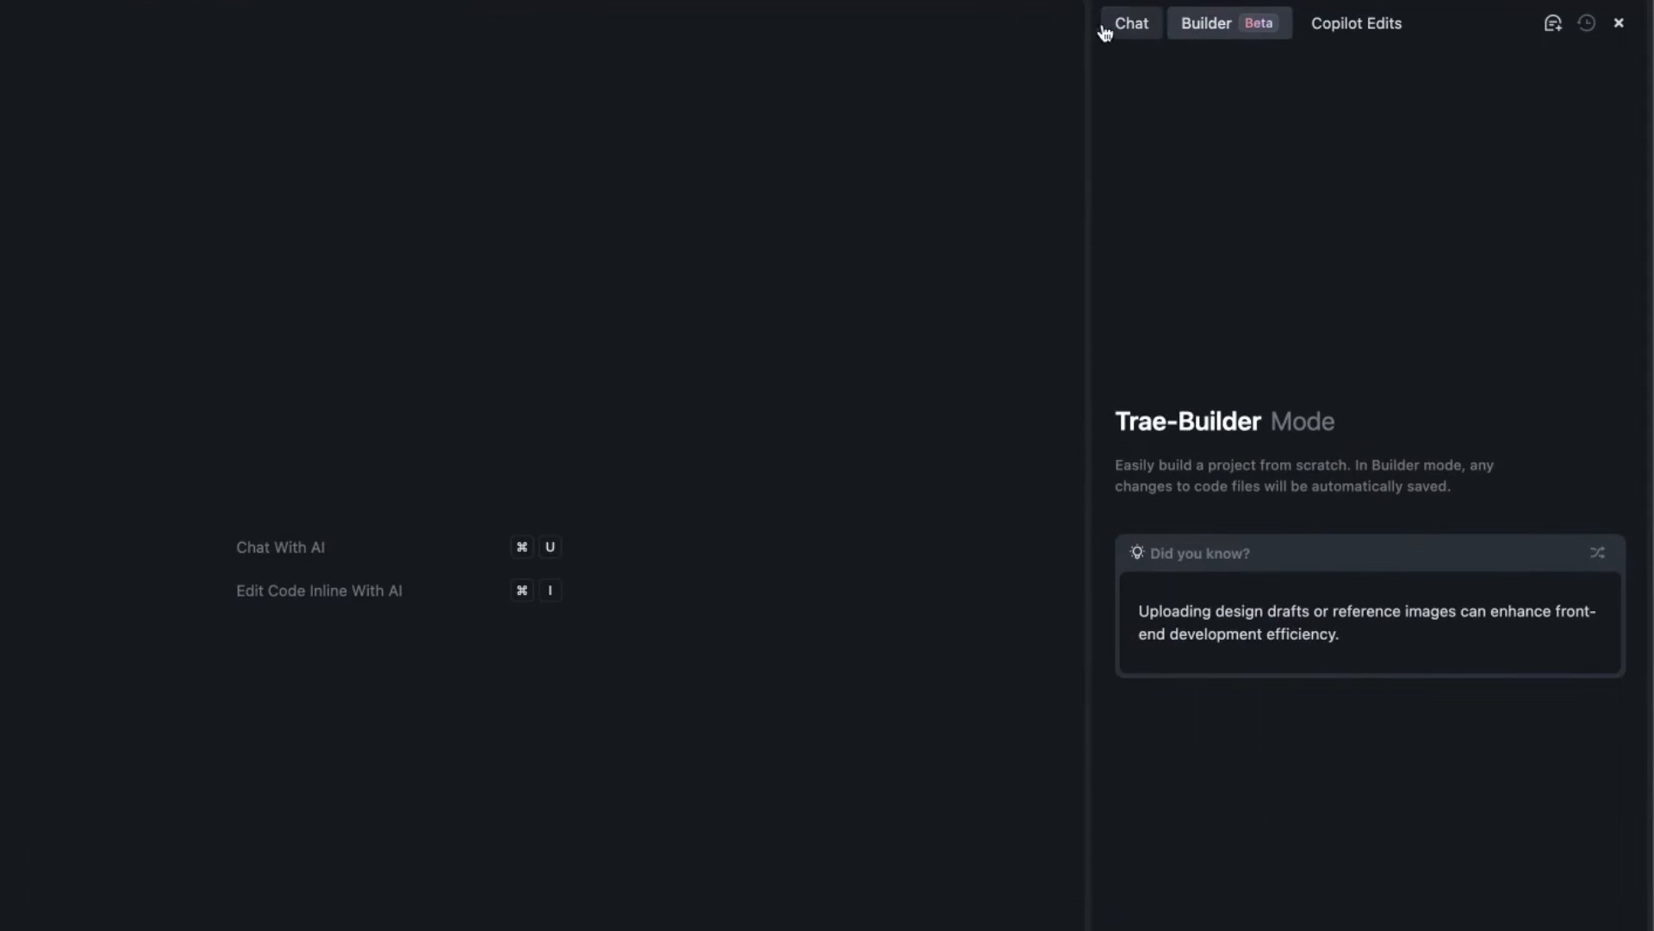
- Ask the Builder with Claude-3.5-Sonnet to 'Build a simple to do list app'
{"action": "left_click", "coordinate": [1131, 22]}
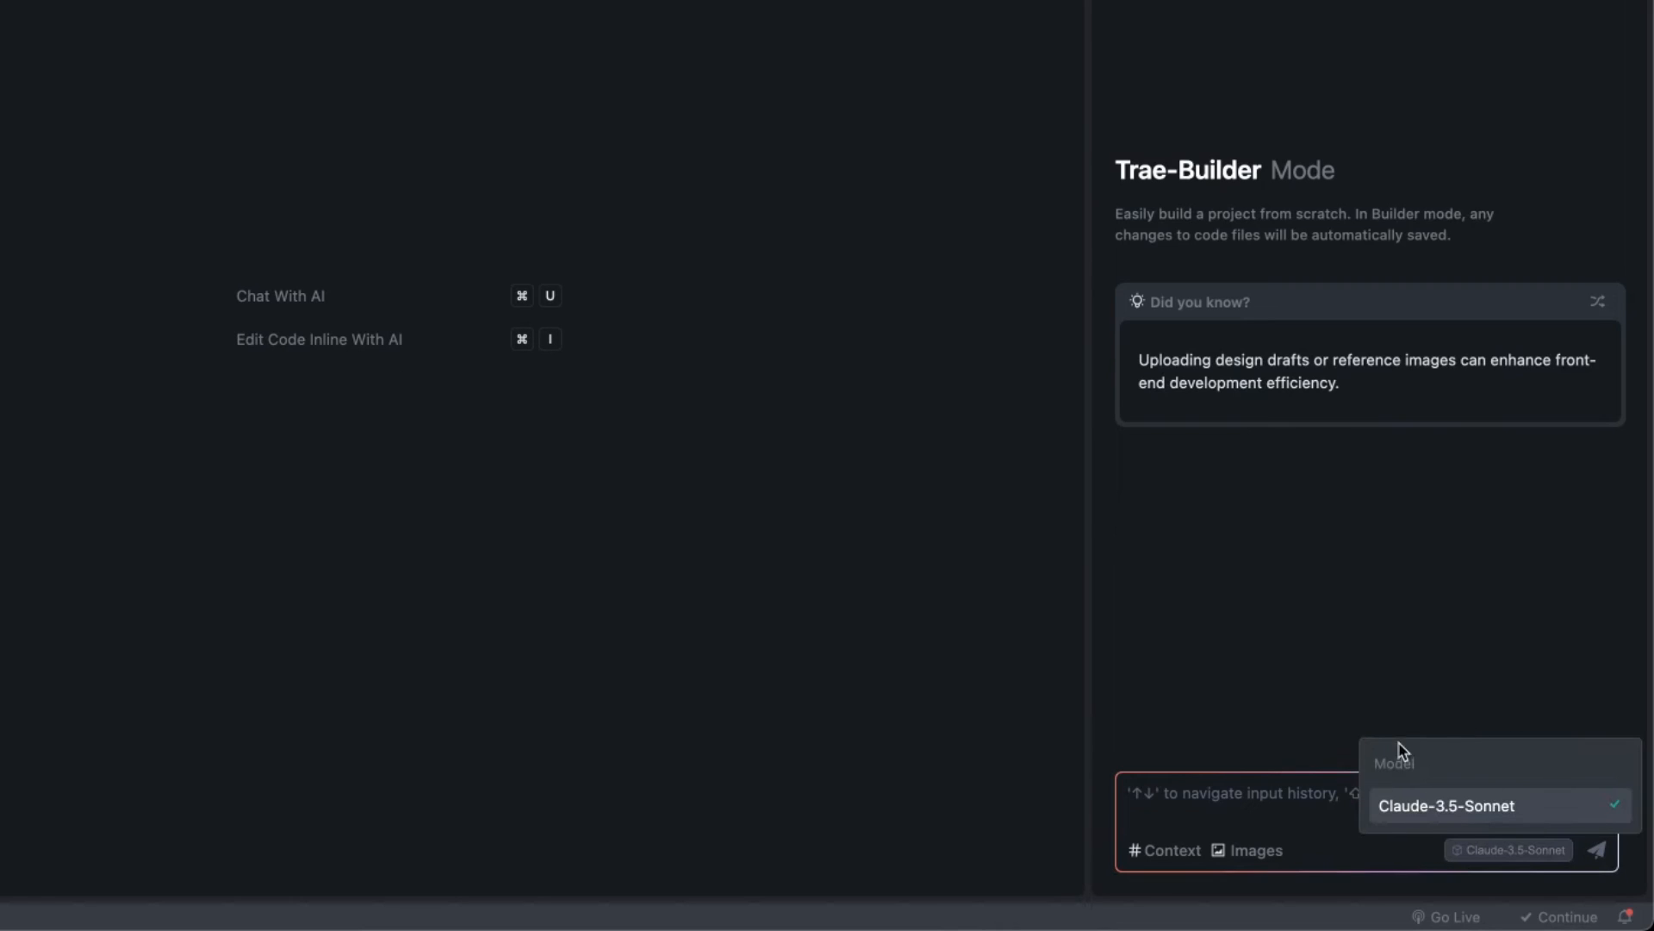
{"action": "type", "text": "Build"}
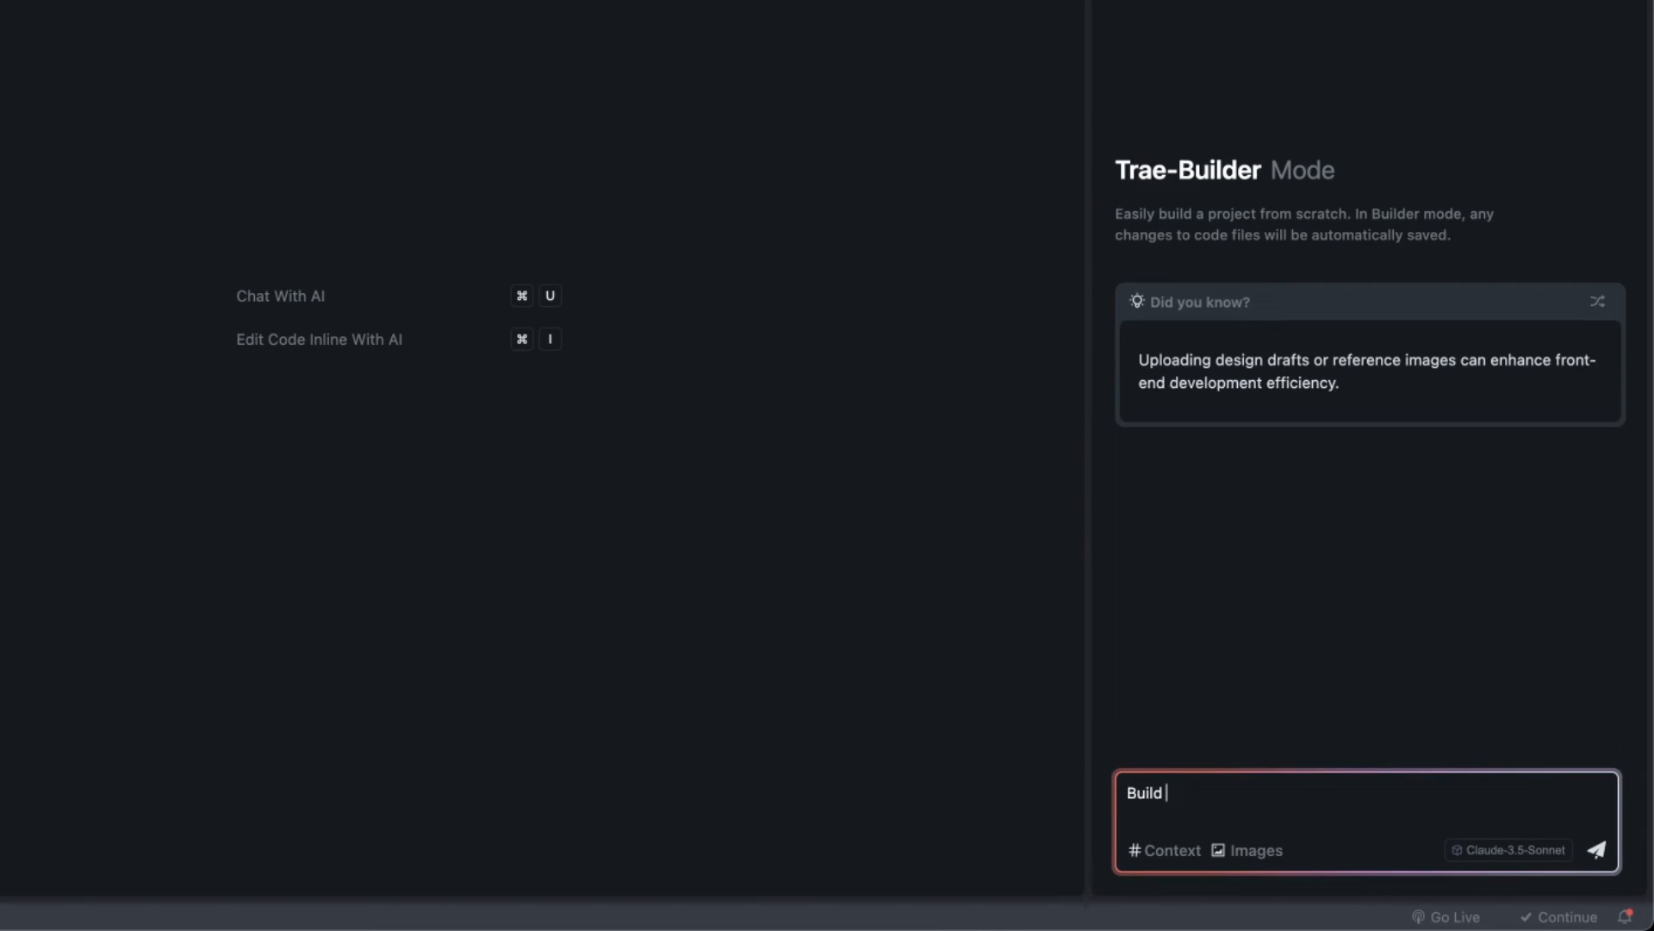
{"action": "type", "text": "a simple to do"}
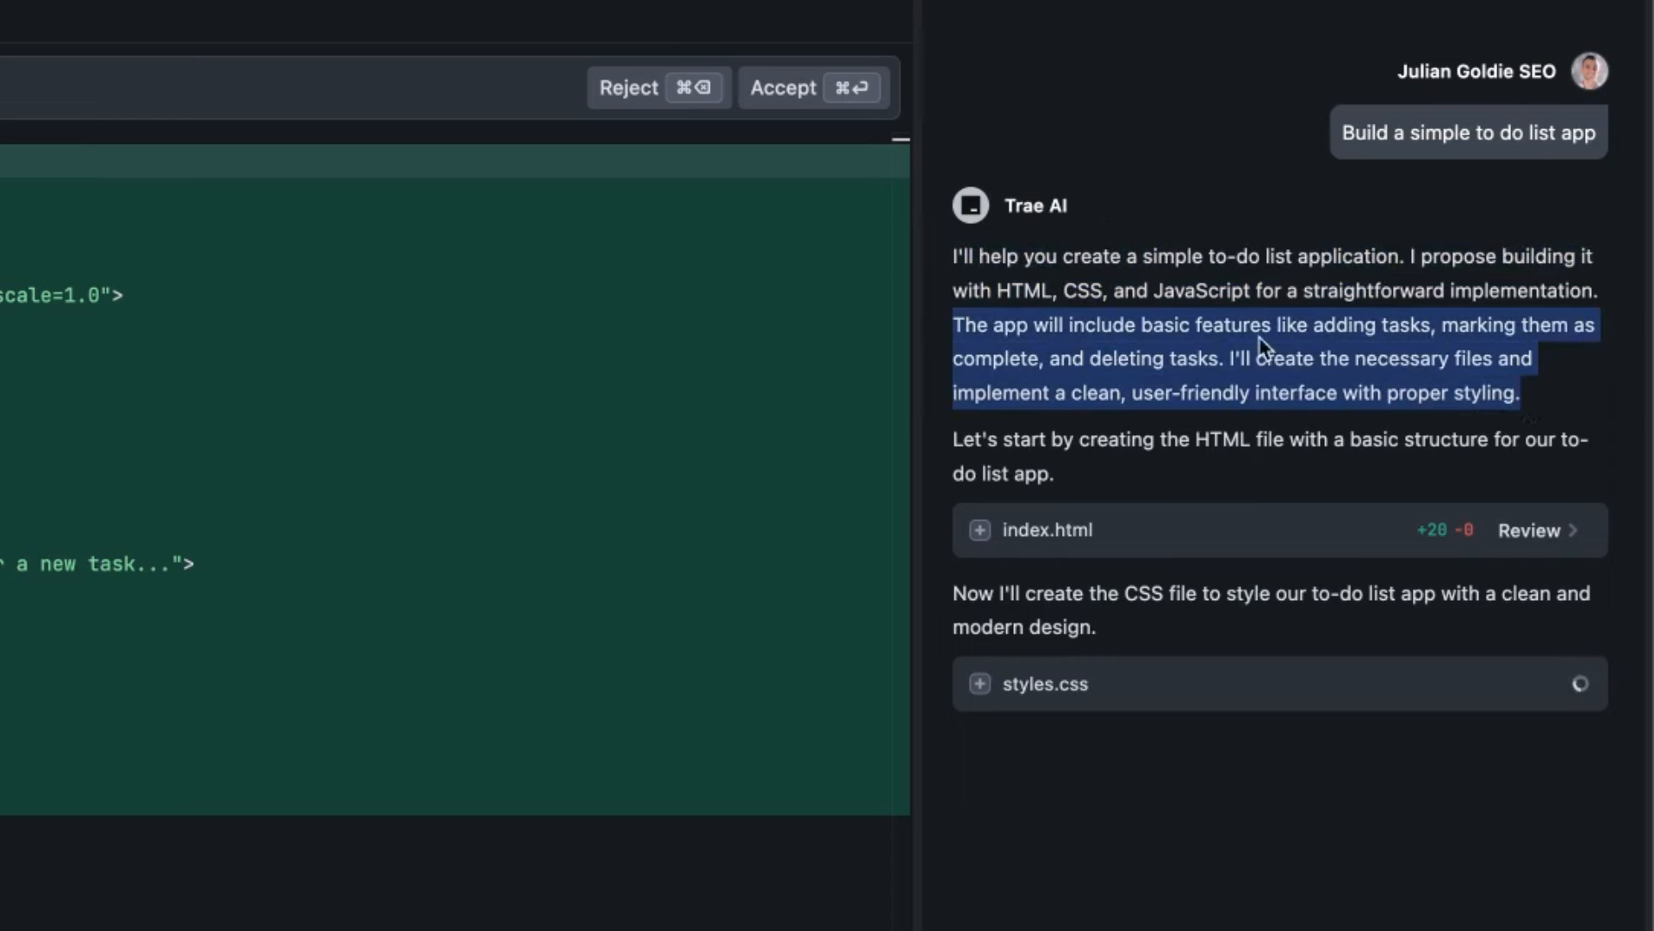
{"action": "mouse_move", "coordinate": [1234, 443]}
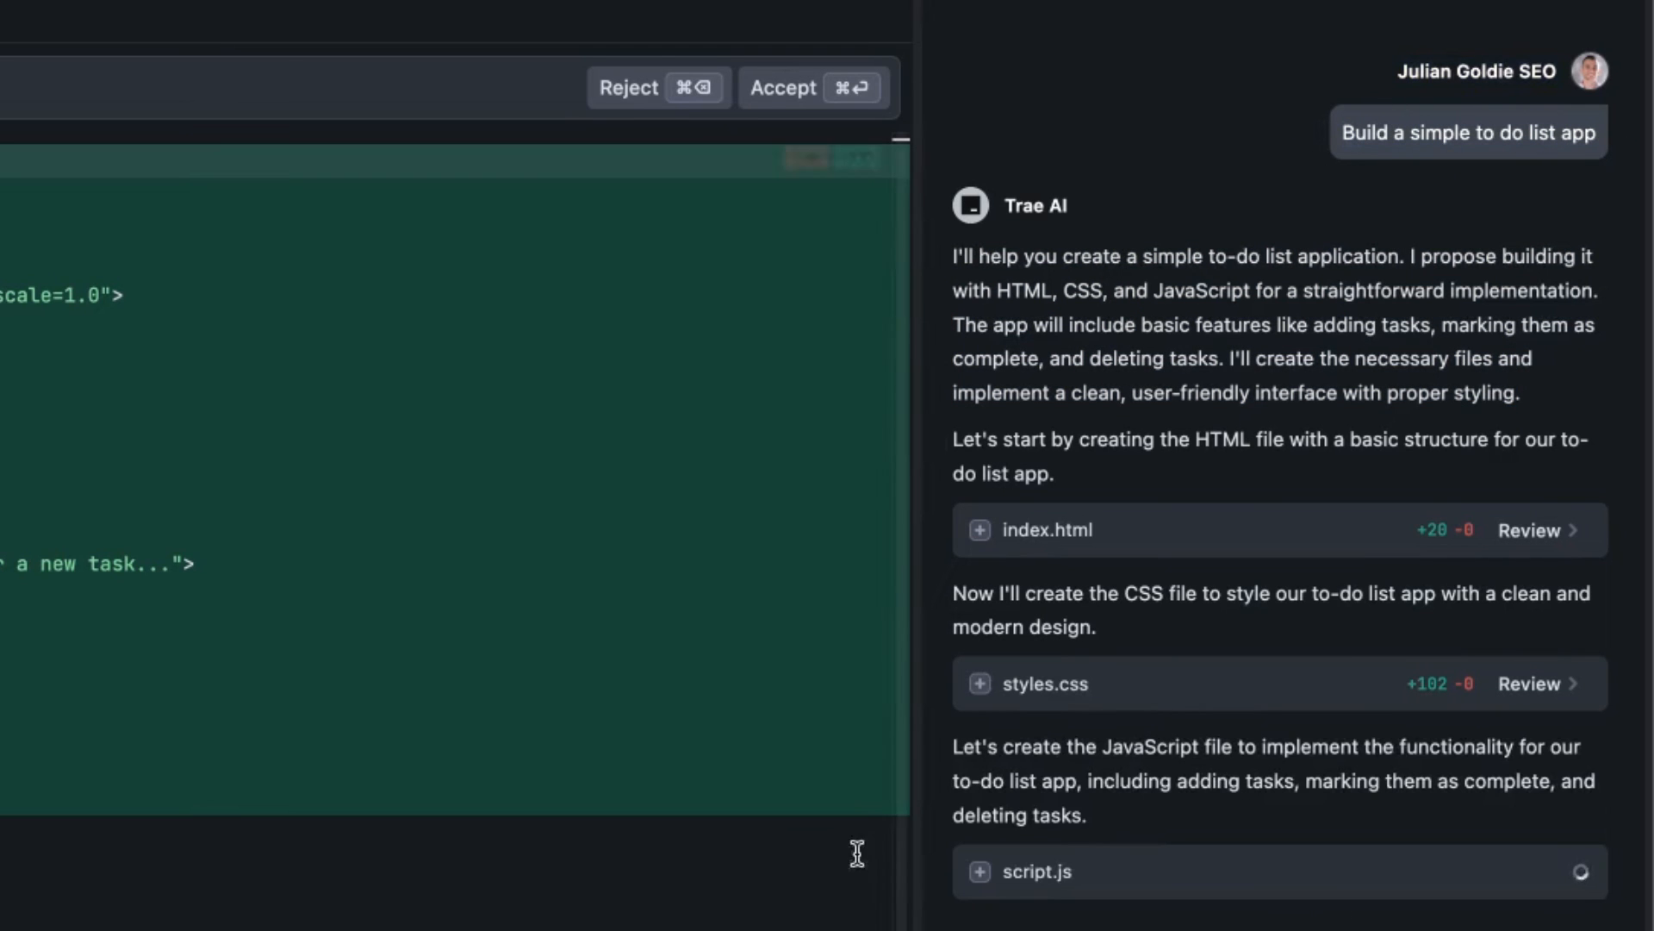
{"action": "mouse_move", "coordinate": [1572, 684]}
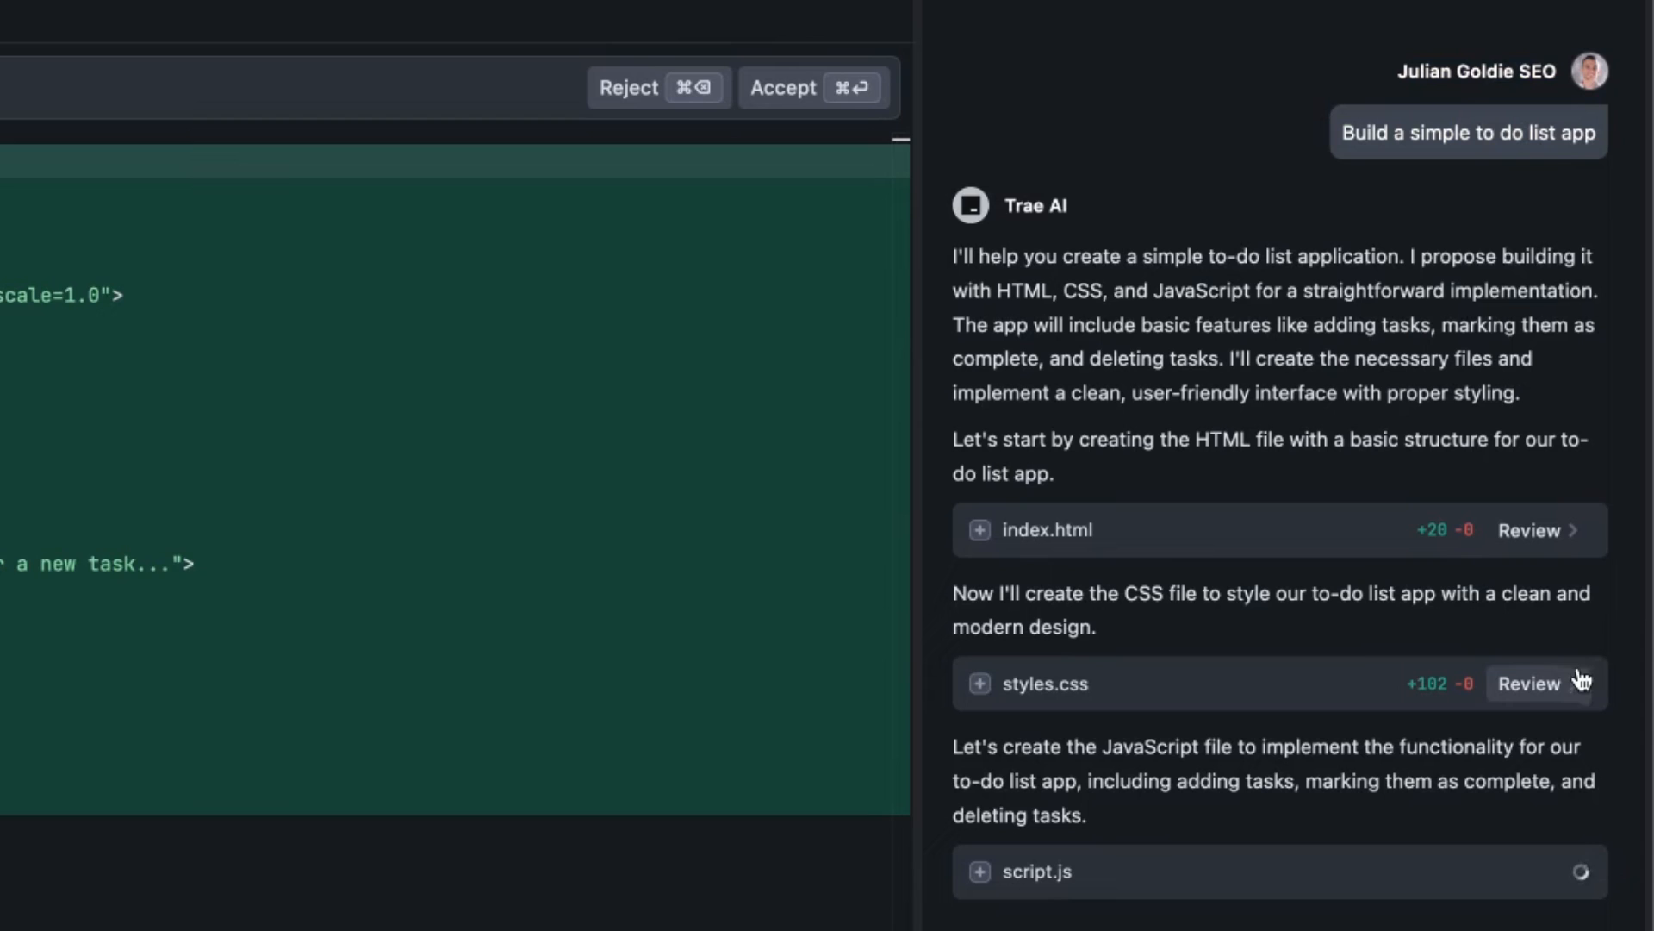
{"action": "mouse_move", "coordinate": [1599, 536]}
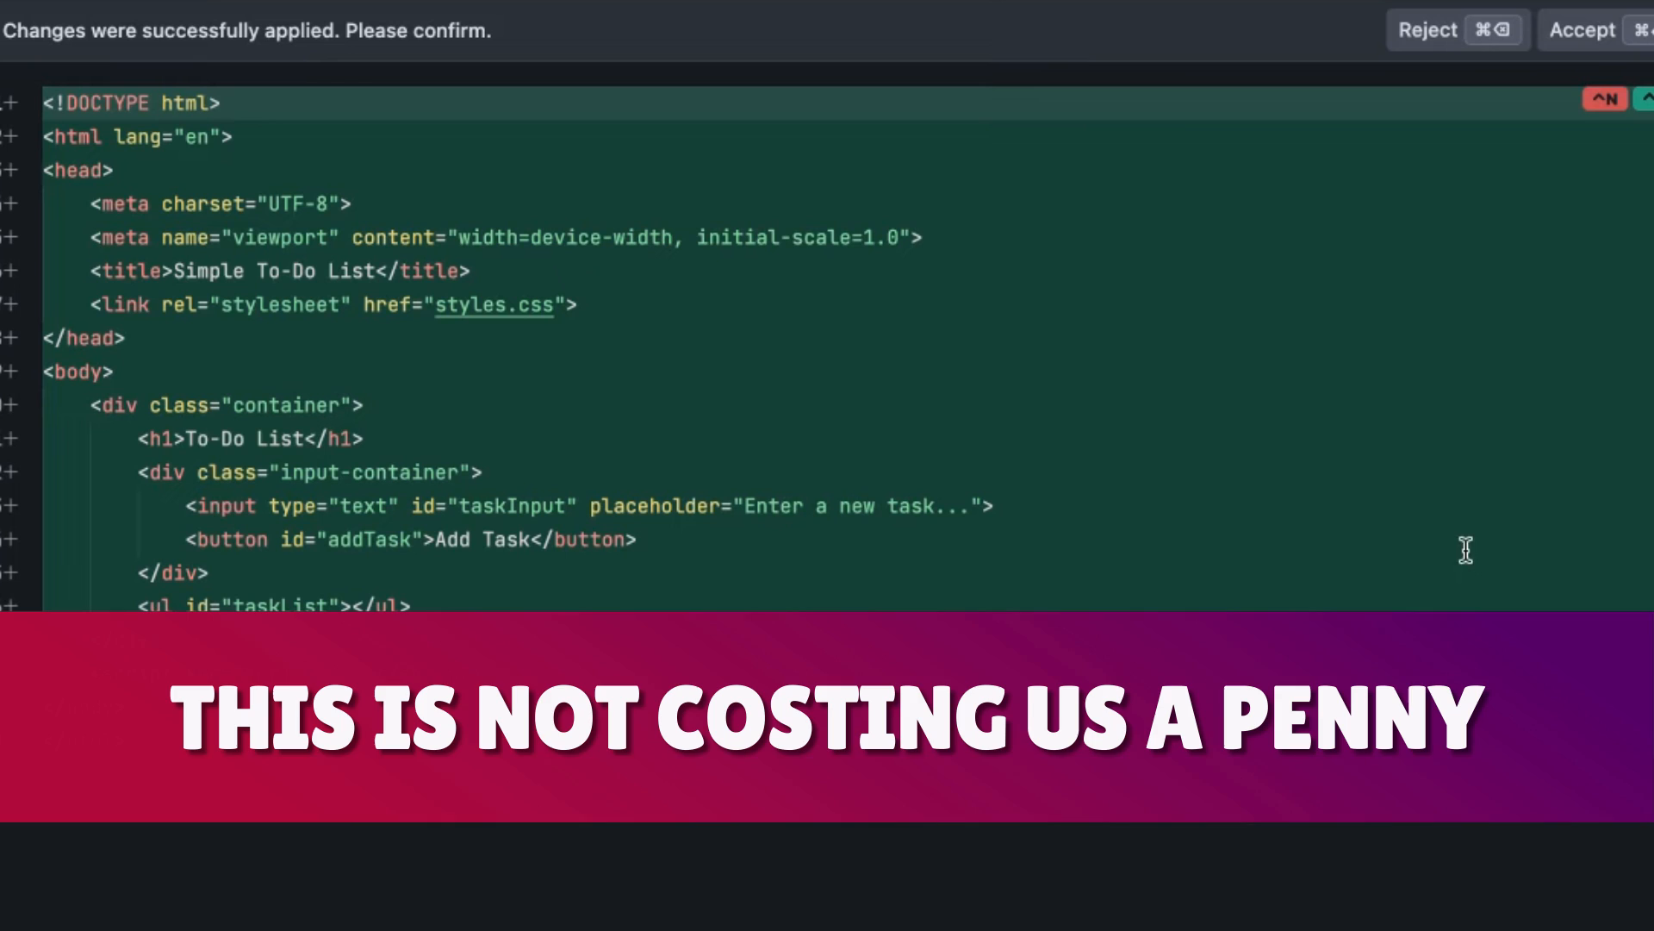
- Review the generated index.html, styles.css and script.js diffs and accept them
{"action": "left_click", "coordinate": [1582, 29]}
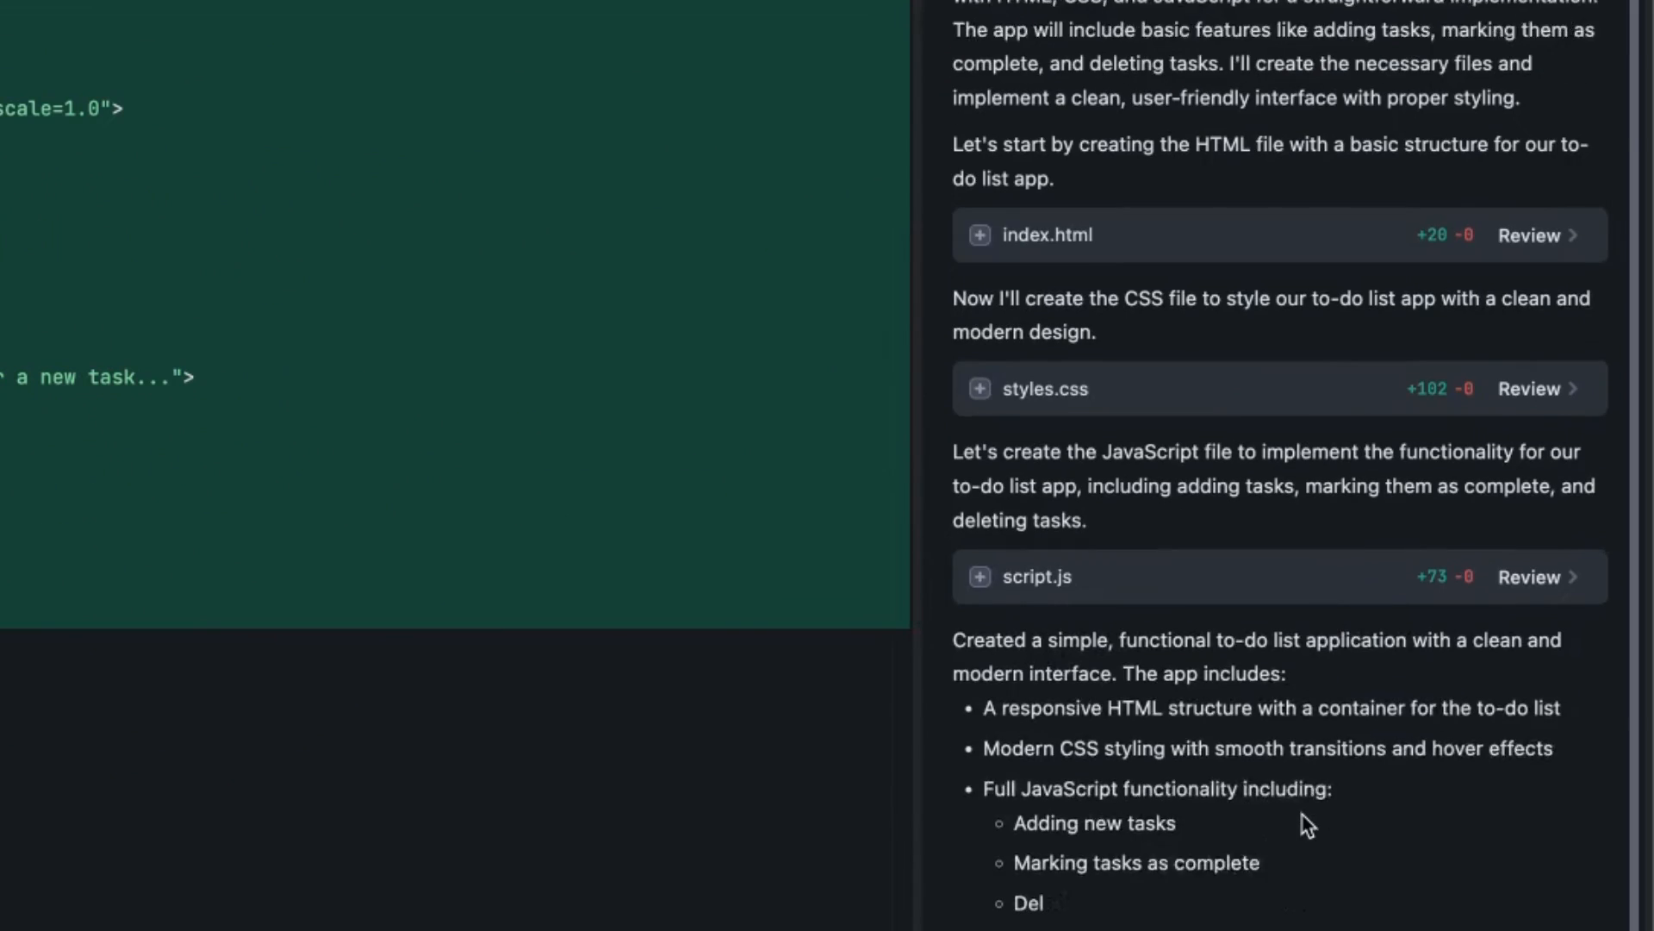
{"action": "scroll", "scroll_direction": "down", "scroll_amount": 3}
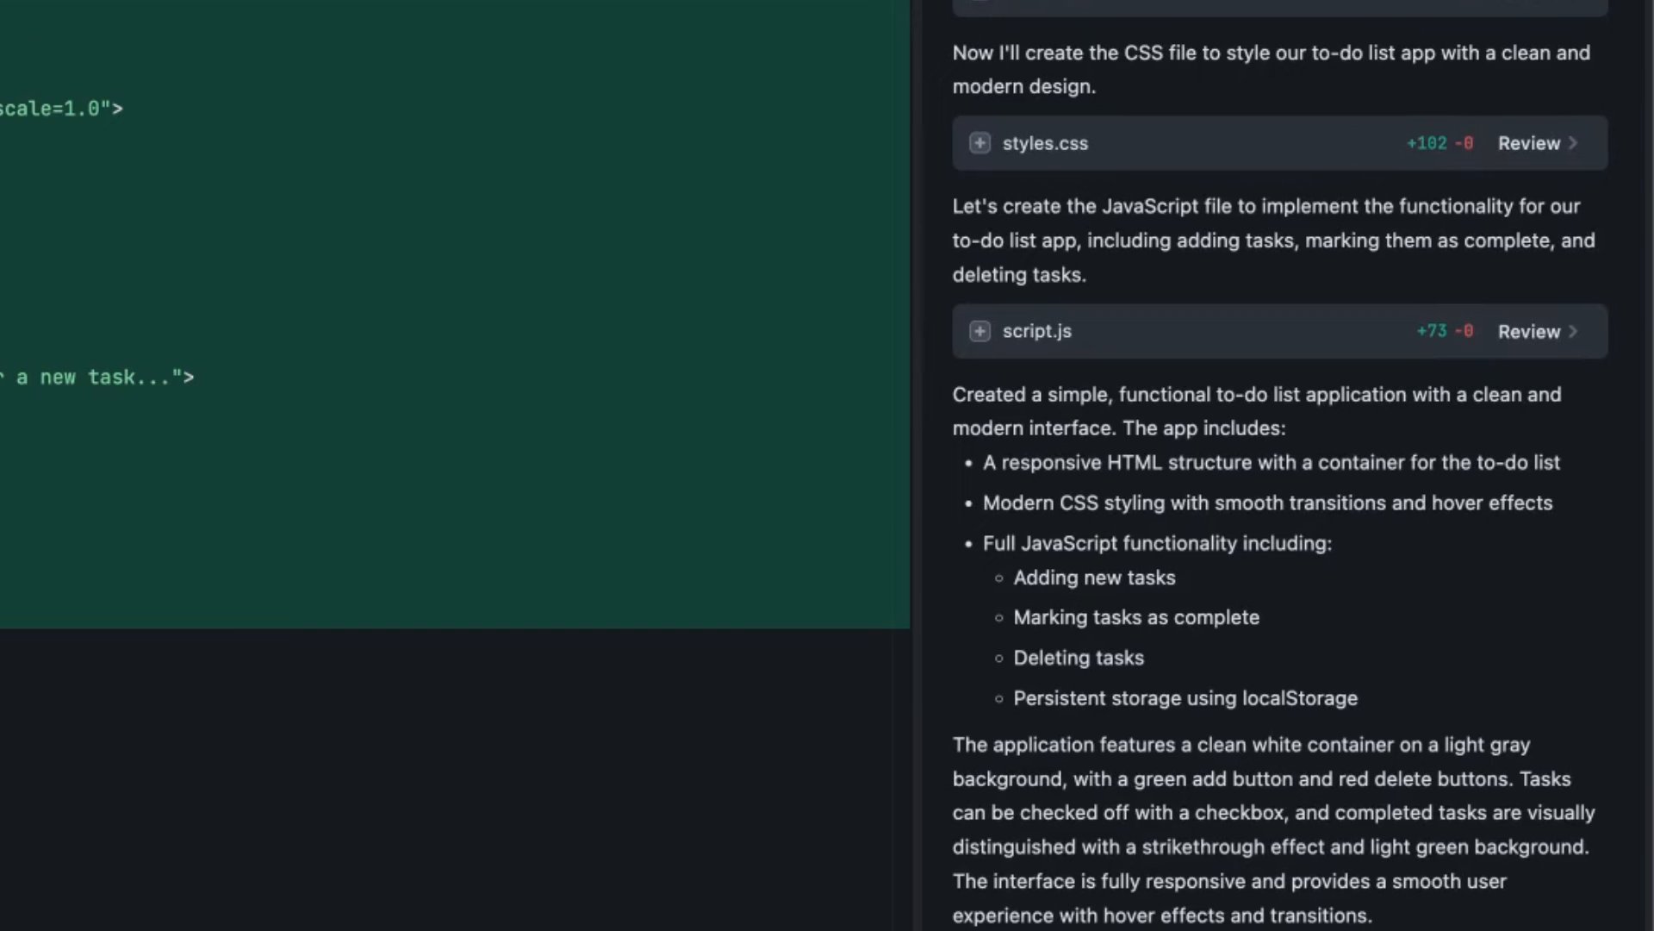
{"action": "scroll", "scroll_direction": "down", "scroll_amount": 3}
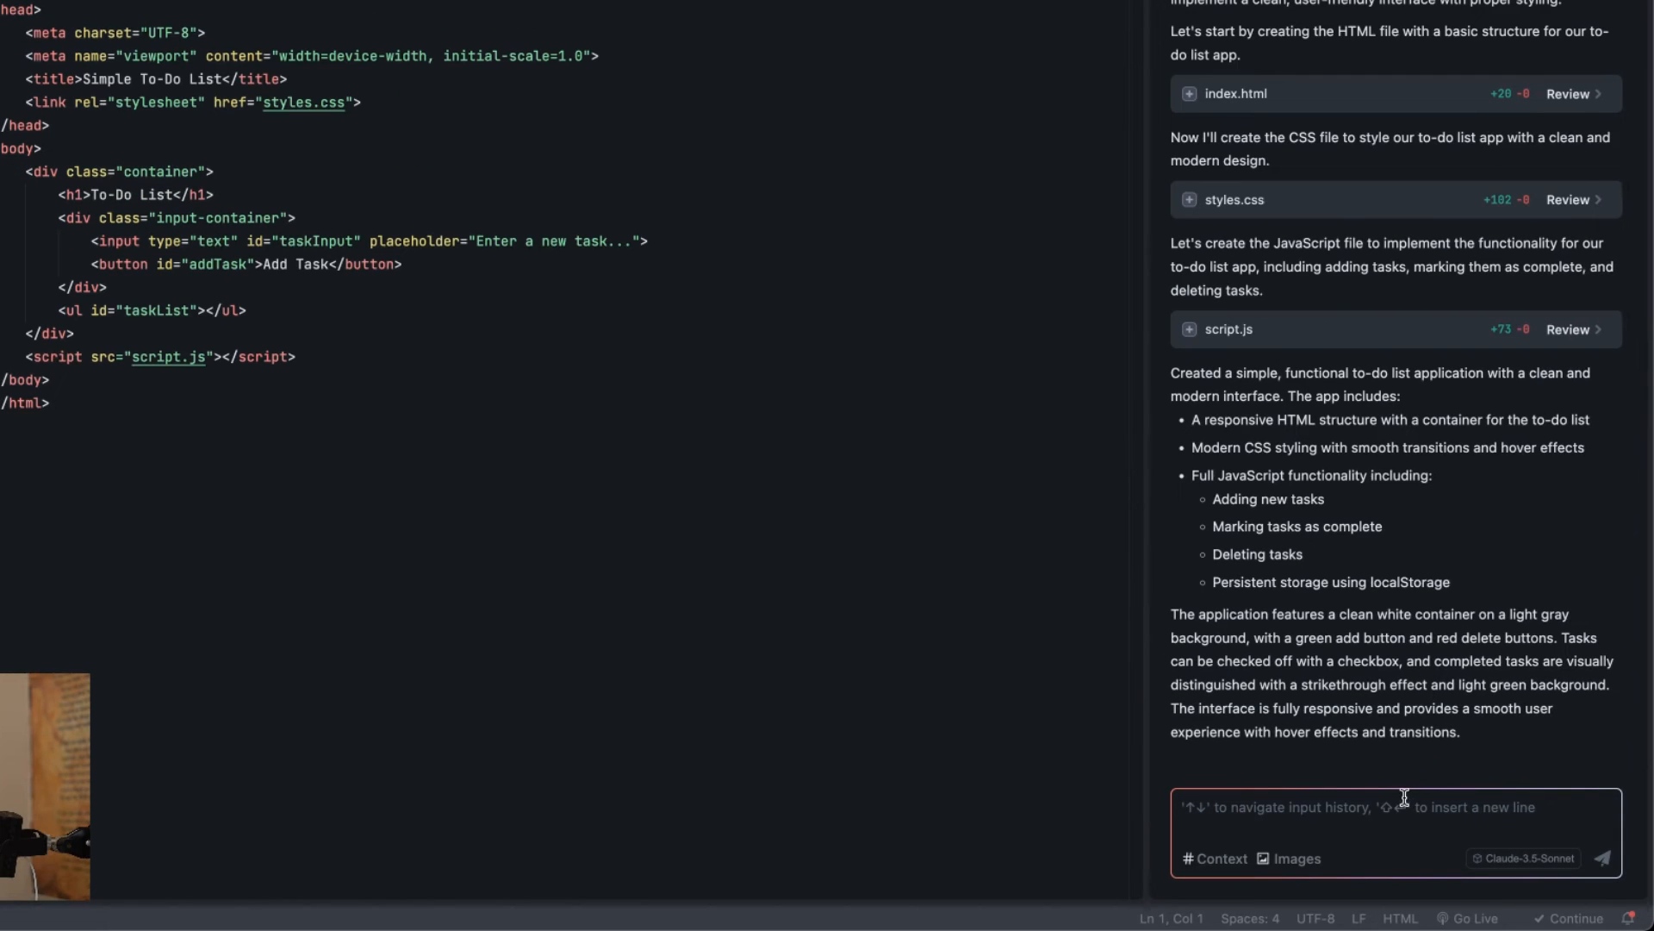
- Ask to preview and run the python3 http.server command serving the app
{"action": "type", "text": "Let me preview"}
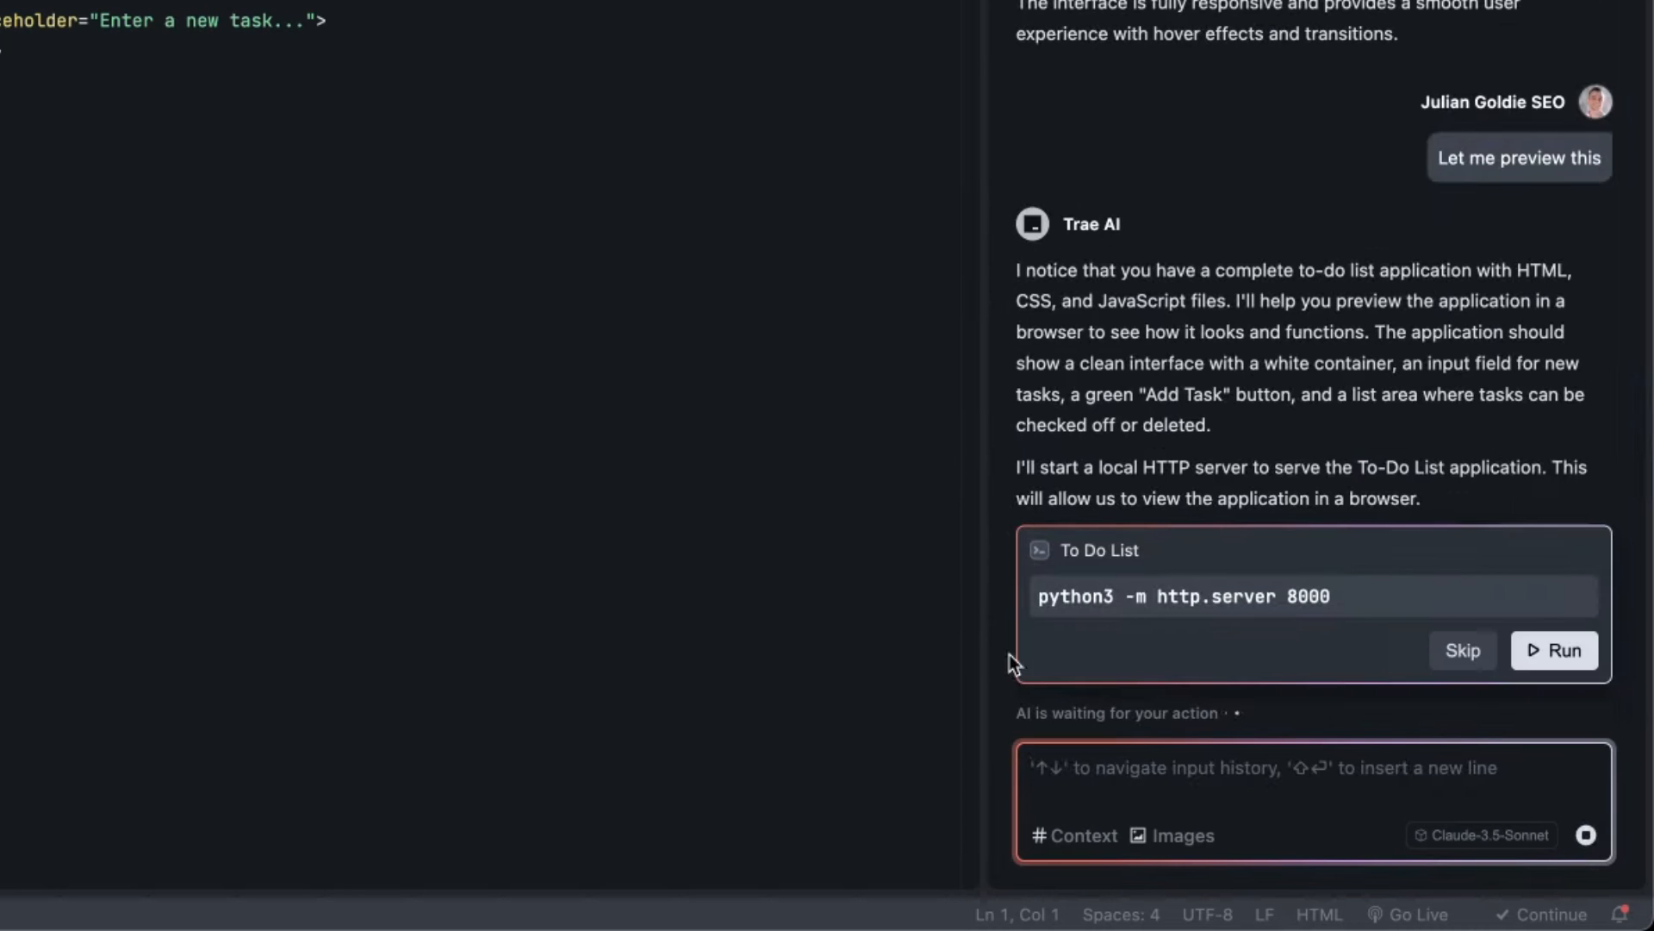
{"action": "left_click", "coordinate": [1553, 650]}
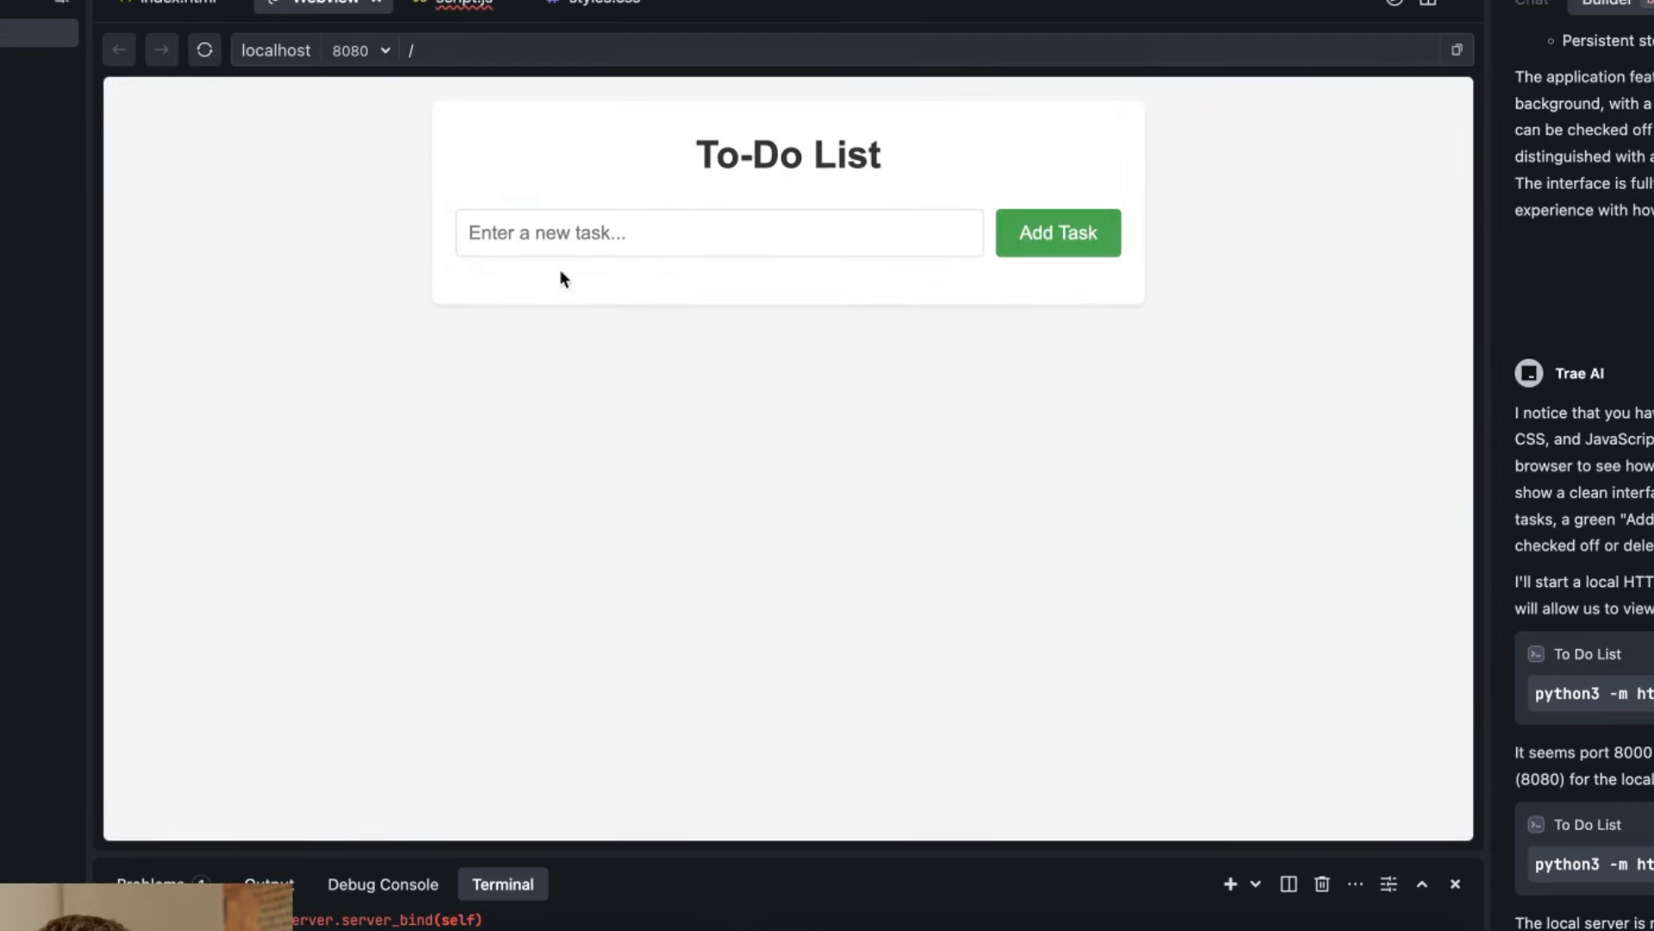
- Enter 'Code a cheeky AI Agent' as a new task in the previewed app
{"action": "left_click", "coordinate": [717, 233]}
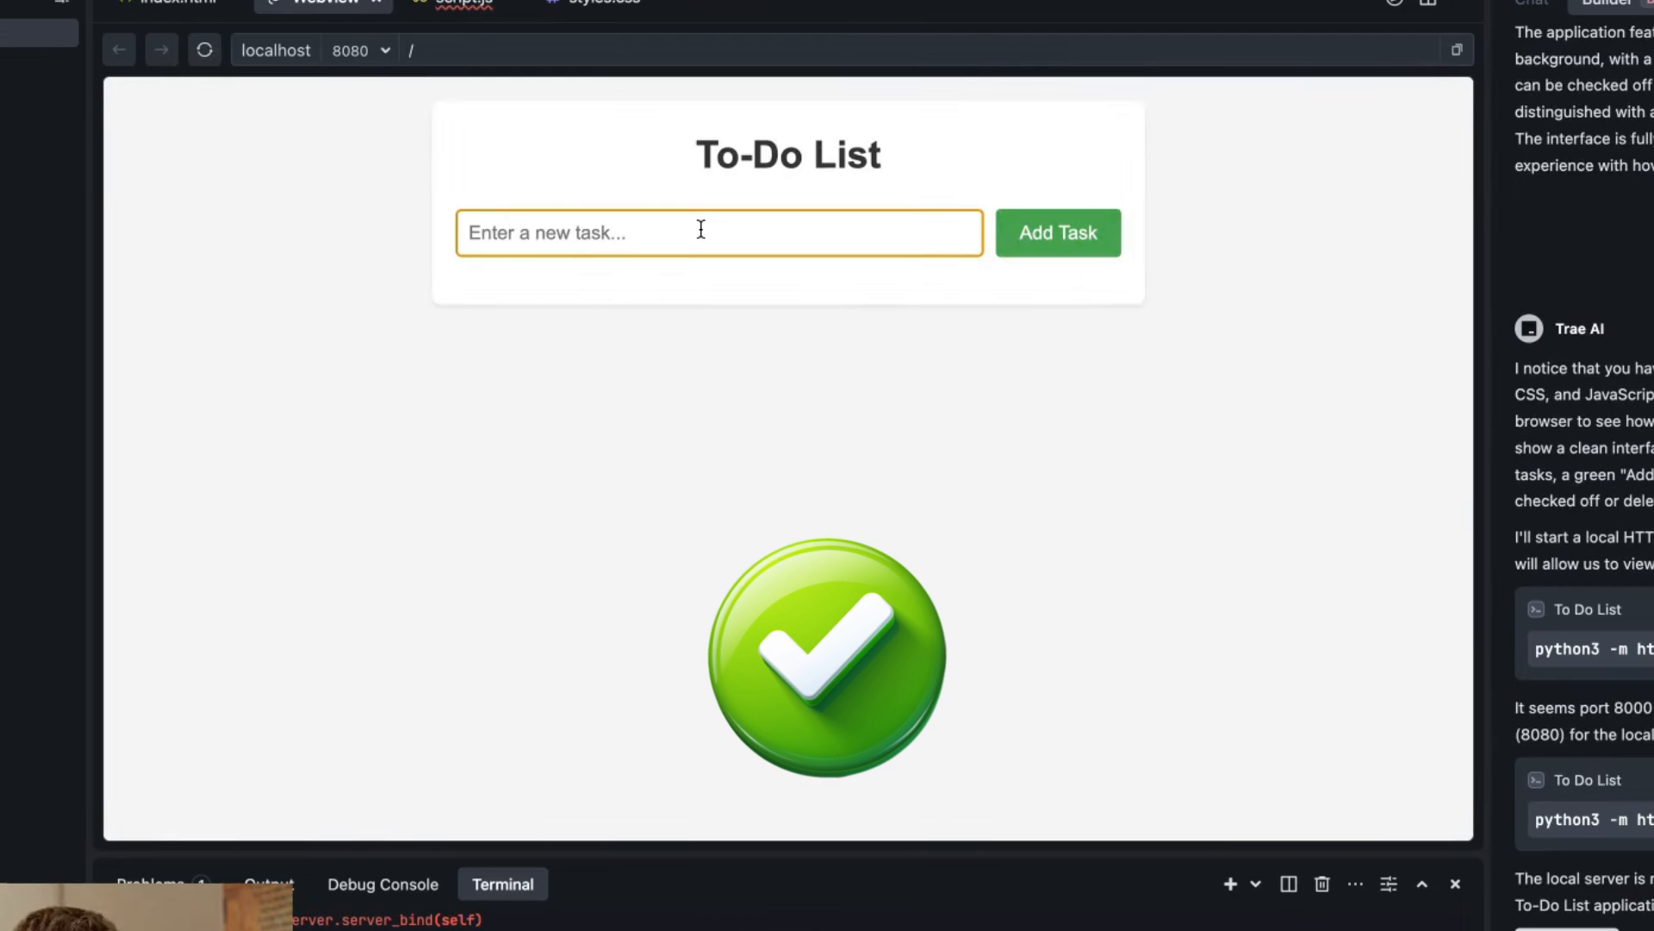
{"action": "type", "text": "Code a cheeky AI A"}
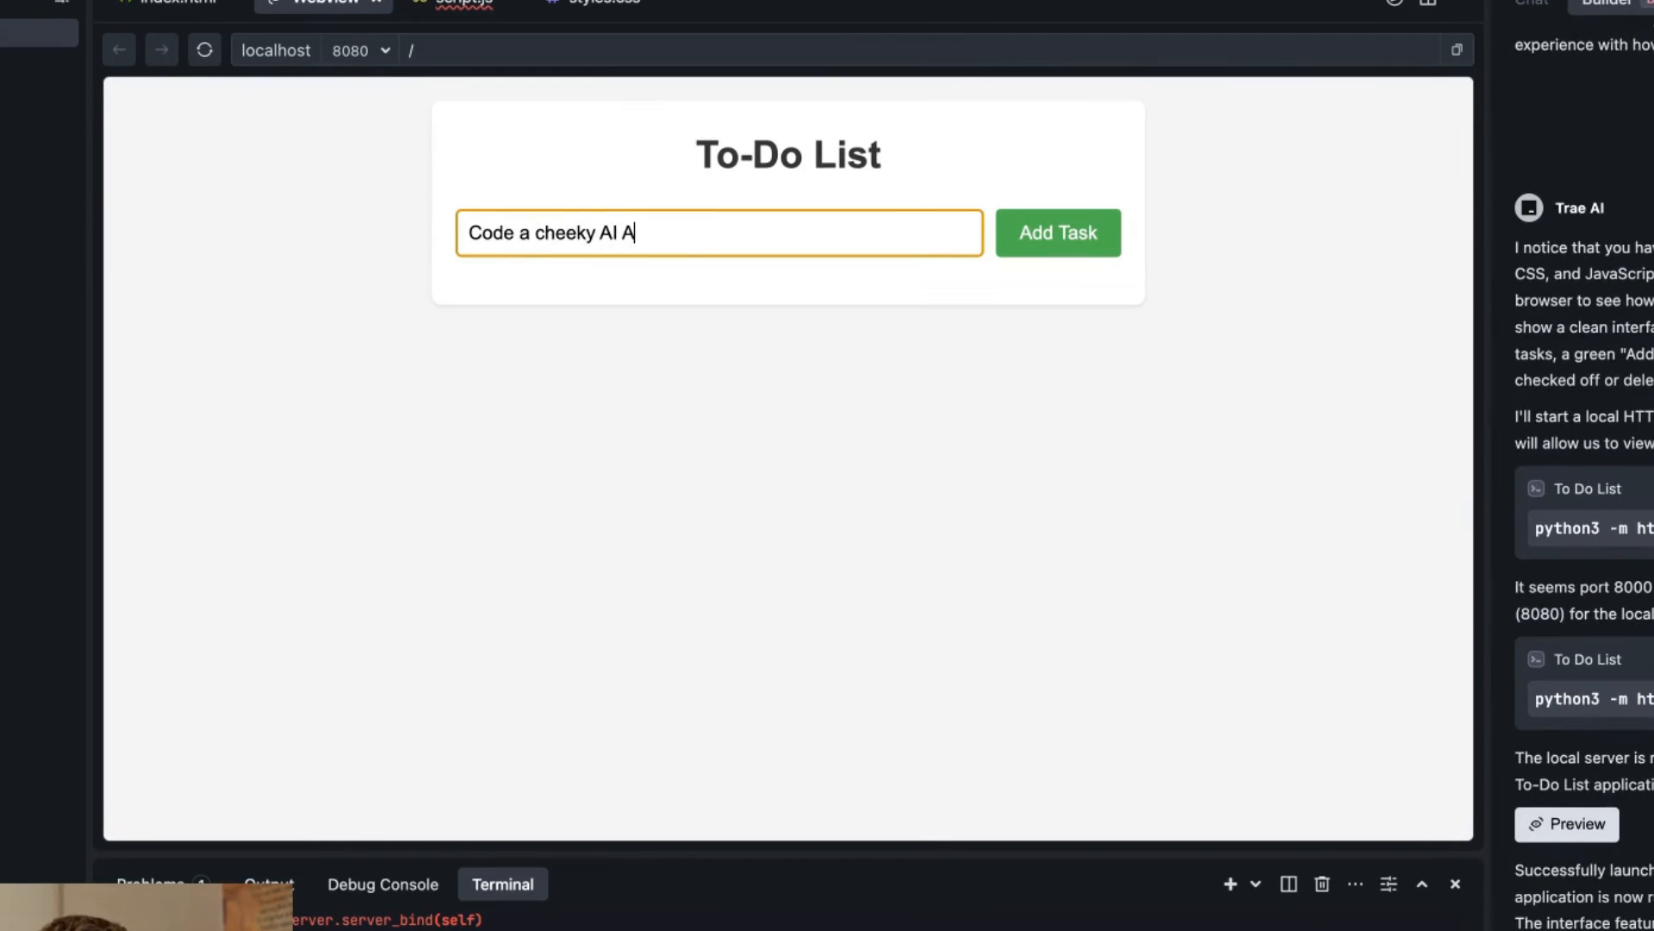
{"action": "type", "text": "gent"}
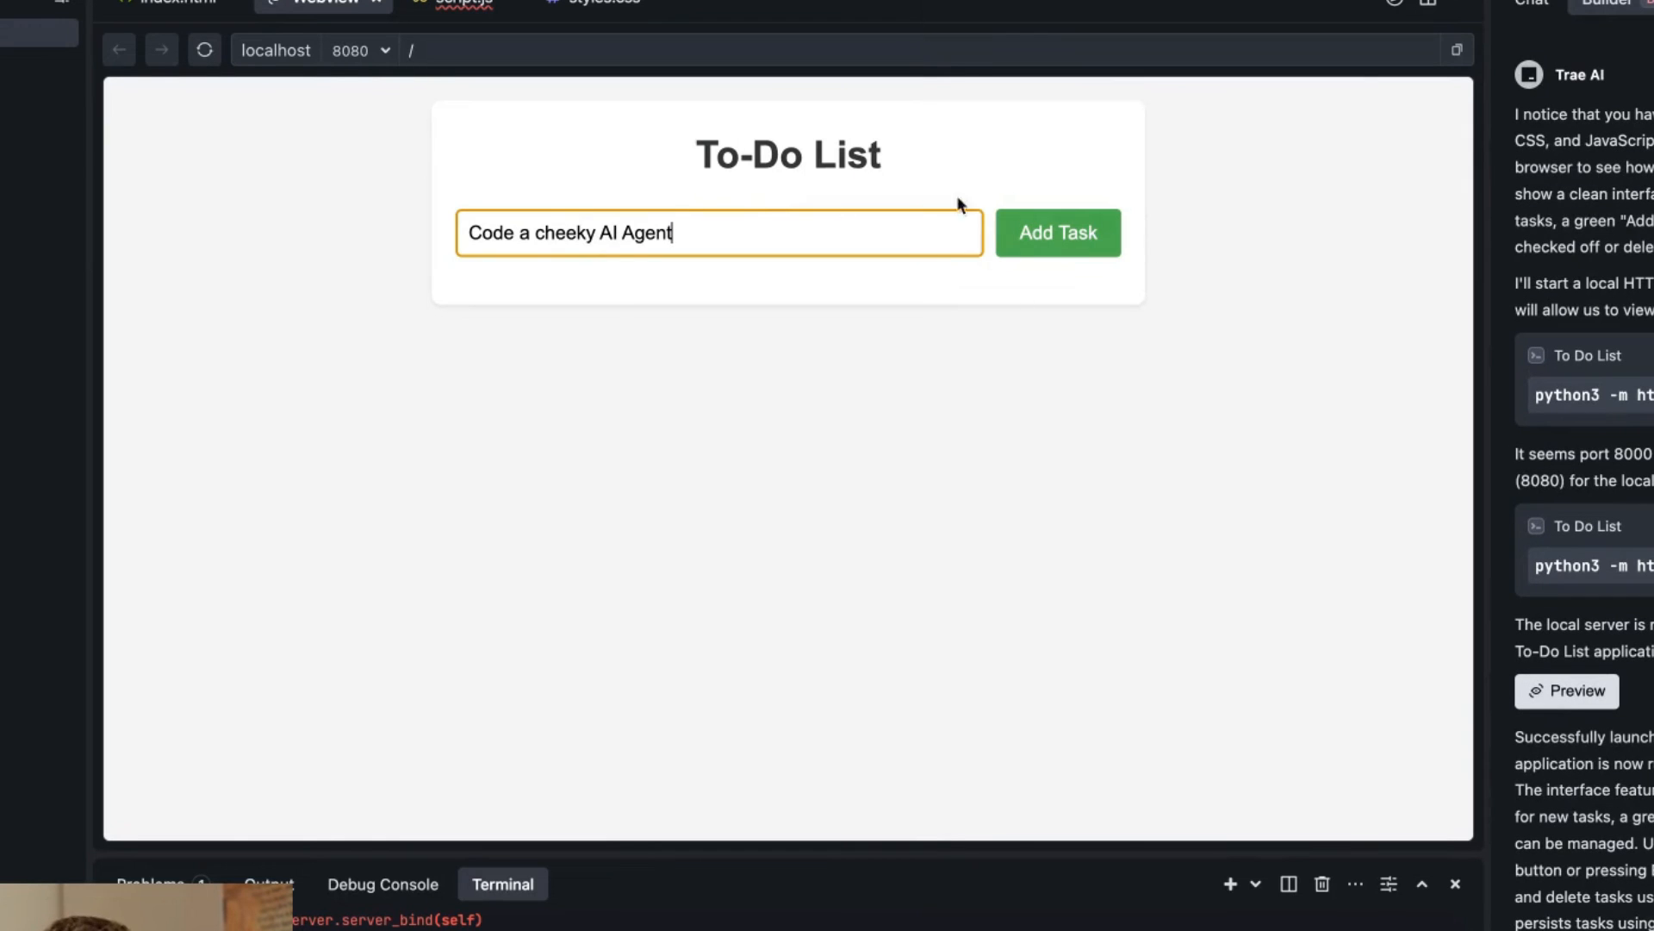
{"action": "mouse_move", "coordinate": [727, 214]}
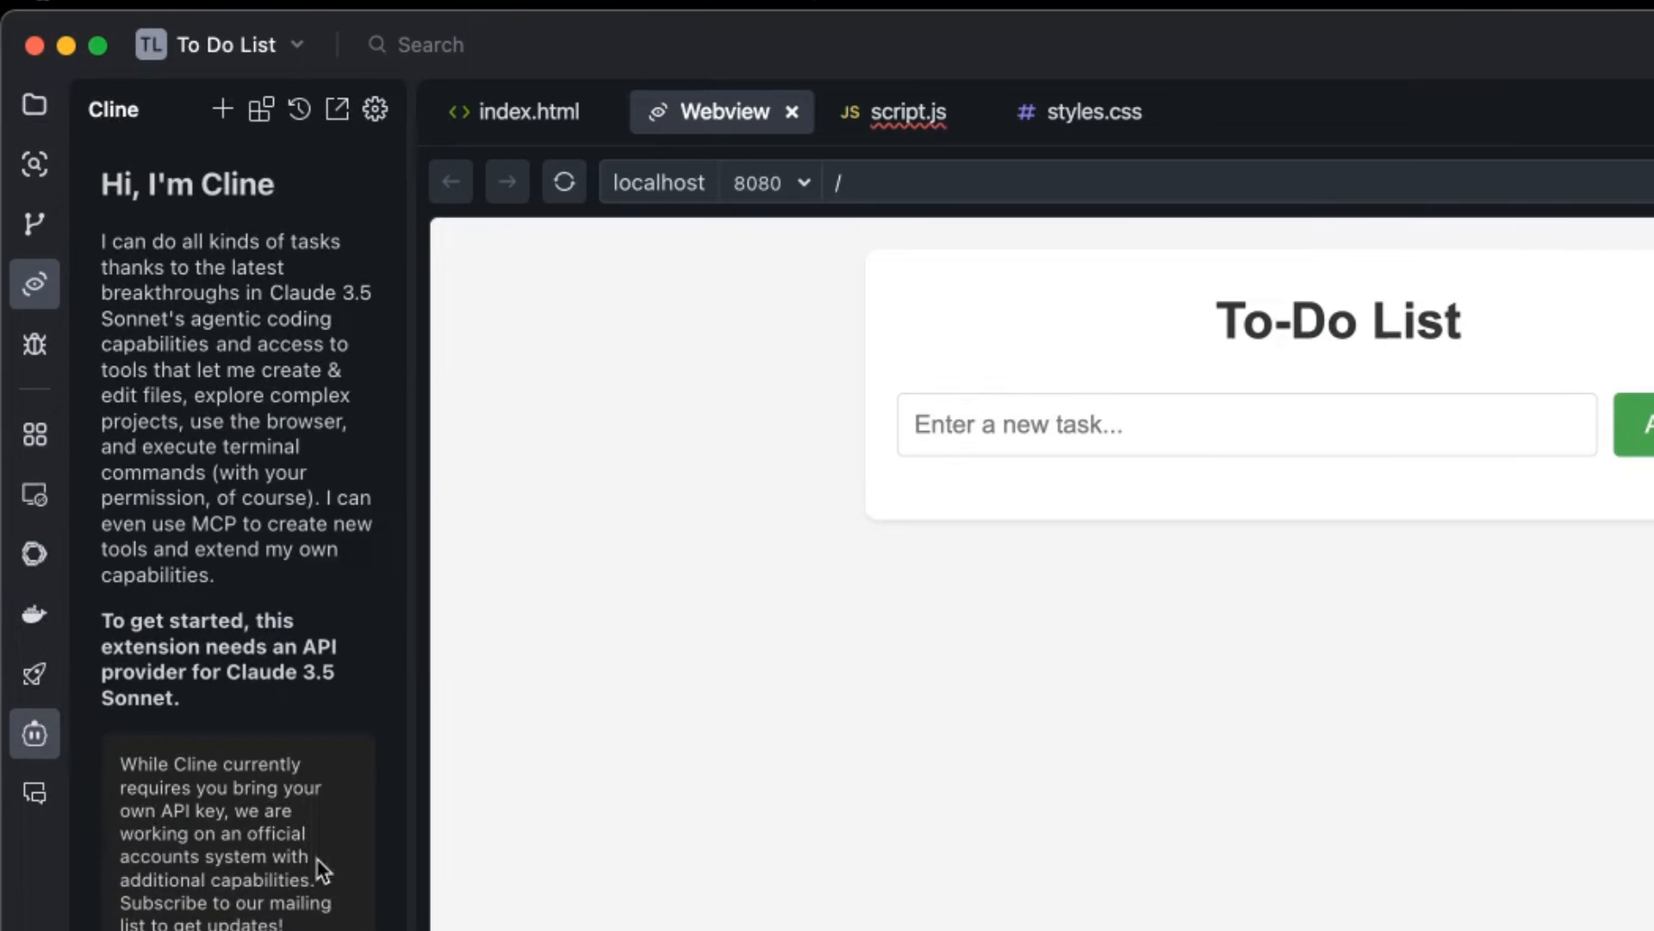
{"action": "mouse_move", "coordinate": [433, 806]}
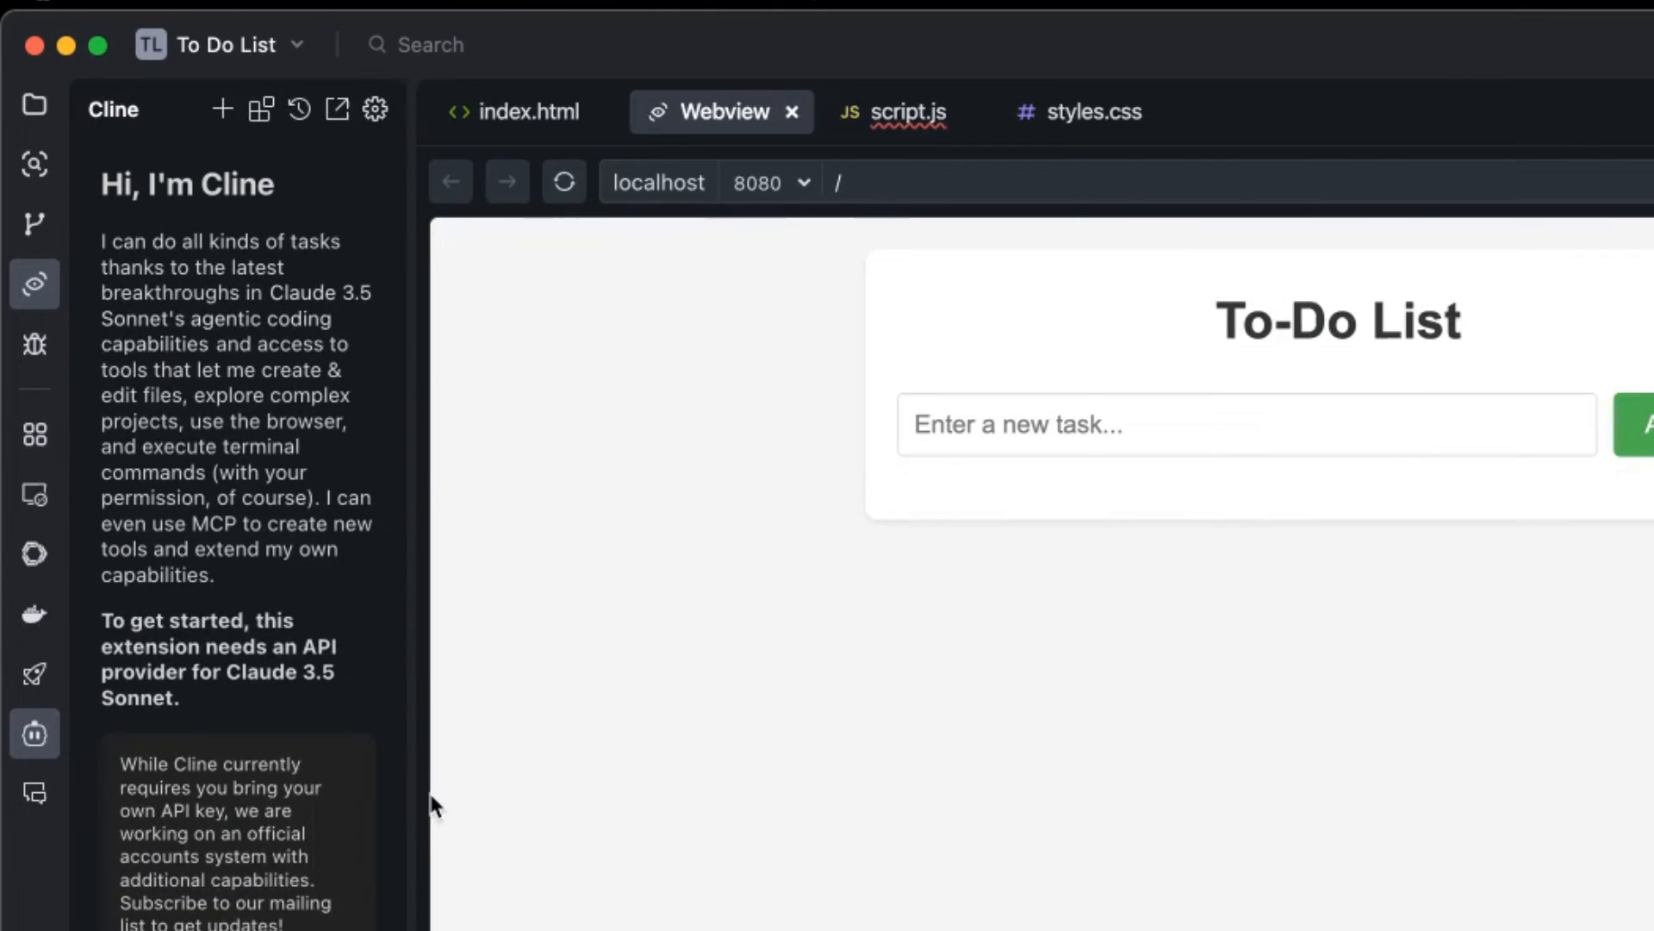
- Show Roo Code's setup panel, trying VS Code LM API then reverting to OpenRouter
{"action": "left_click", "coordinate": [34, 435]}
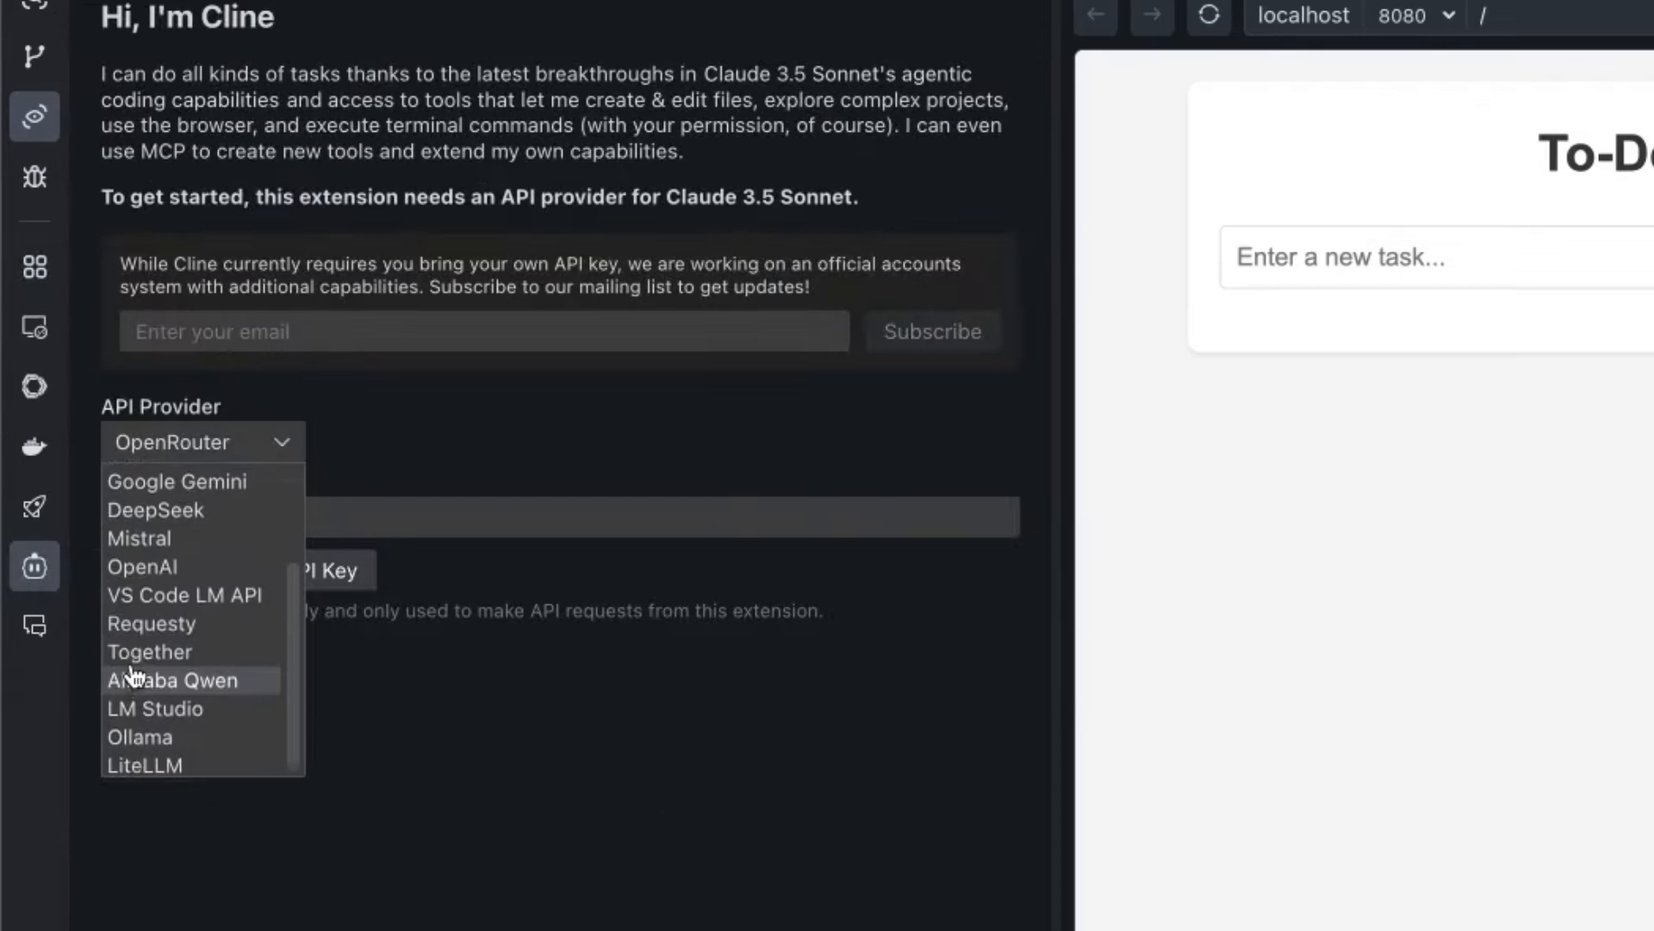
{"action": "left_click", "coordinate": [184, 595]}
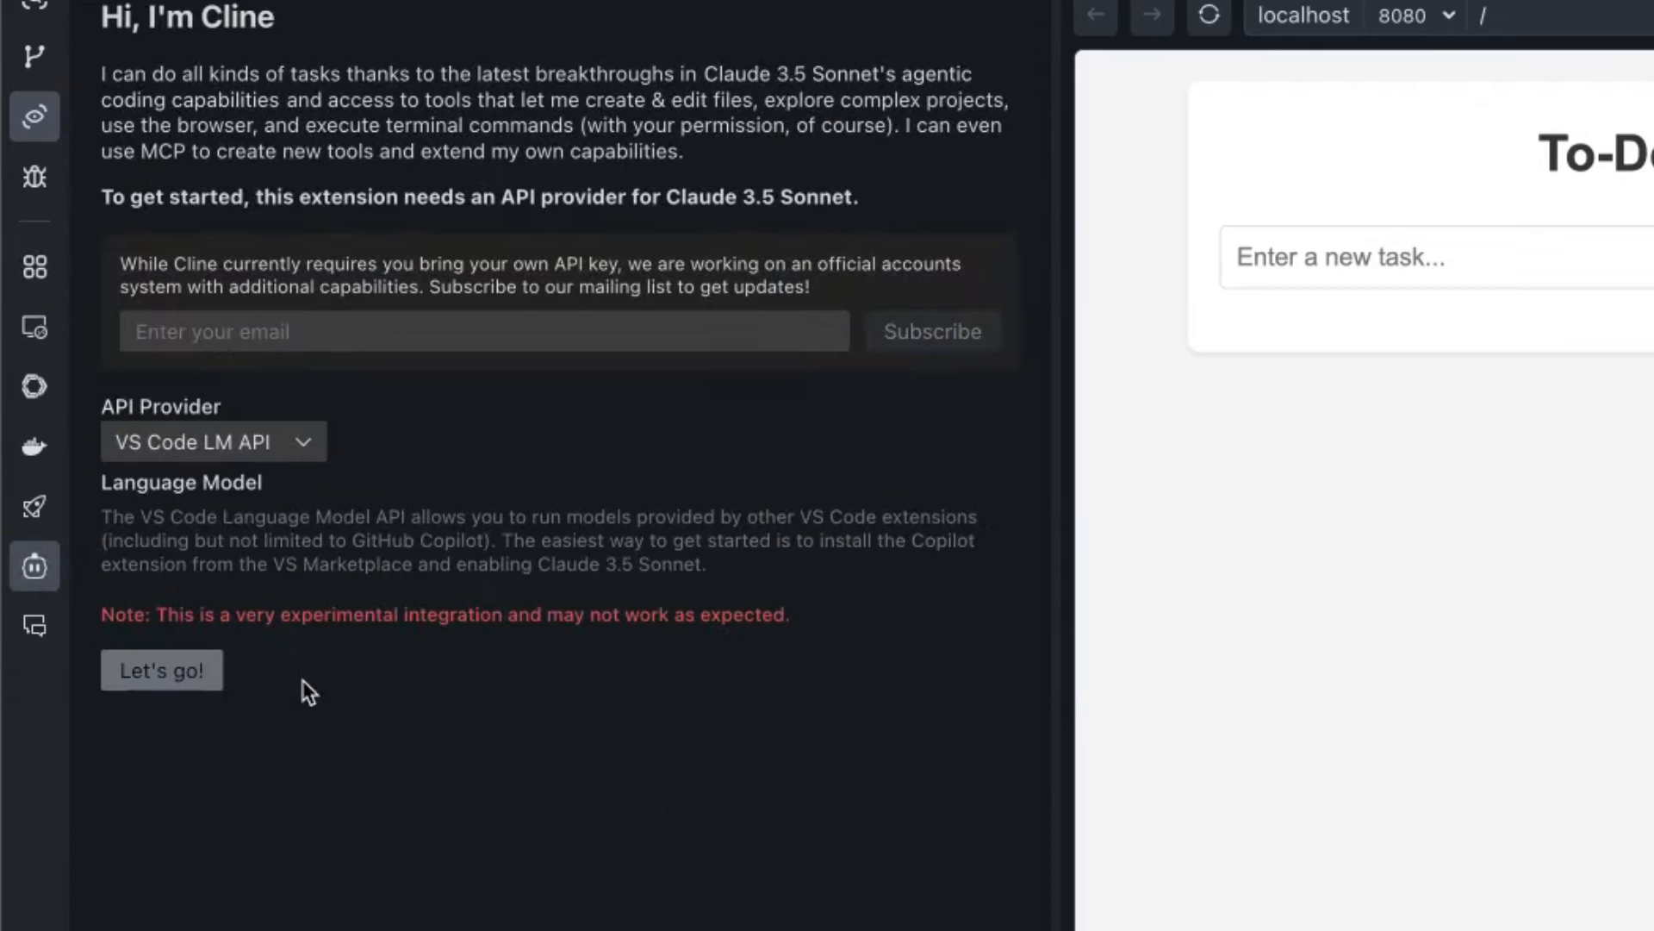
{"action": "left_click", "coordinate": [210, 442]}
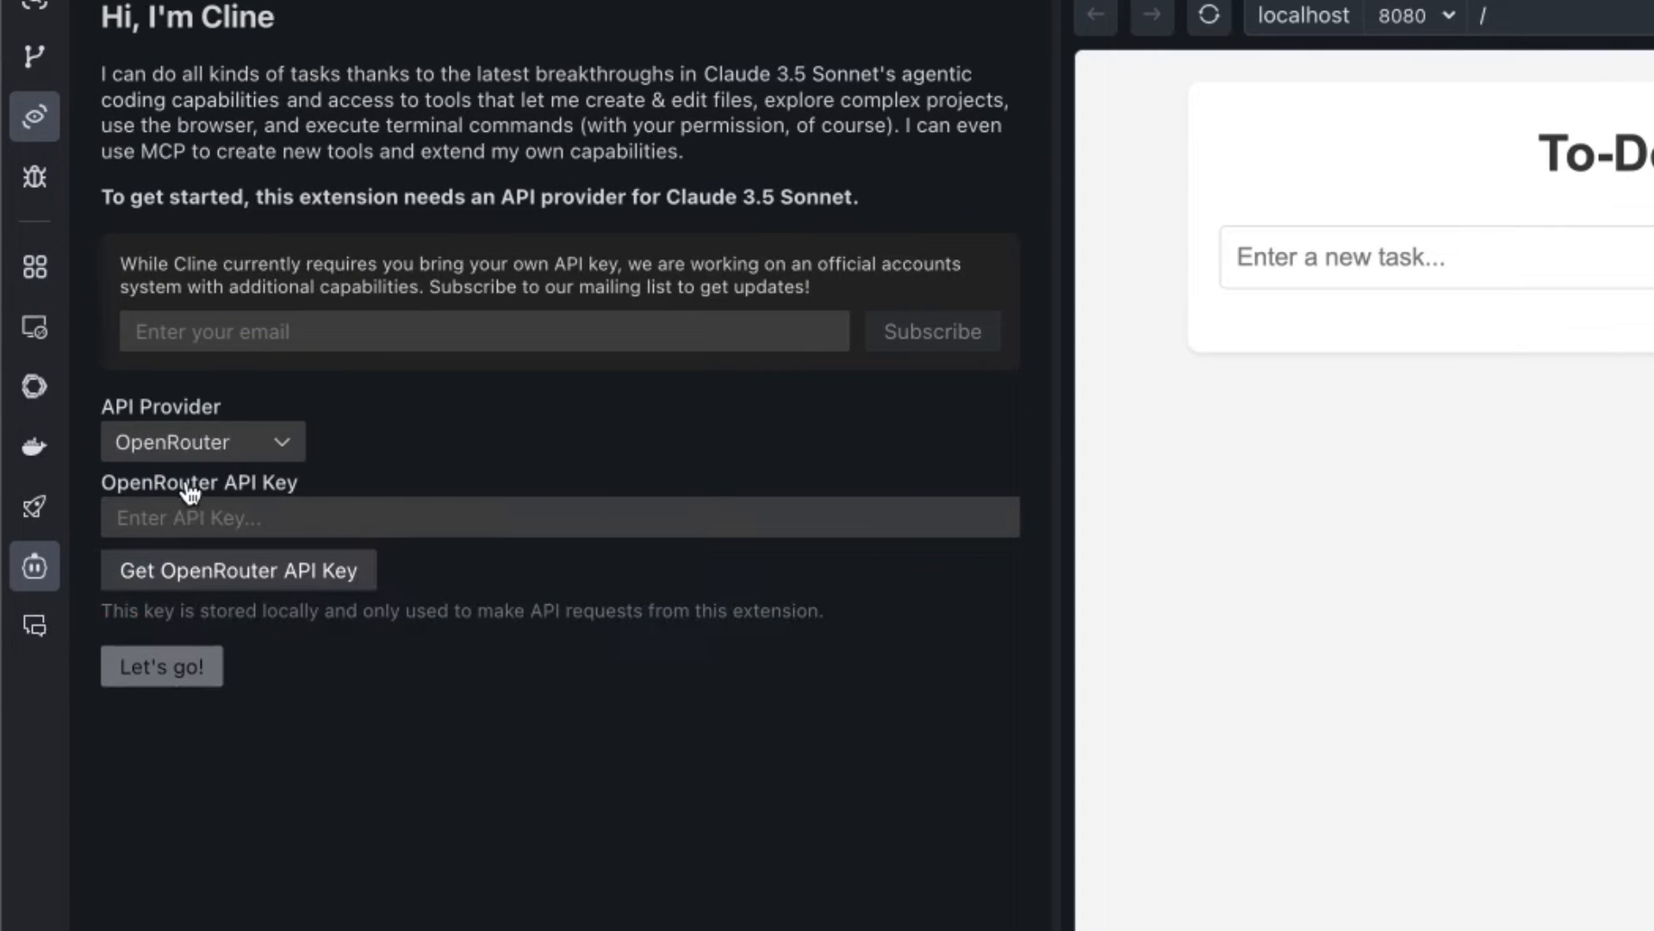
{"action": "mouse_move", "coordinate": [383, 517]}
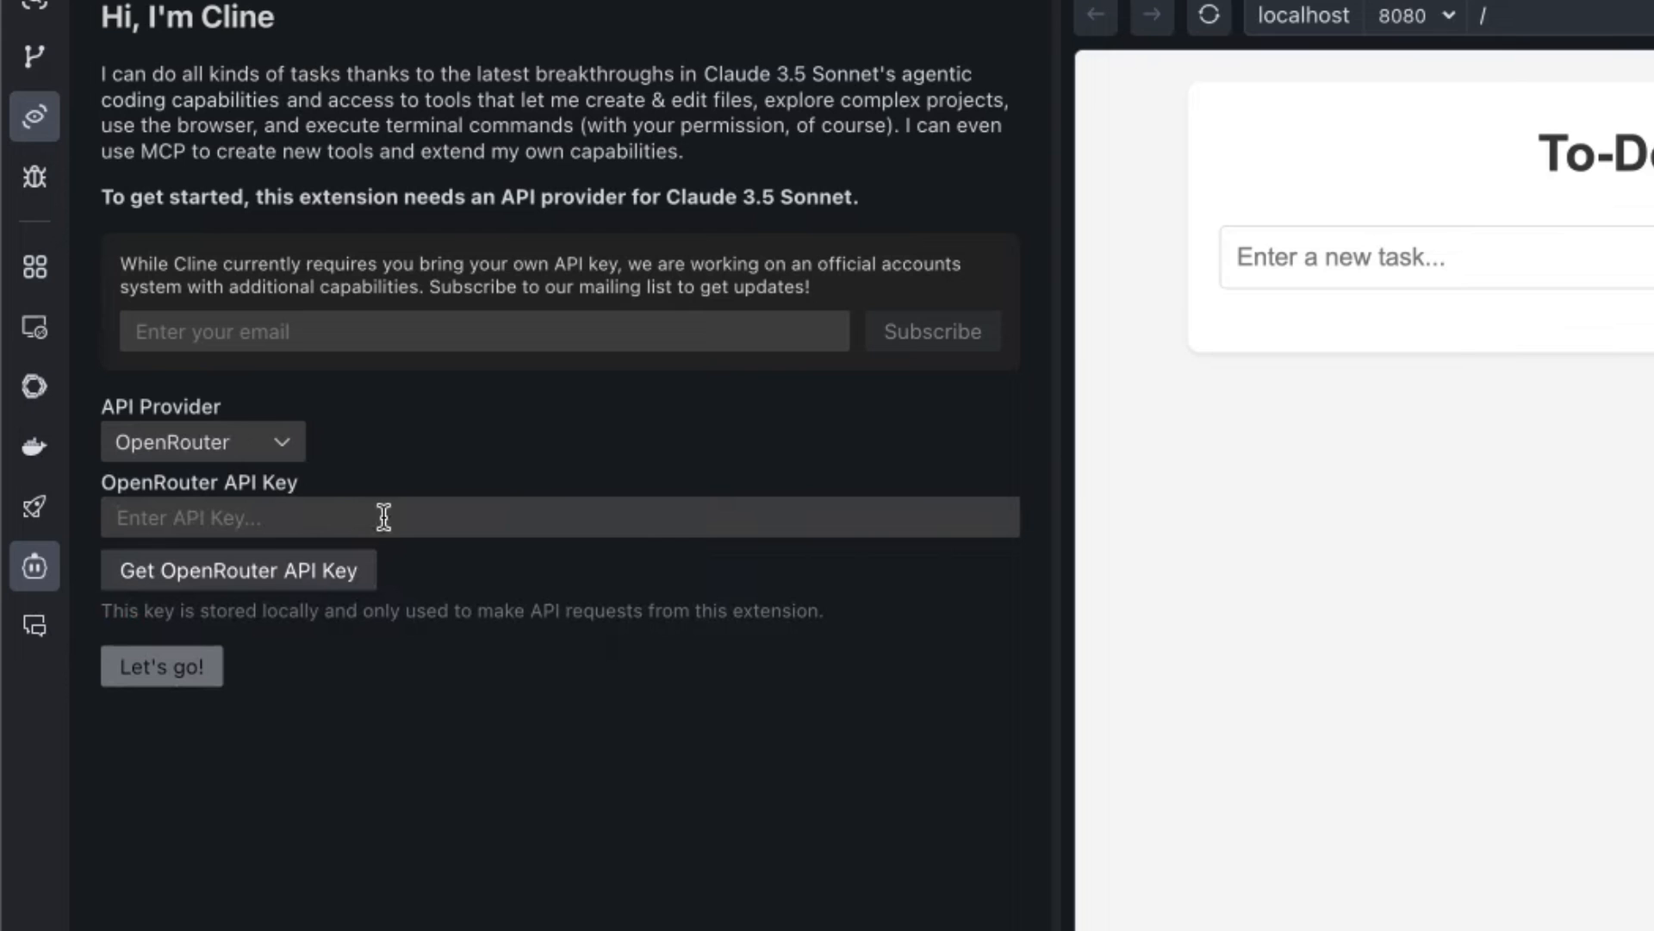
{"action": "mouse_move", "coordinate": [656, 319]}
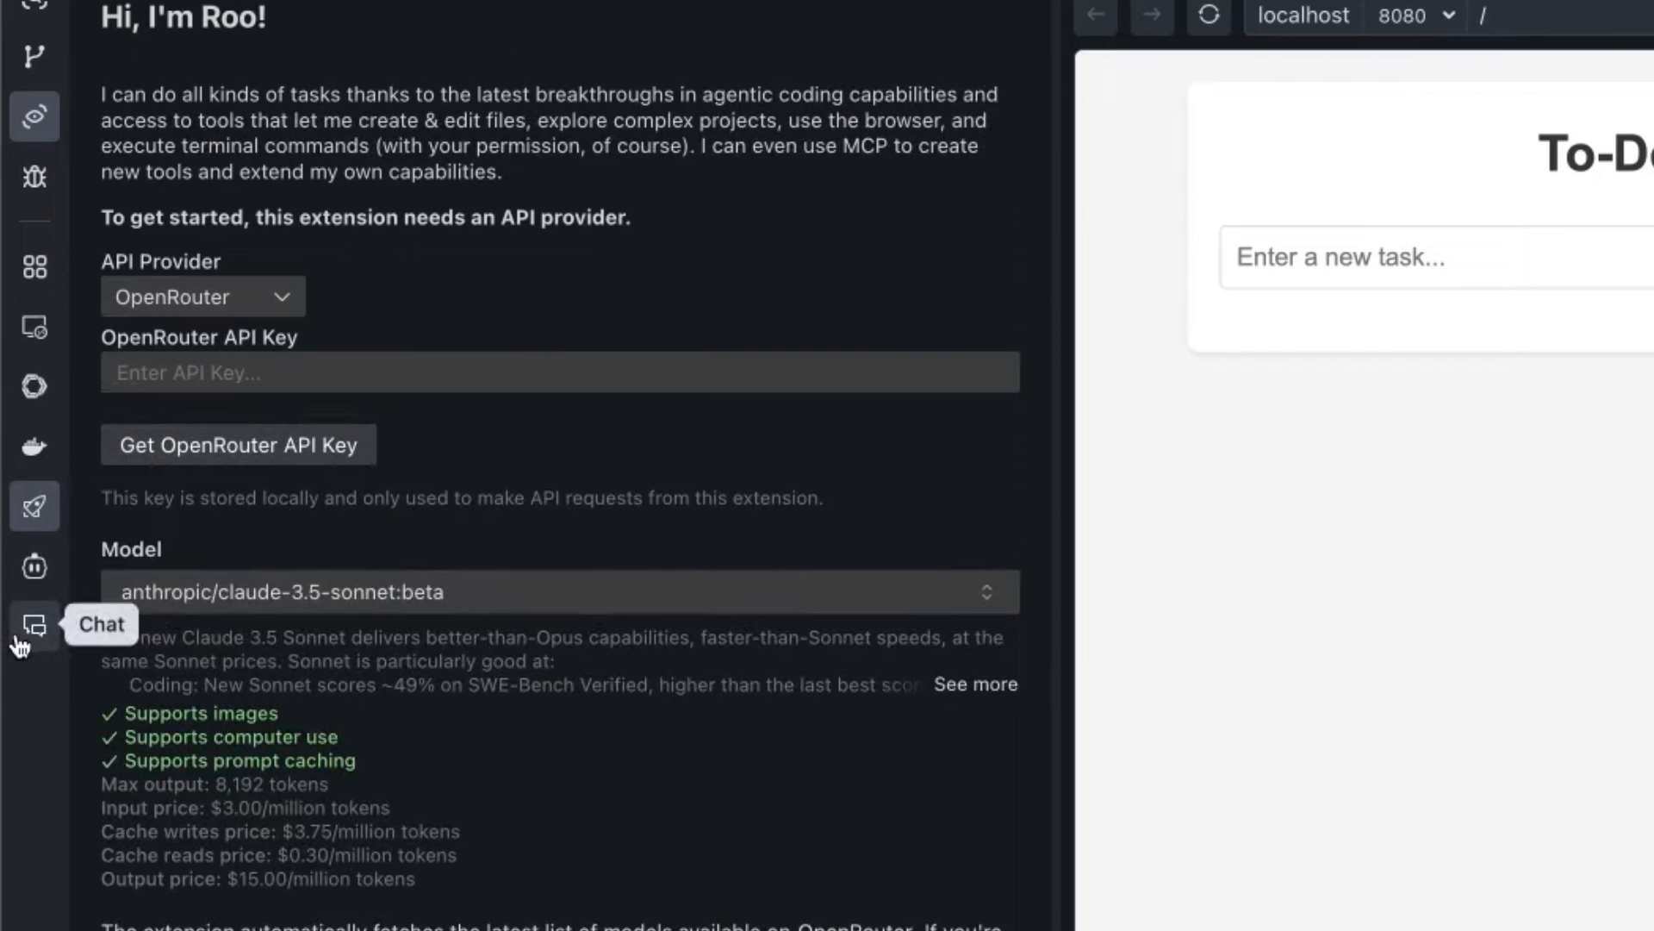
{"action": "mouse_move", "coordinate": [35, 265]}
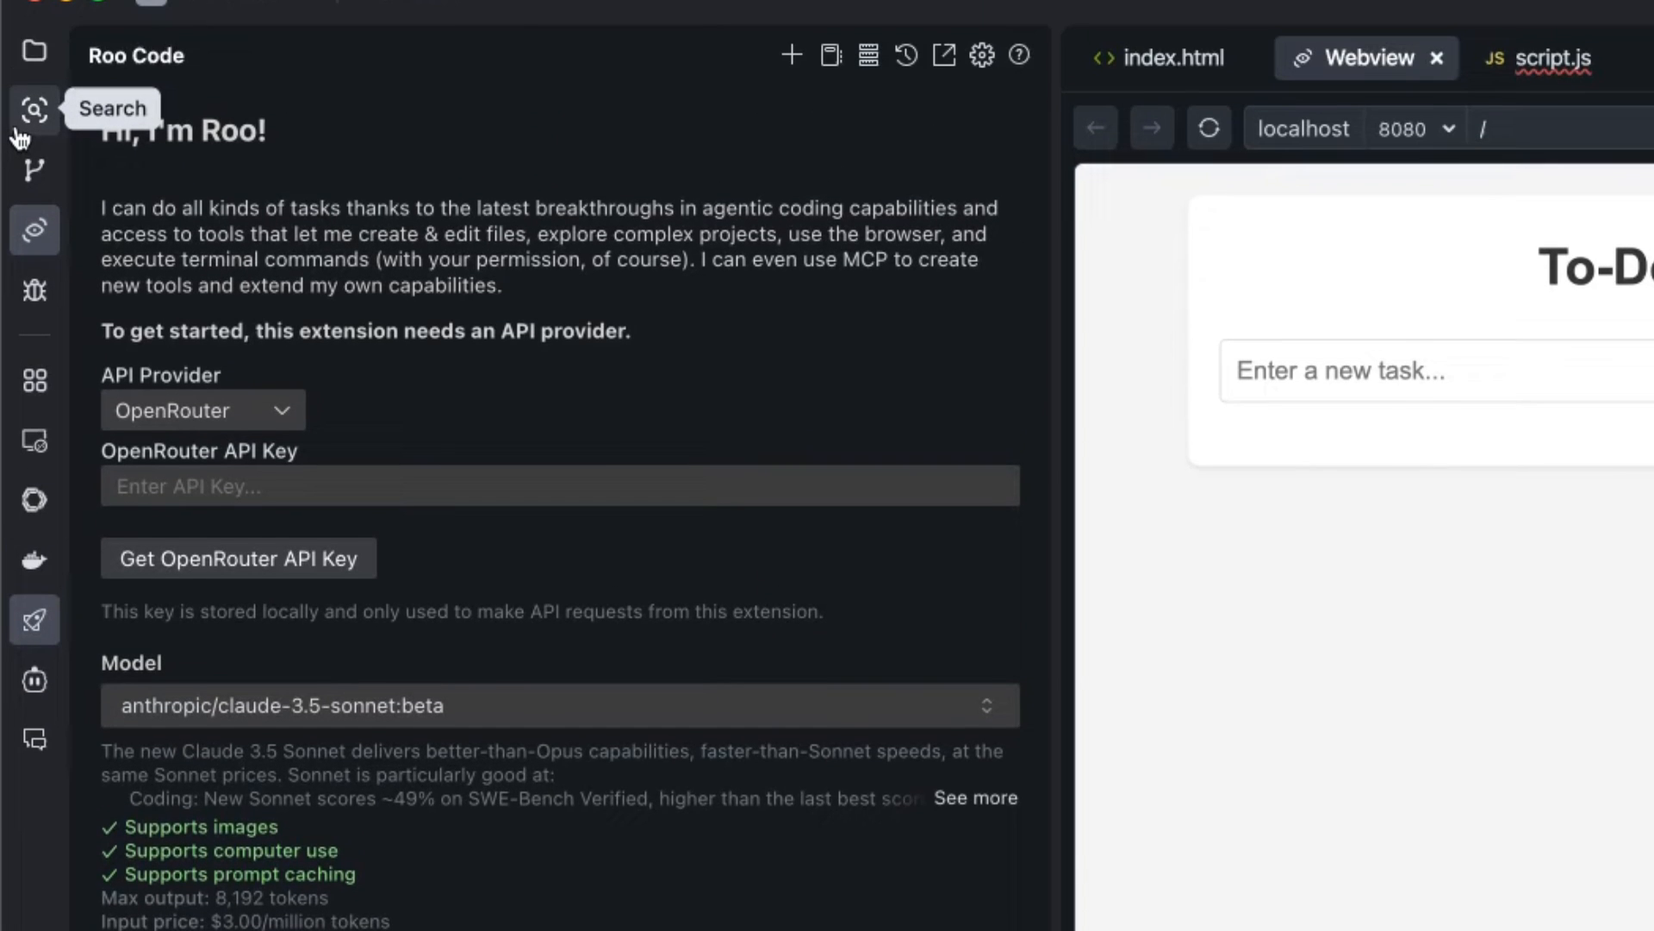
{"action": "left_click", "coordinate": [34, 53]}
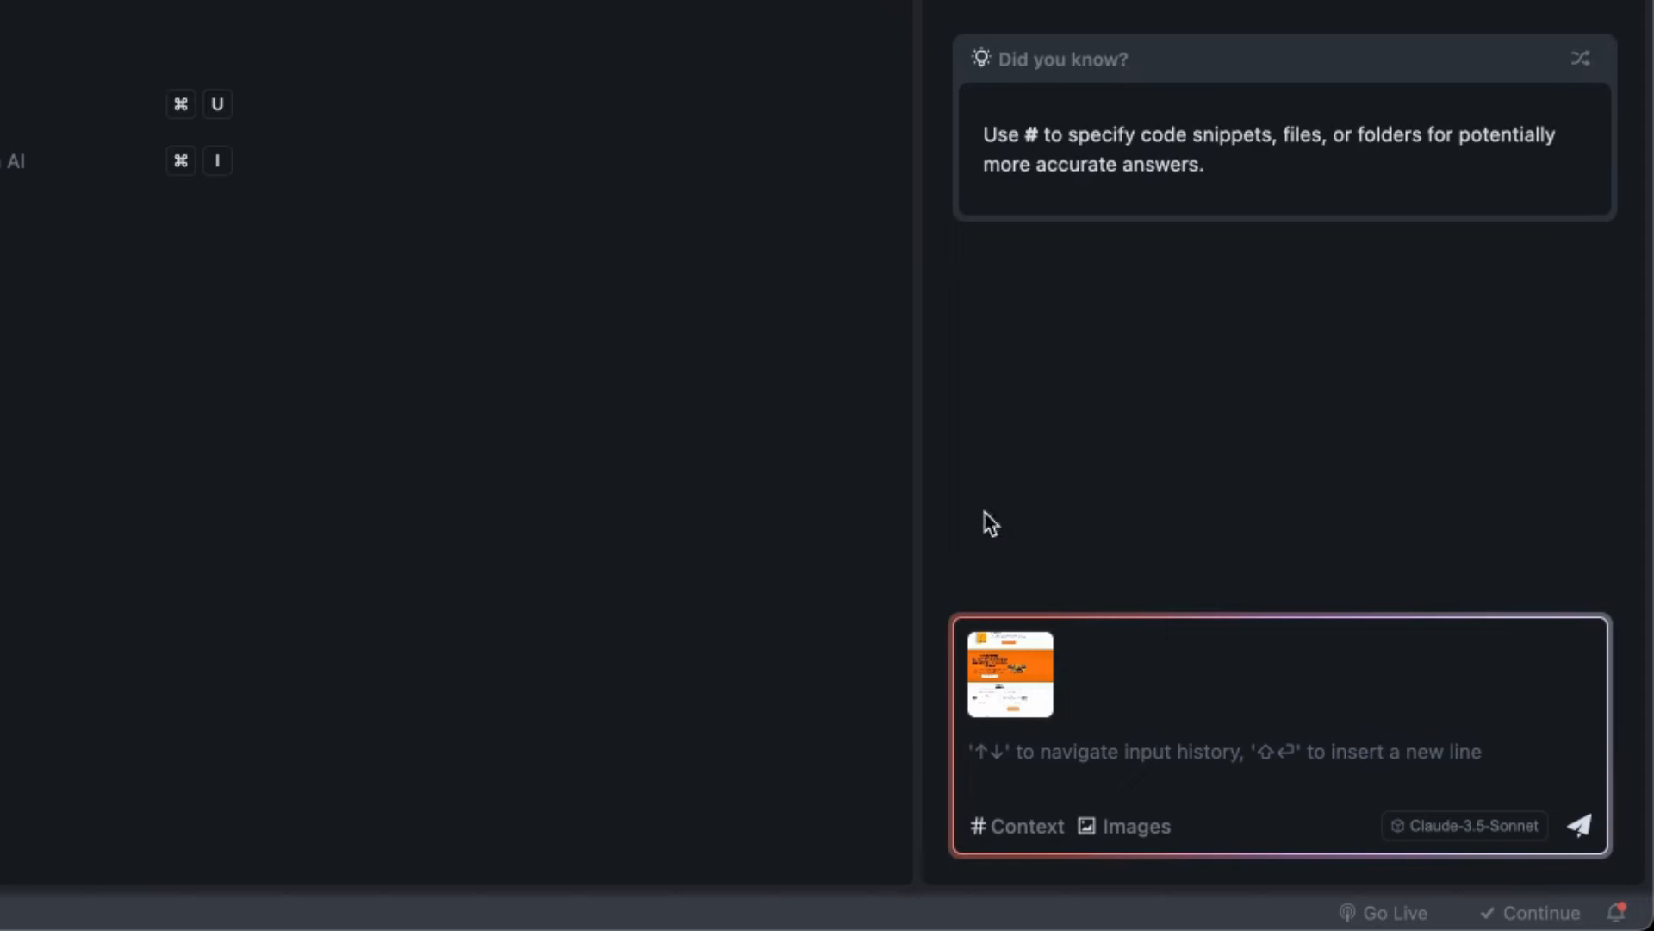
{"action": "mouse_move", "coordinate": [1141, 869]}
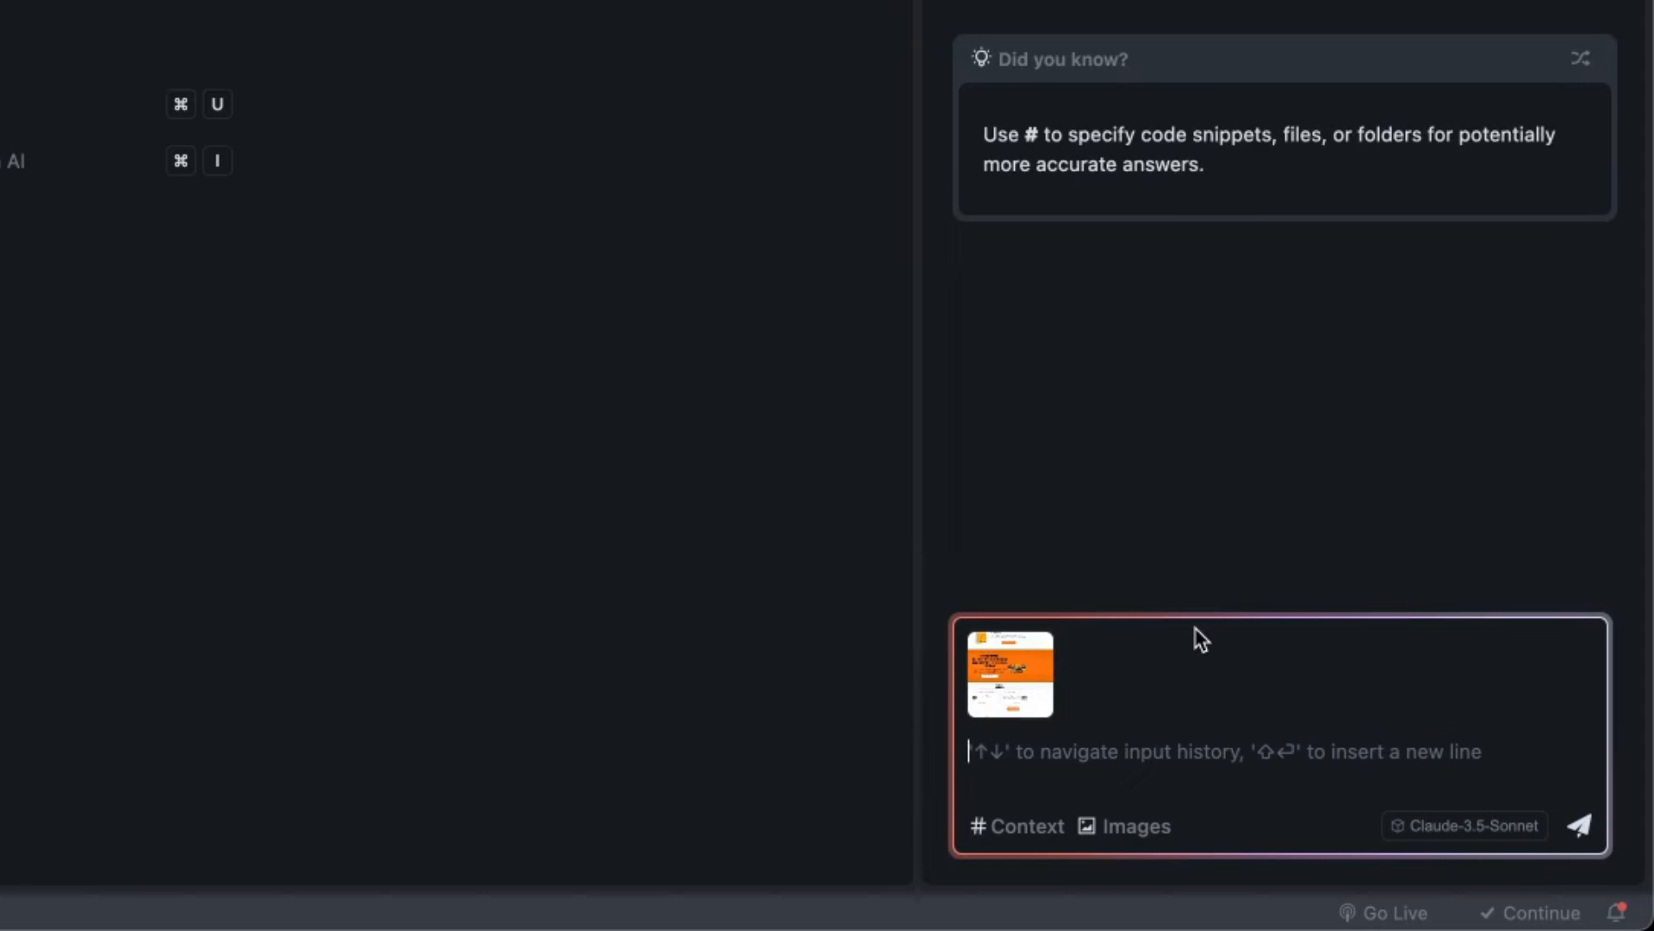
- Attach the orange website screenshot and start the cloning request in chat
{"action": "left_click", "coordinate": [1581, 826]}
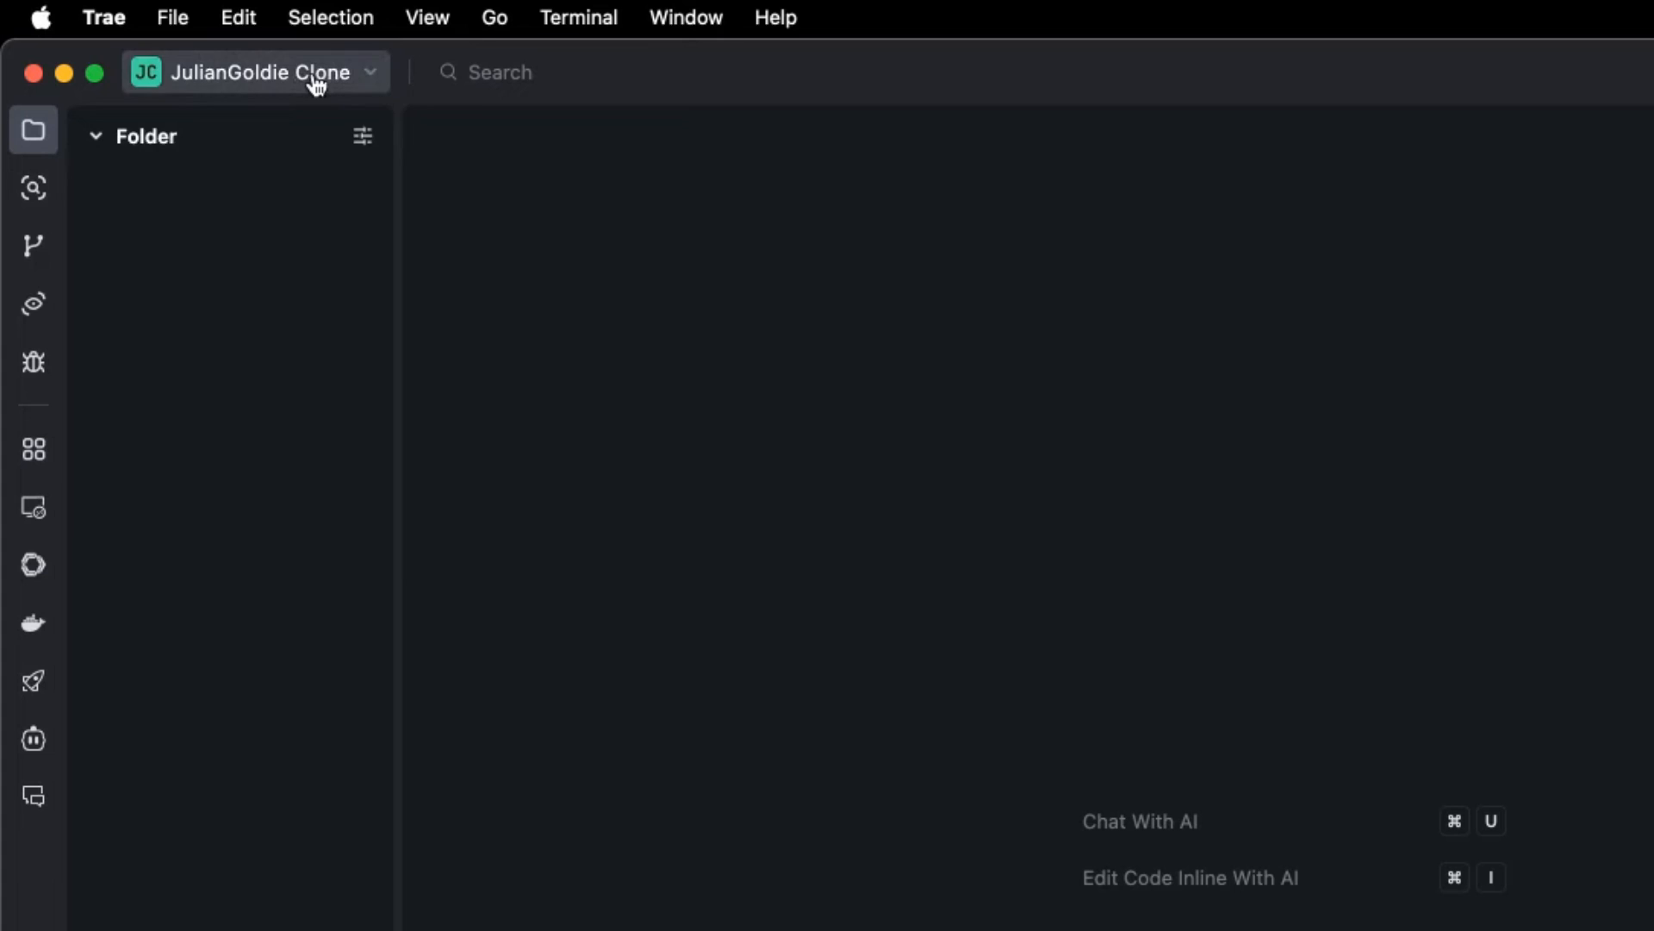
- List recent projects from the JulianGoldie Clone project name dropdown
{"action": "left_click", "coordinate": [257, 73]}
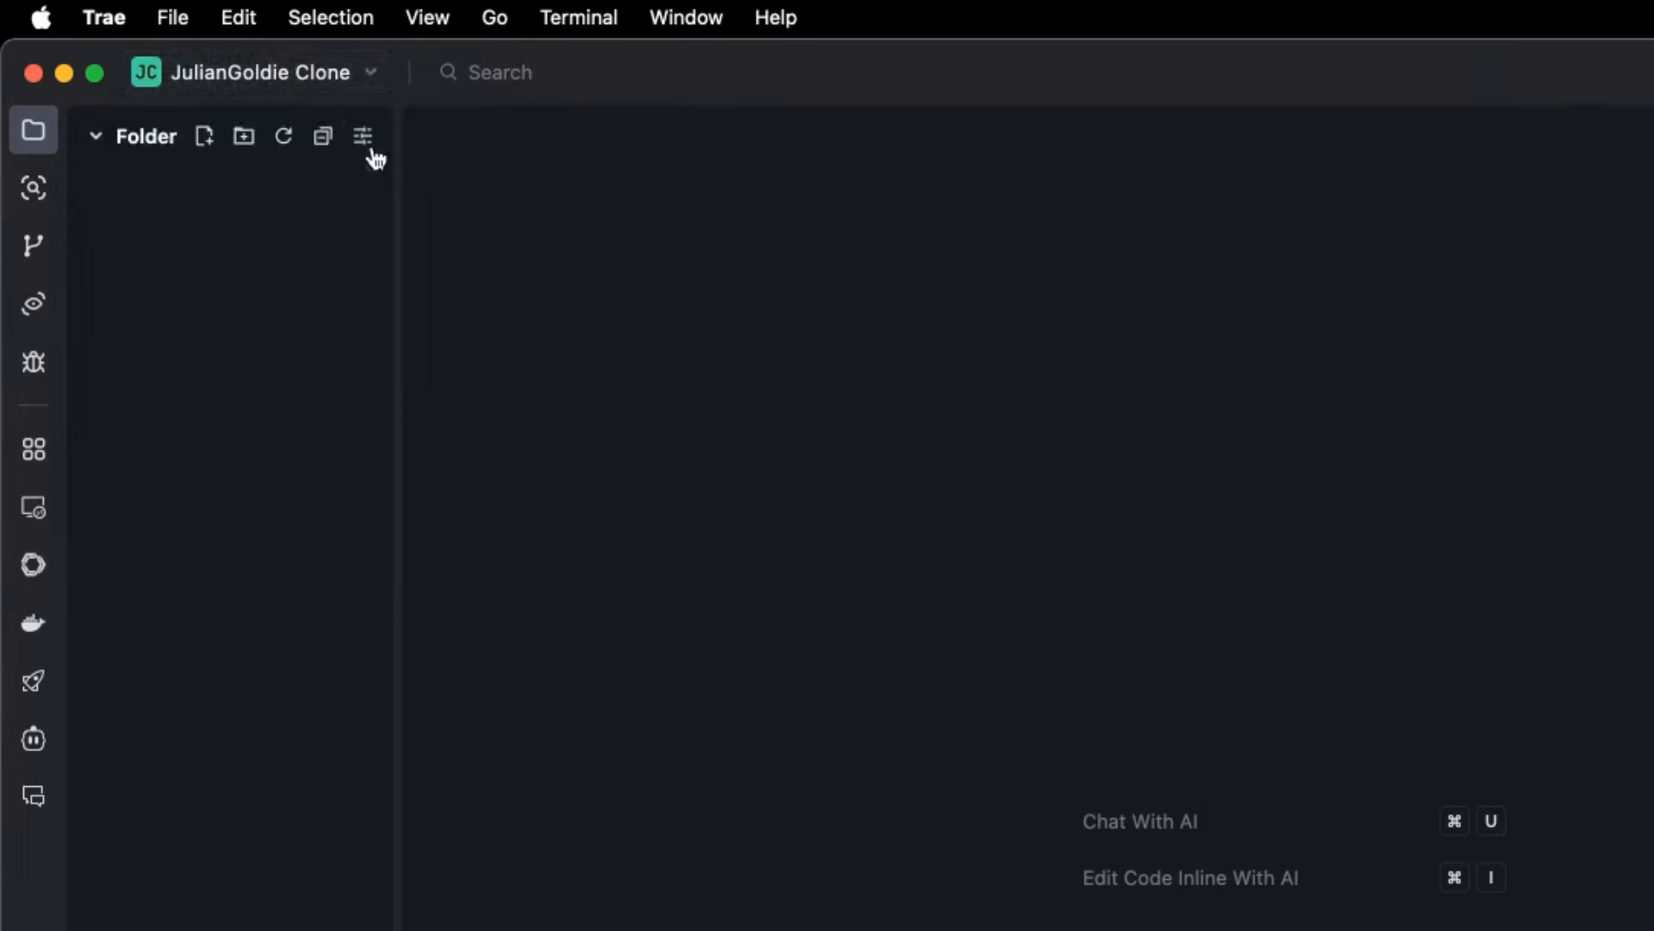
{"action": "left_click", "coordinate": [255, 72]}
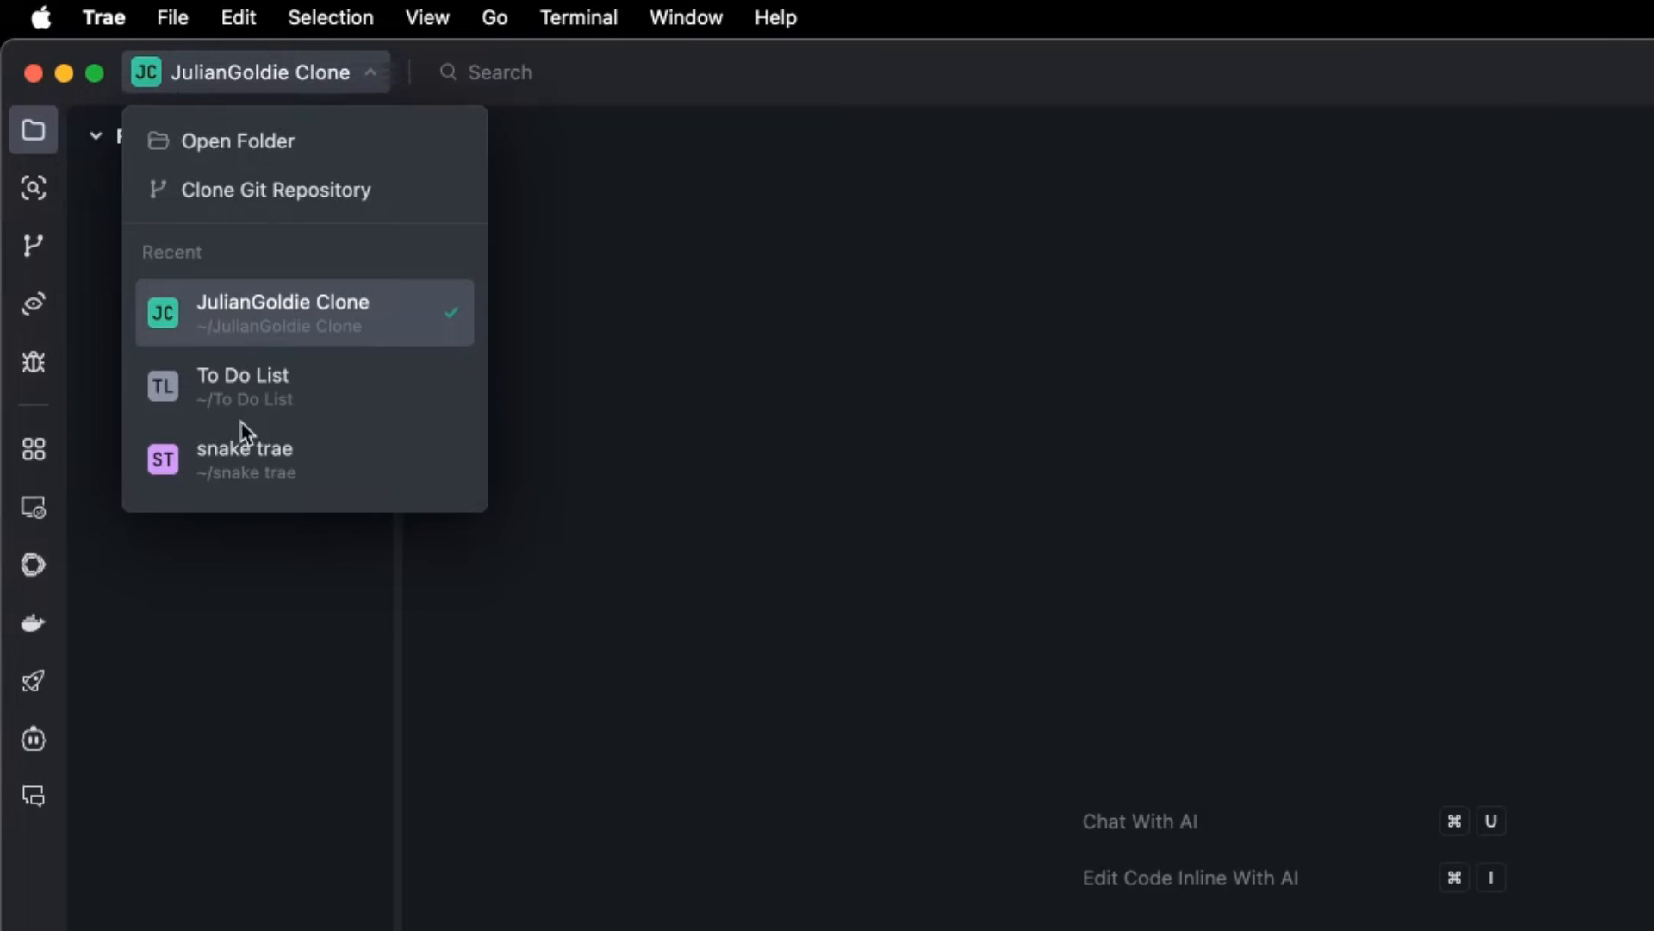
{"action": "mouse_move", "coordinate": [274, 397]}
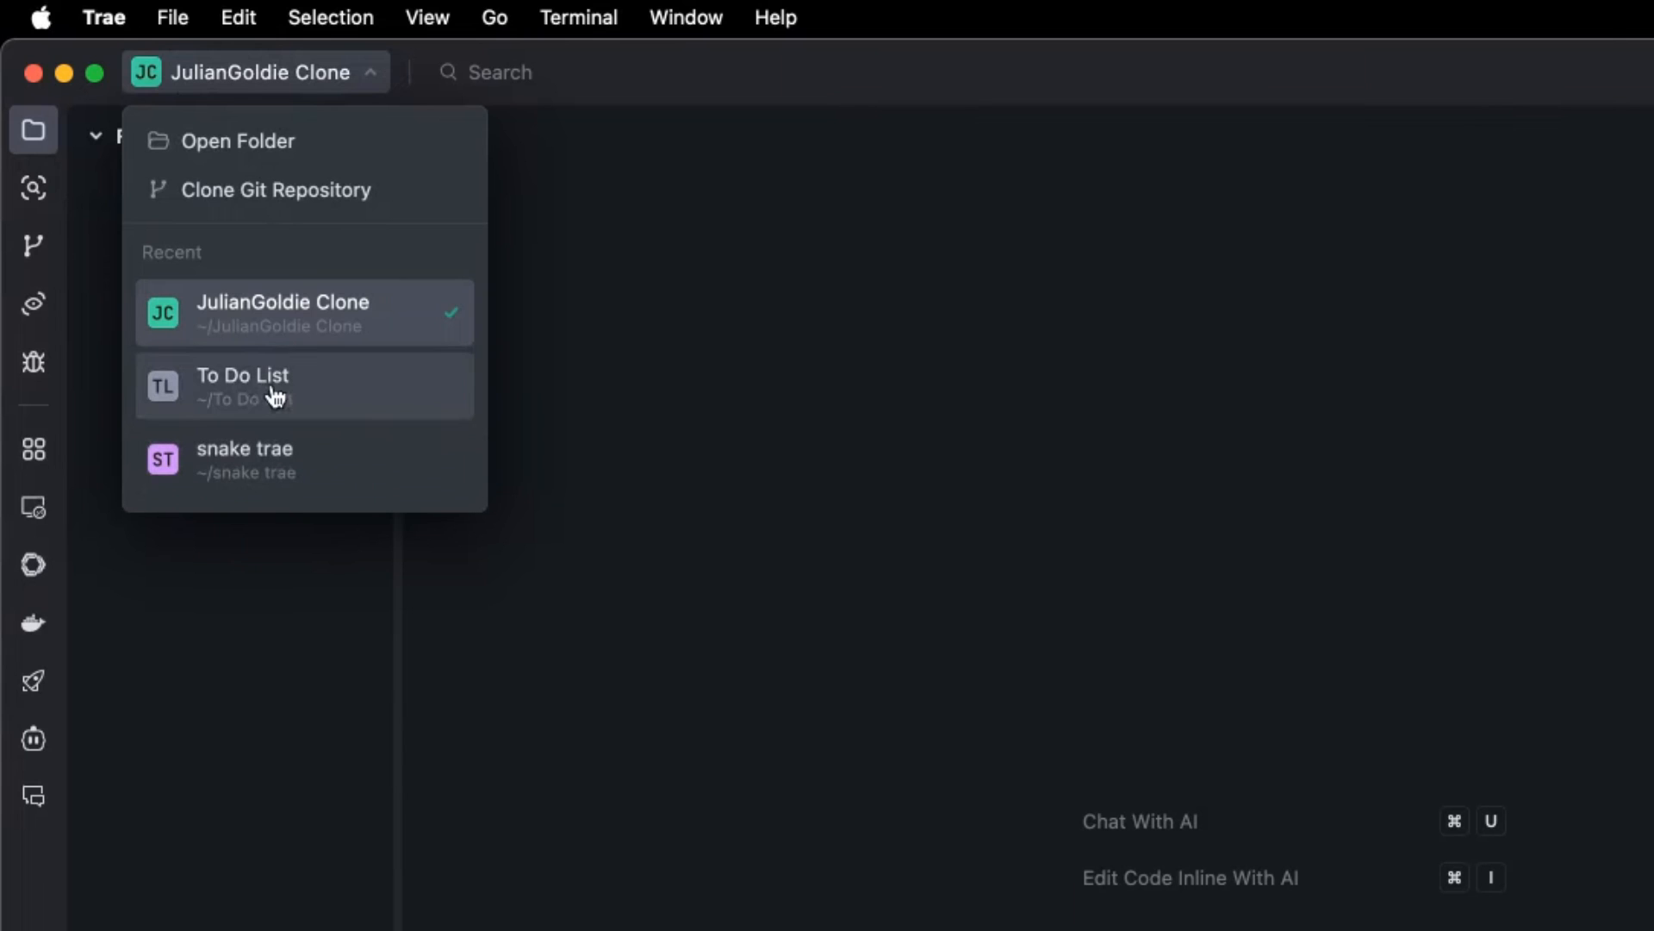
{"action": "mouse_move", "coordinate": [419, 293]}
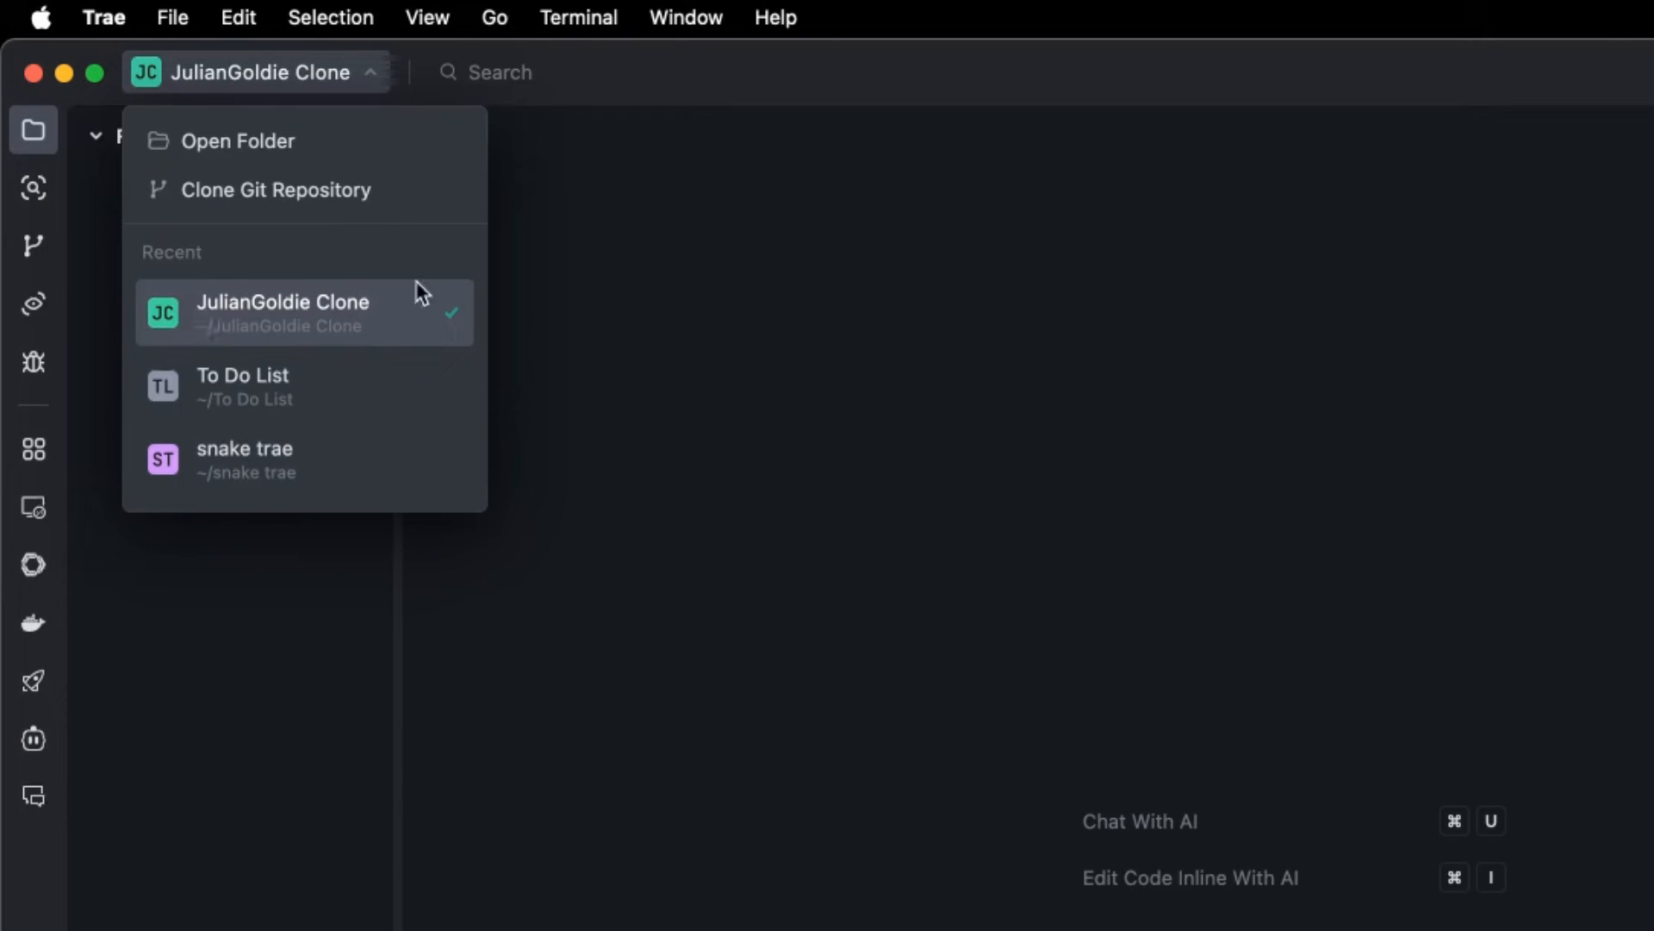
{"action": "mouse_move", "coordinate": [314, 337]}
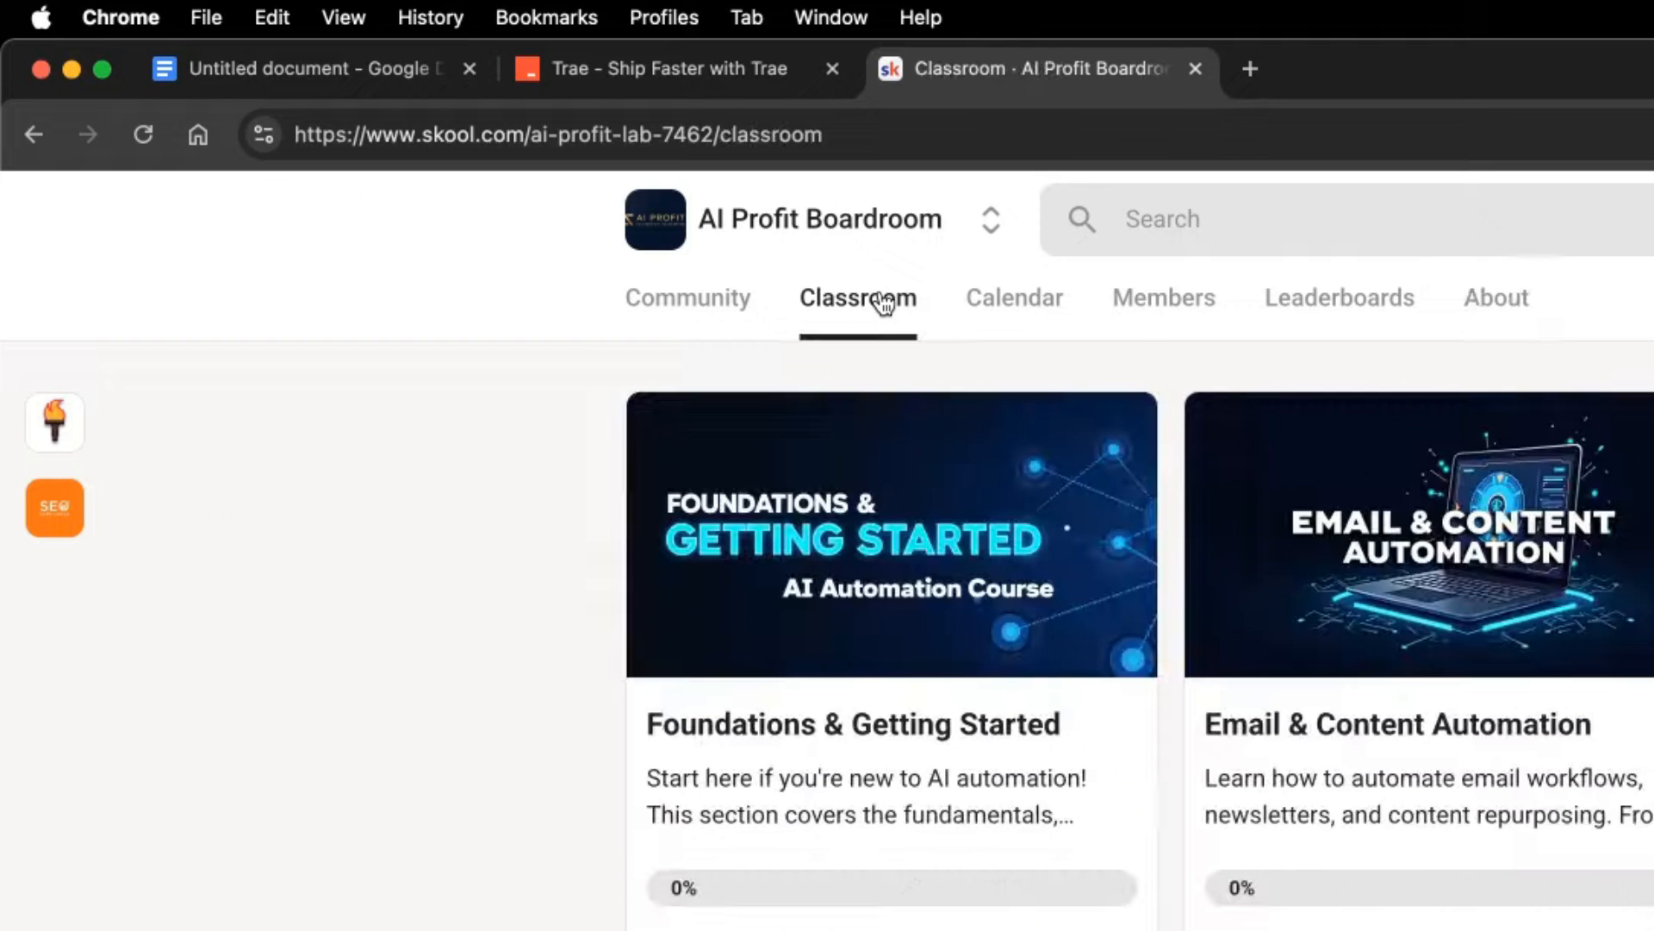
{"action": "scroll", "scroll_direction": "down", "scroll_amount": 3}
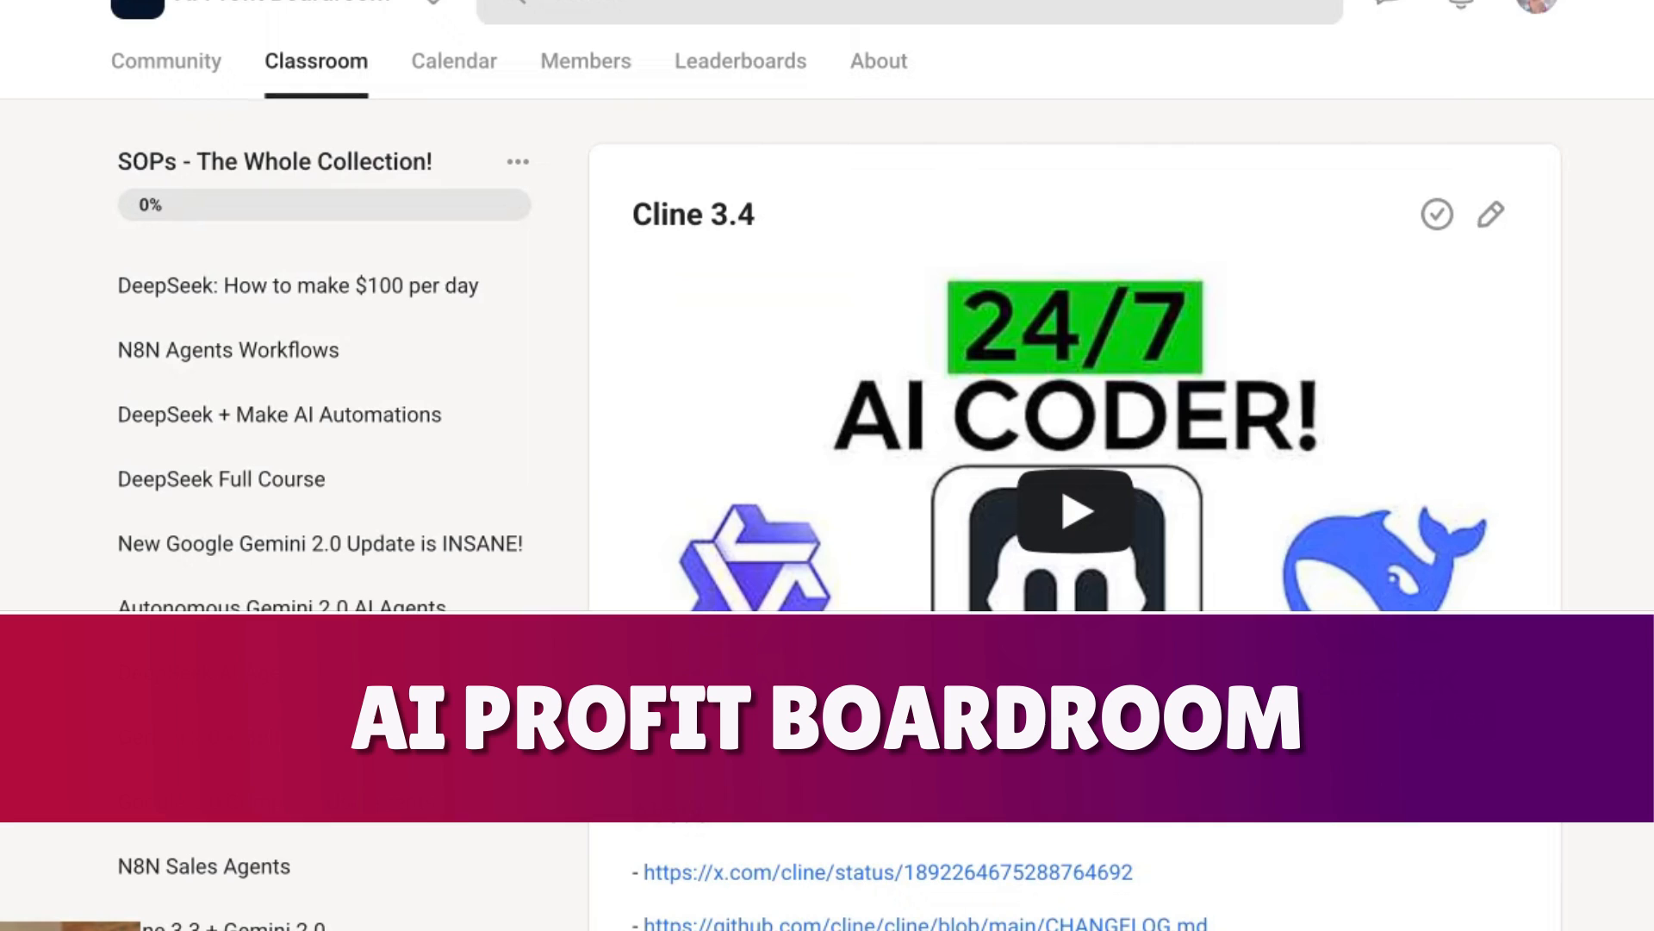
{"action": "scroll", "scroll_direction": "down", "scroll_amount": 3}
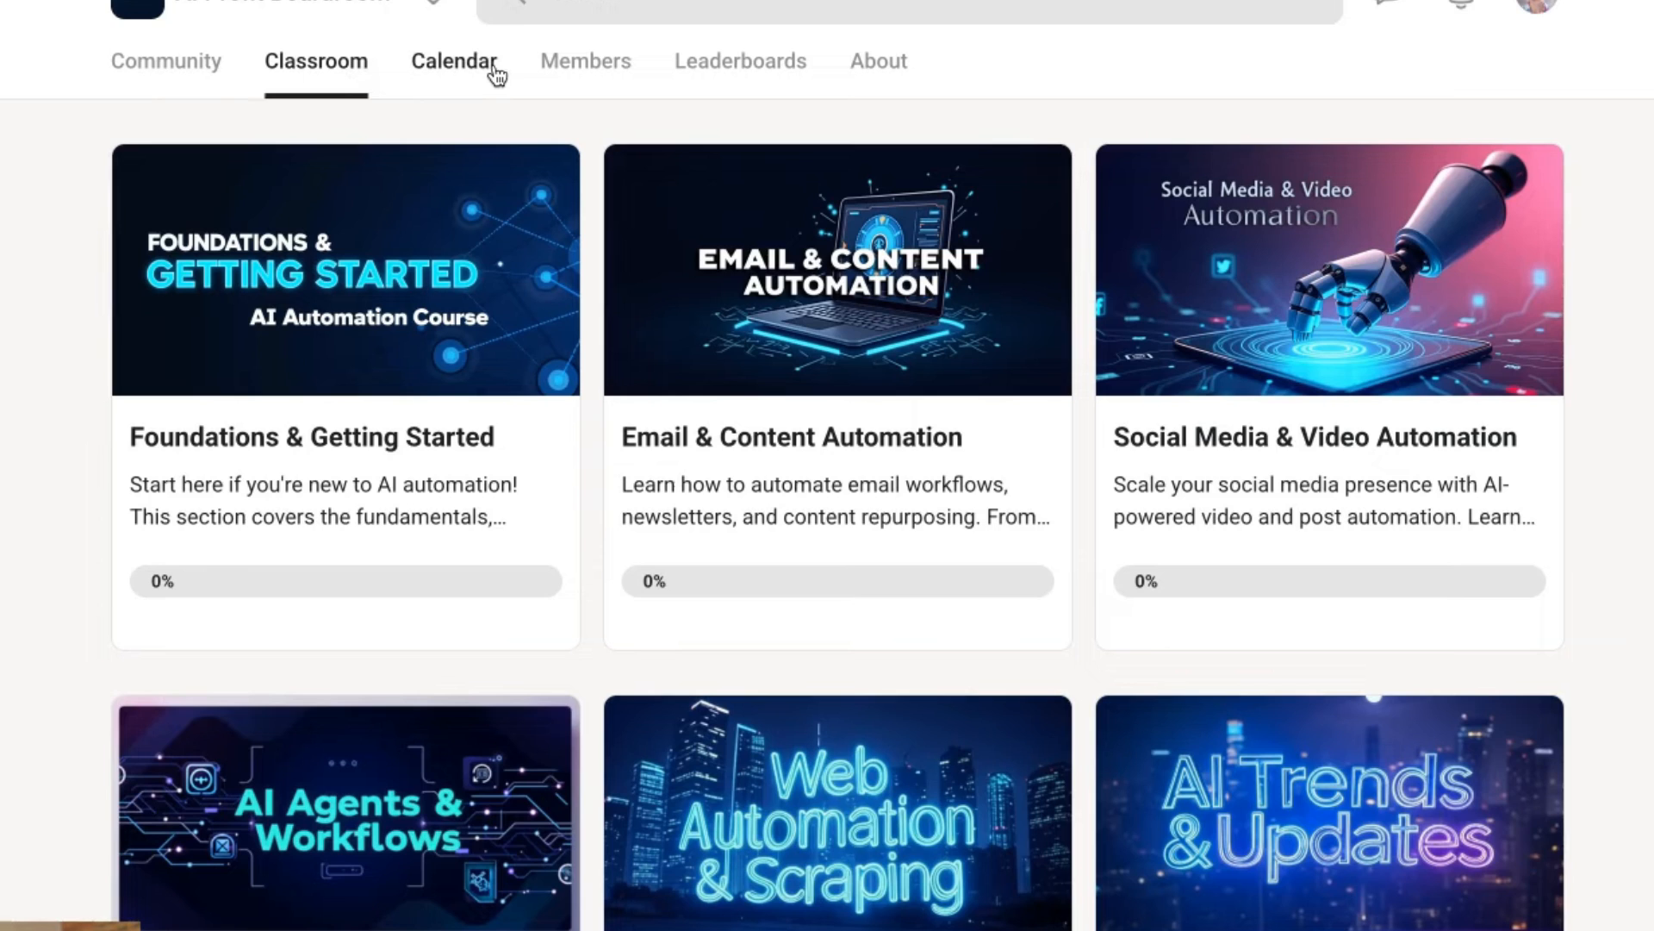
{"action": "left_click", "coordinate": [453, 62]}
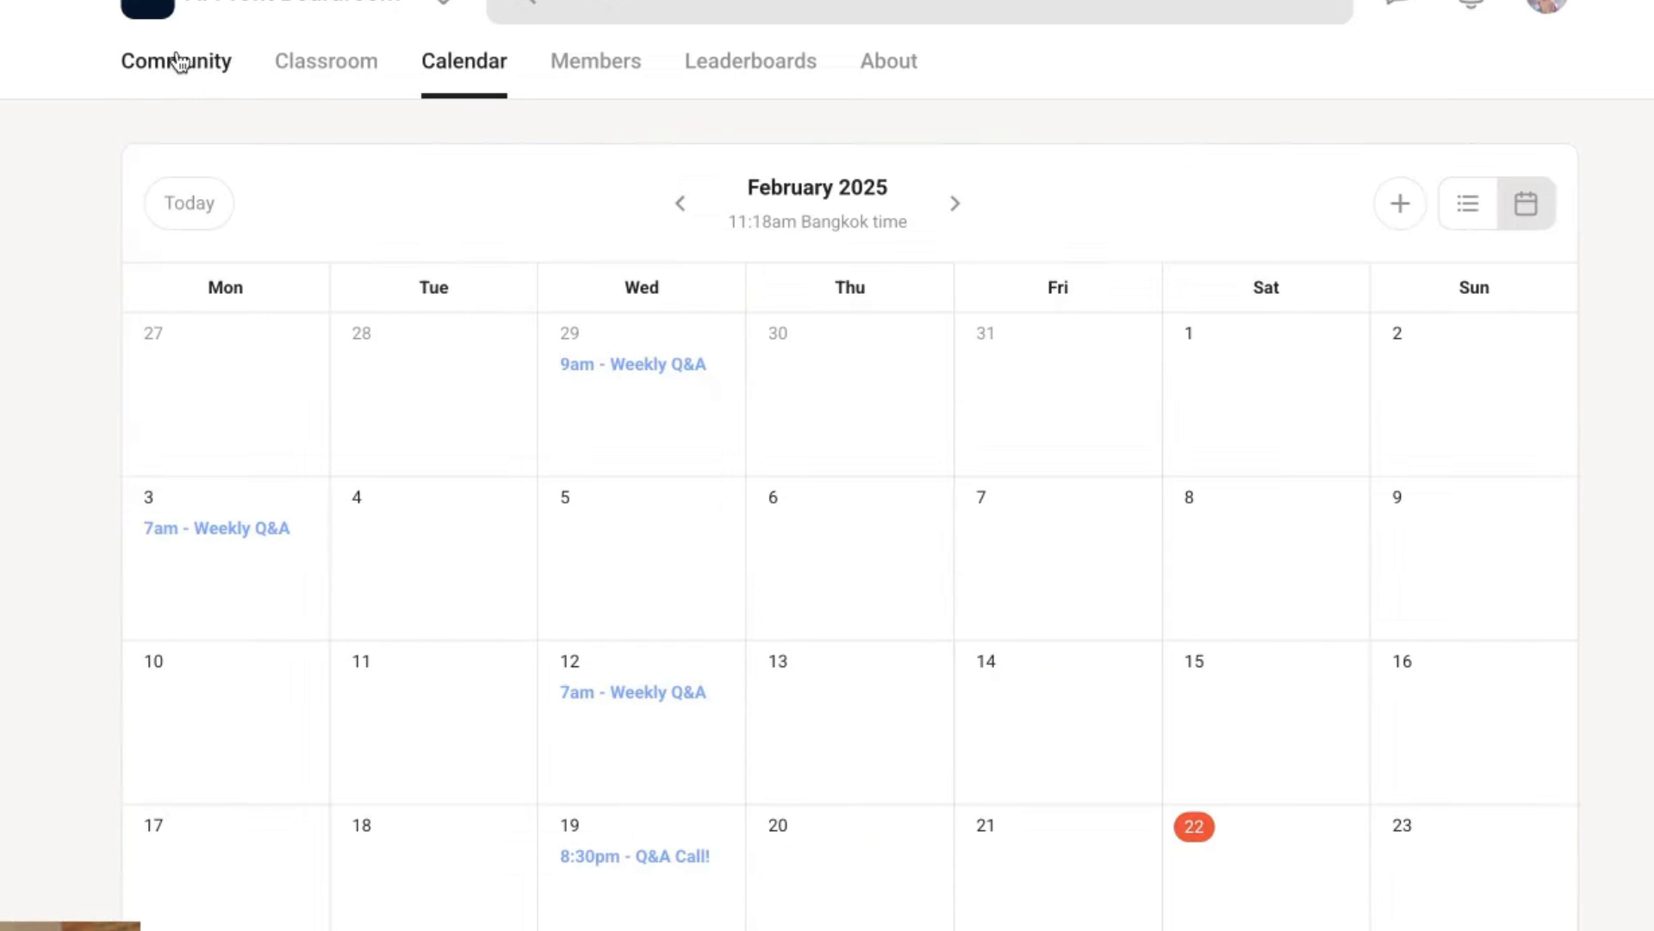
{"action": "left_click", "coordinate": [176, 60]}
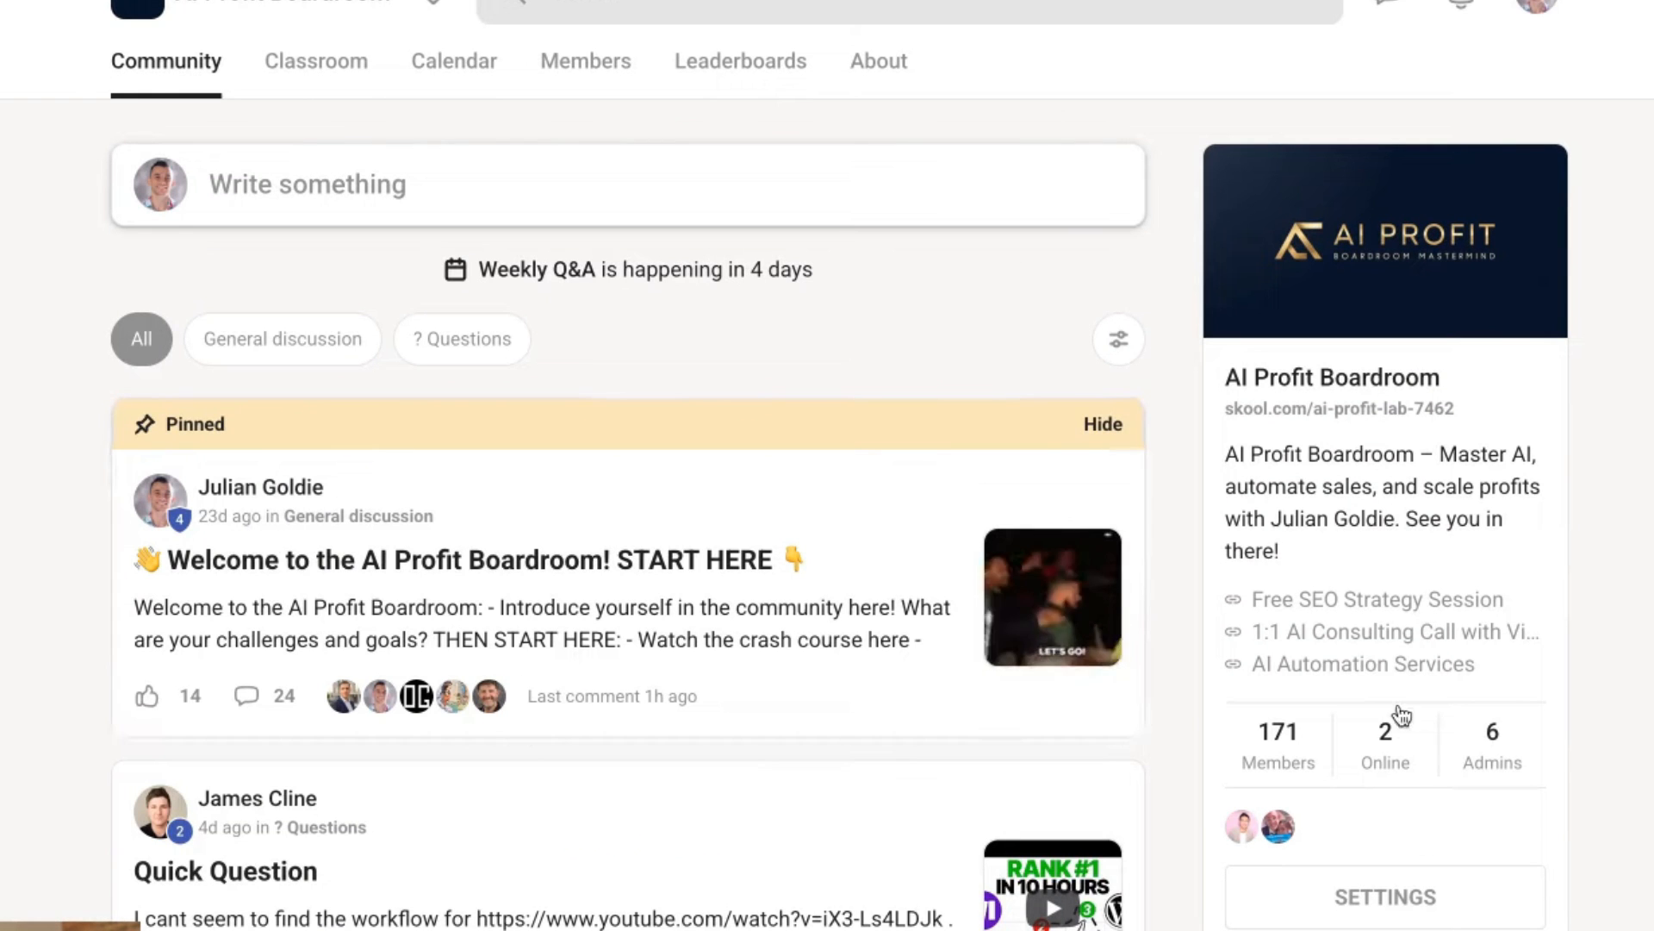
{"action": "left_click", "coordinate": [316, 60]}
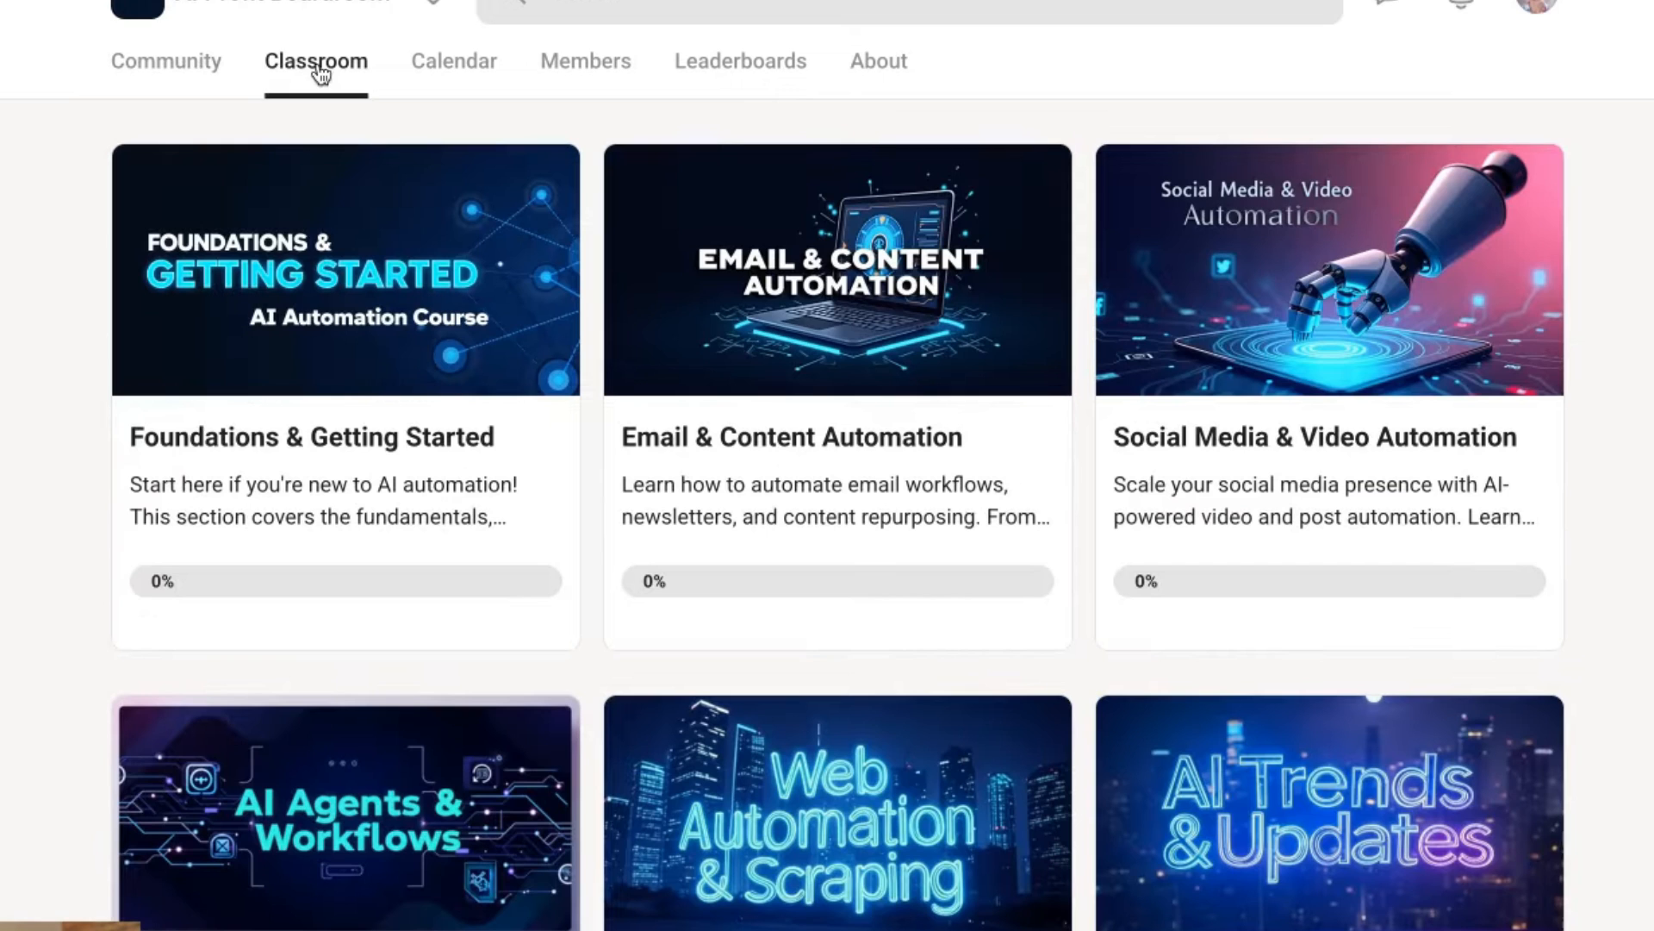
{"action": "scroll", "scroll_direction": "down", "scroll_amount": 3}
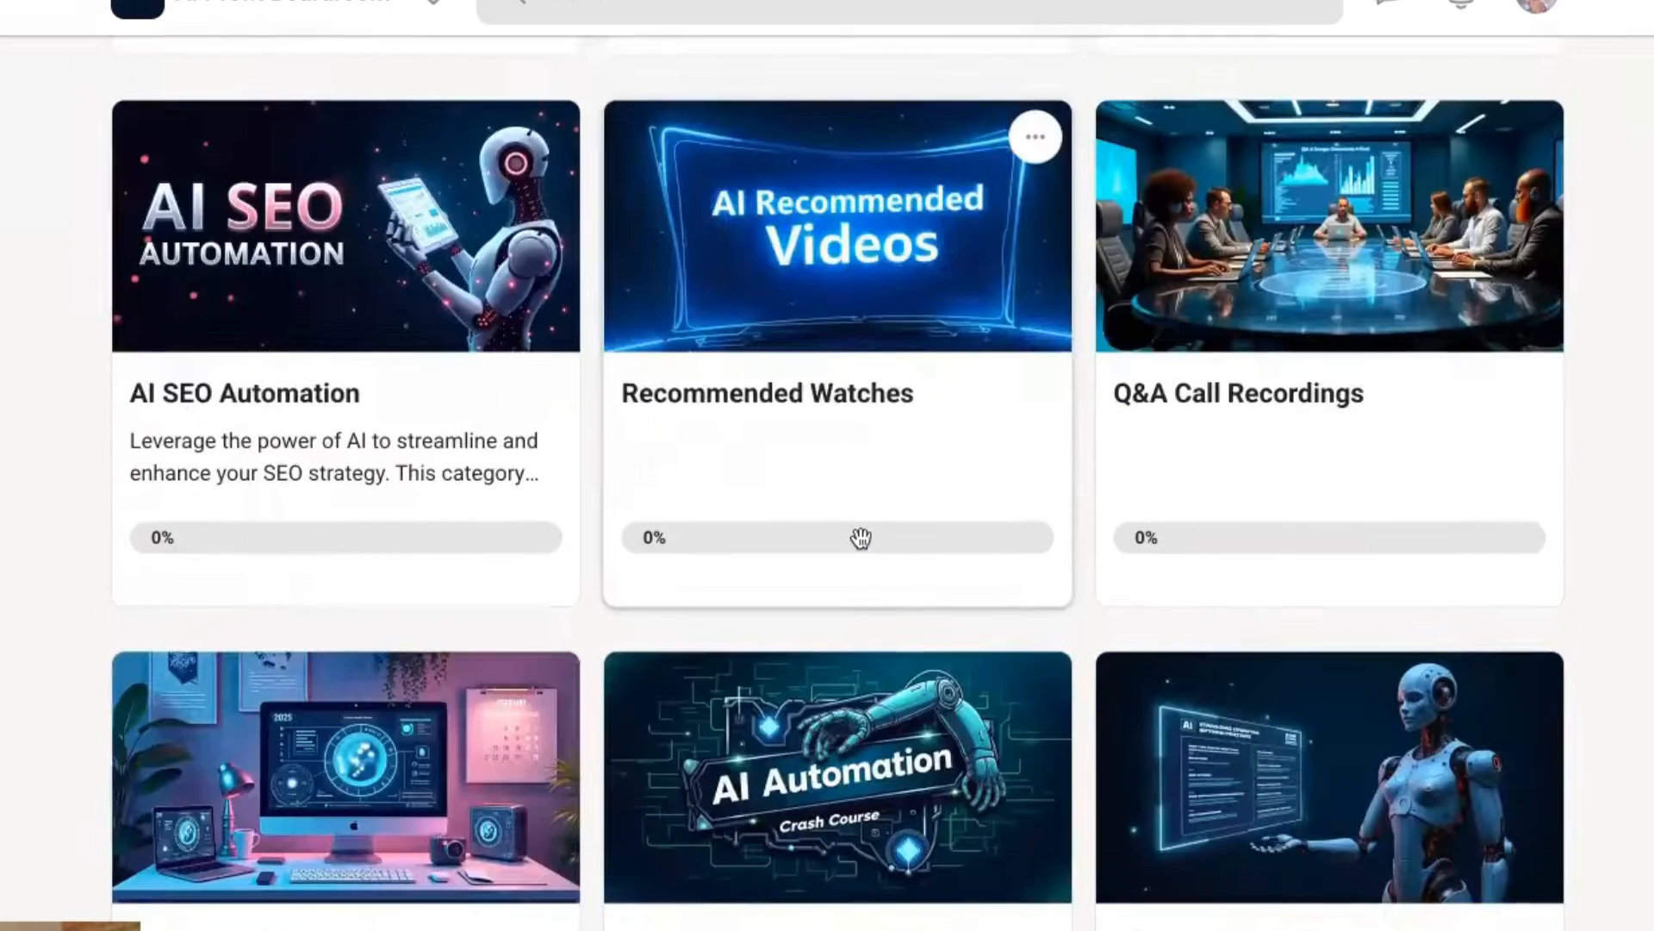
{"action": "scroll", "scroll_direction": "up", "scroll_amount": 3}
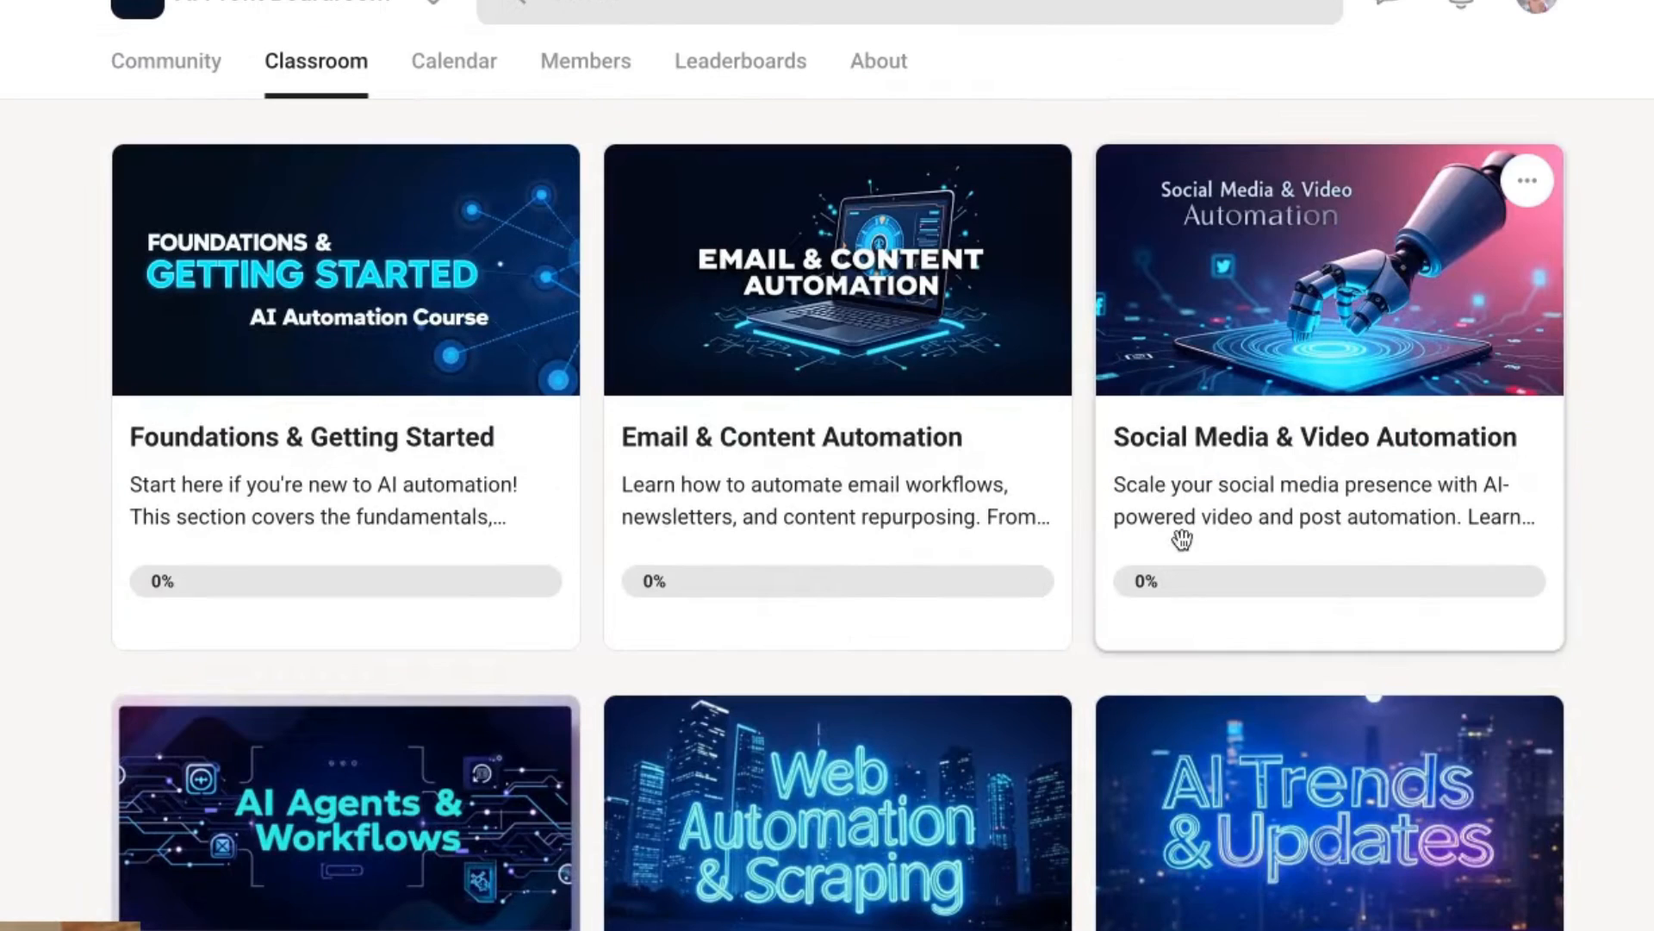
{"action": "mouse_move", "coordinate": [631, 441]}
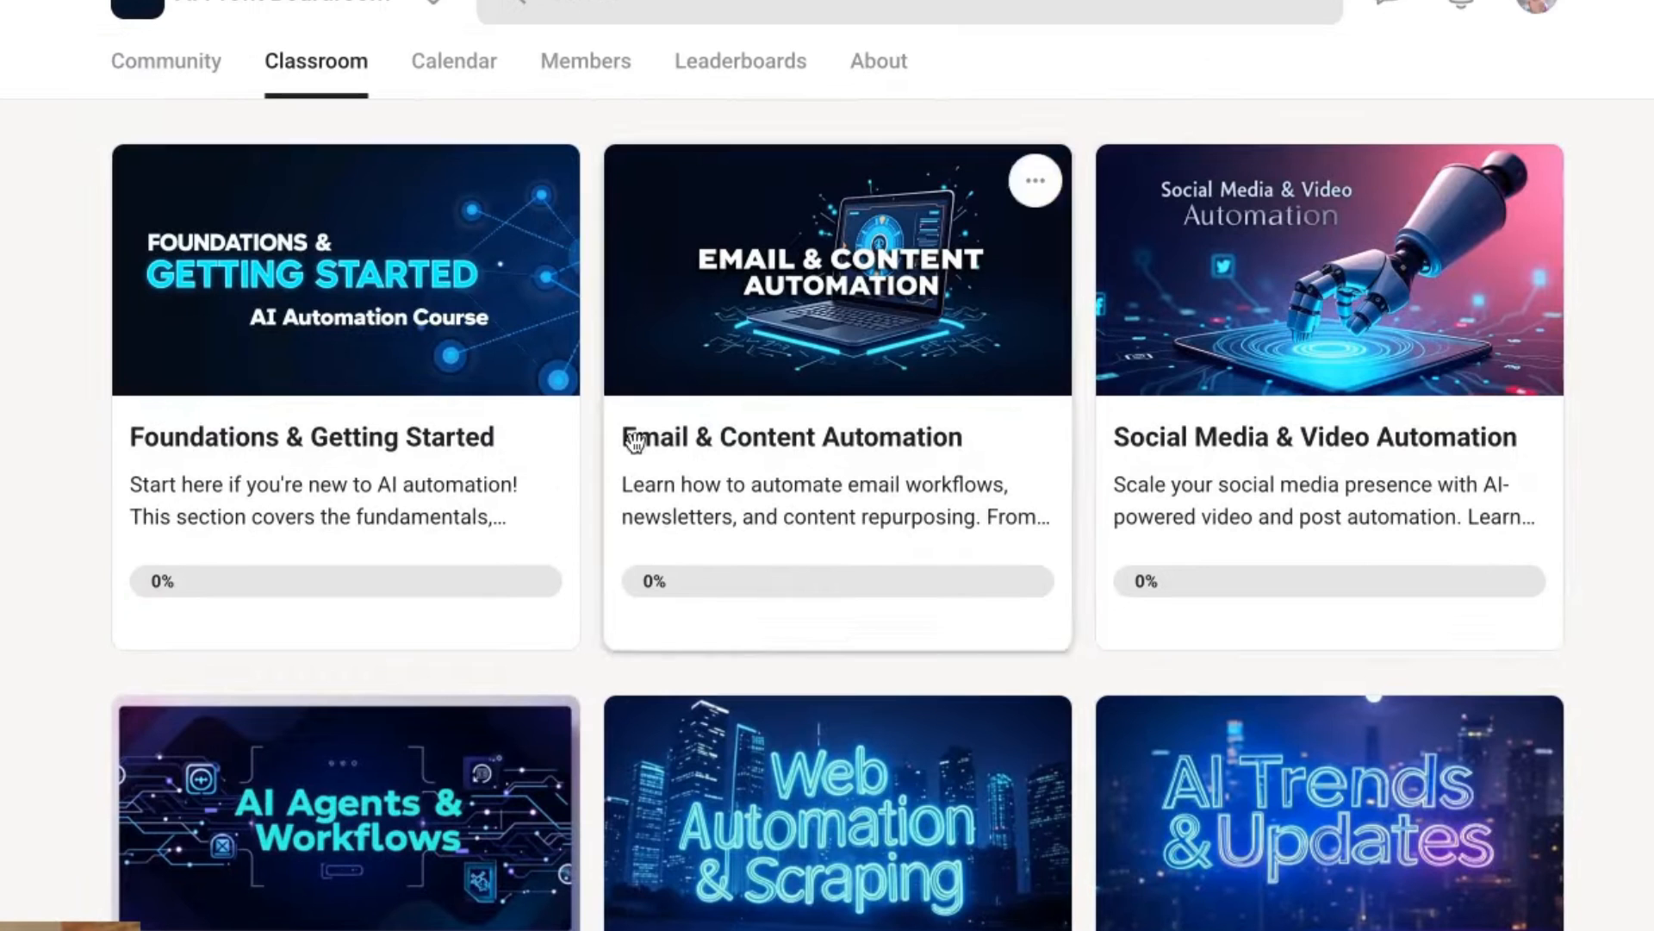
{"action": "left_click", "coordinate": [1327, 271]}
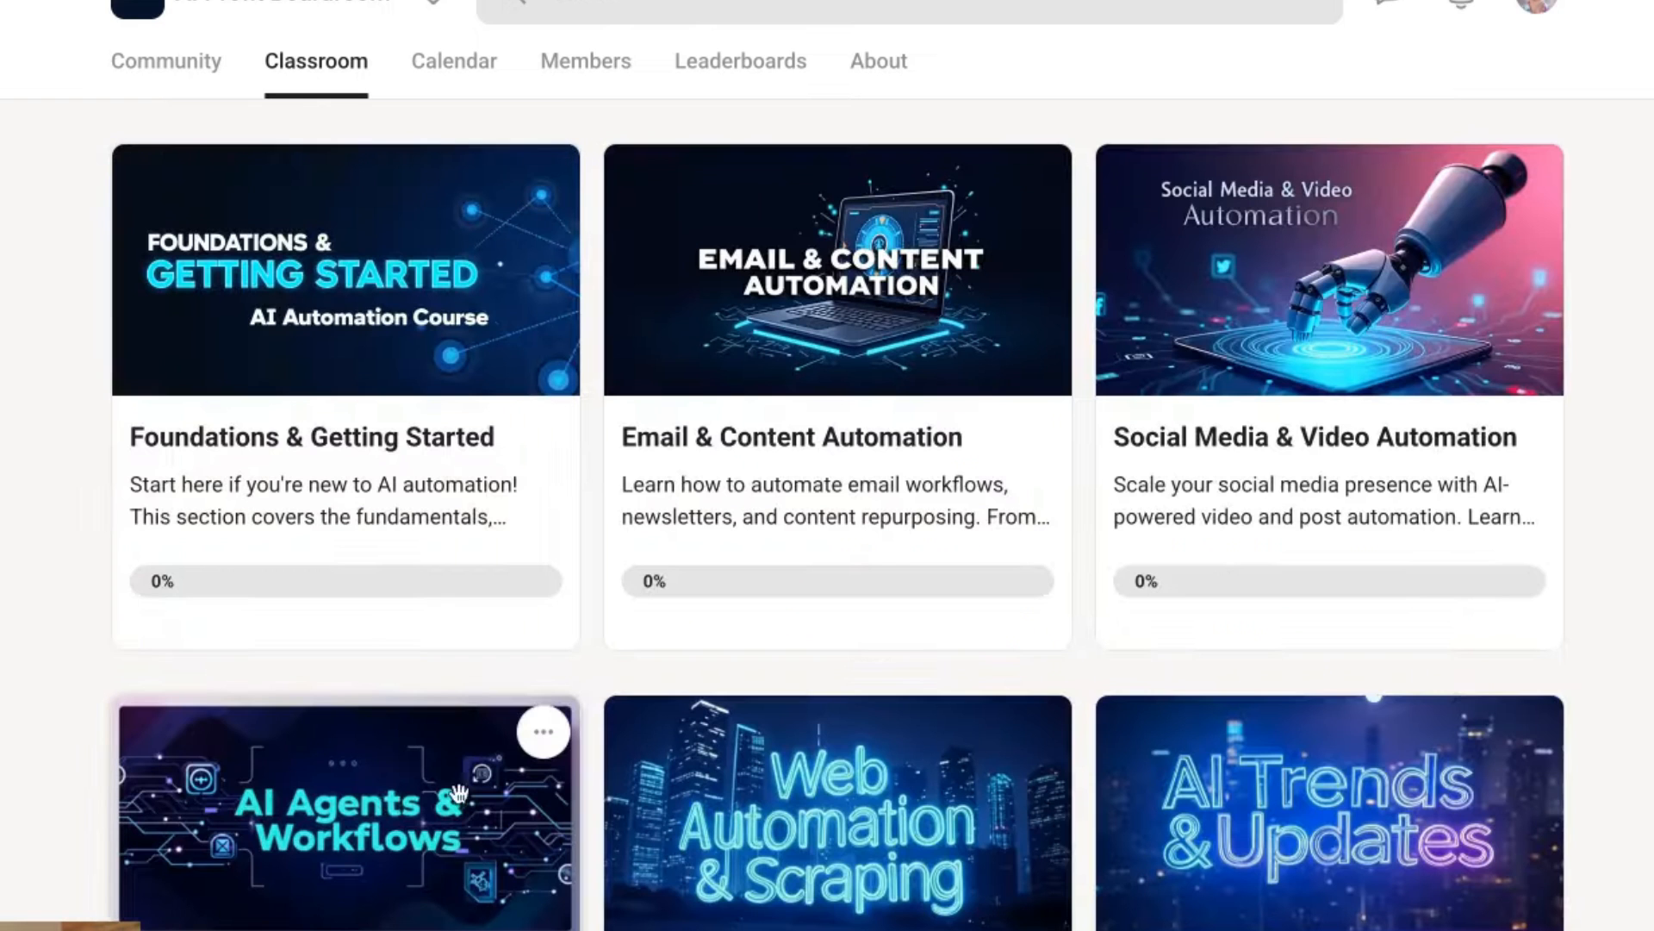
{"action": "scroll", "scroll_direction": "down", "scroll_amount": 3}
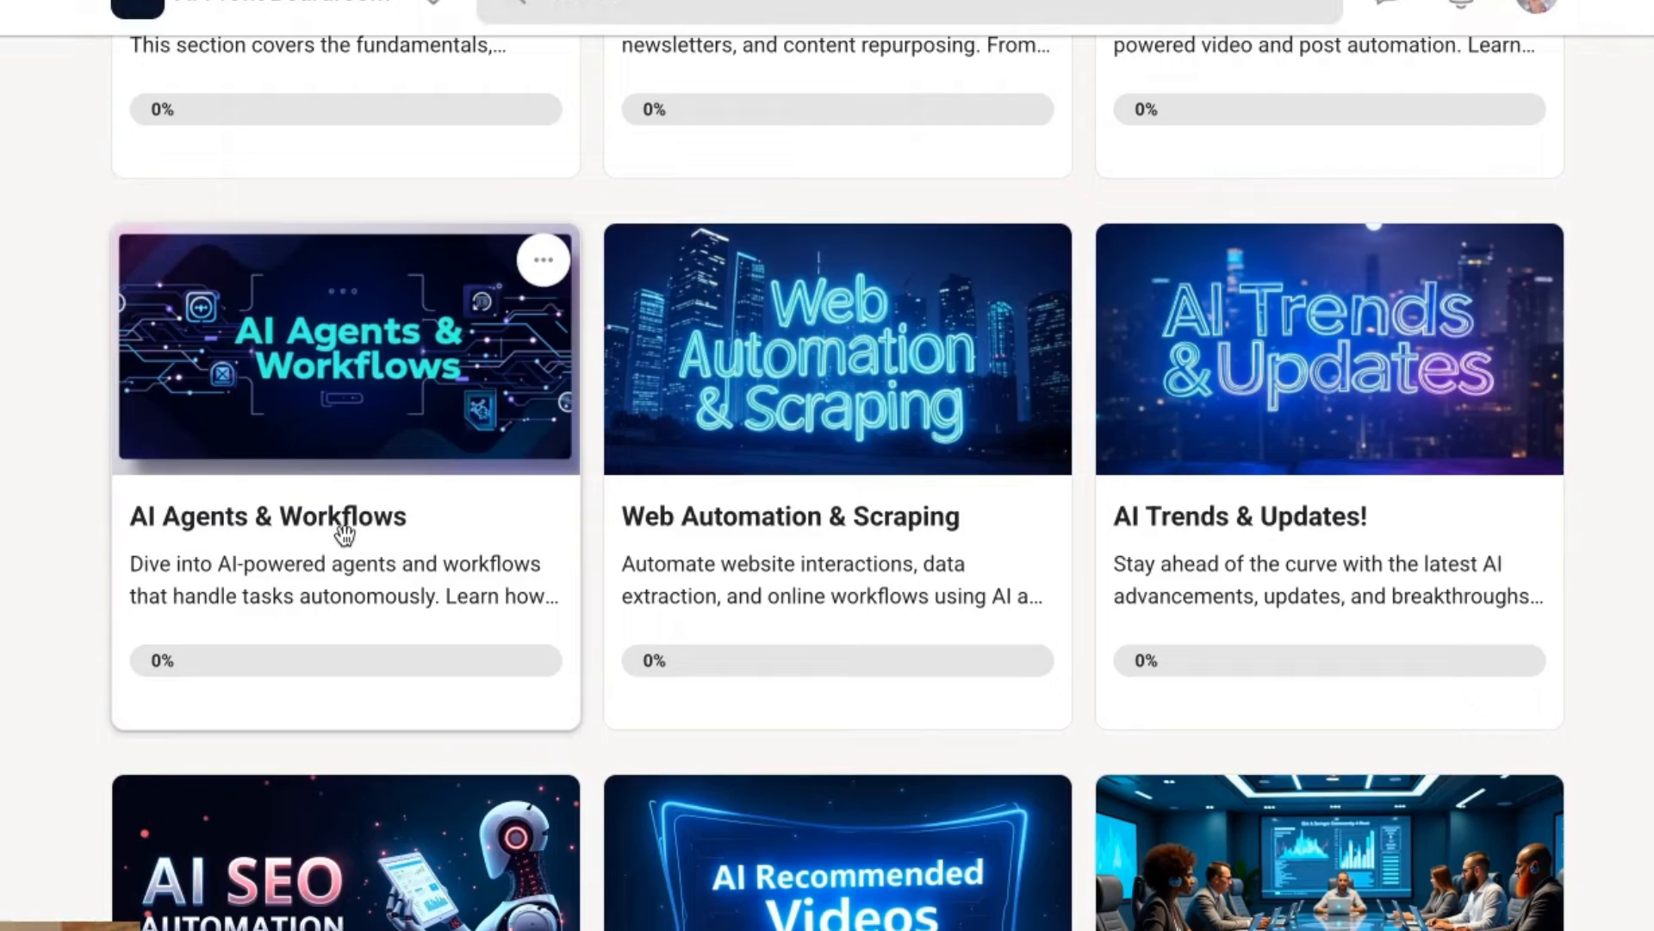
{"action": "scroll", "scroll_direction": "down", "scroll_amount": 3}
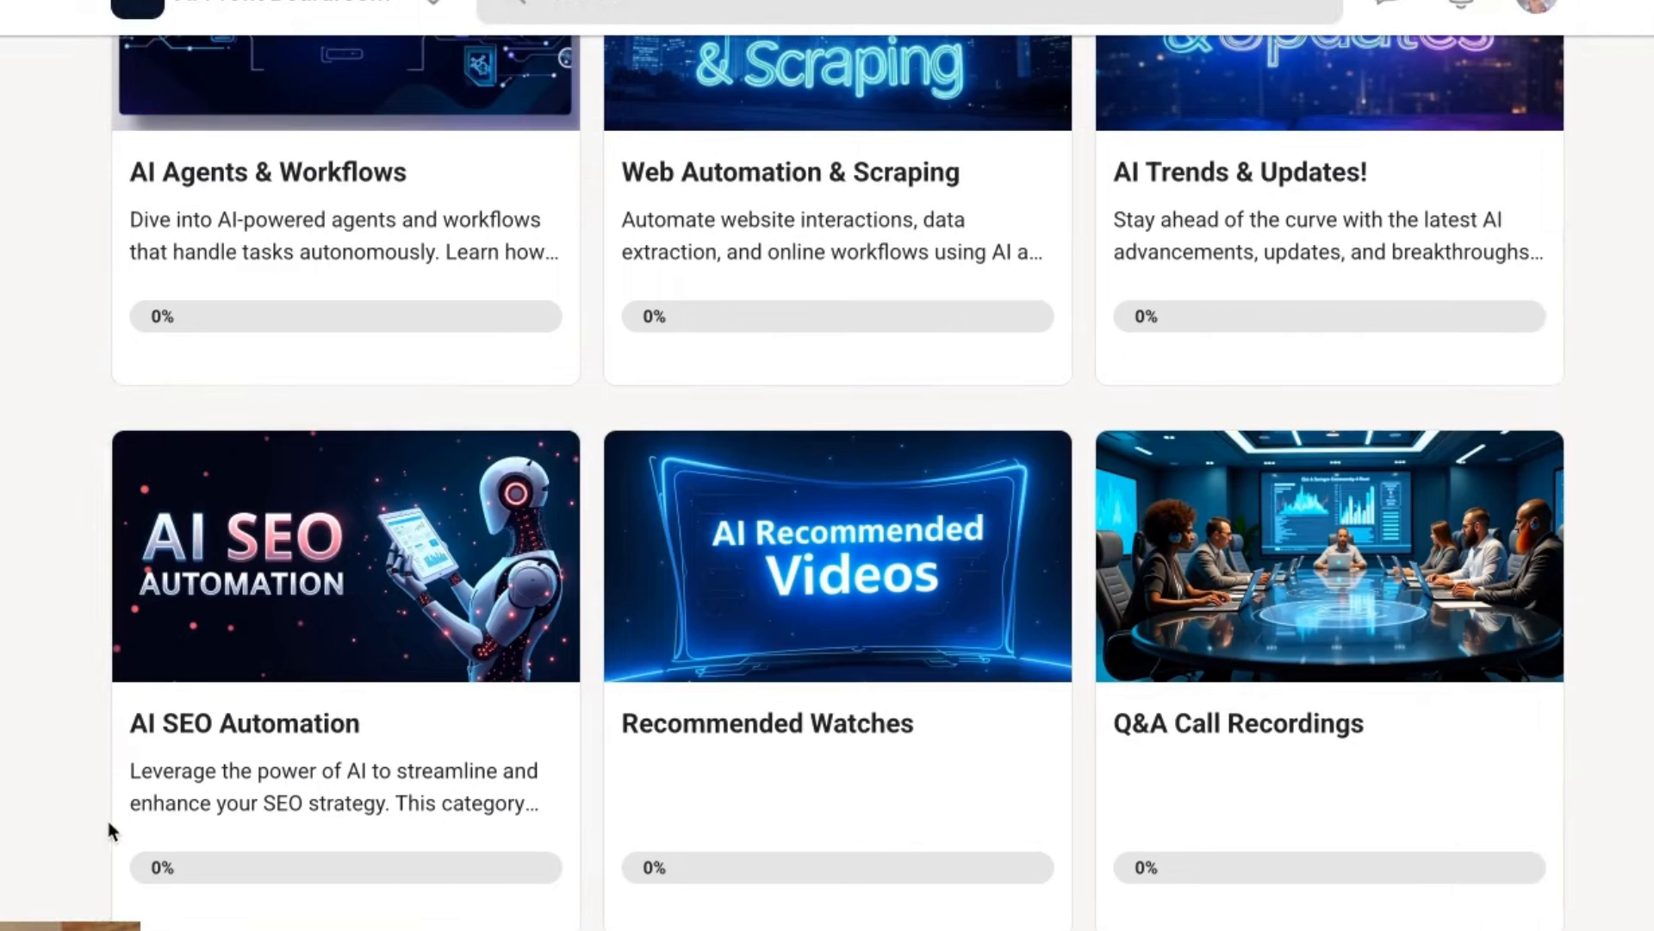
{"action": "scroll", "scroll_direction": "up", "scroll_amount": 3}
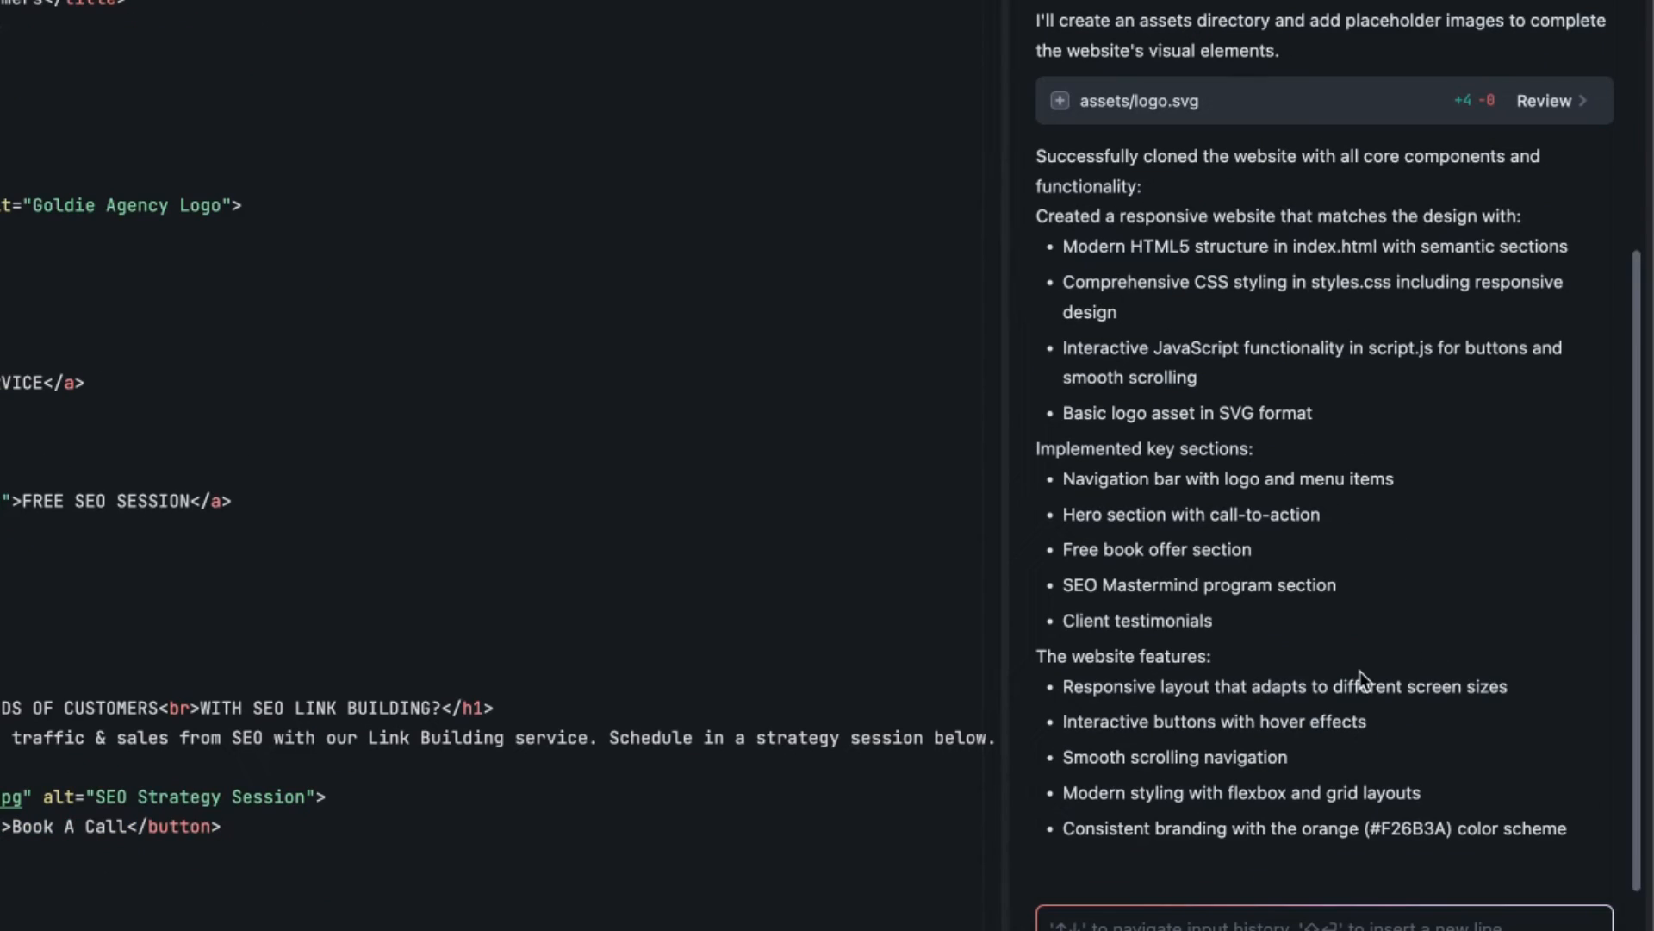
- Preview the cloned Goldie SEO site on localhost:3000 in Webview and the browser
{"action": "scroll", "scroll_direction": "down", "scroll_amount": 3}
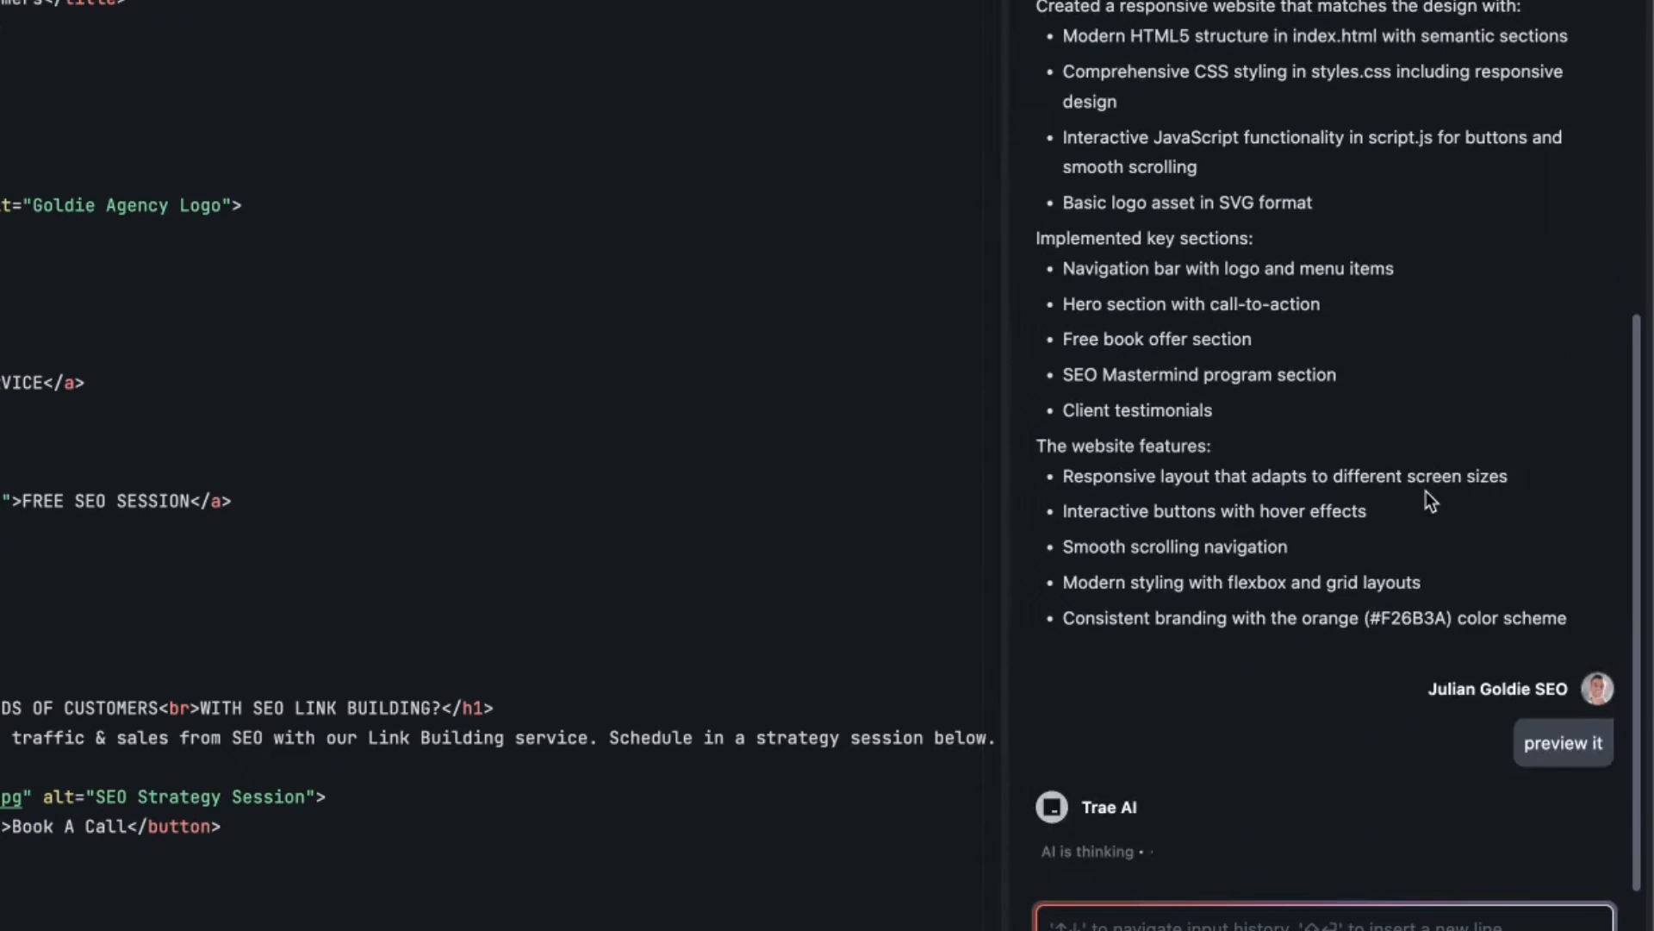
{"action": "left_click", "coordinate": [1563, 741]}
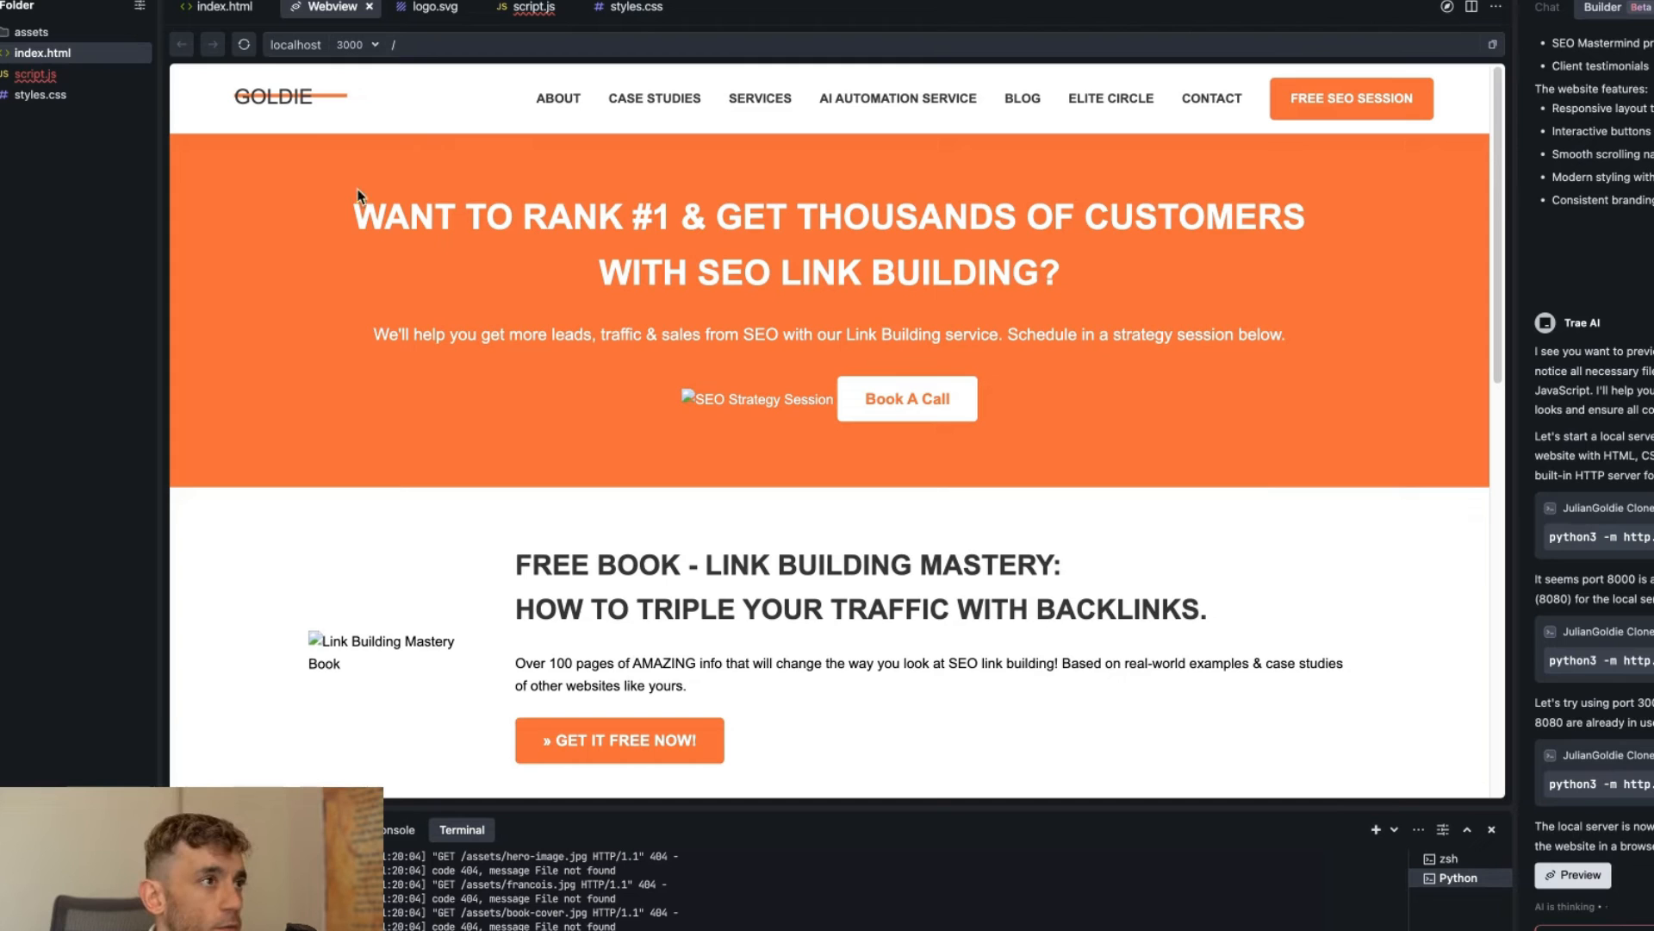
{"action": "scroll", "scroll_direction": "down", "scroll_amount": 3}
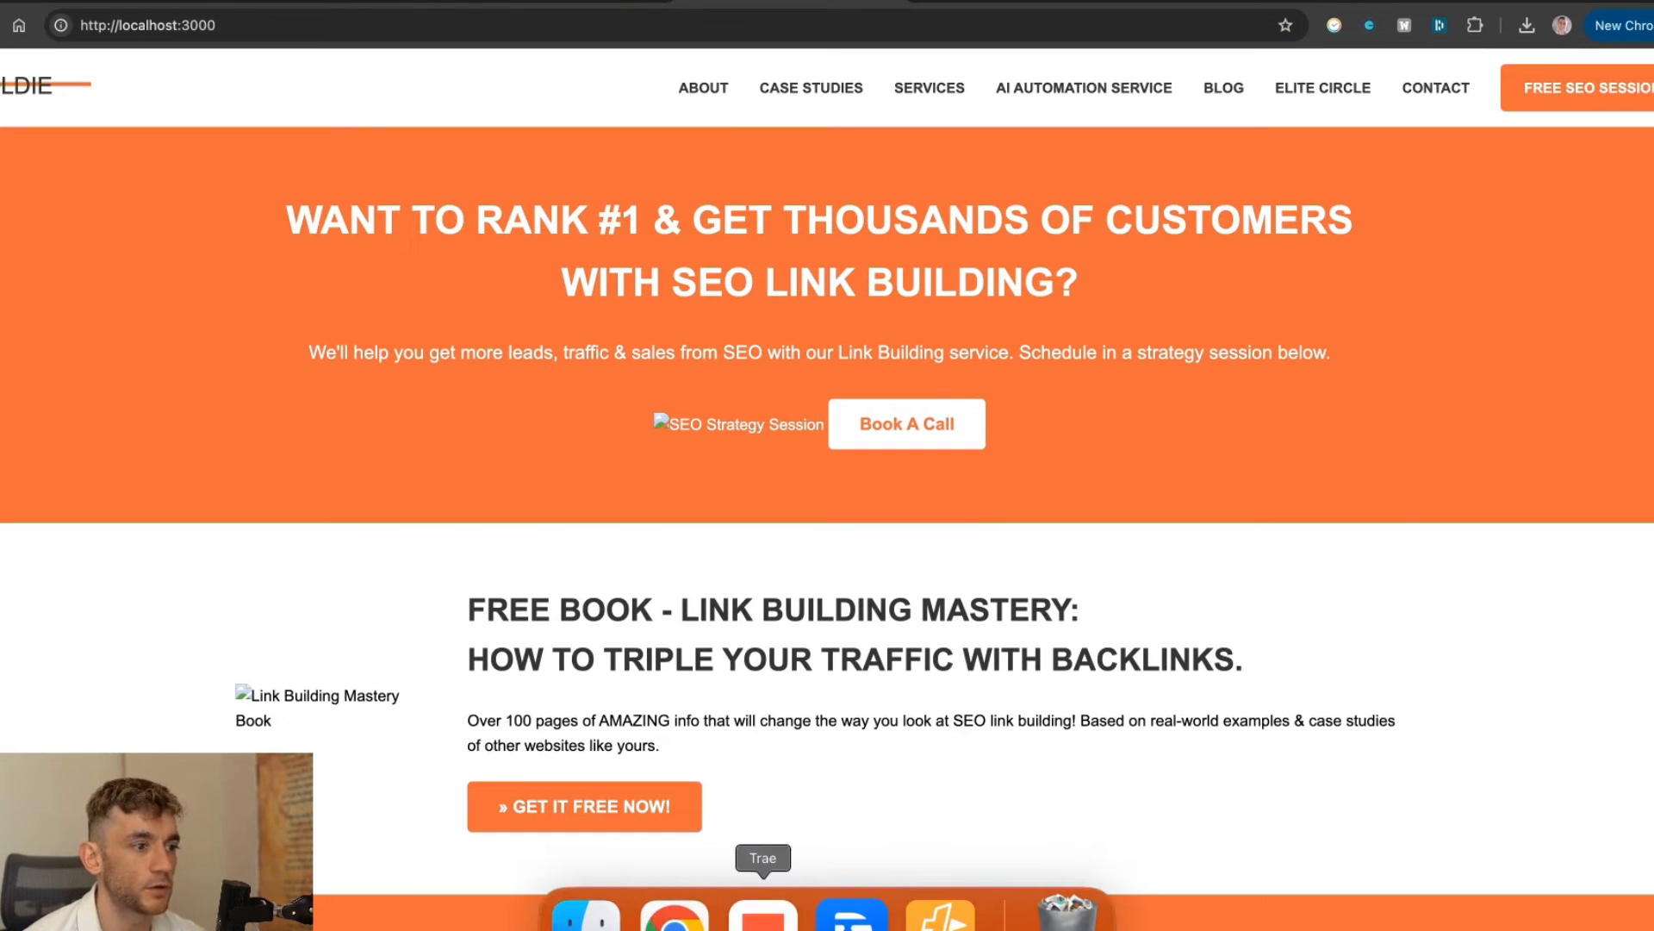
{"action": "left_click", "coordinate": [762, 910]}
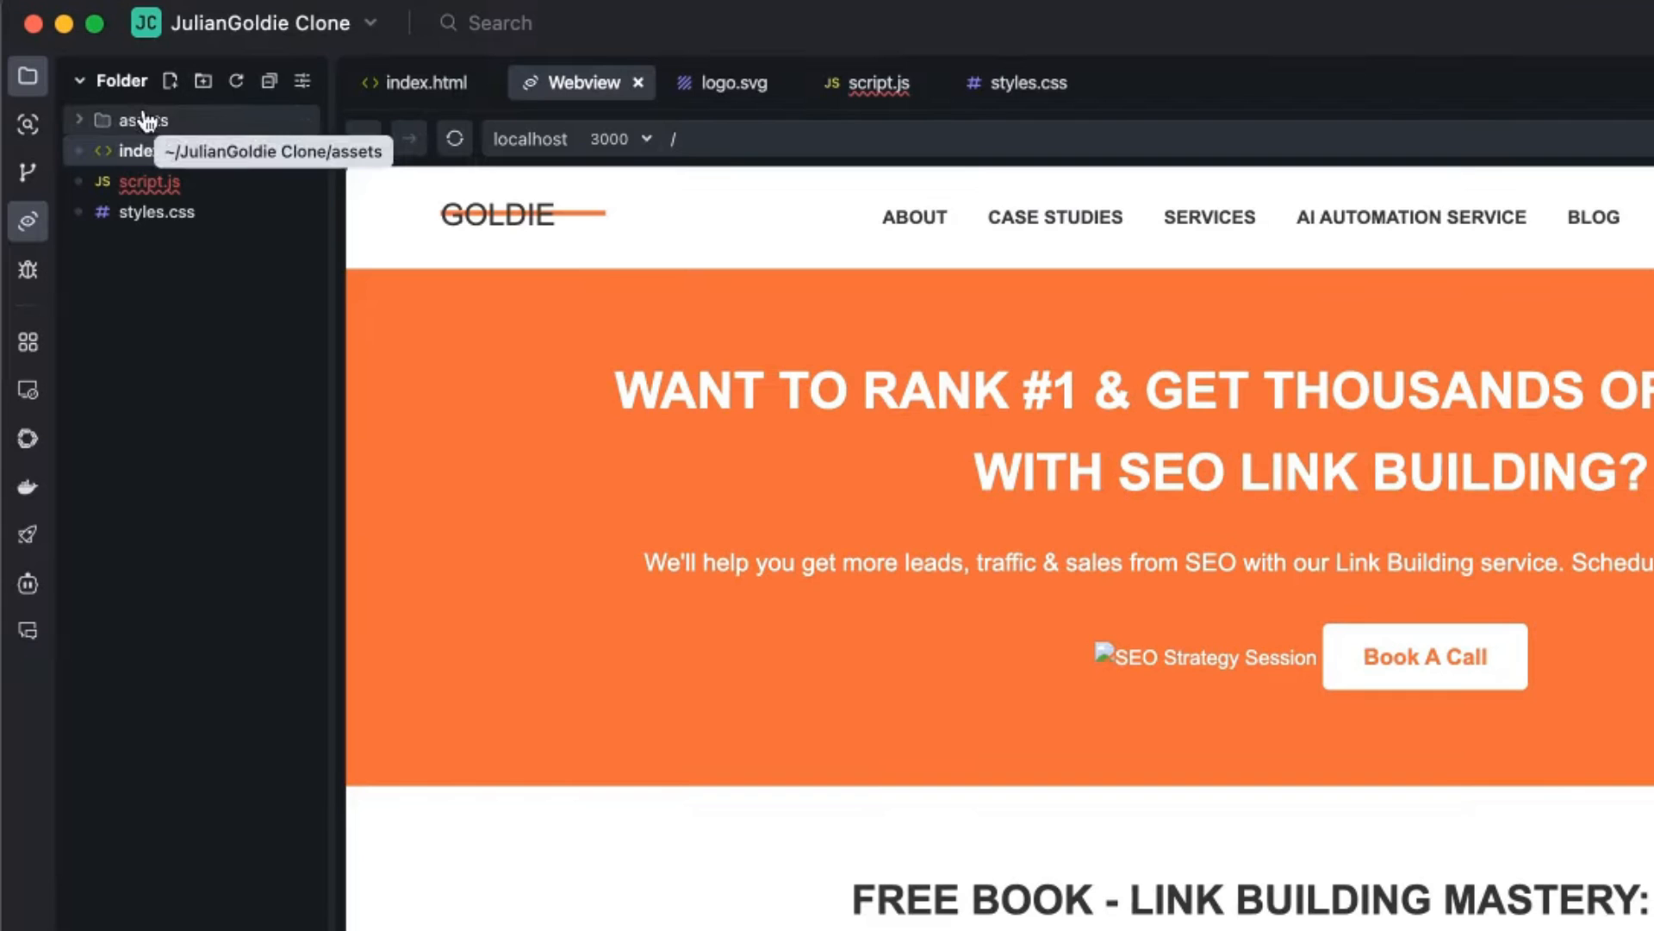
{"action": "mouse_move", "coordinate": [327, 5]}
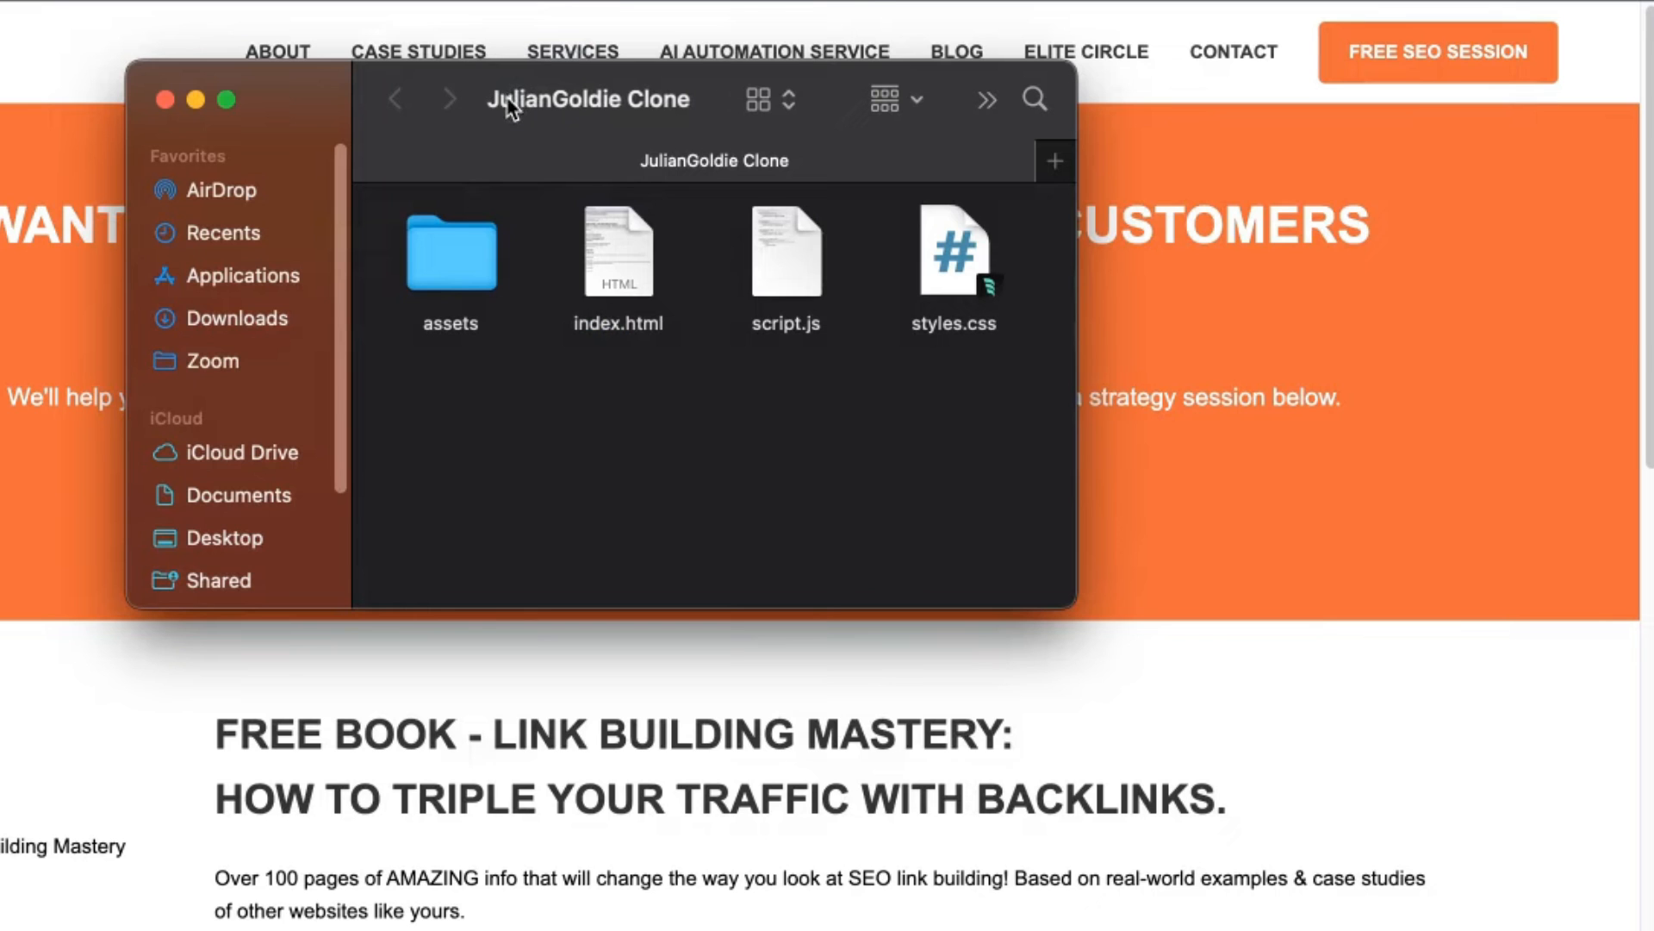
{"action": "left_click", "coordinate": [166, 100]}
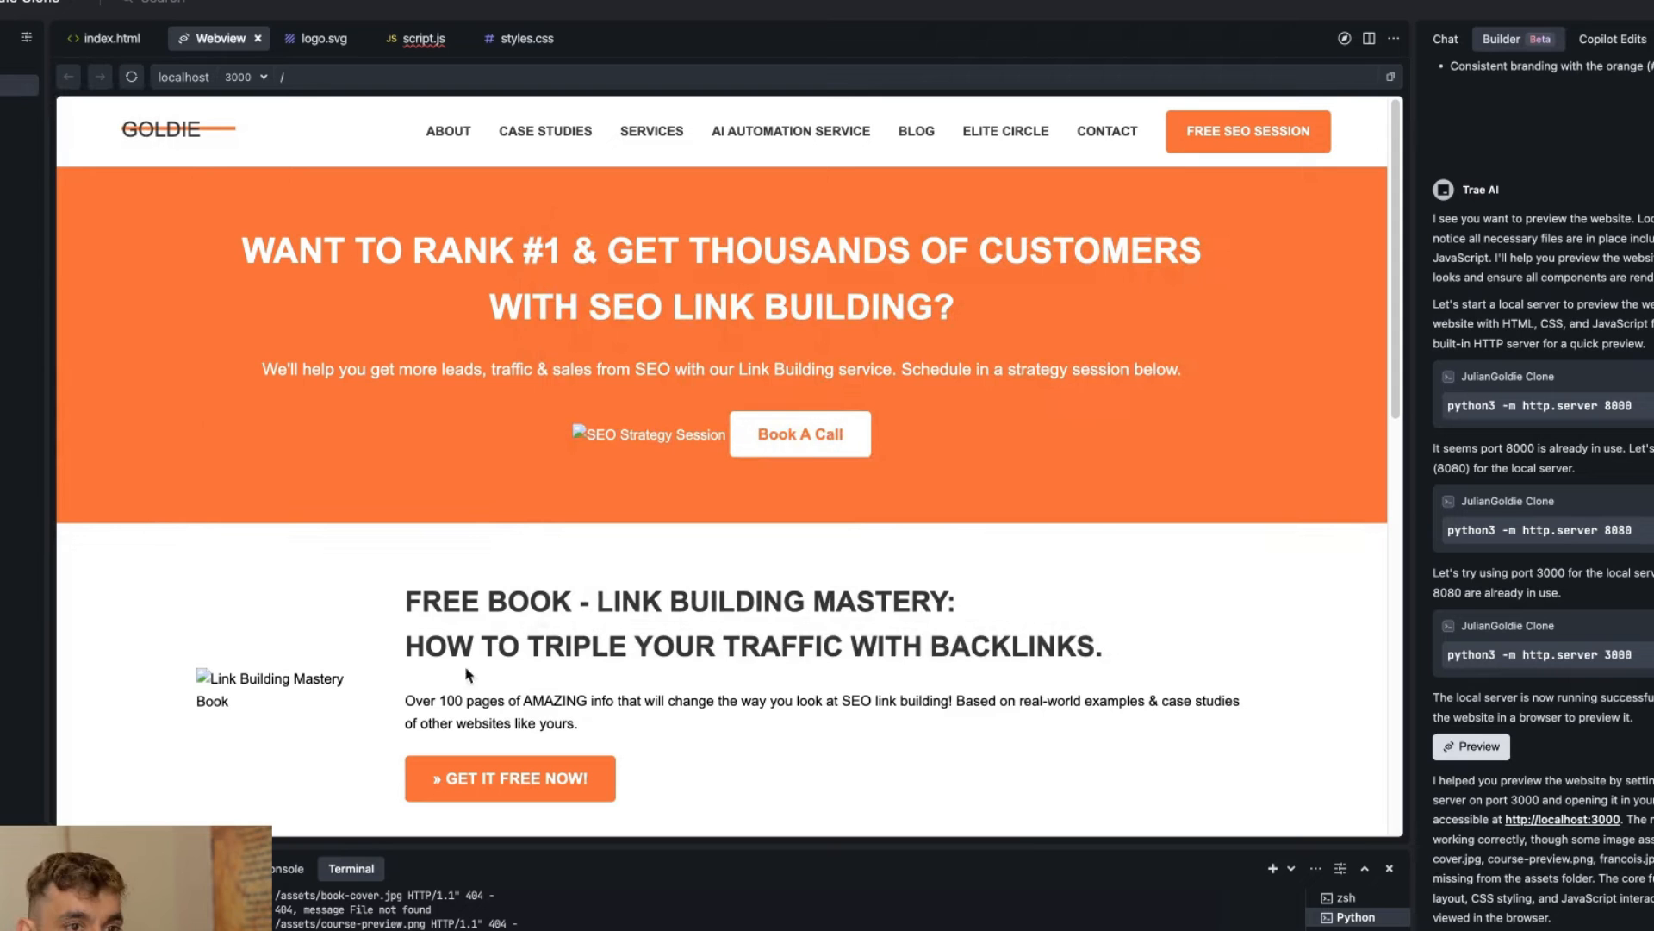
{"action": "mouse_move", "coordinate": [868, 796]}
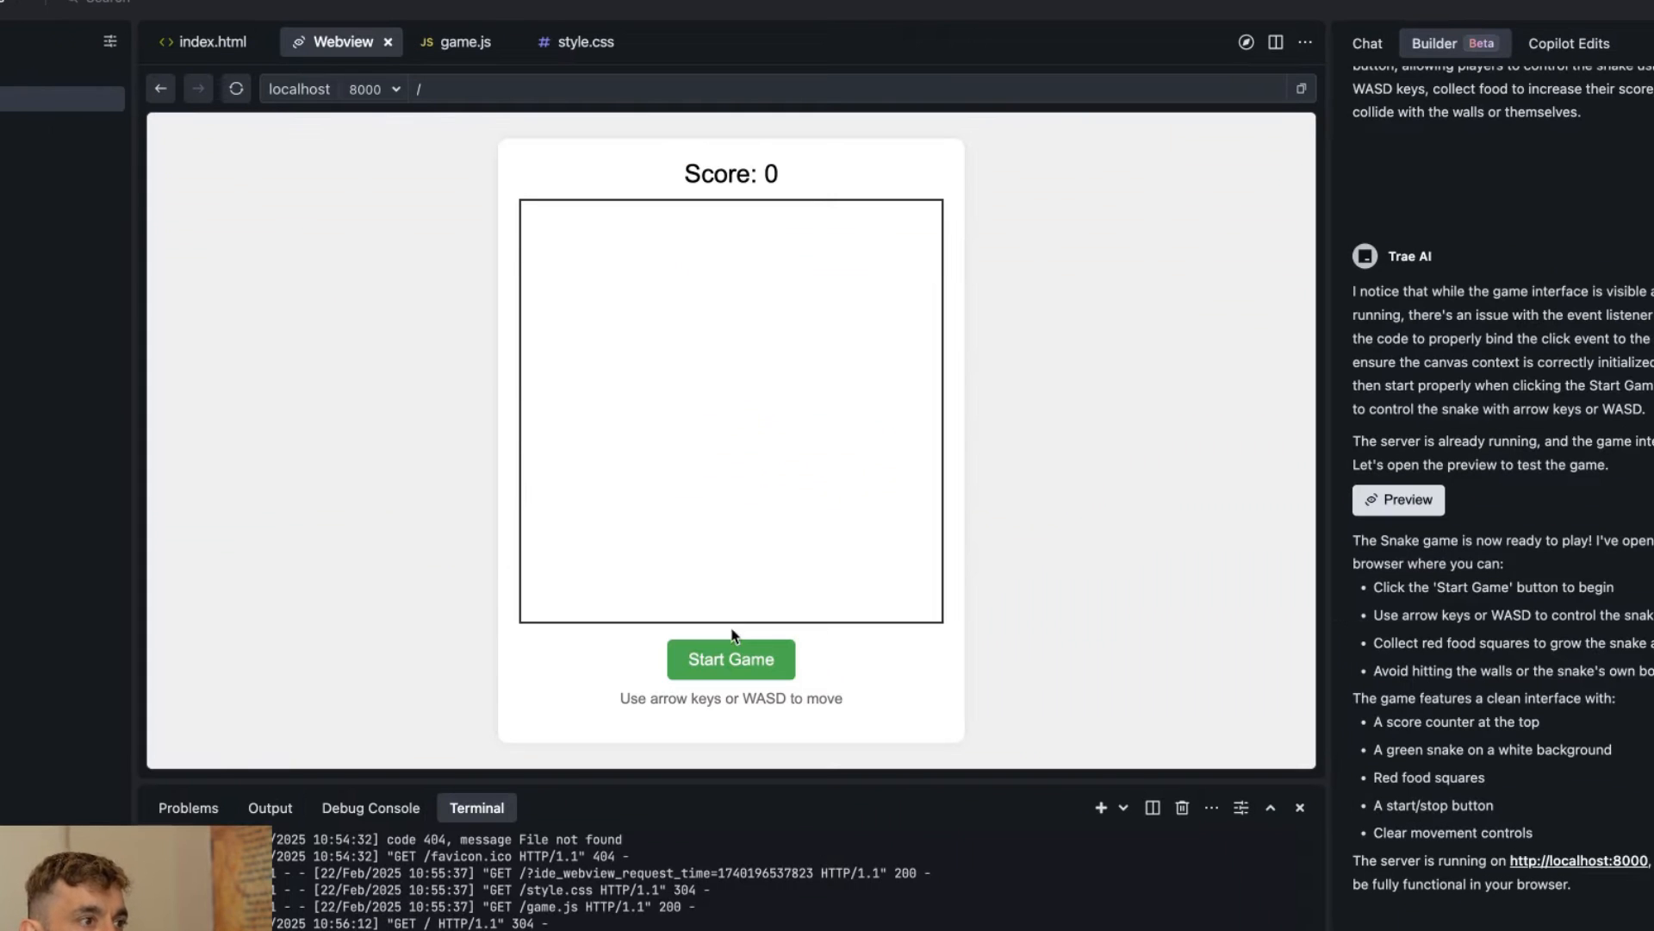
- Start the snake game in the snake trae project's Webview preview
{"action": "left_click", "coordinate": [730, 660]}
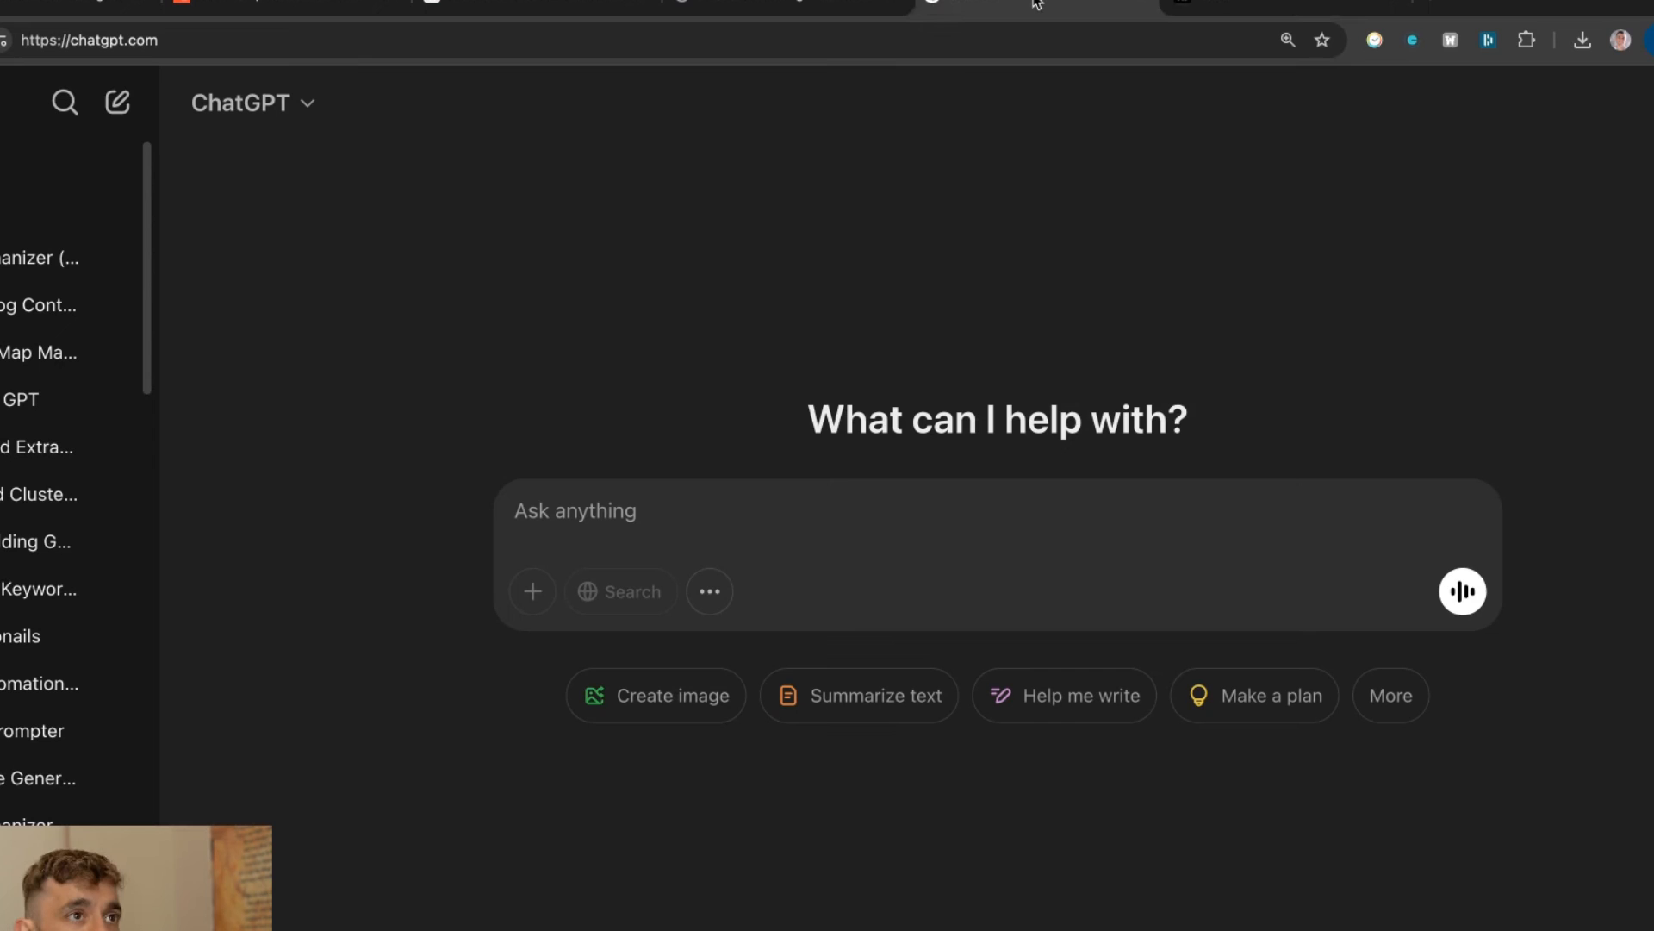
{"action": "left_click", "coordinate": [80, 40]}
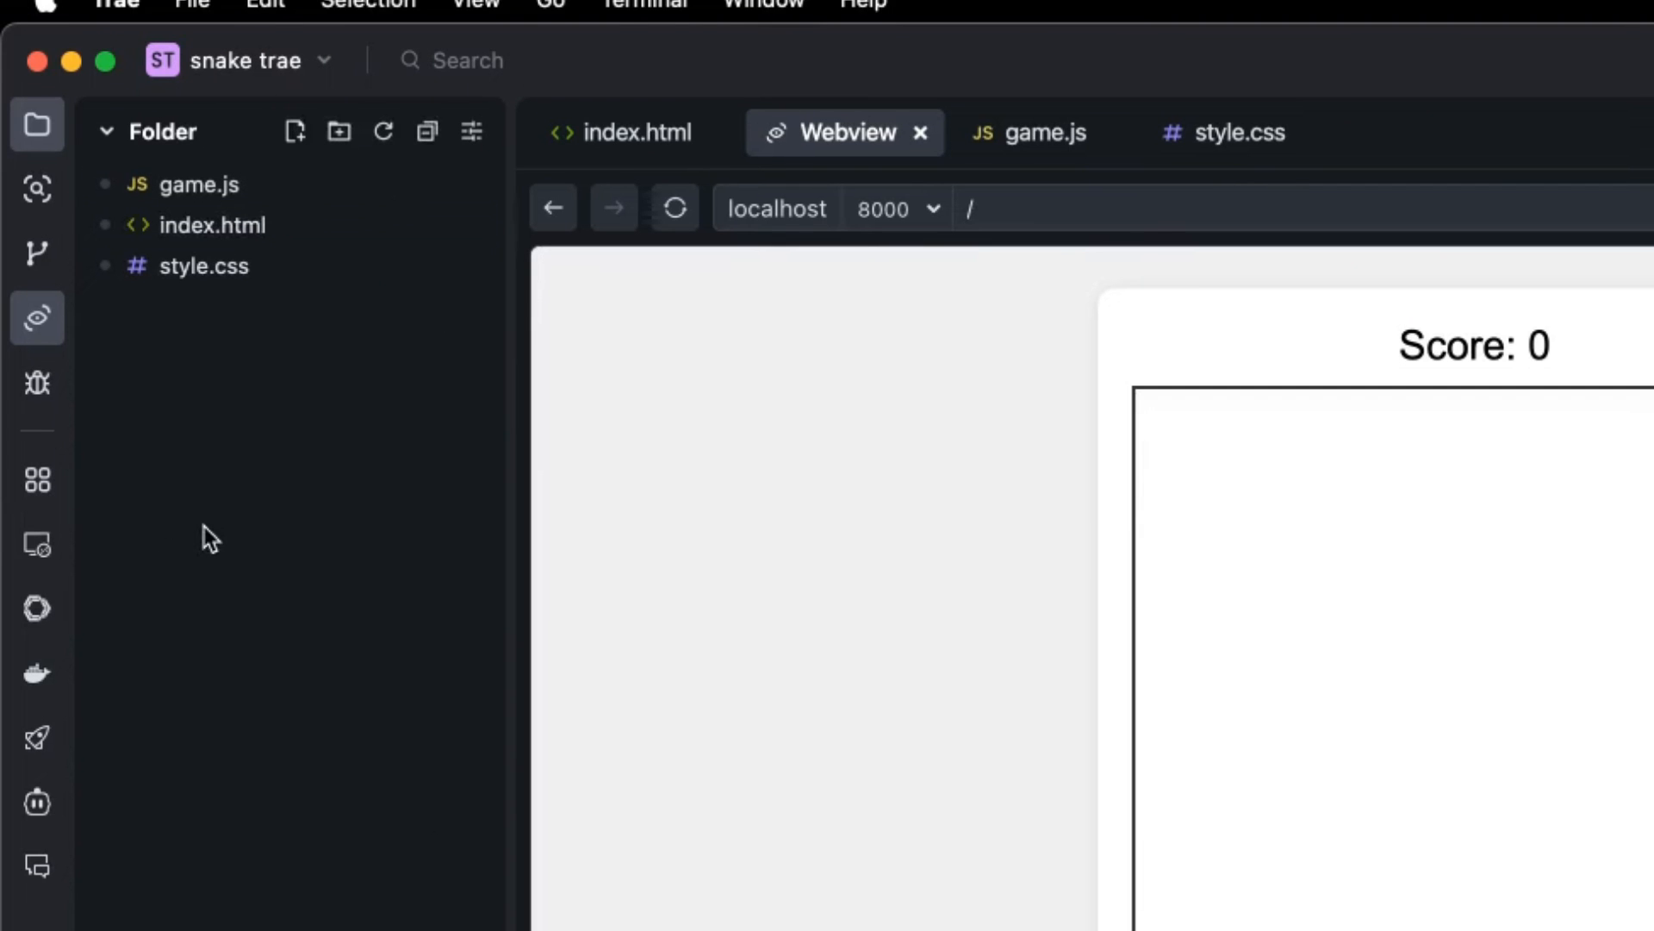
{"action": "mouse_move", "coordinate": [145, 617]}
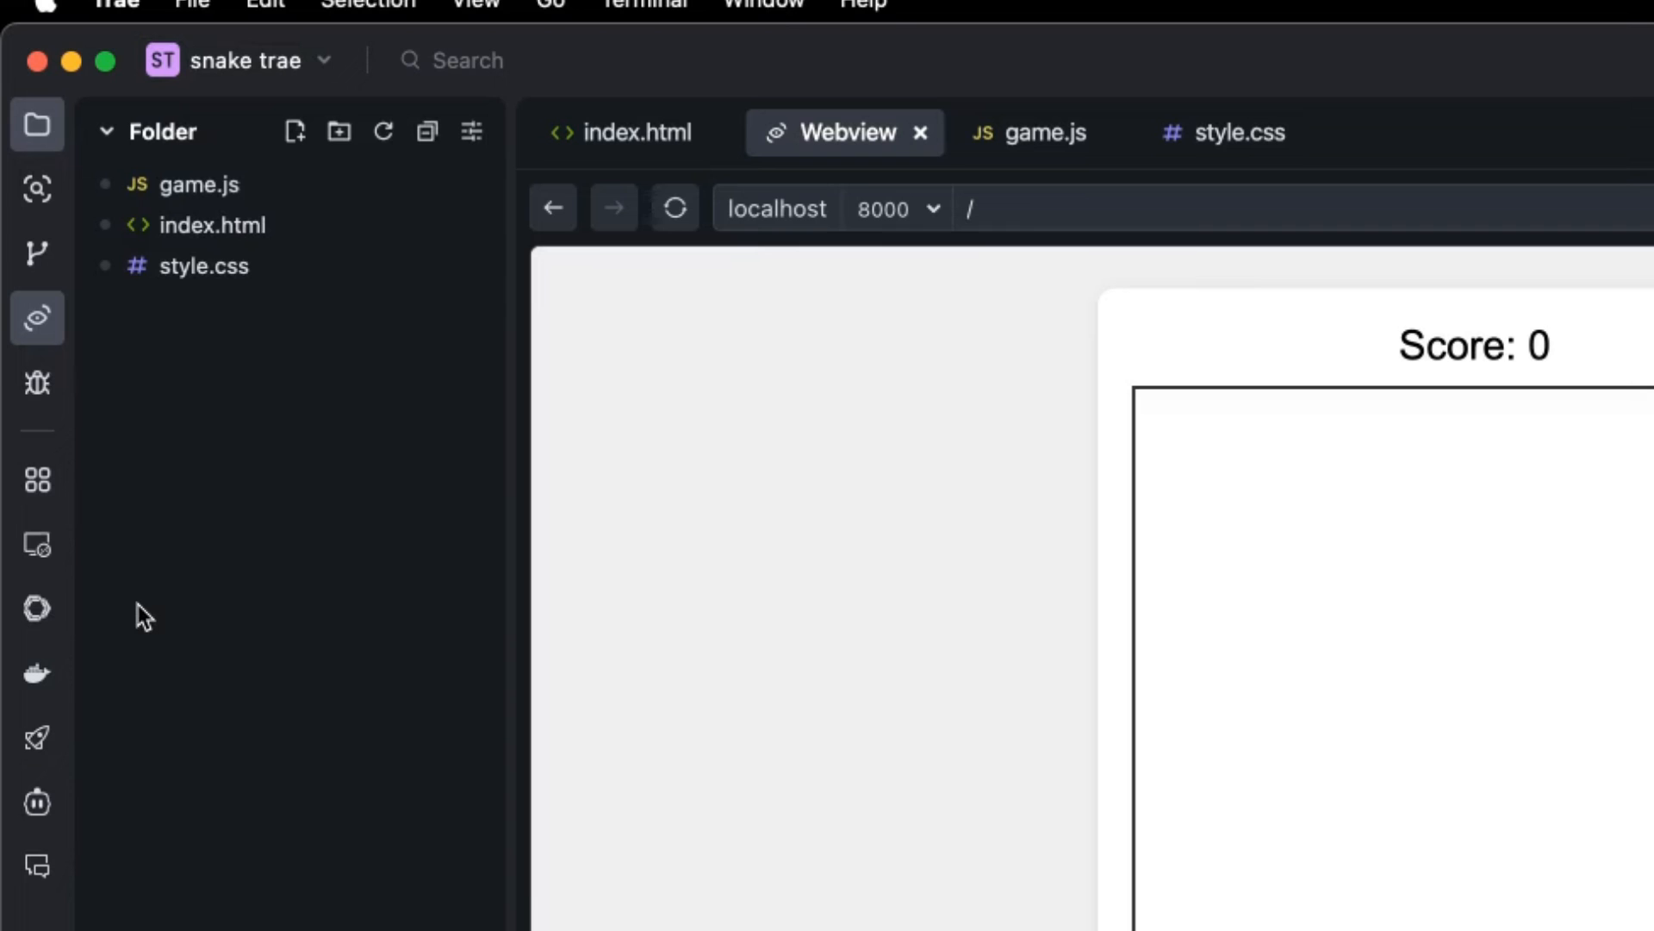
{"action": "mouse_move", "coordinate": [333, 16]}
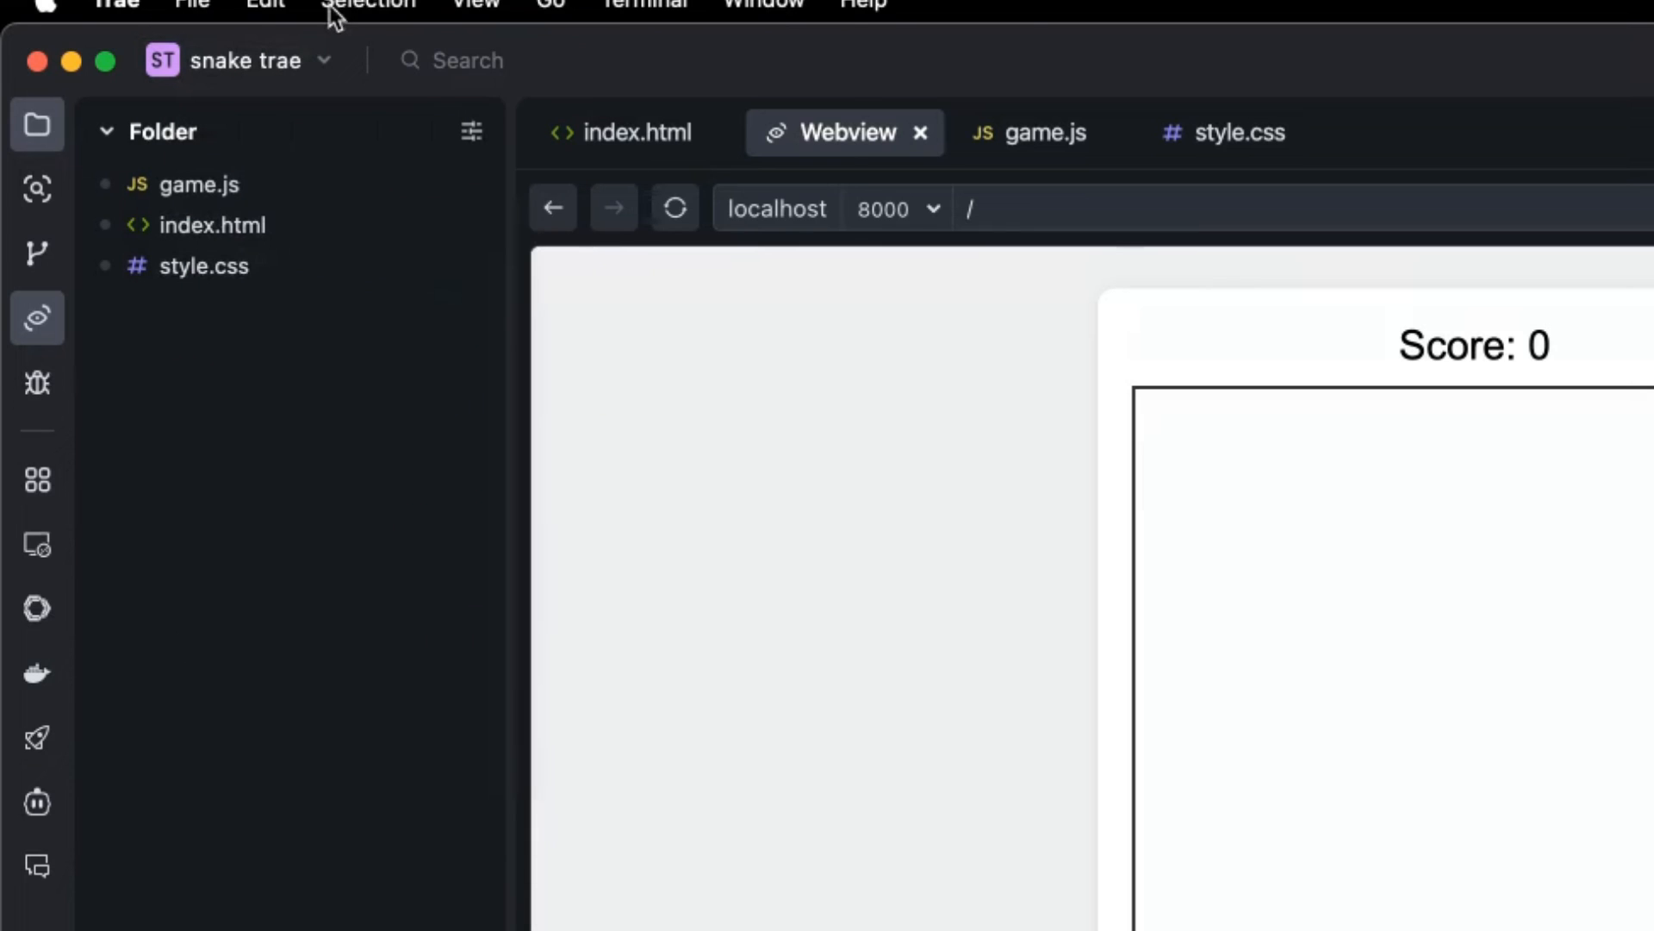
- Bring up the Trae-Chat panel to receive the SEO article prompt
{"action": "left_click", "coordinate": [265, 3]}
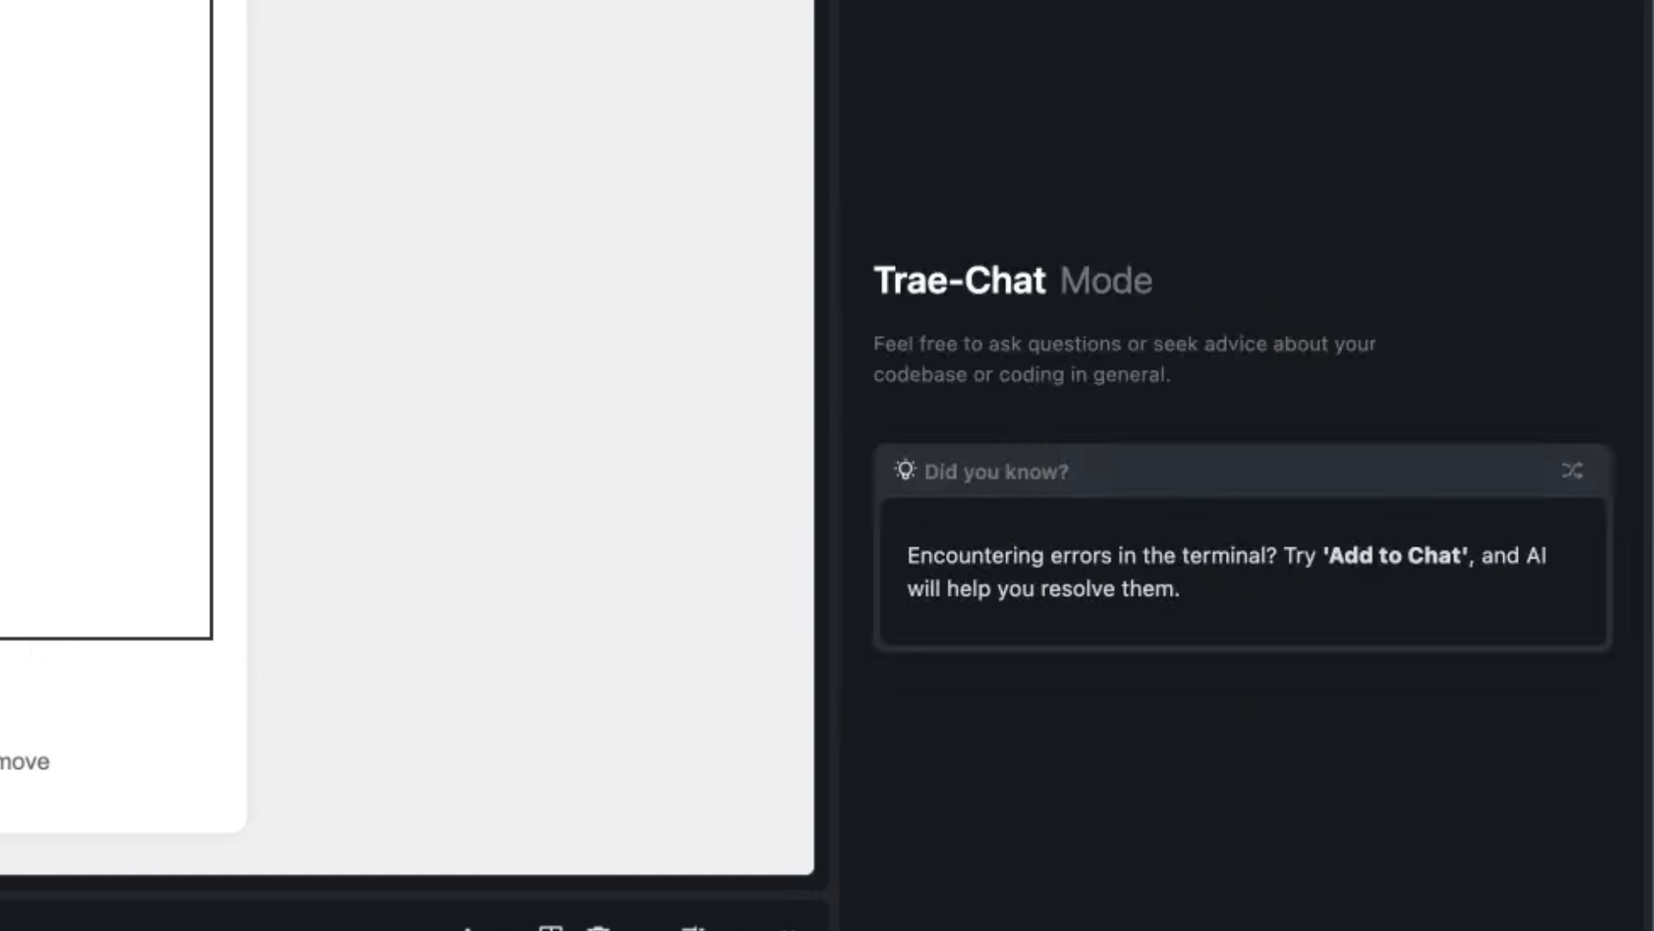
{"action": "mouse_move", "coordinate": [1079, 629]}
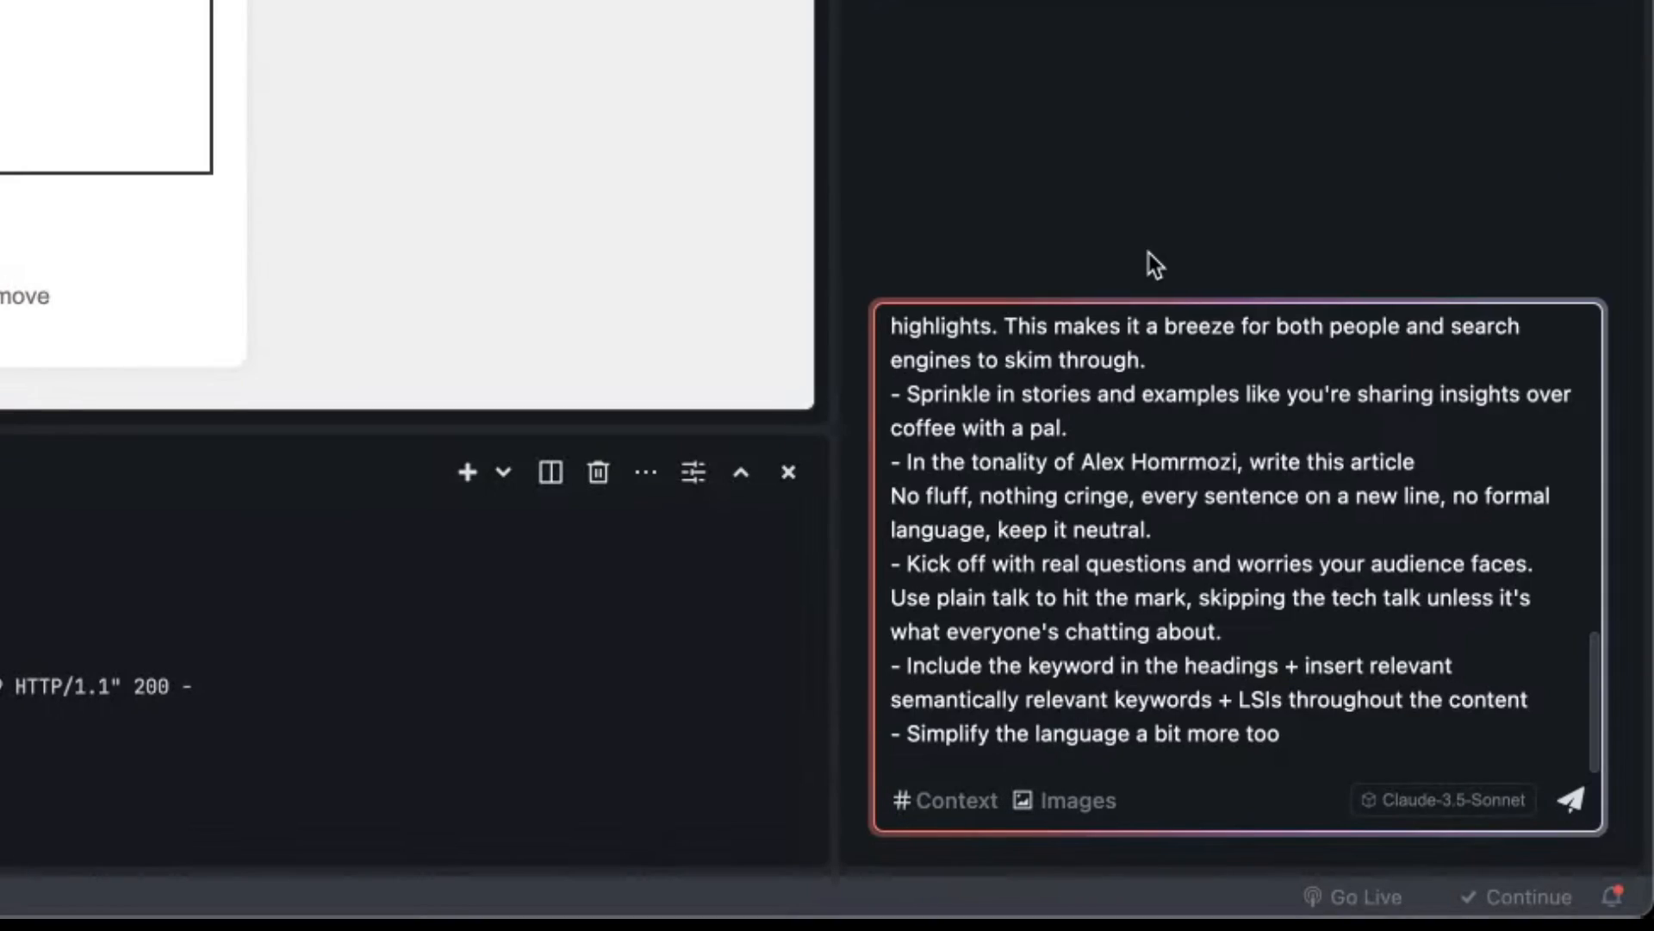
- Send the SEO-optimised article prompt for the keyword SEO Training Japan to Builder and watch it write
{"action": "scroll", "scroll_direction": "up", "scroll_amount": 3}
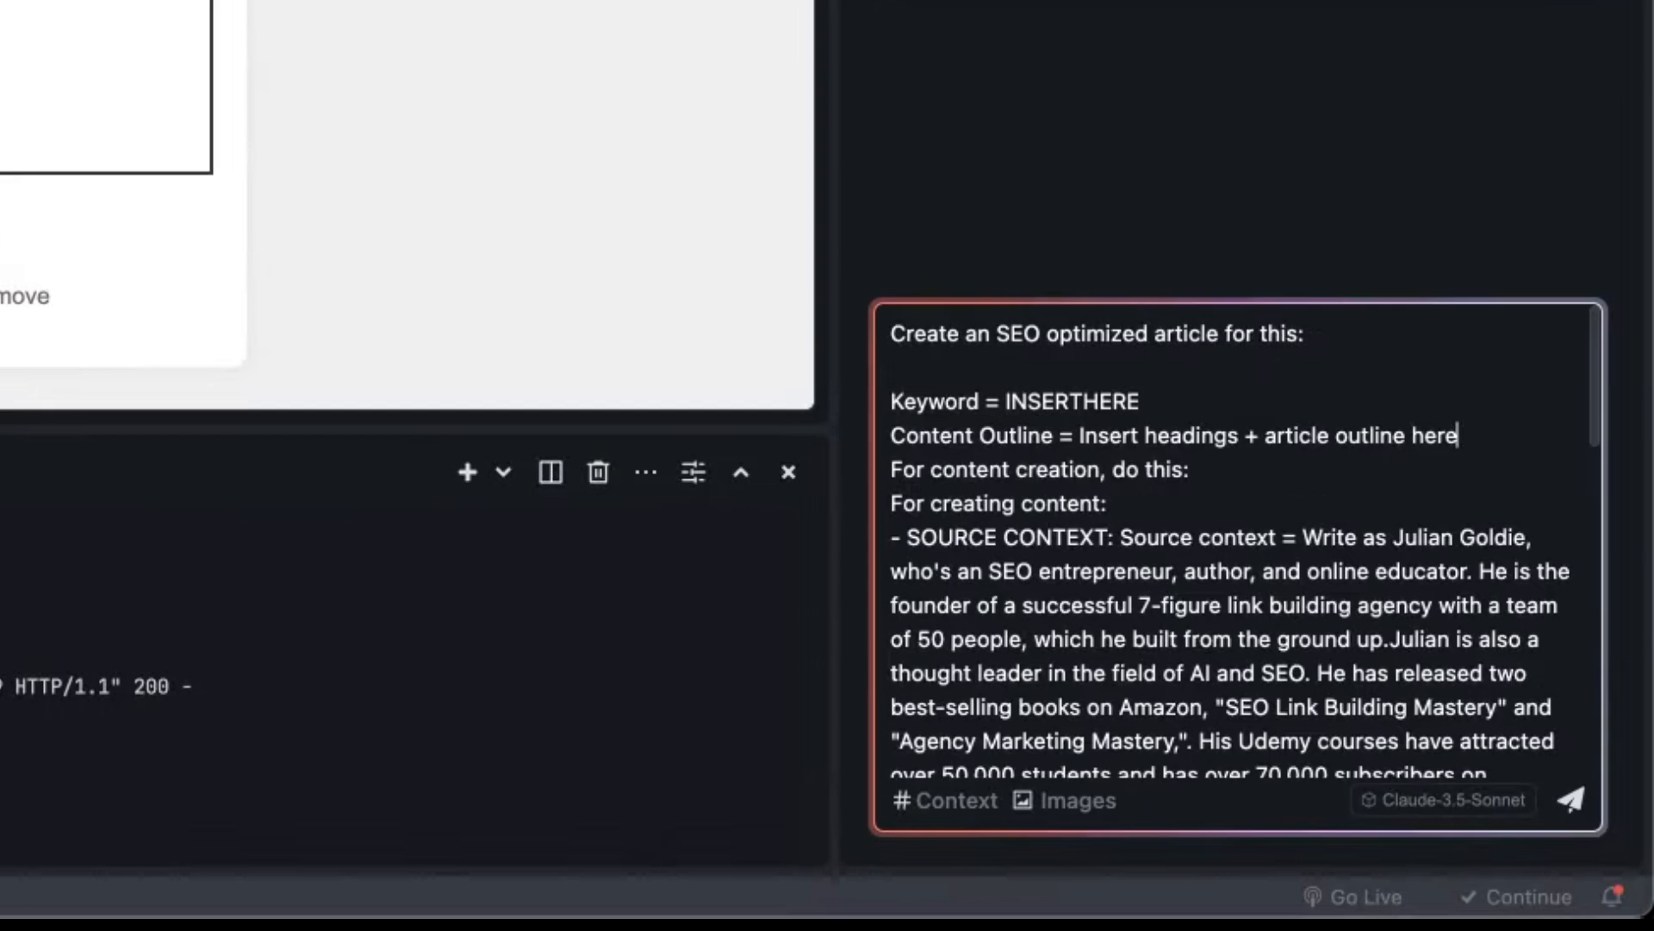
{"action": "left_click", "coordinate": [1572, 798]}
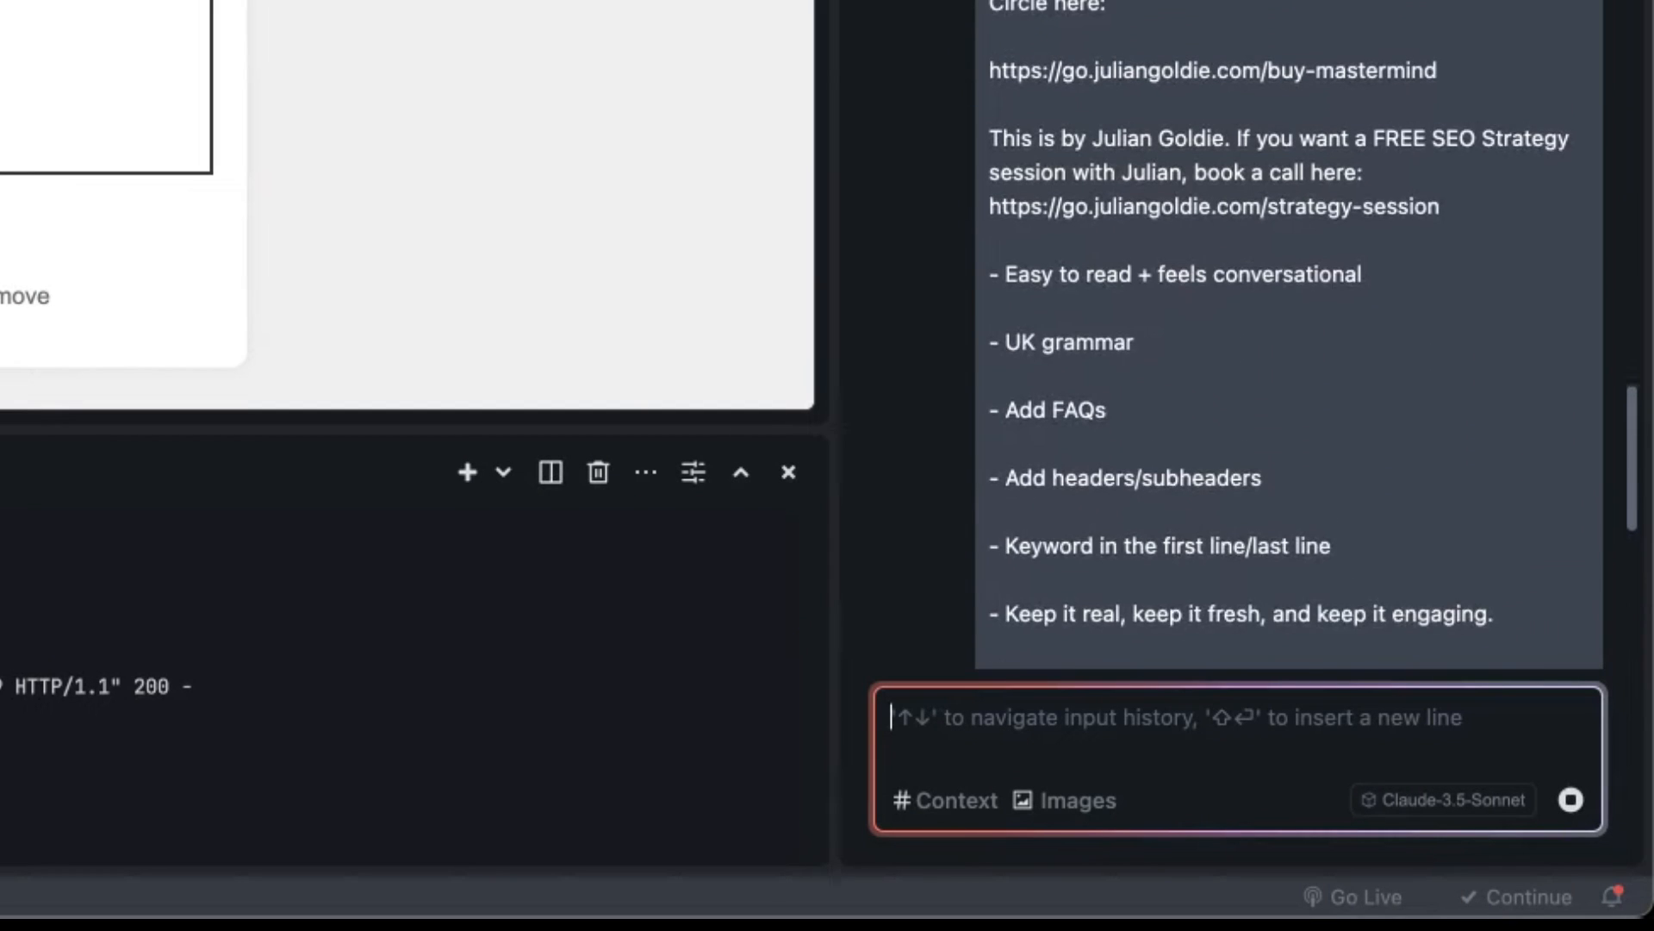
{"action": "scroll", "scroll_direction": "up", "scroll_amount": 3}
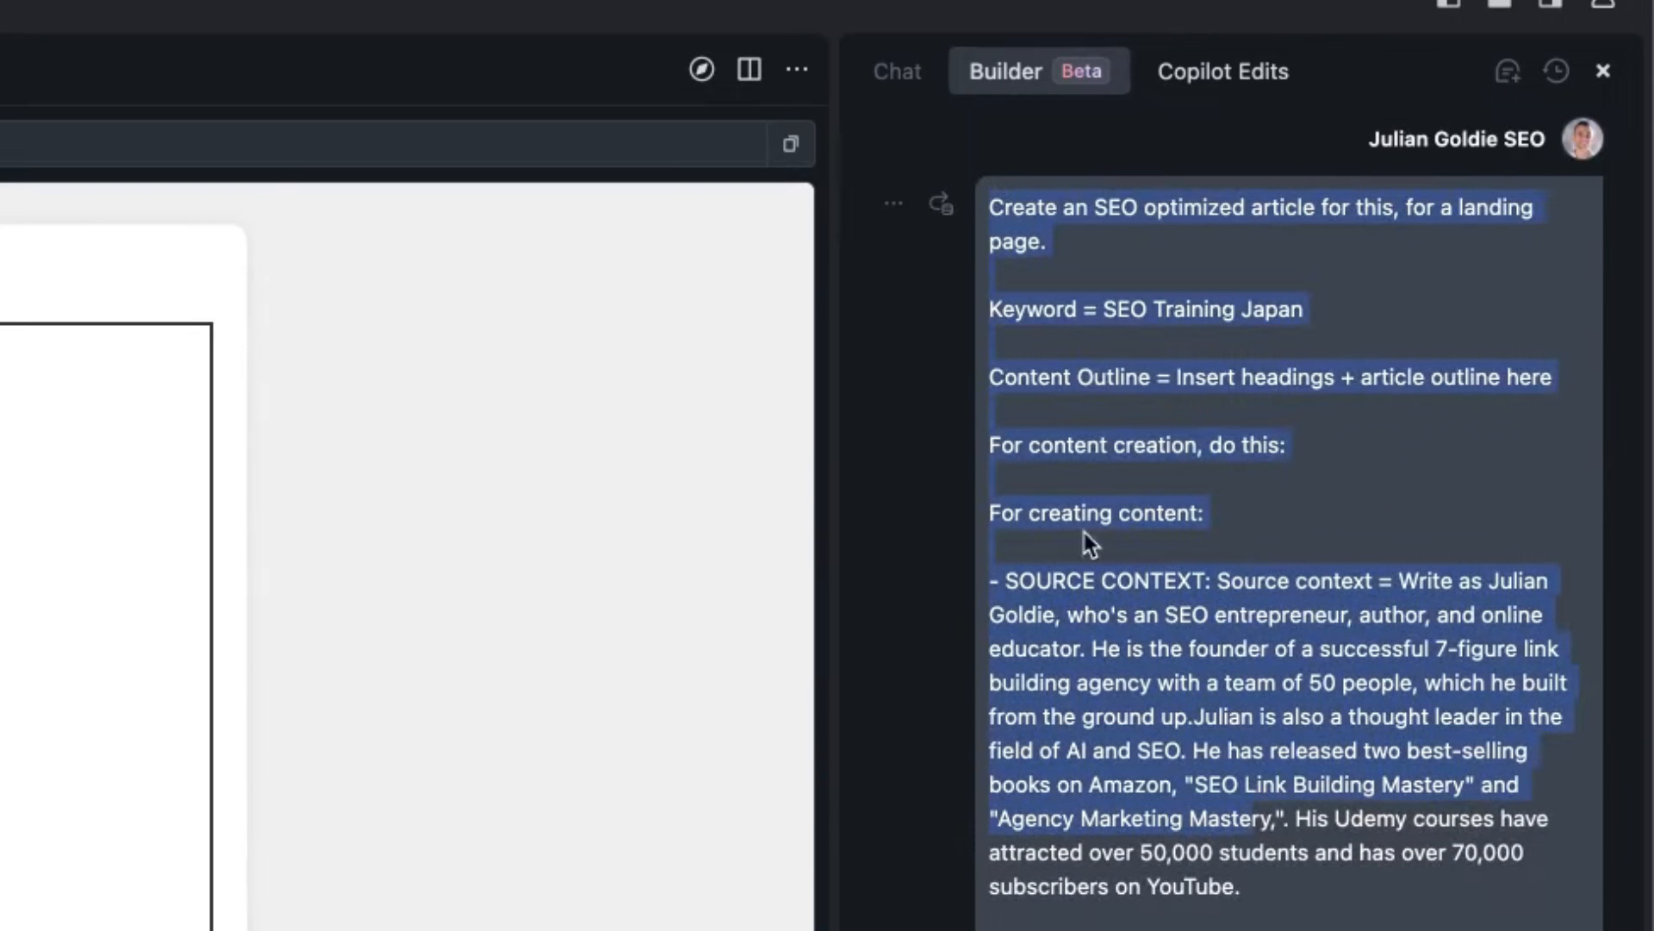
{"action": "scroll", "scroll_direction": "down", "scroll_amount": 3}
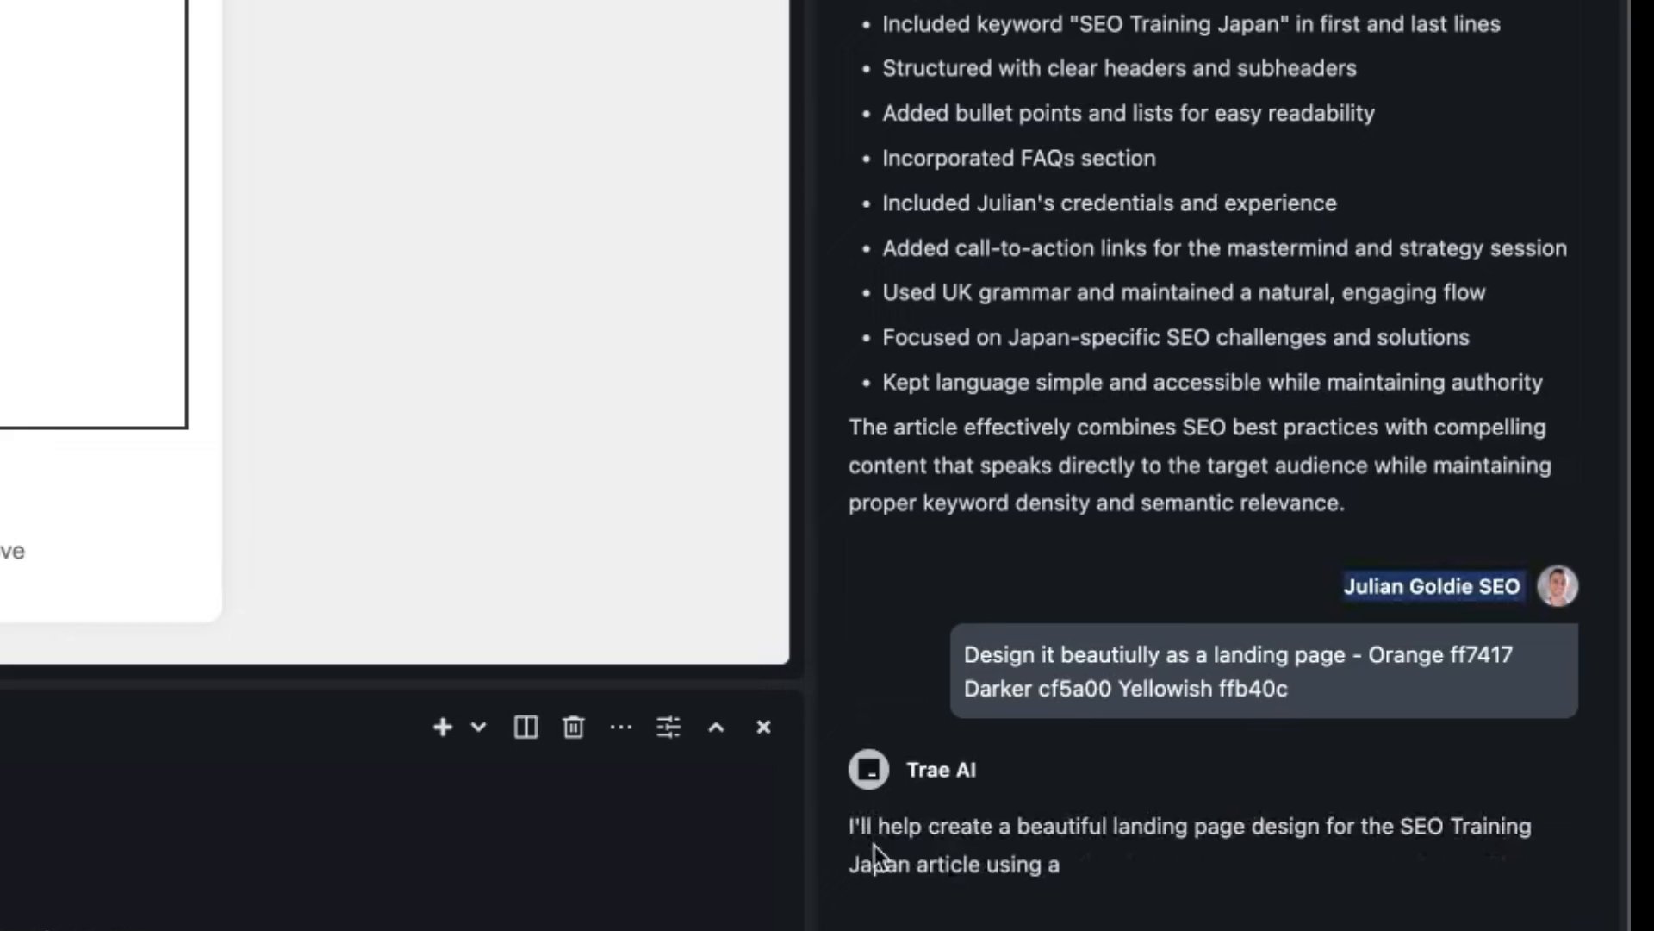
- Follow Builder applying the landing-page design in orange ff7417, cf5a00 and yellow ffb40c to index.html and style.css
{"action": "scroll", "scroll_direction": "down", "scroll_amount": 3}
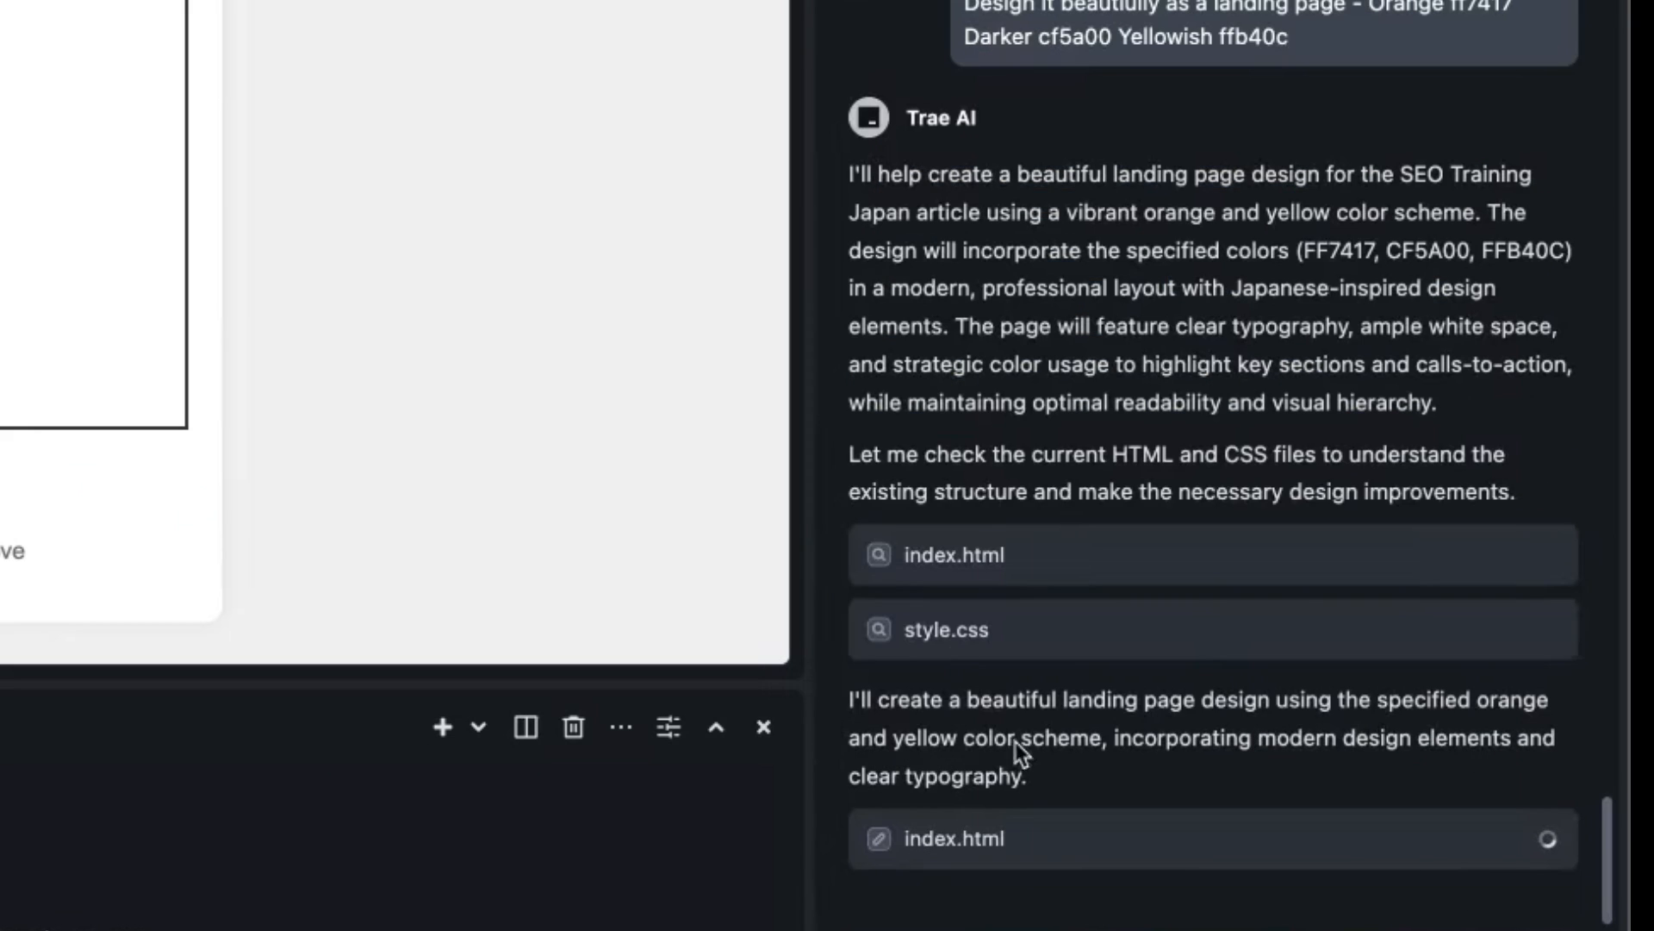
{"action": "mouse_move", "coordinate": [1044, 865]}
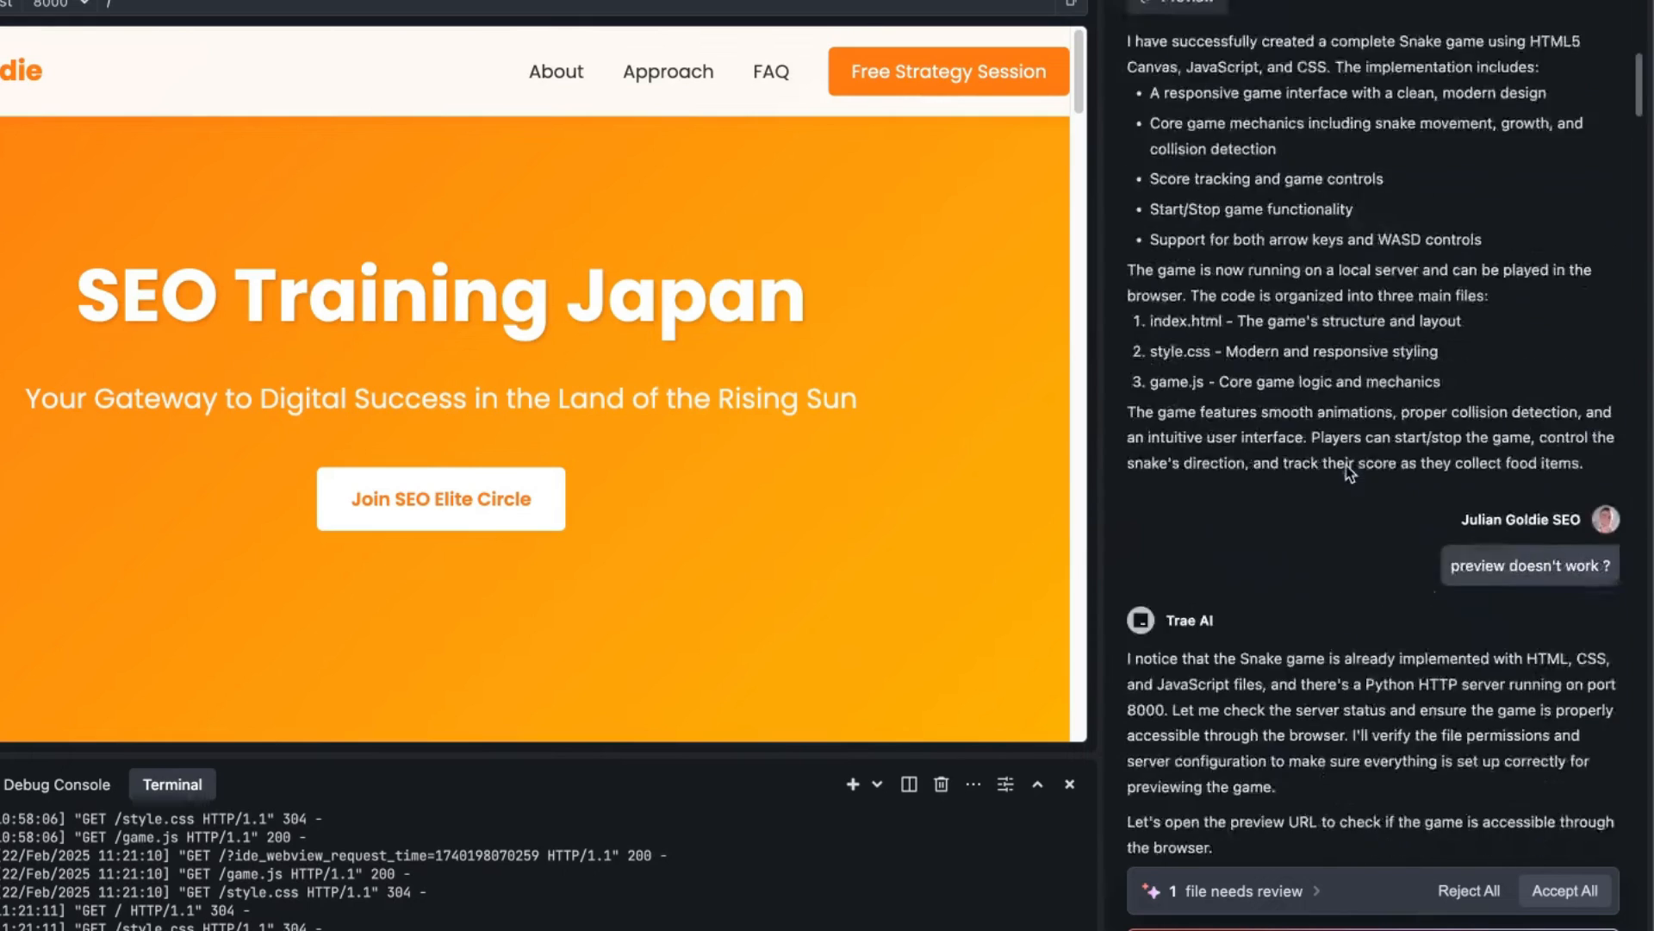
- Review the orange landing page in the Webview from the hero down to What You'll Gain and back to the top
{"action": "left_click", "coordinate": [1506, 340]}
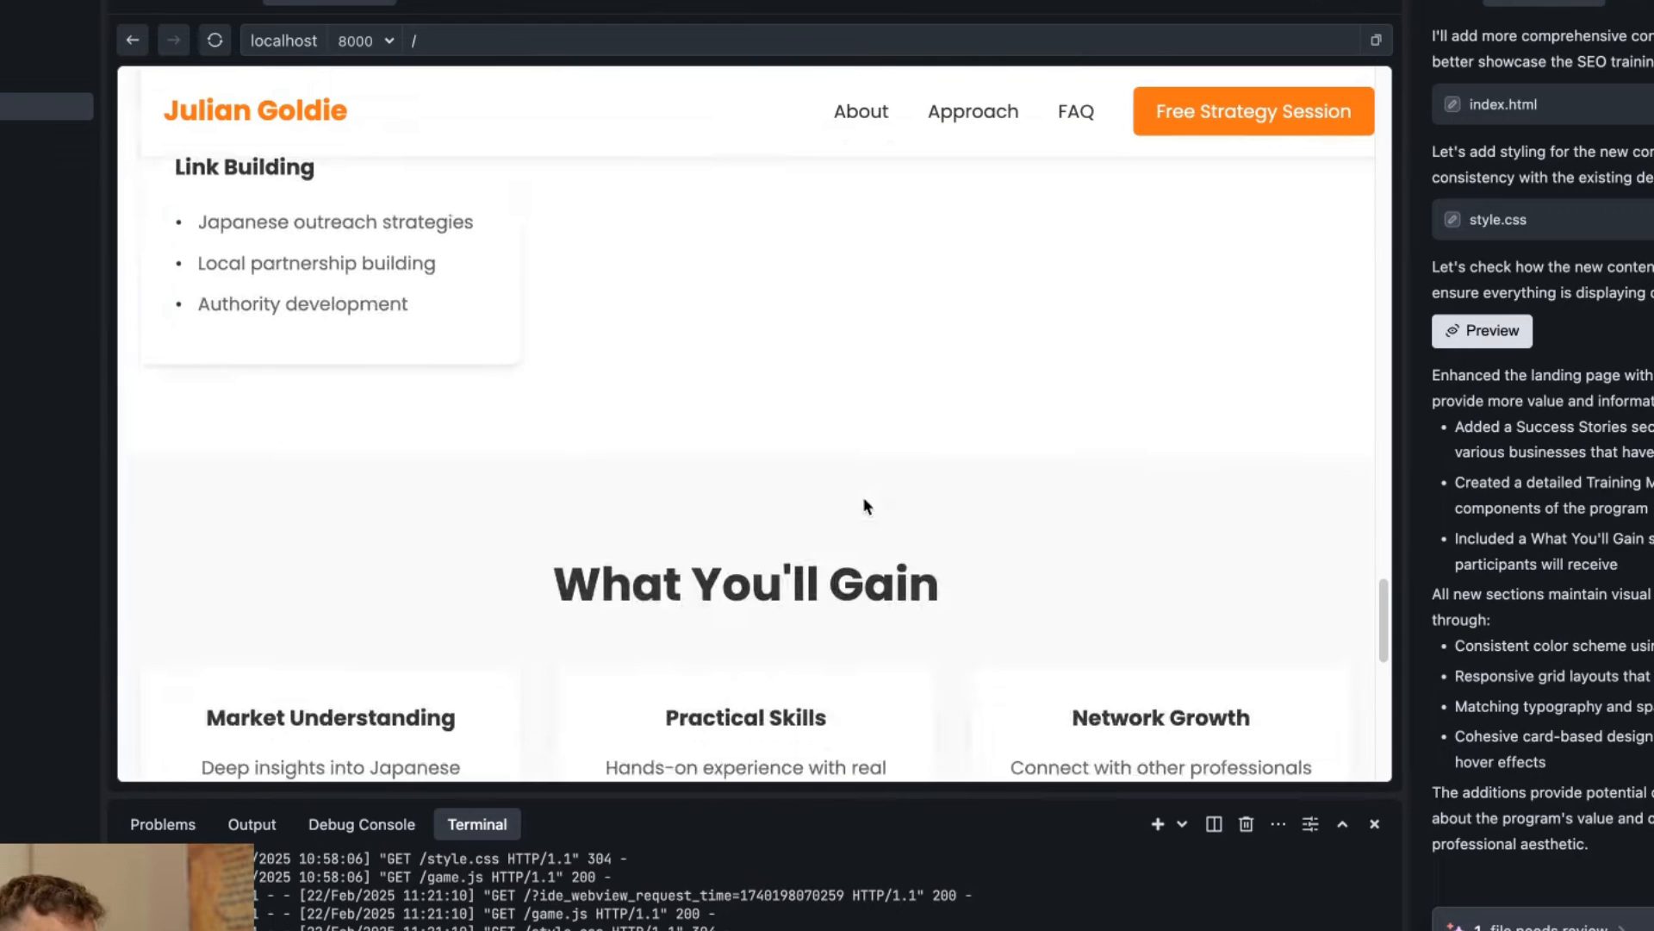
{"action": "scroll", "scroll_direction": "up", "scroll_amount": 3}
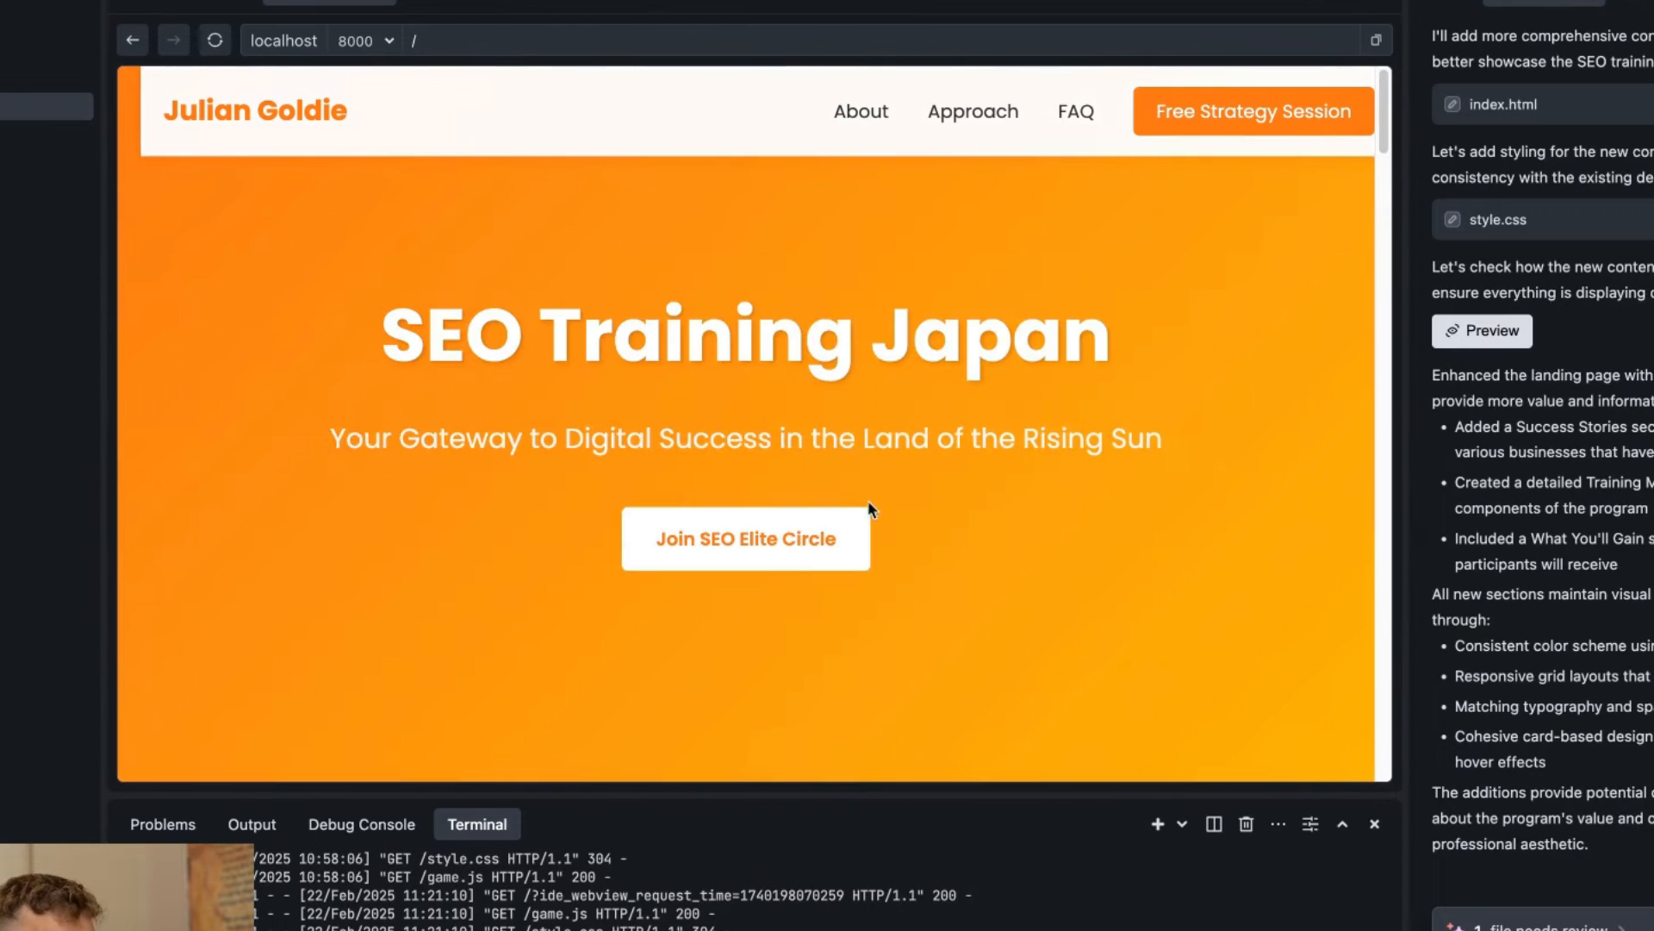
{"action": "mouse_move", "coordinate": [496, 472]}
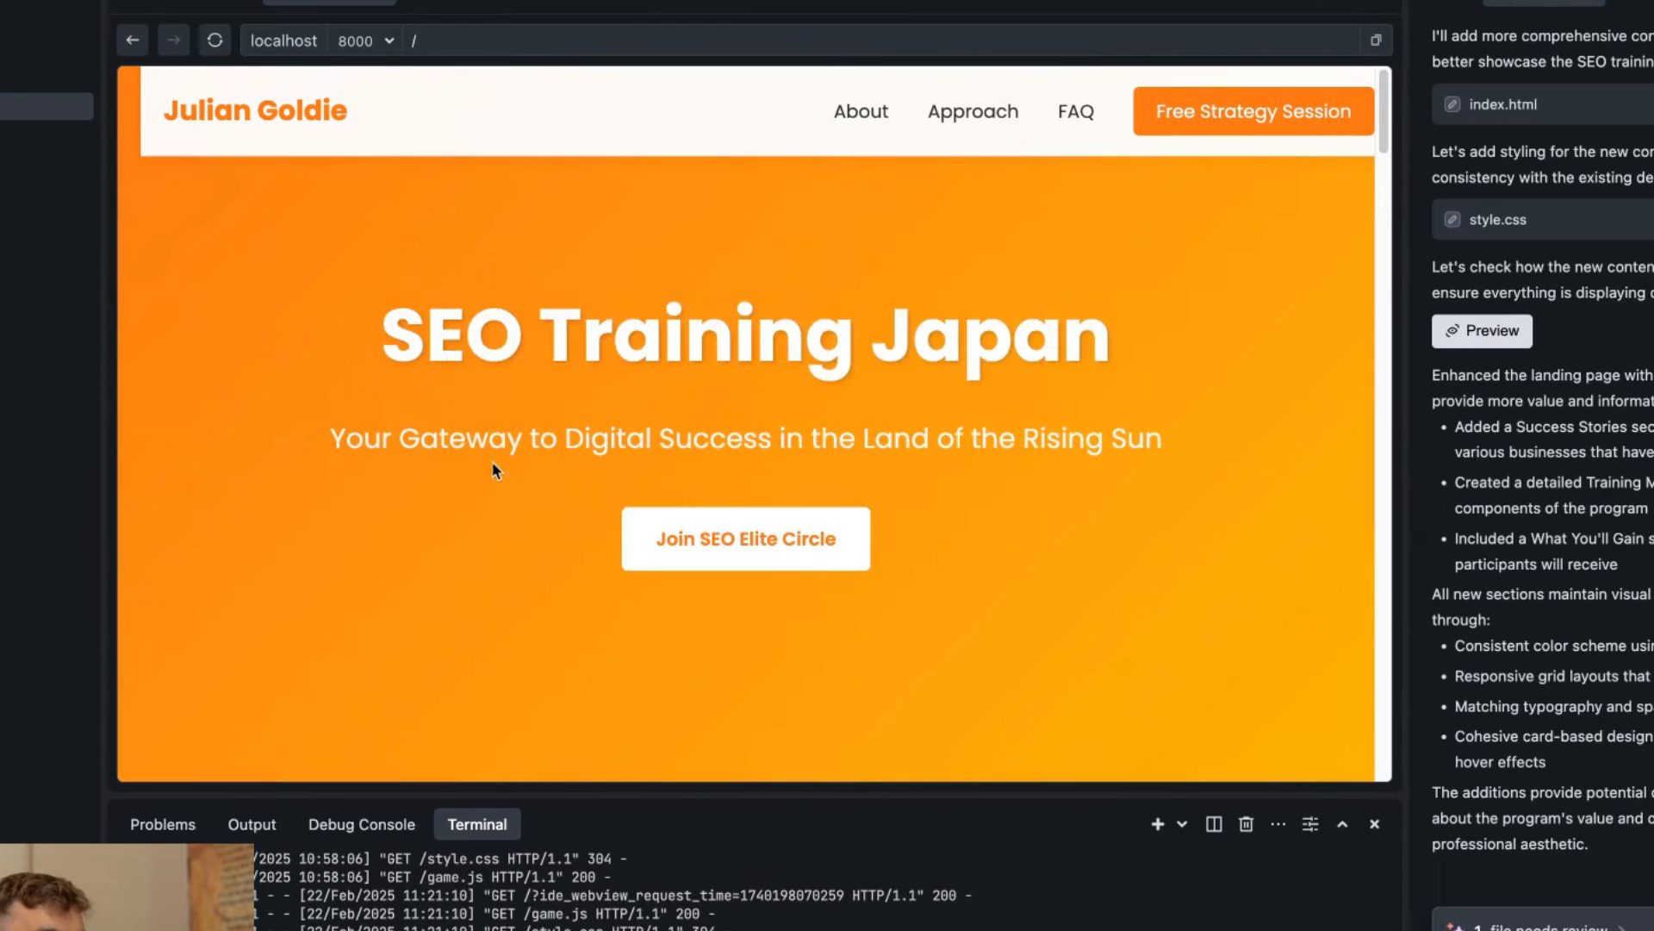
{"action": "mouse_move", "coordinate": [747, 536]}
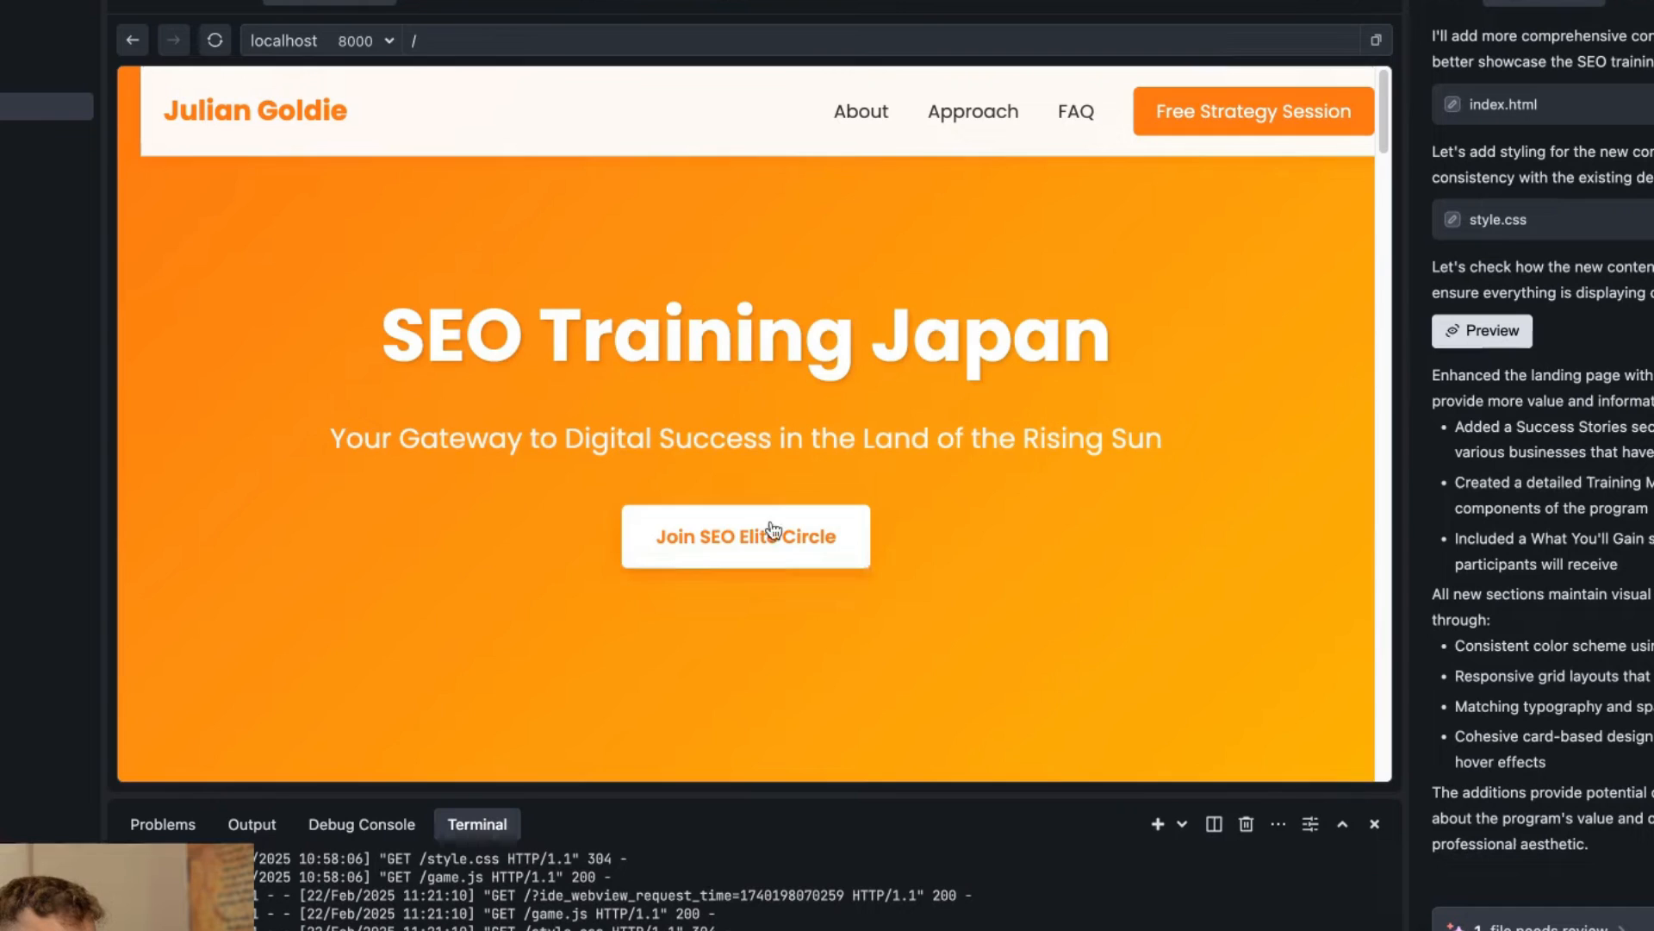
{"action": "scroll", "scroll_direction": "down", "scroll_amount": 3}
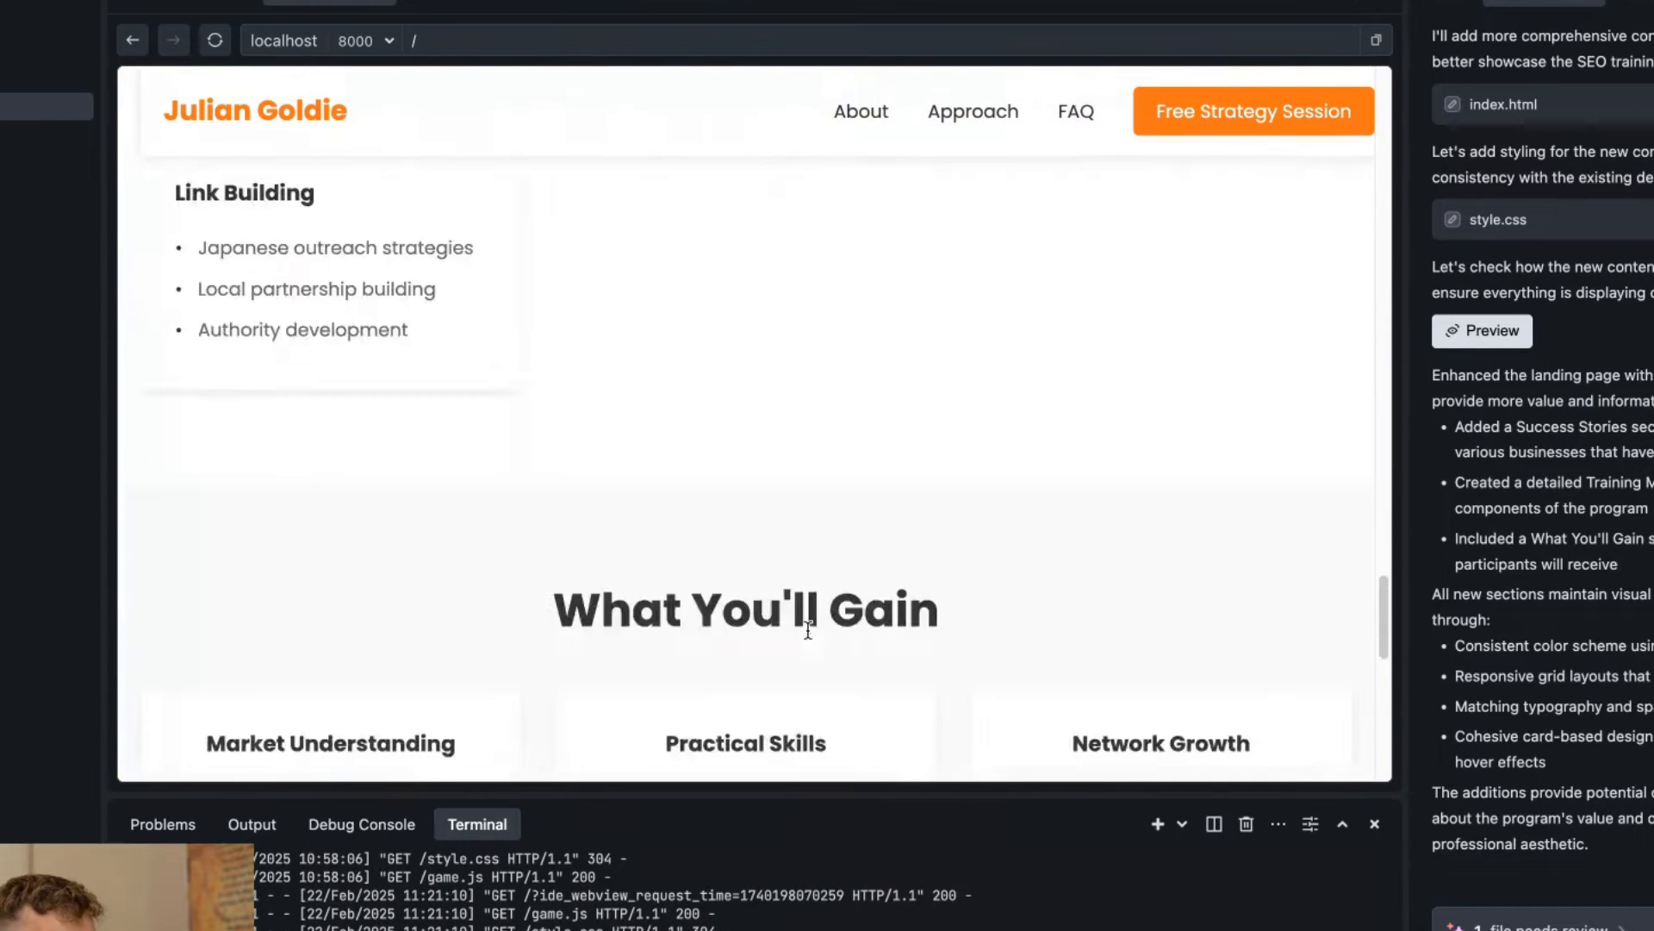
{"action": "scroll", "scroll_direction": "up", "scroll_amount": 3}
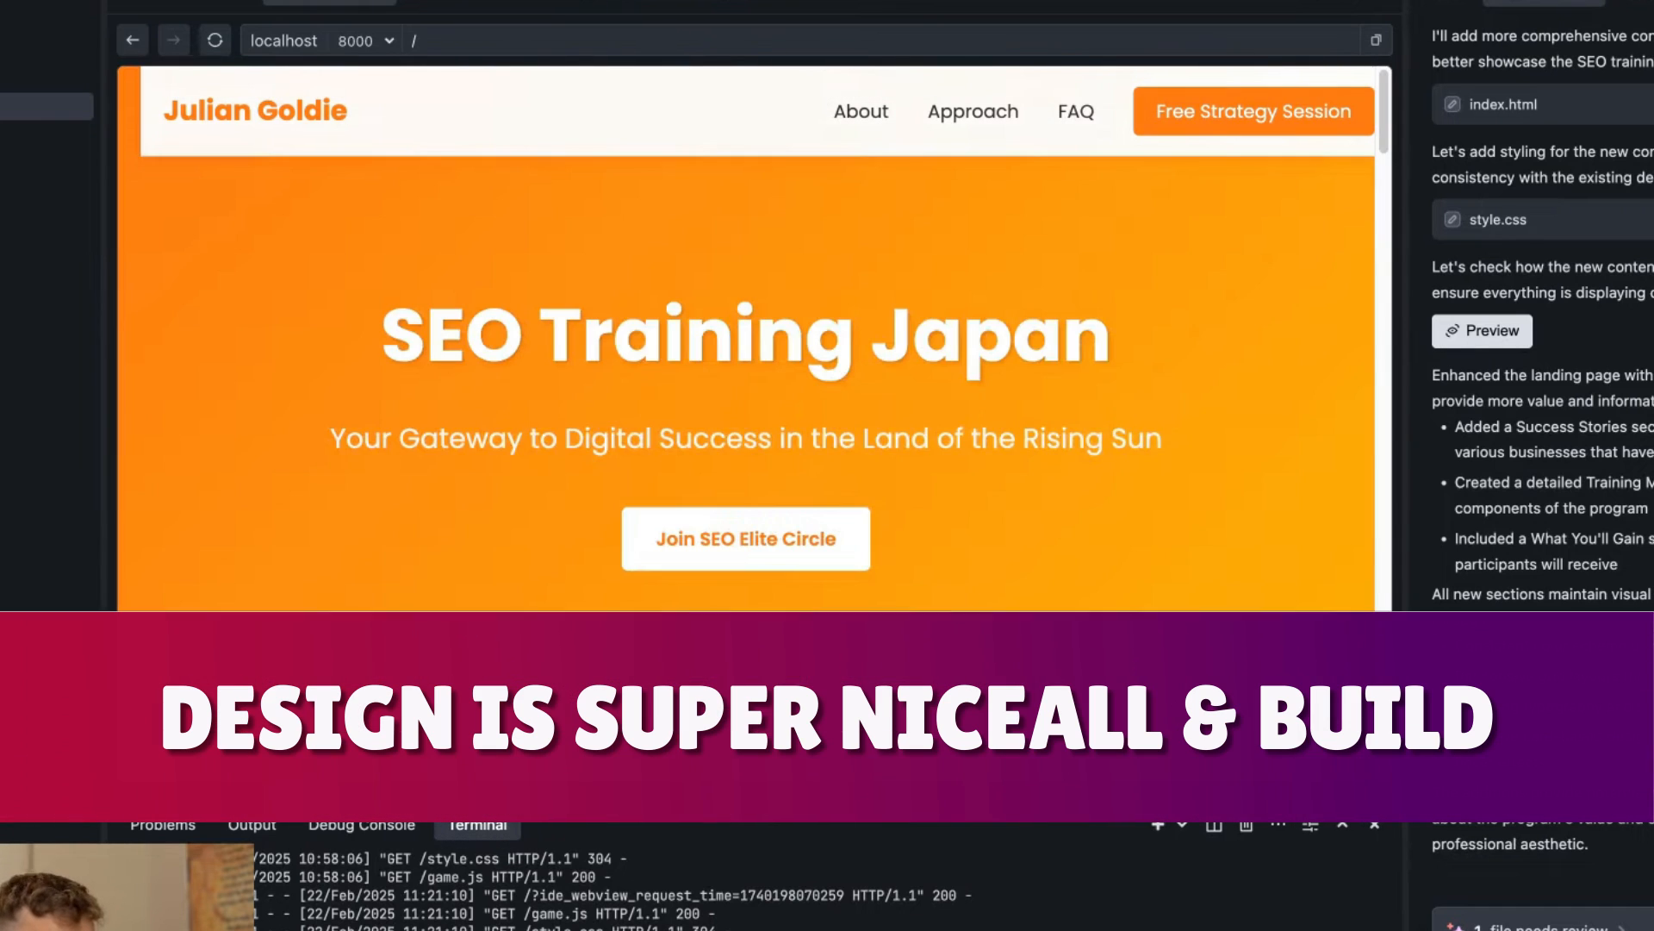
{"action": "mouse_move", "coordinate": [362, 265]}
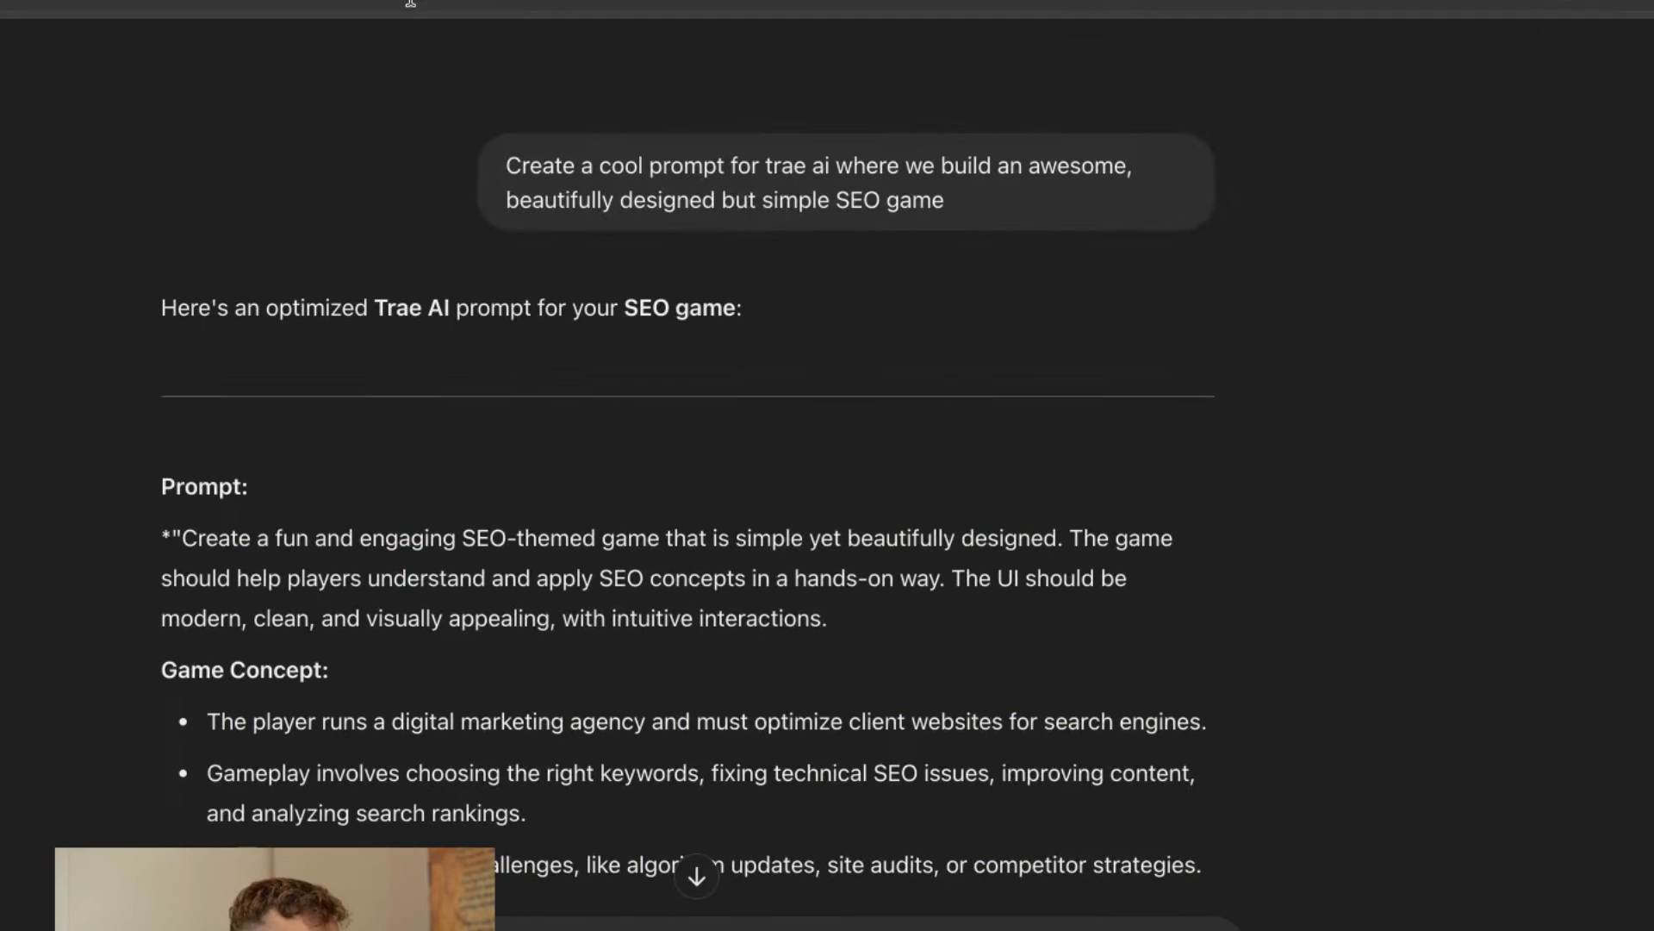
{"action": "mouse_move", "coordinate": [269, 491]}
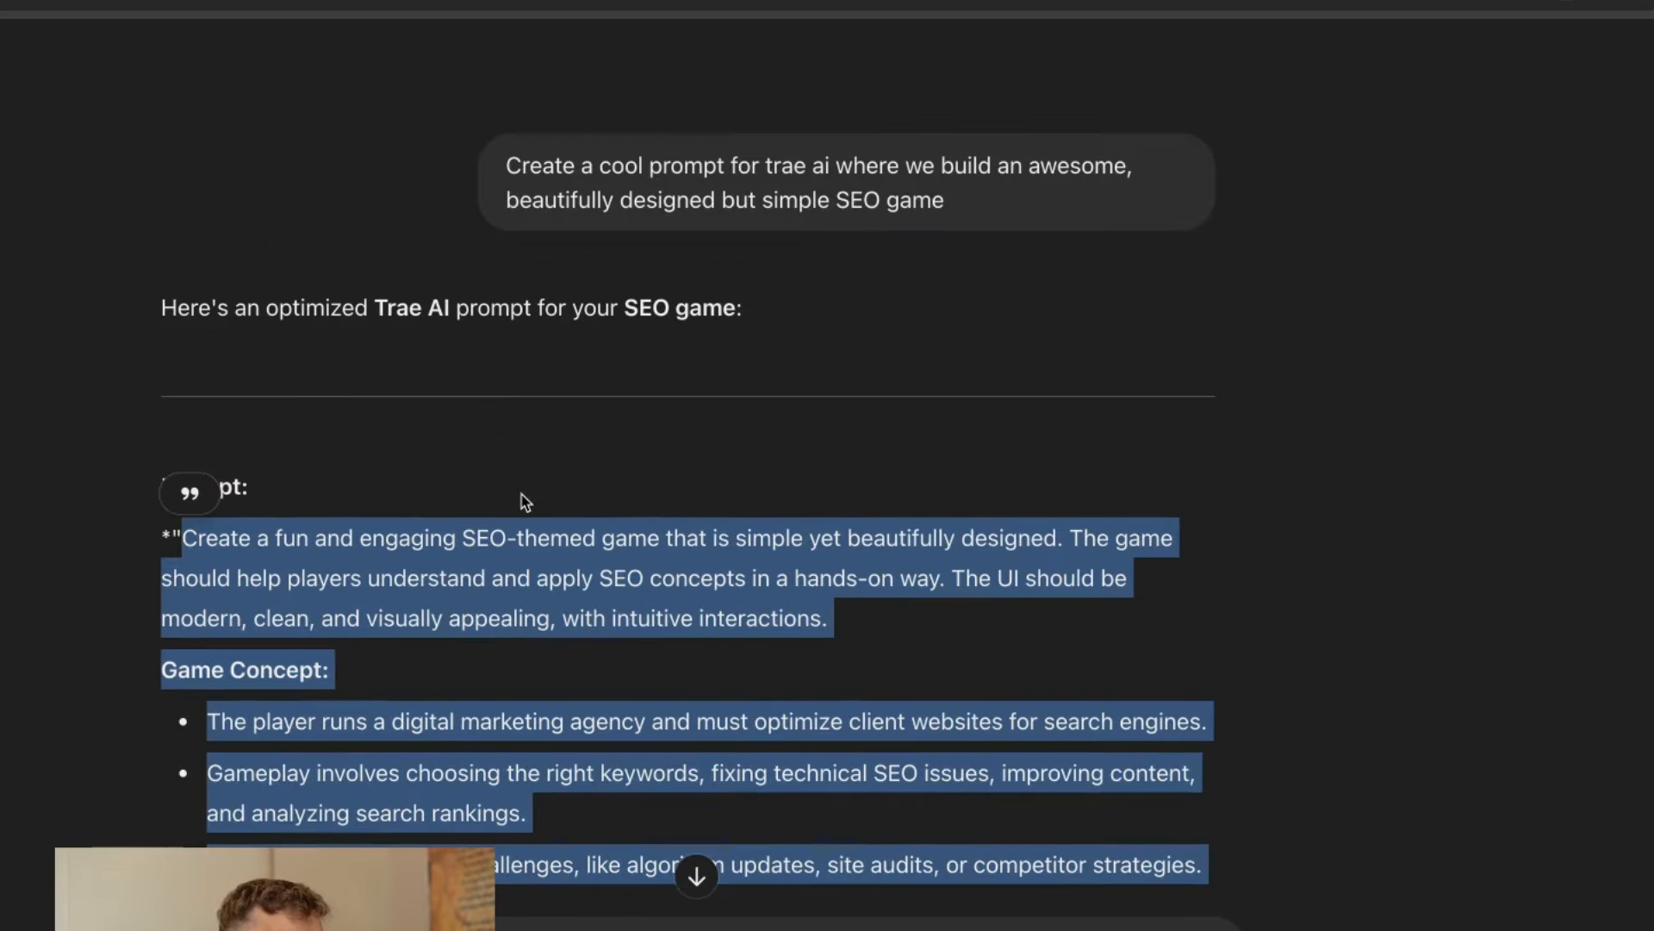
- Copy ChatGPT's prompt for a simple, beautifully designed SEO game and check it to the end
{"action": "left_click", "coordinate": [632, 166]}
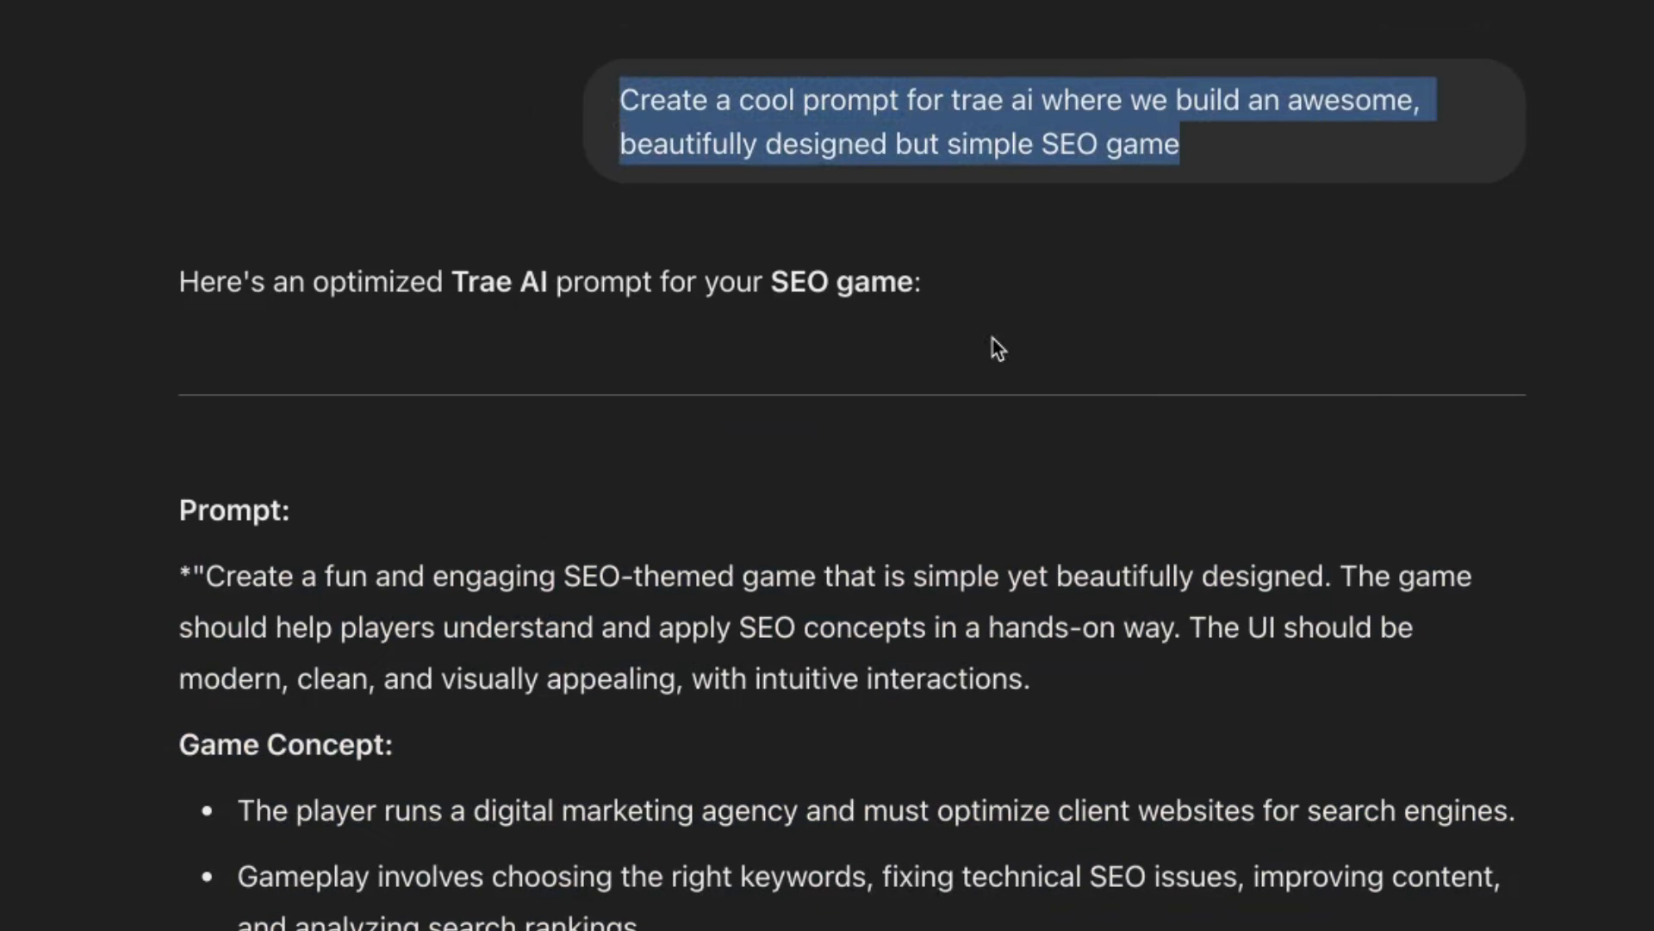
{"action": "scroll", "scroll_direction": "down", "scroll_amount": 3}
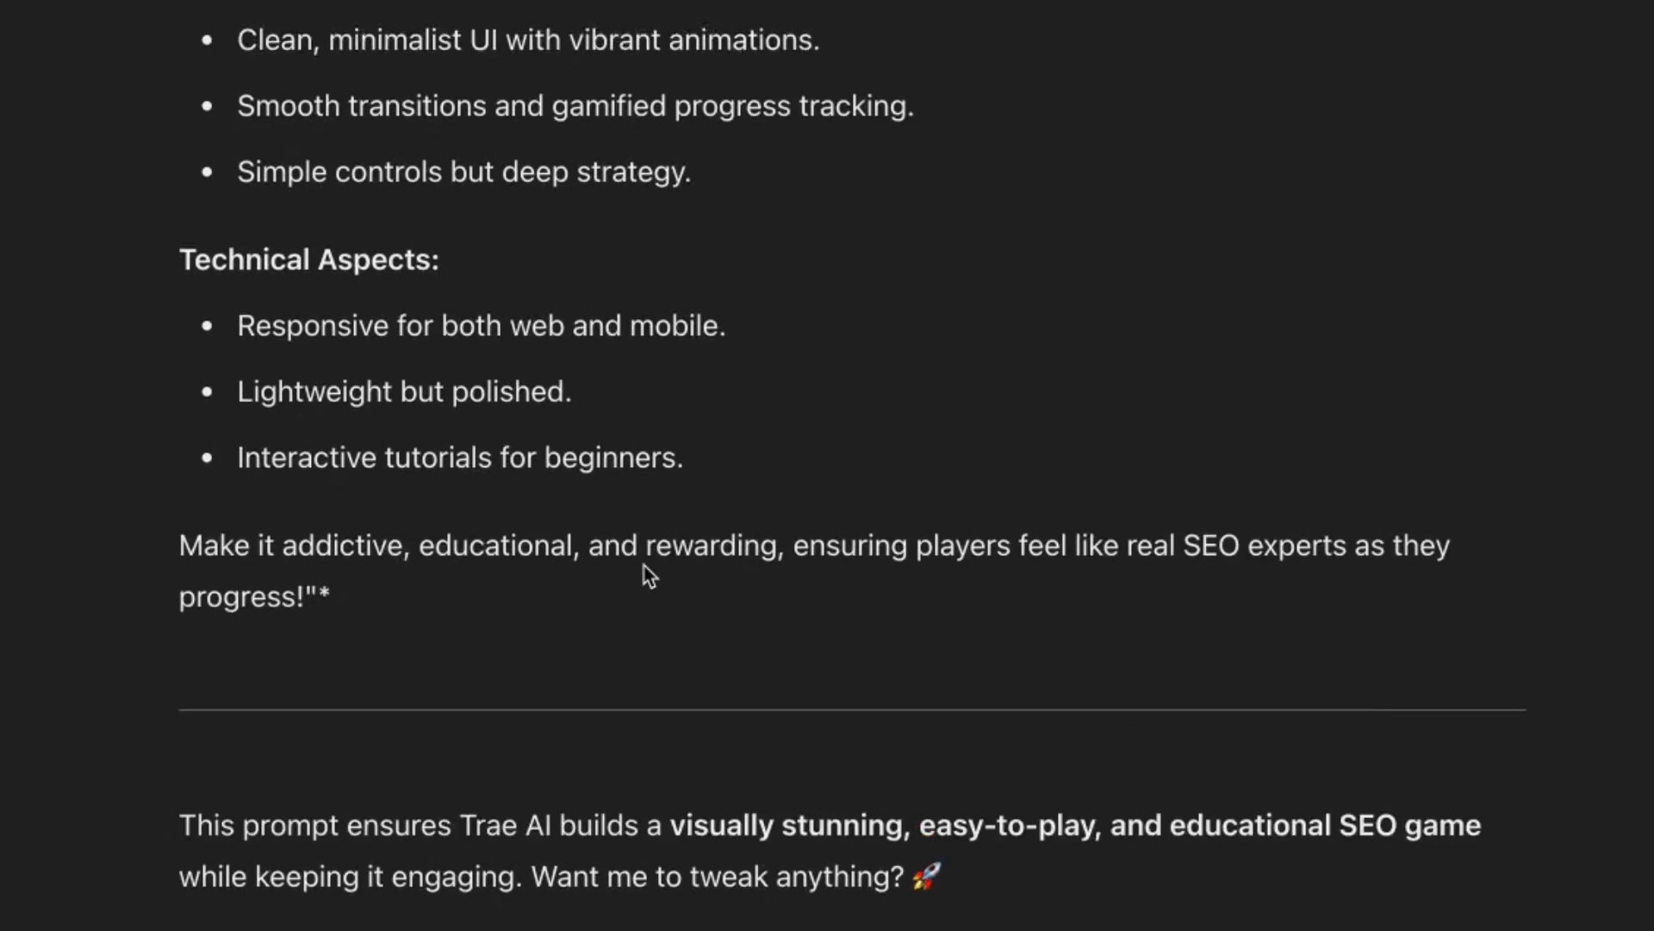
{"action": "scroll", "scroll_direction": "up", "scroll_amount": 3}
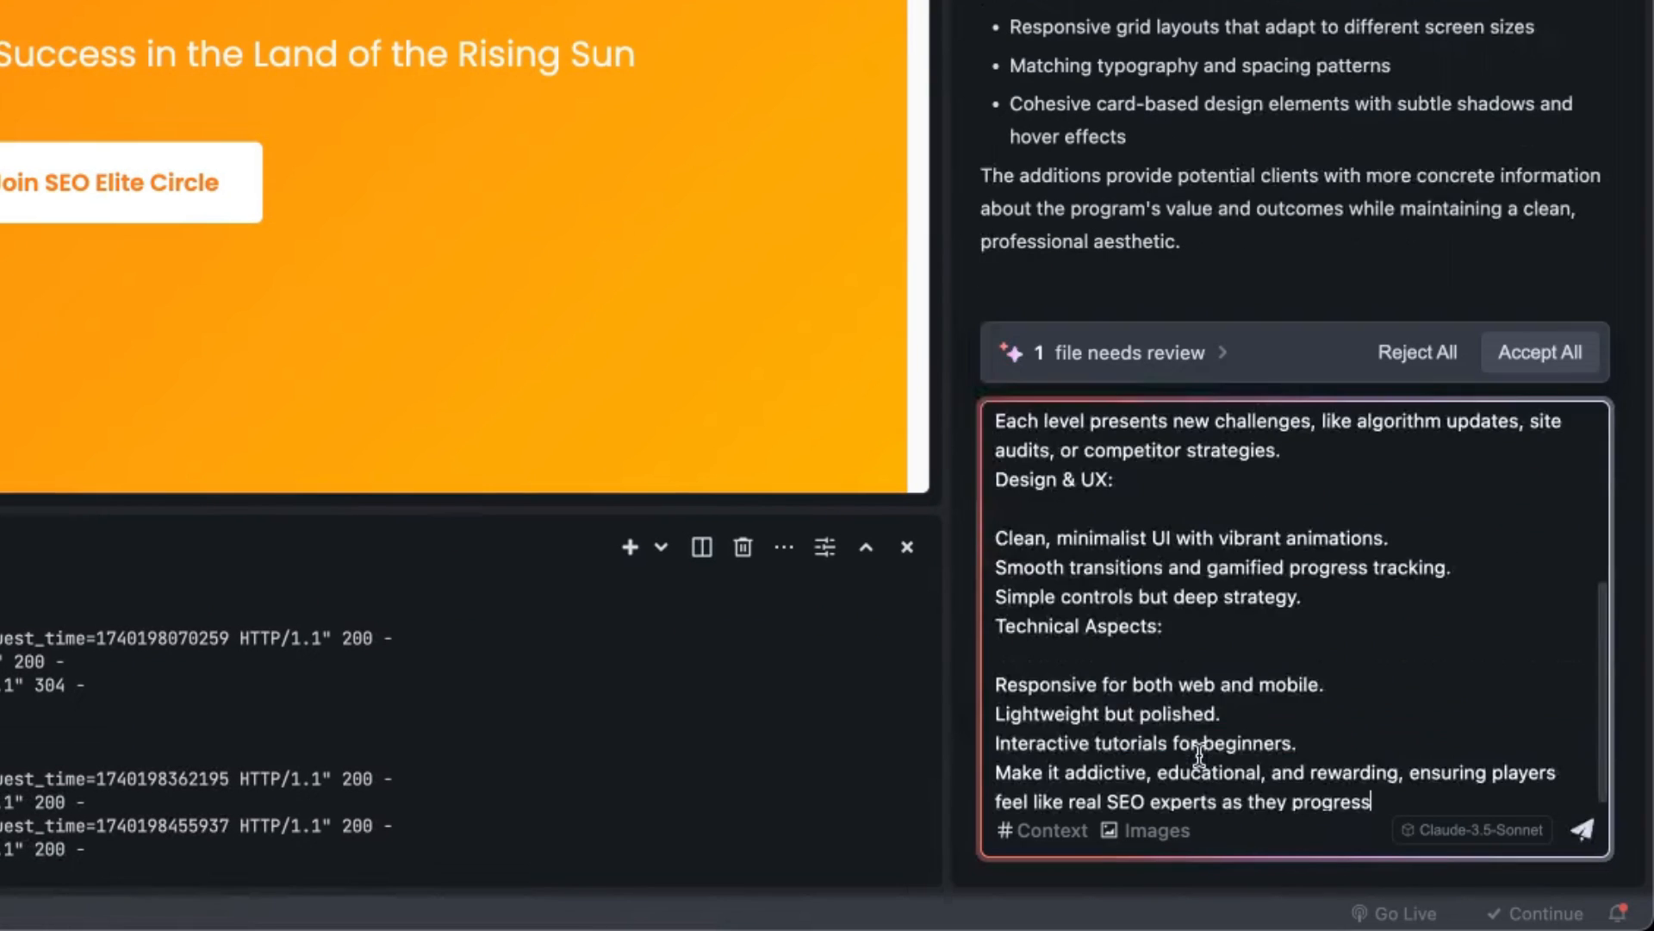
- Submit the SEO game prompt to Builder and preview the generated SEO Agency Game with score 0
{"action": "left_click", "coordinate": [1582, 829]}
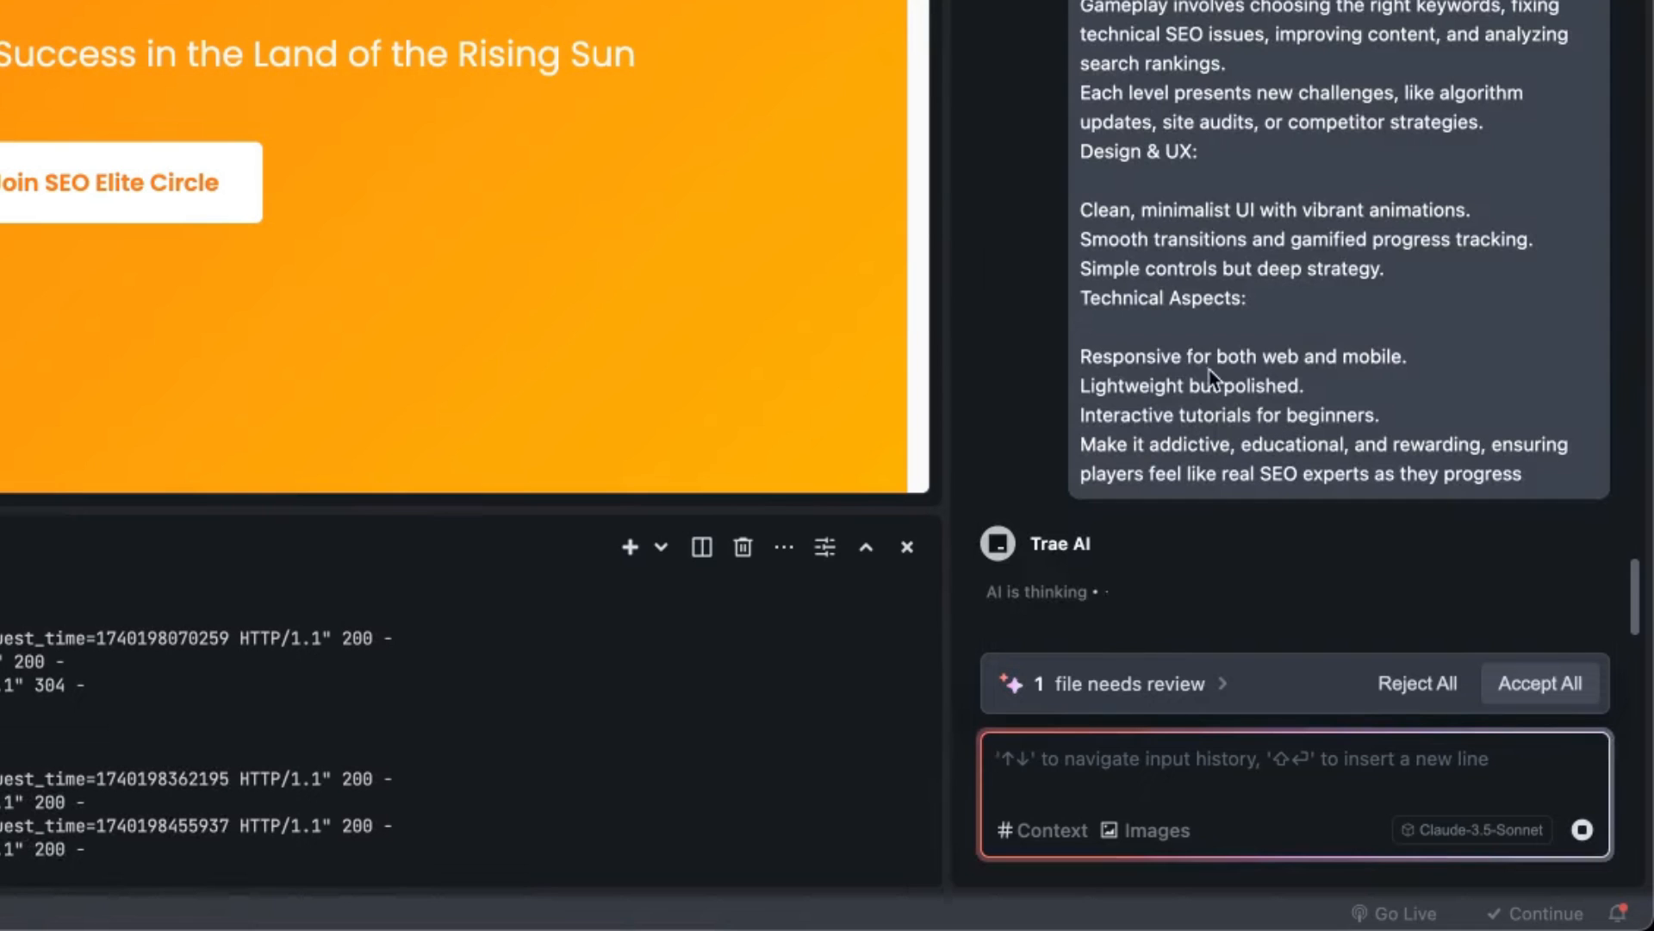
{"action": "scroll", "scroll_direction": "up", "scroll_amount": 3}
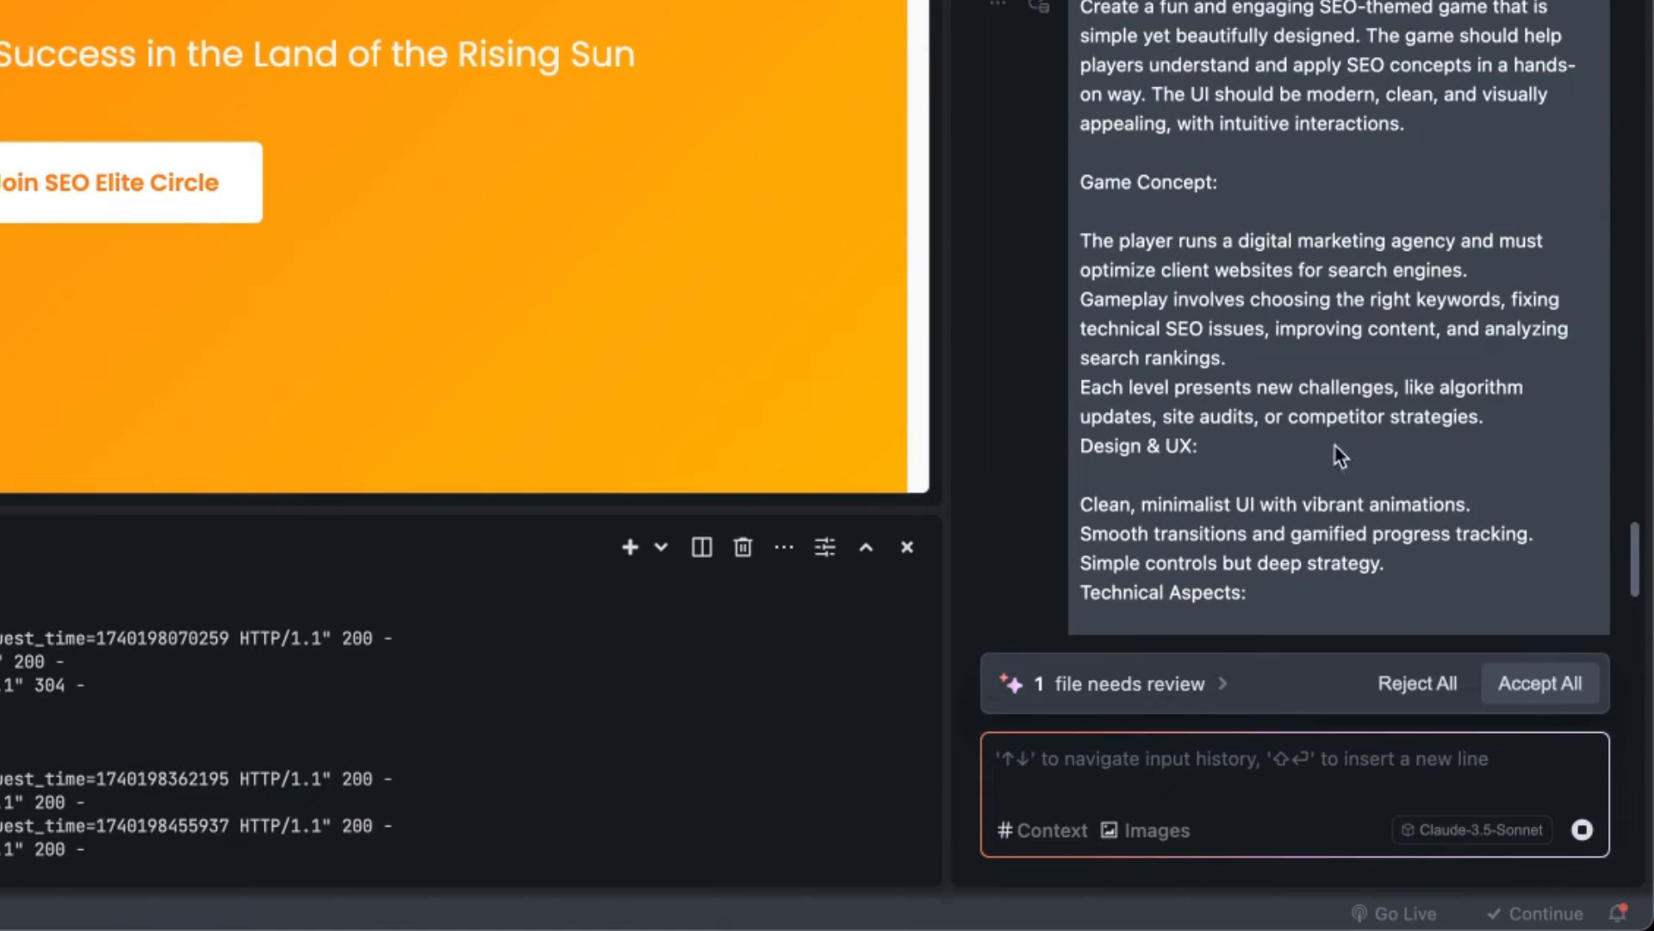
{"action": "scroll", "scroll_direction": "down", "scroll_amount": 3}
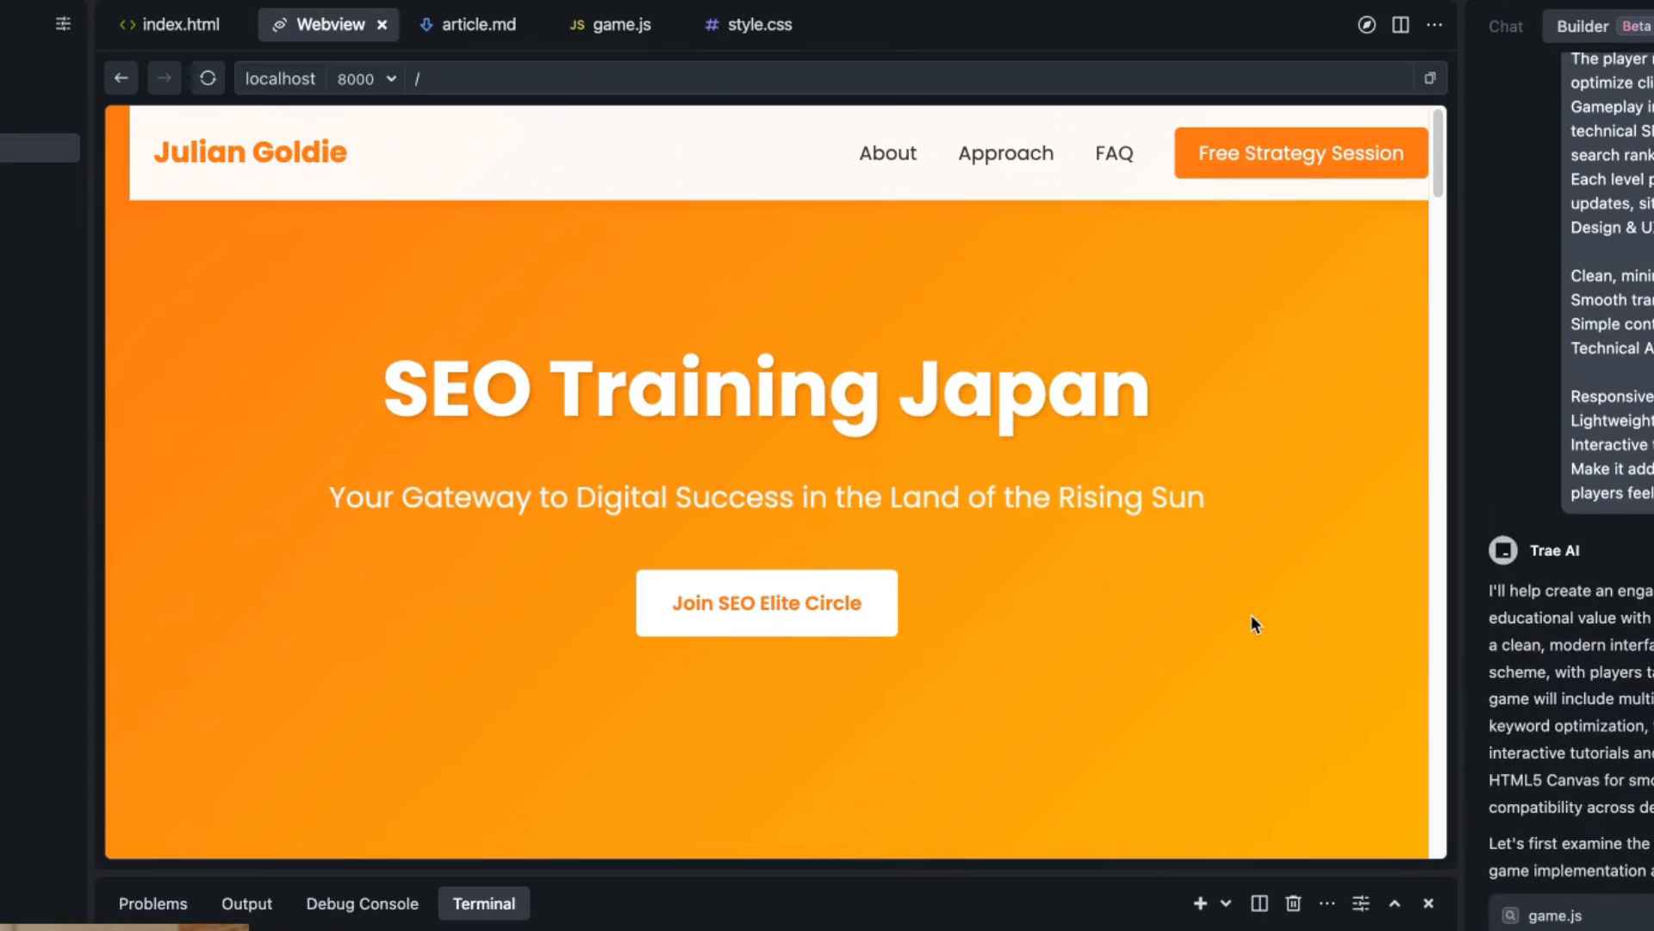
{"action": "mouse_move", "coordinate": [1156, 477]}
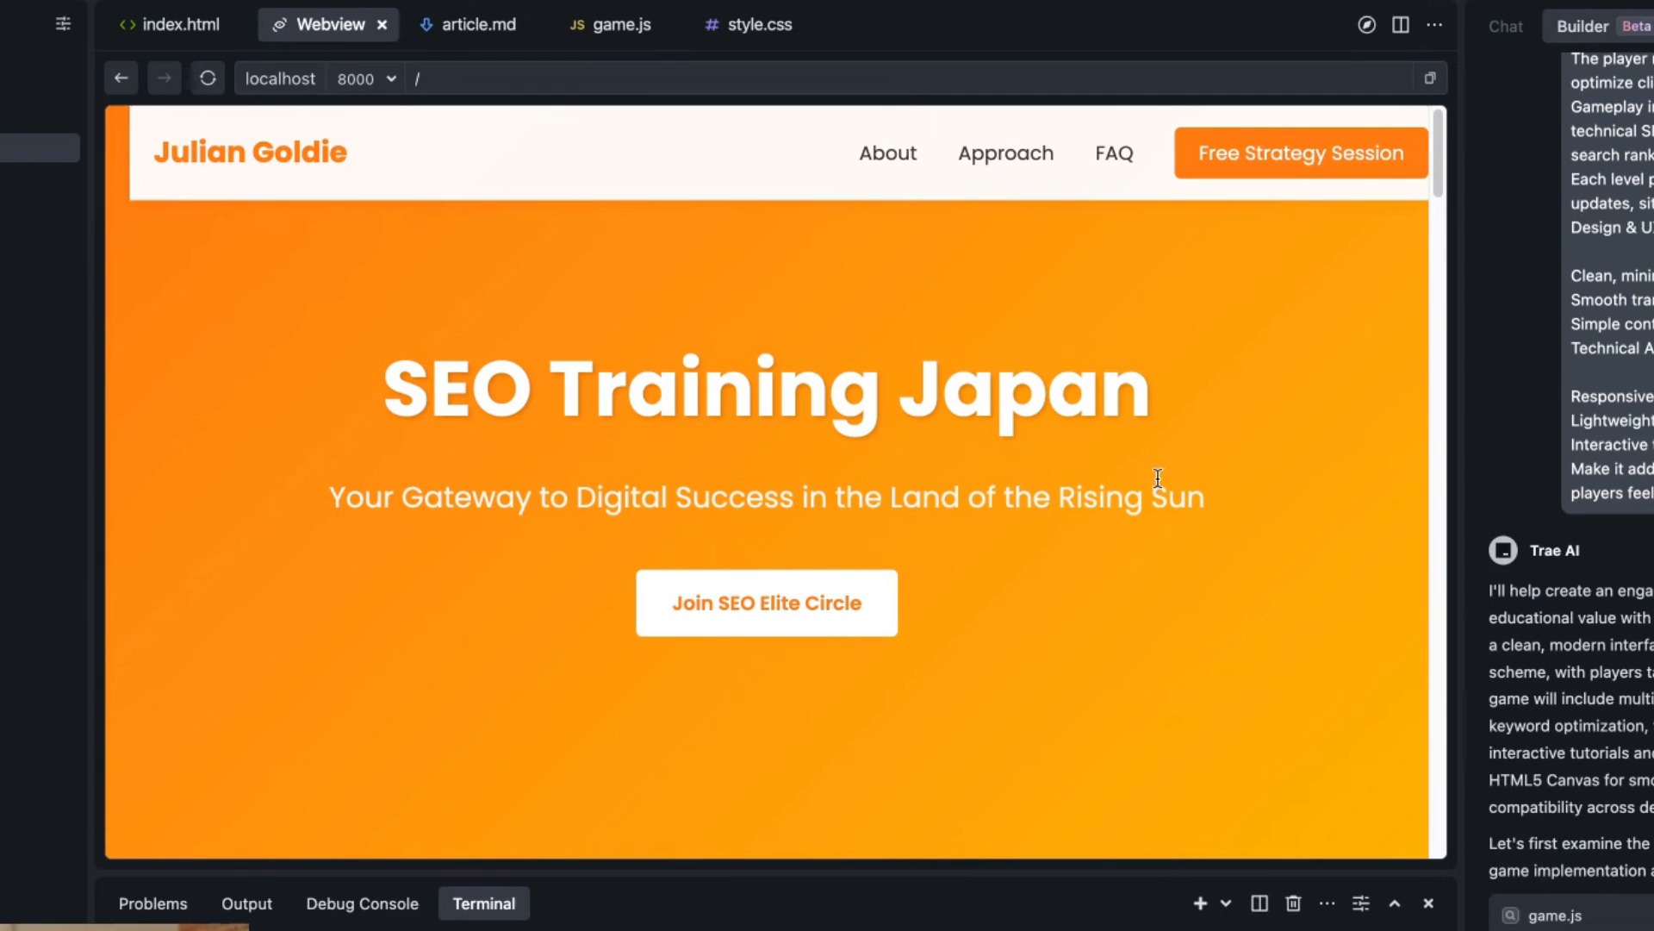
{"action": "scroll", "scroll_direction": "down", "scroll_amount": 3}
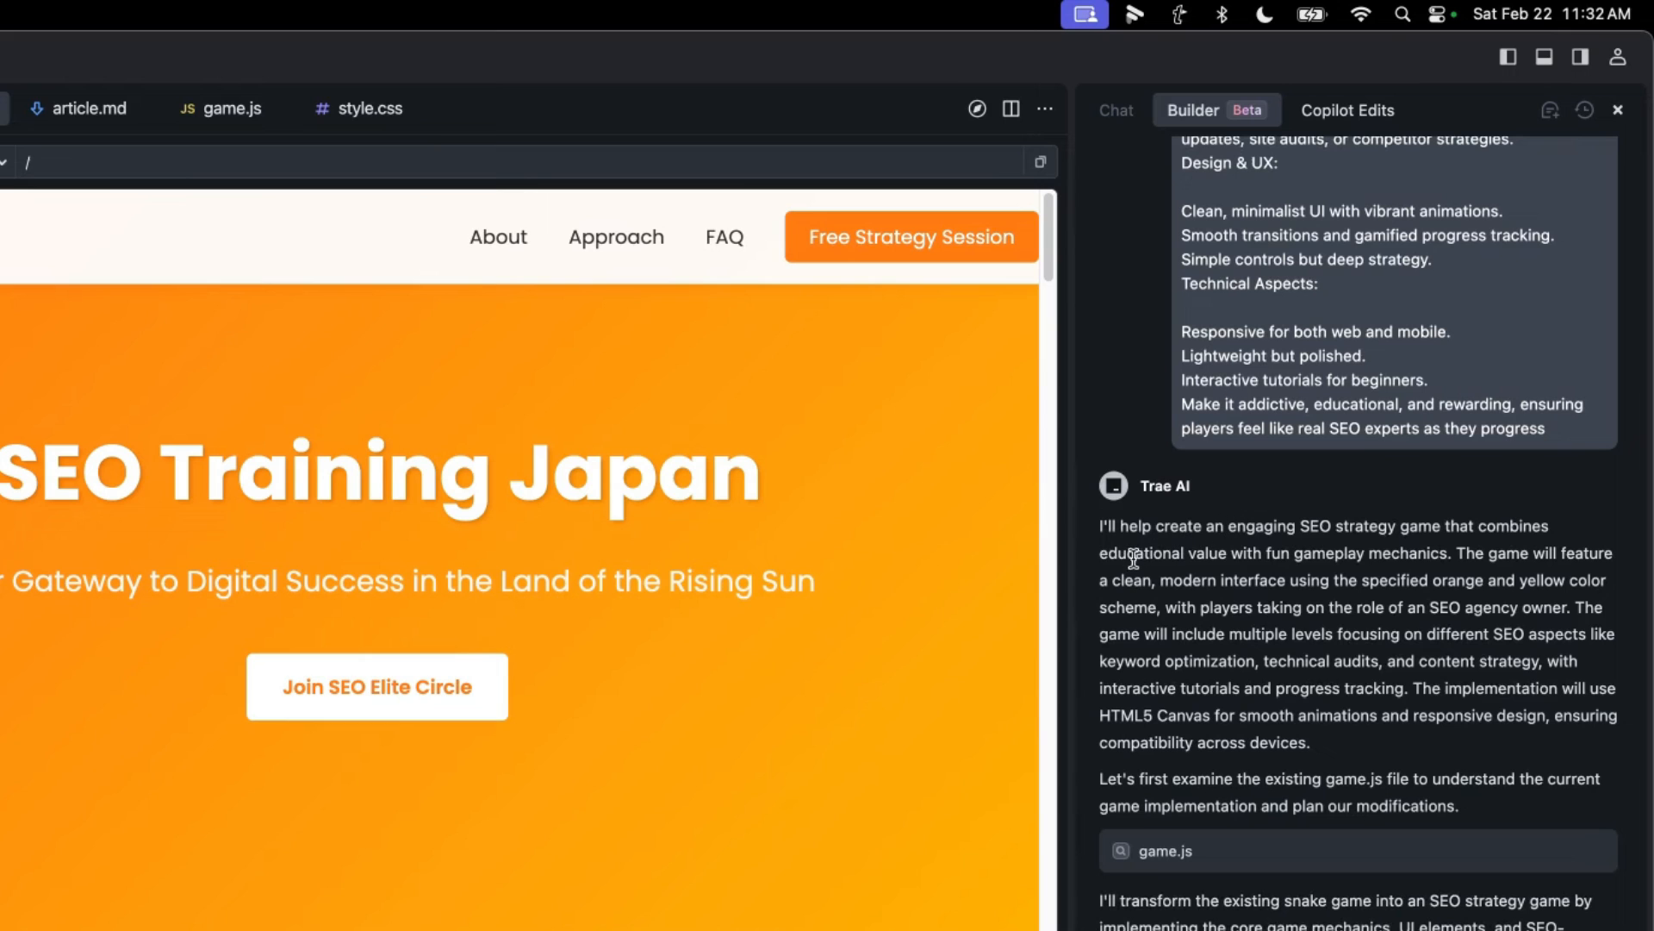
{"action": "mouse_move", "coordinate": [1041, 586]}
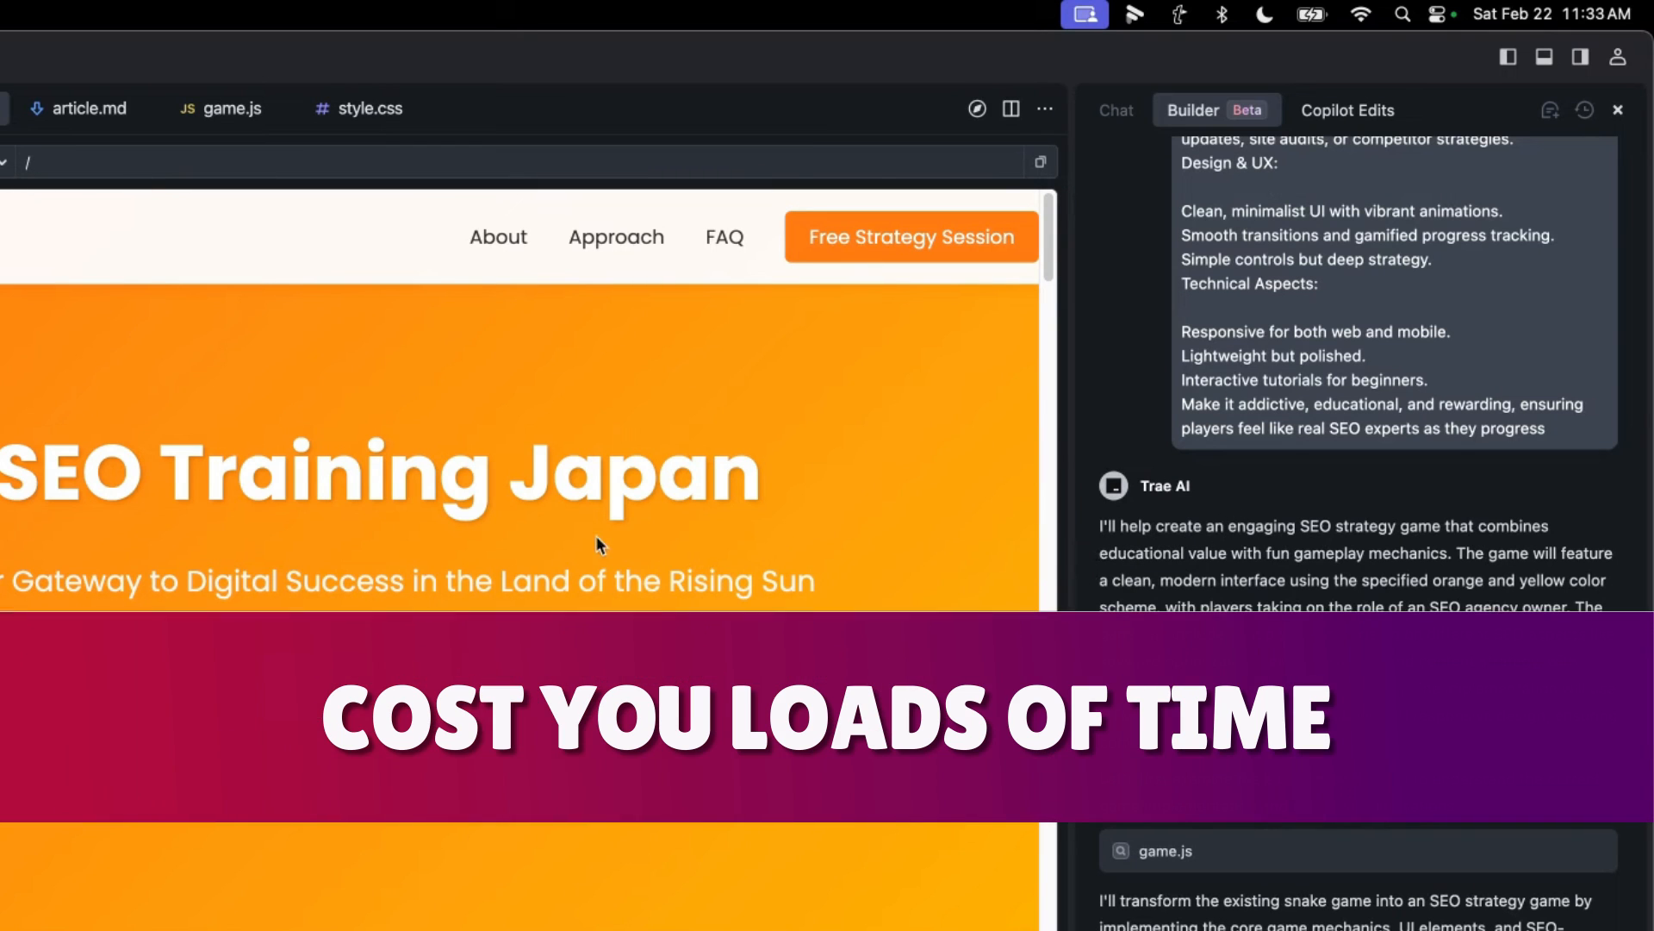
{"action": "scroll", "scroll_direction": "down", "scroll_amount": 3}
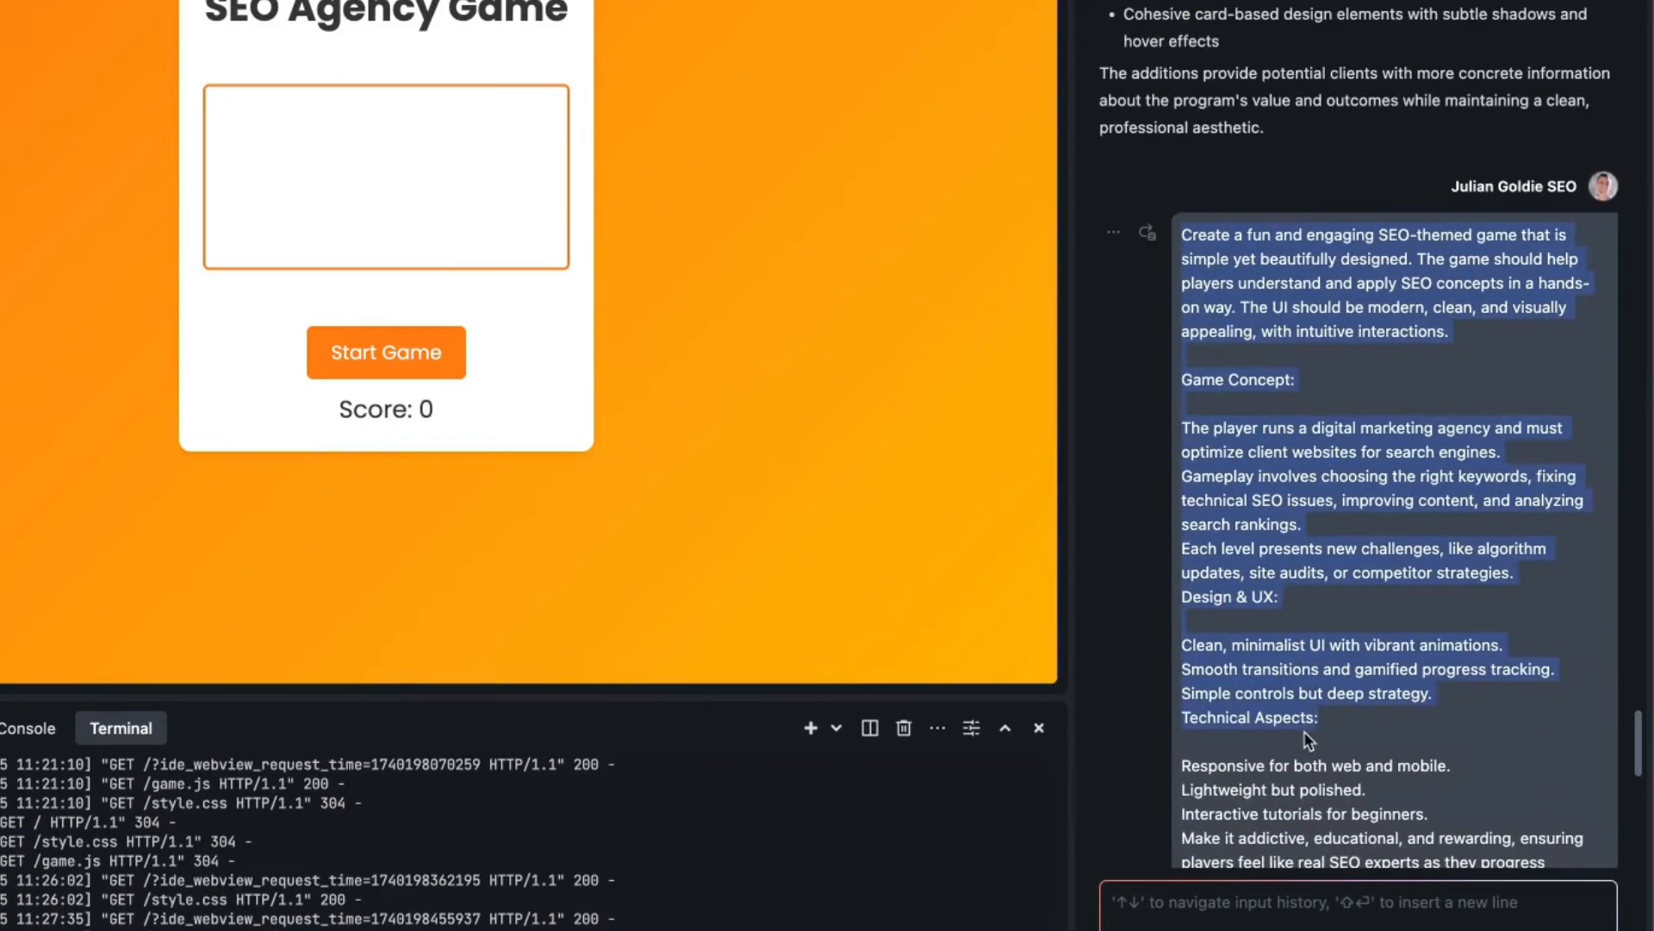
- Try the Start Game button, find it does nothing, and report 'the start game button doesn't work' to Builder
{"action": "scroll", "scroll_direction": "down", "scroll_amount": 3}
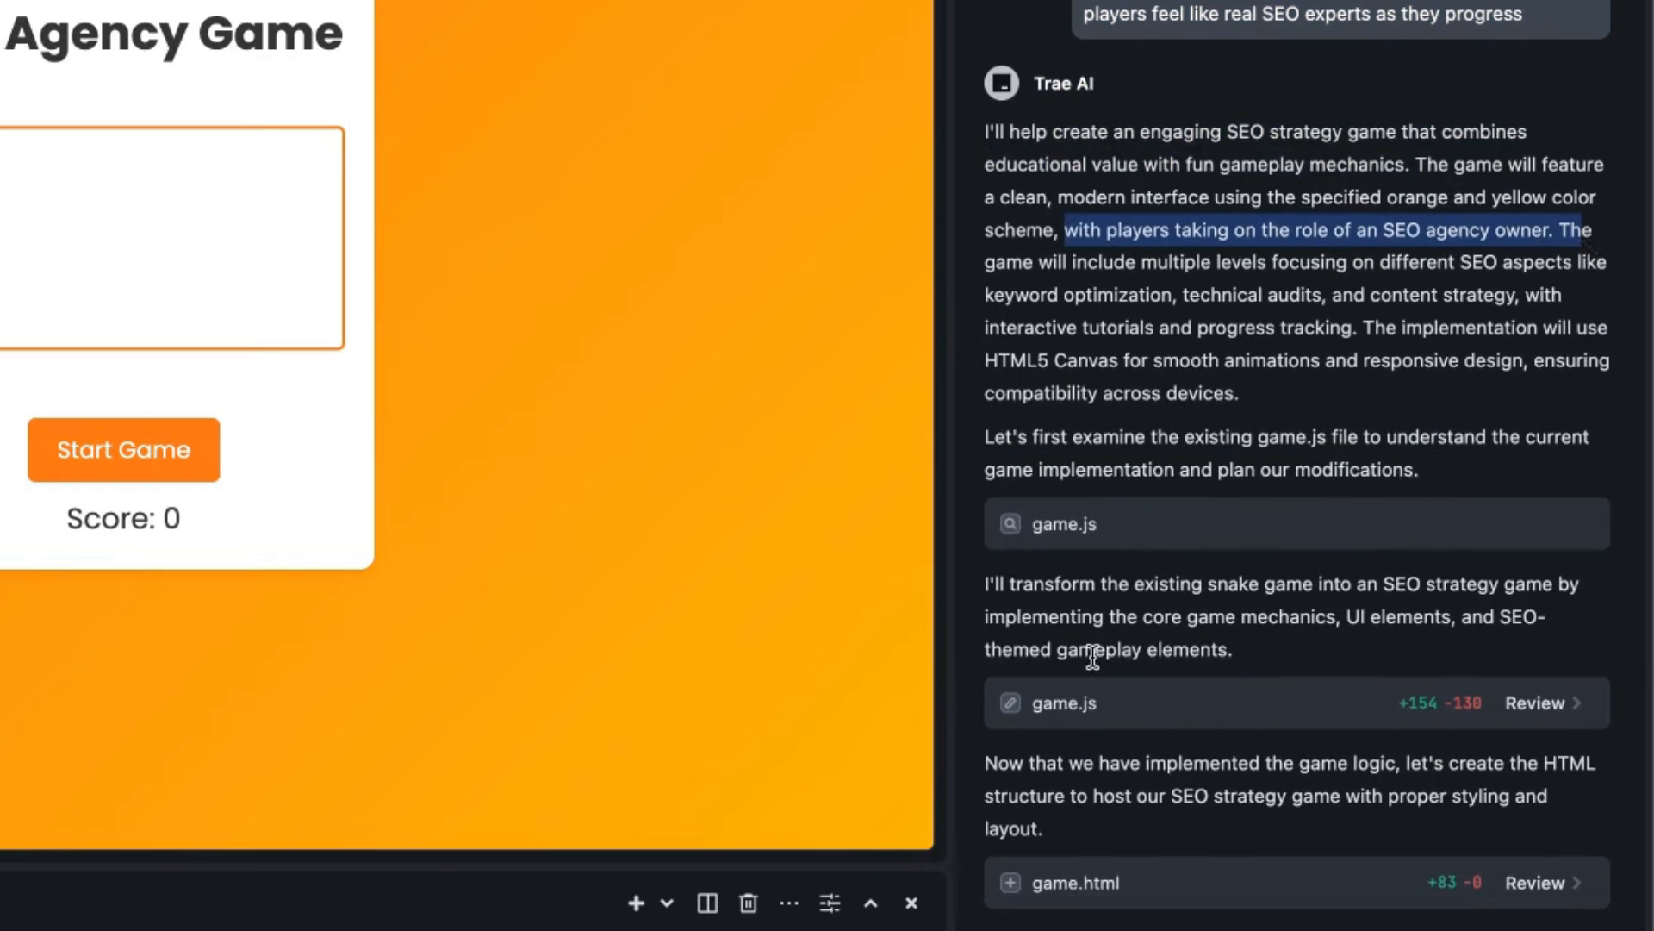
{"action": "scroll", "scroll_direction": "down", "scroll_amount": 3}
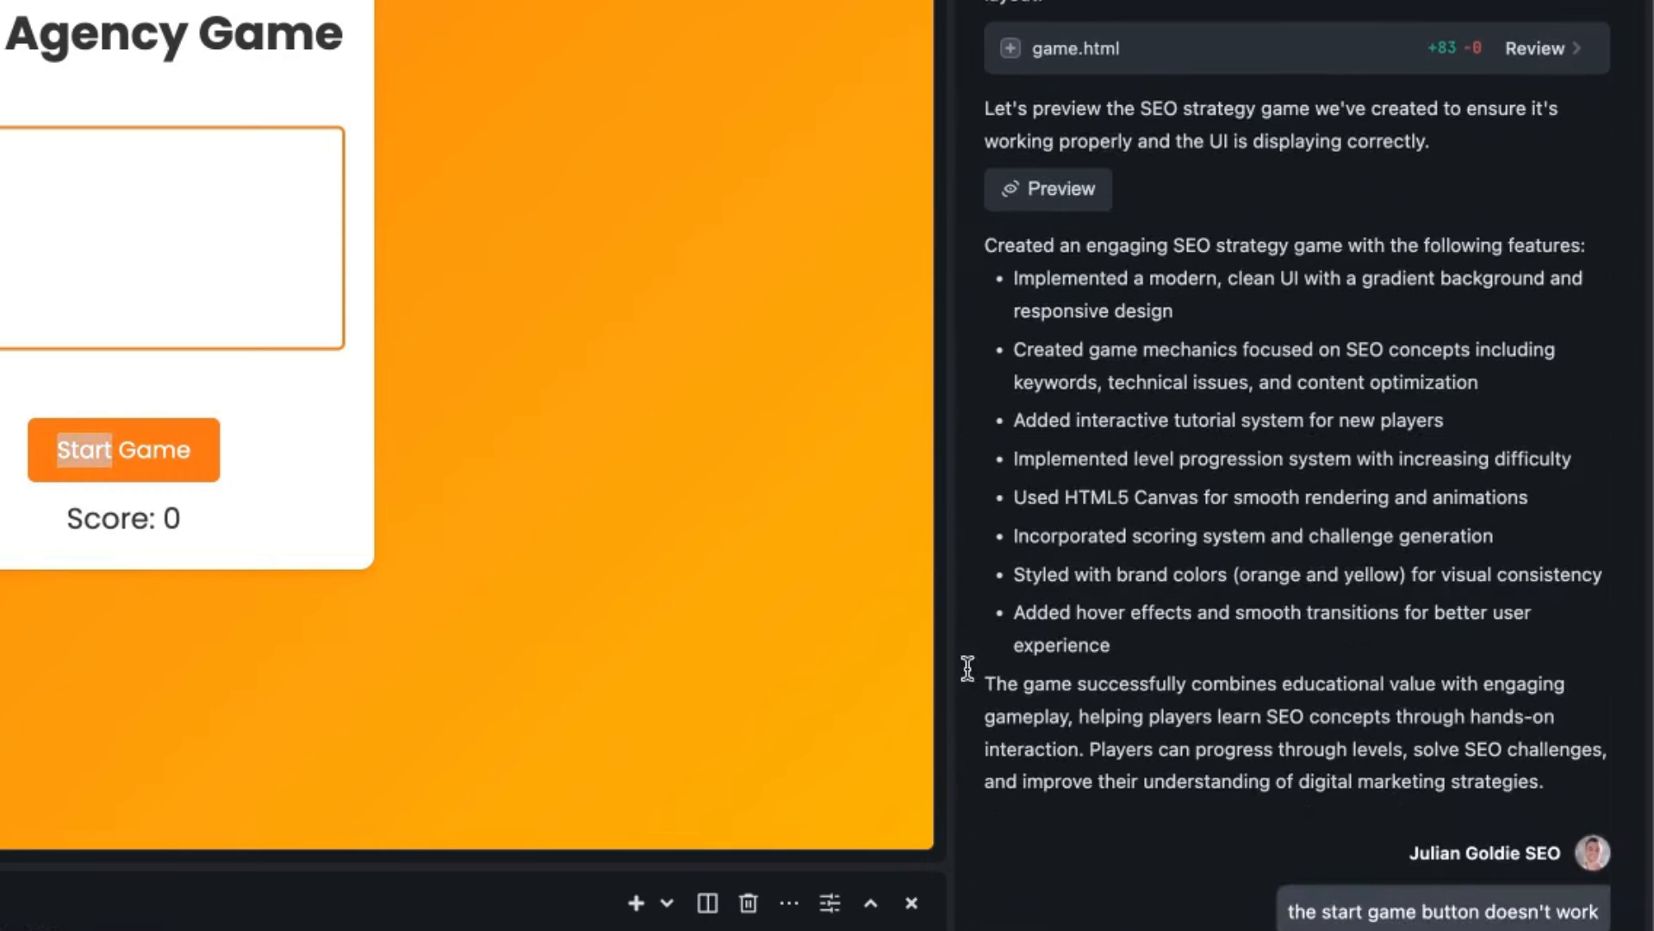
{"action": "left_click", "coordinate": [1046, 189]}
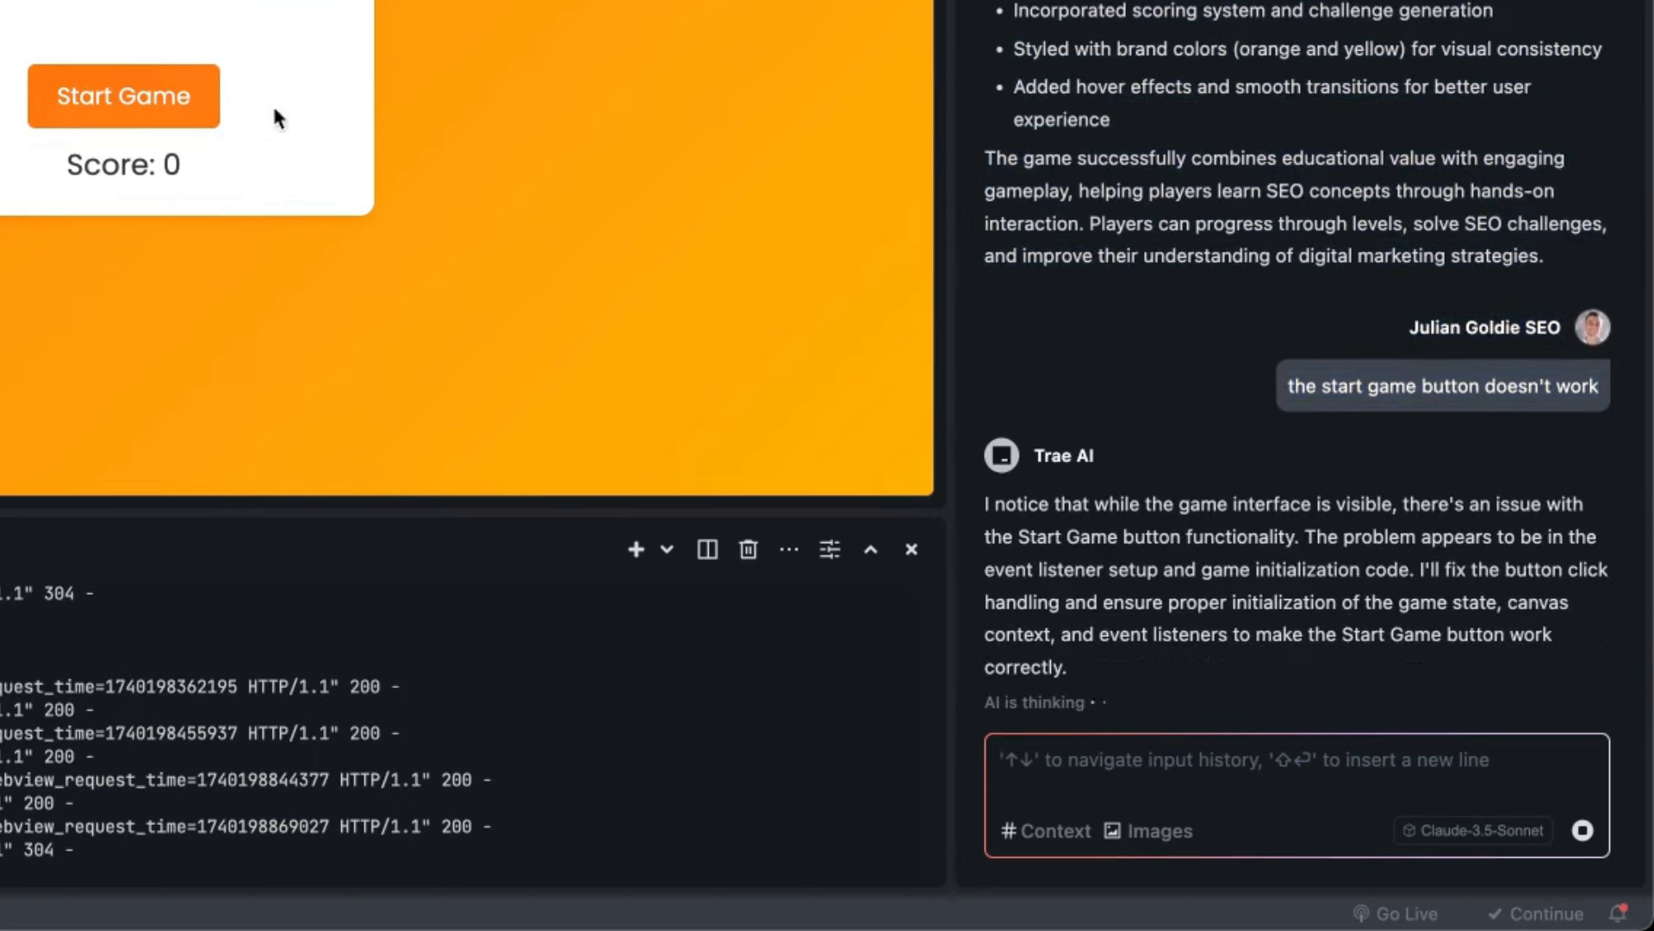
{"action": "mouse_move", "coordinate": [312, 91]}
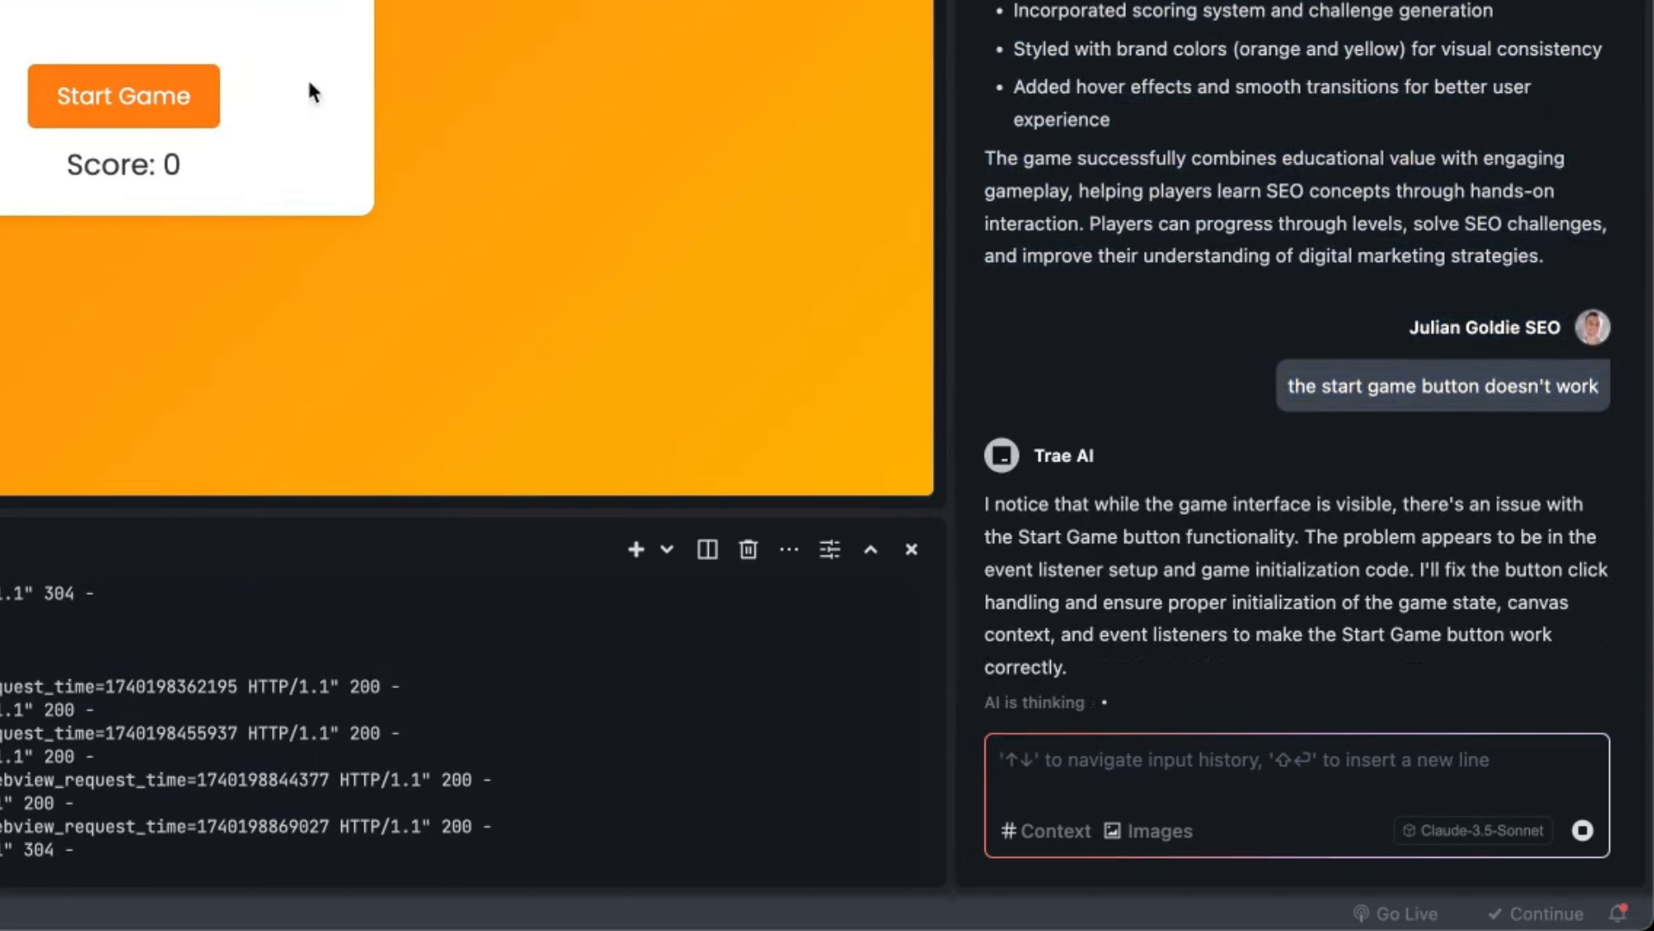
- Retest Start Game and open the chat's Preview link to check the game while Builder debugs it
{"action": "left_click", "coordinate": [1474, 831]}
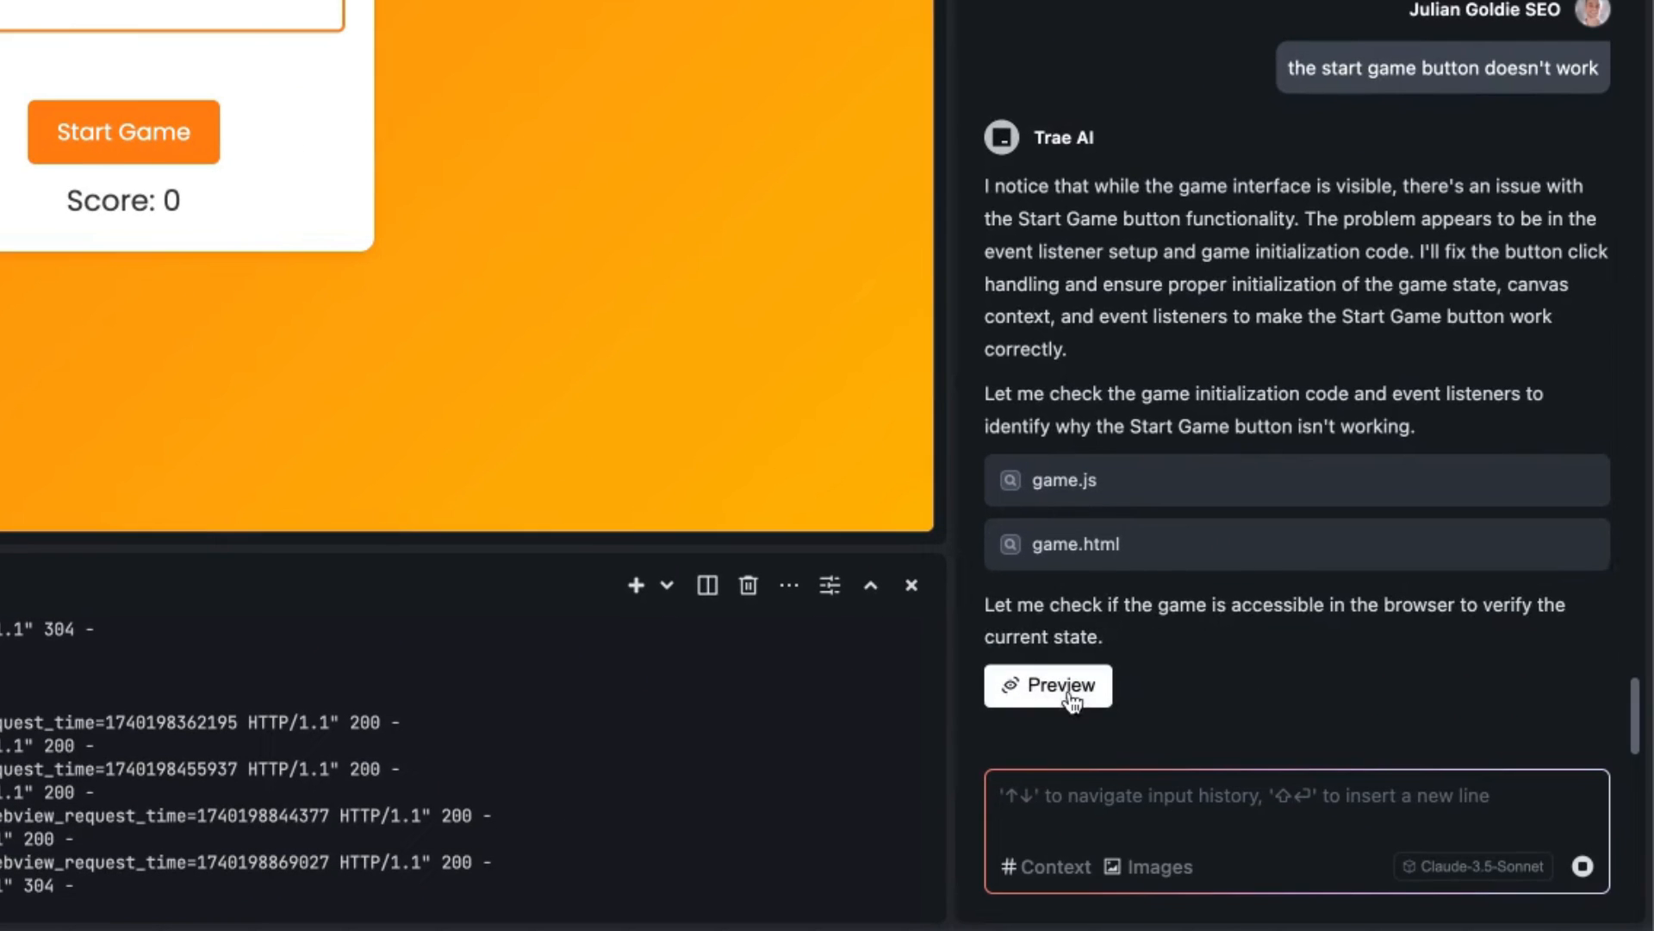
{"action": "left_click", "coordinate": [1047, 684]}
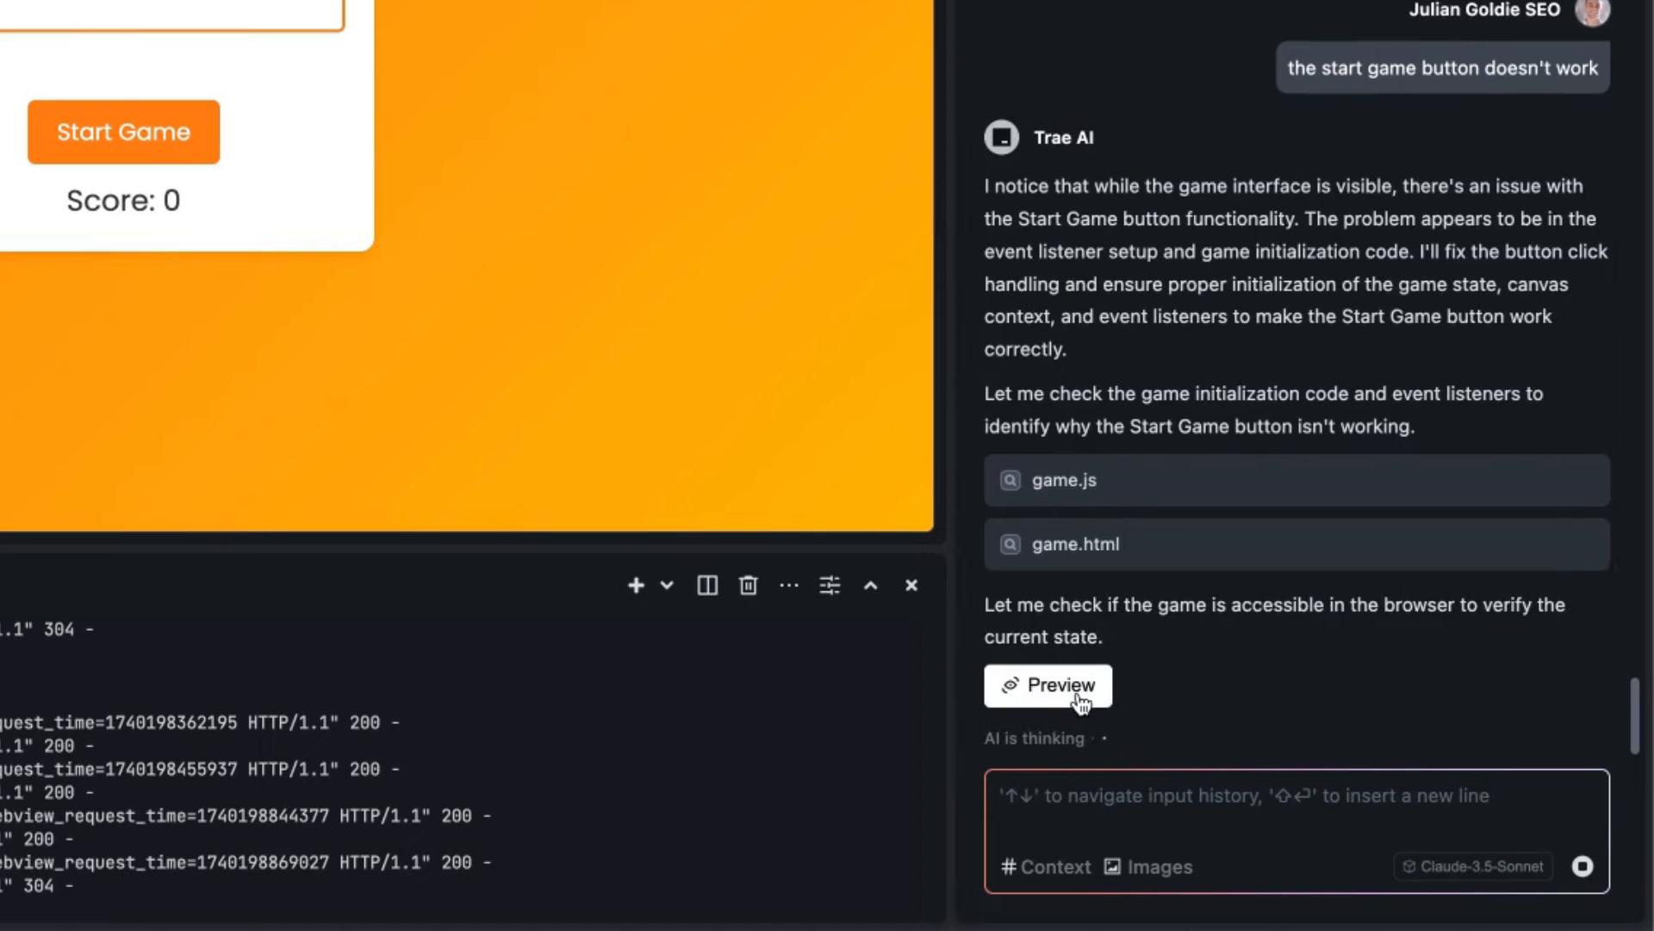
{"action": "scroll", "scroll_direction": "down", "scroll_amount": 3}
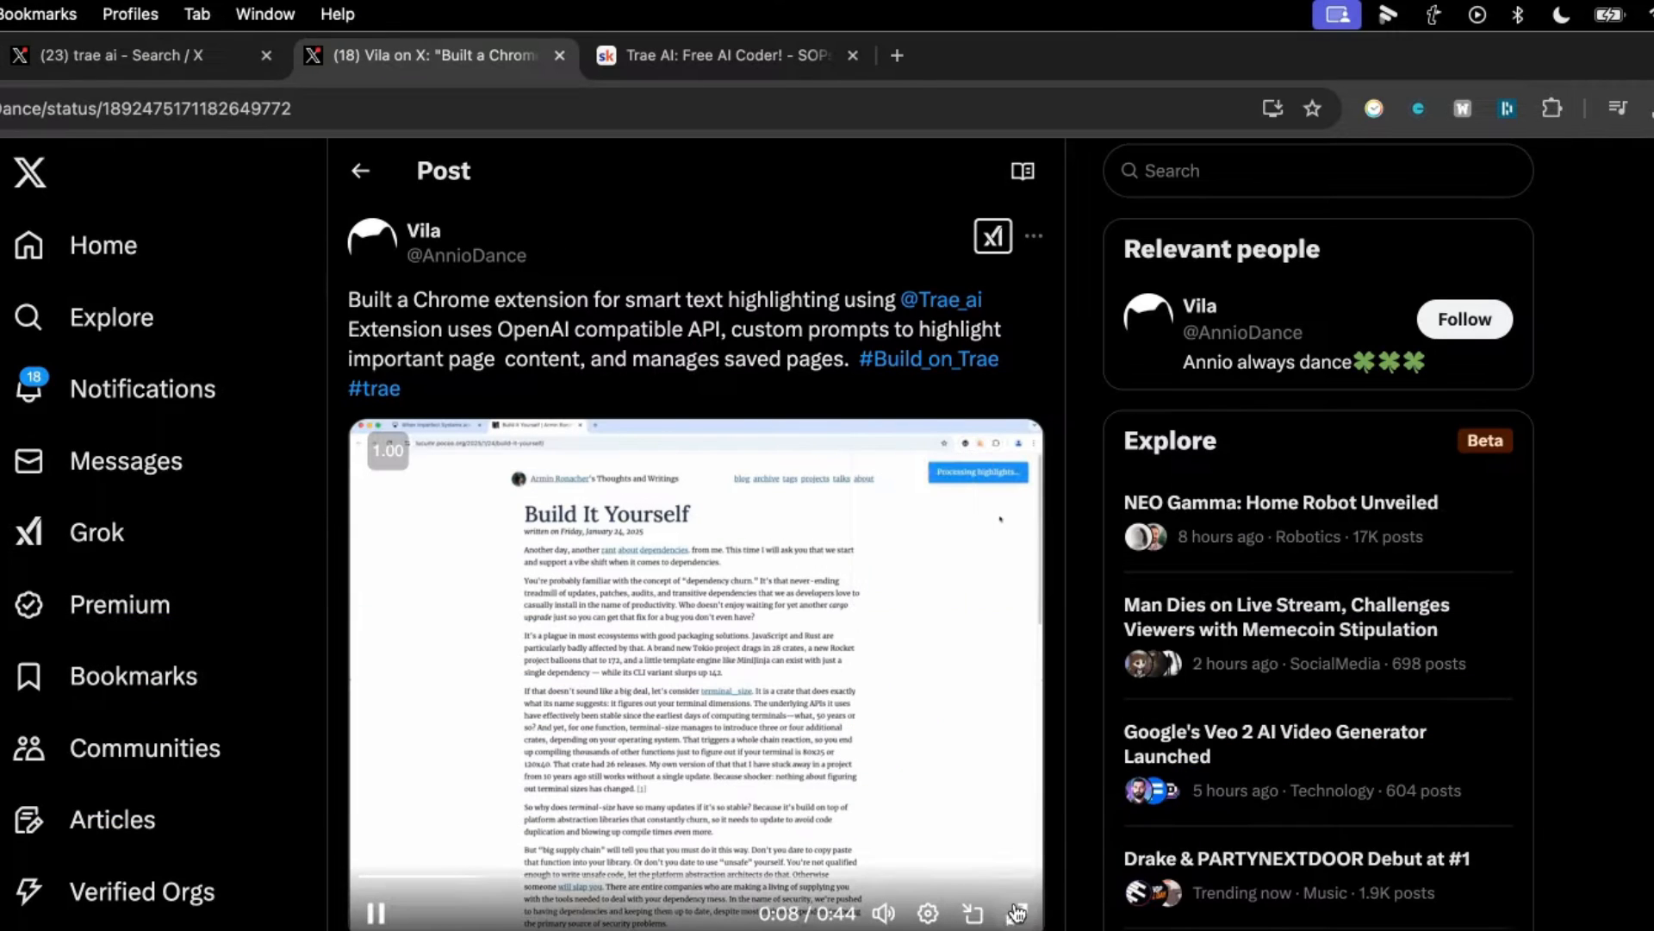
- View the X post's demo of the Trae-built Chrome extension, then start a round of the fixed SEO Agency Game
{"action": "left_click", "coordinate": [1017, 914]}
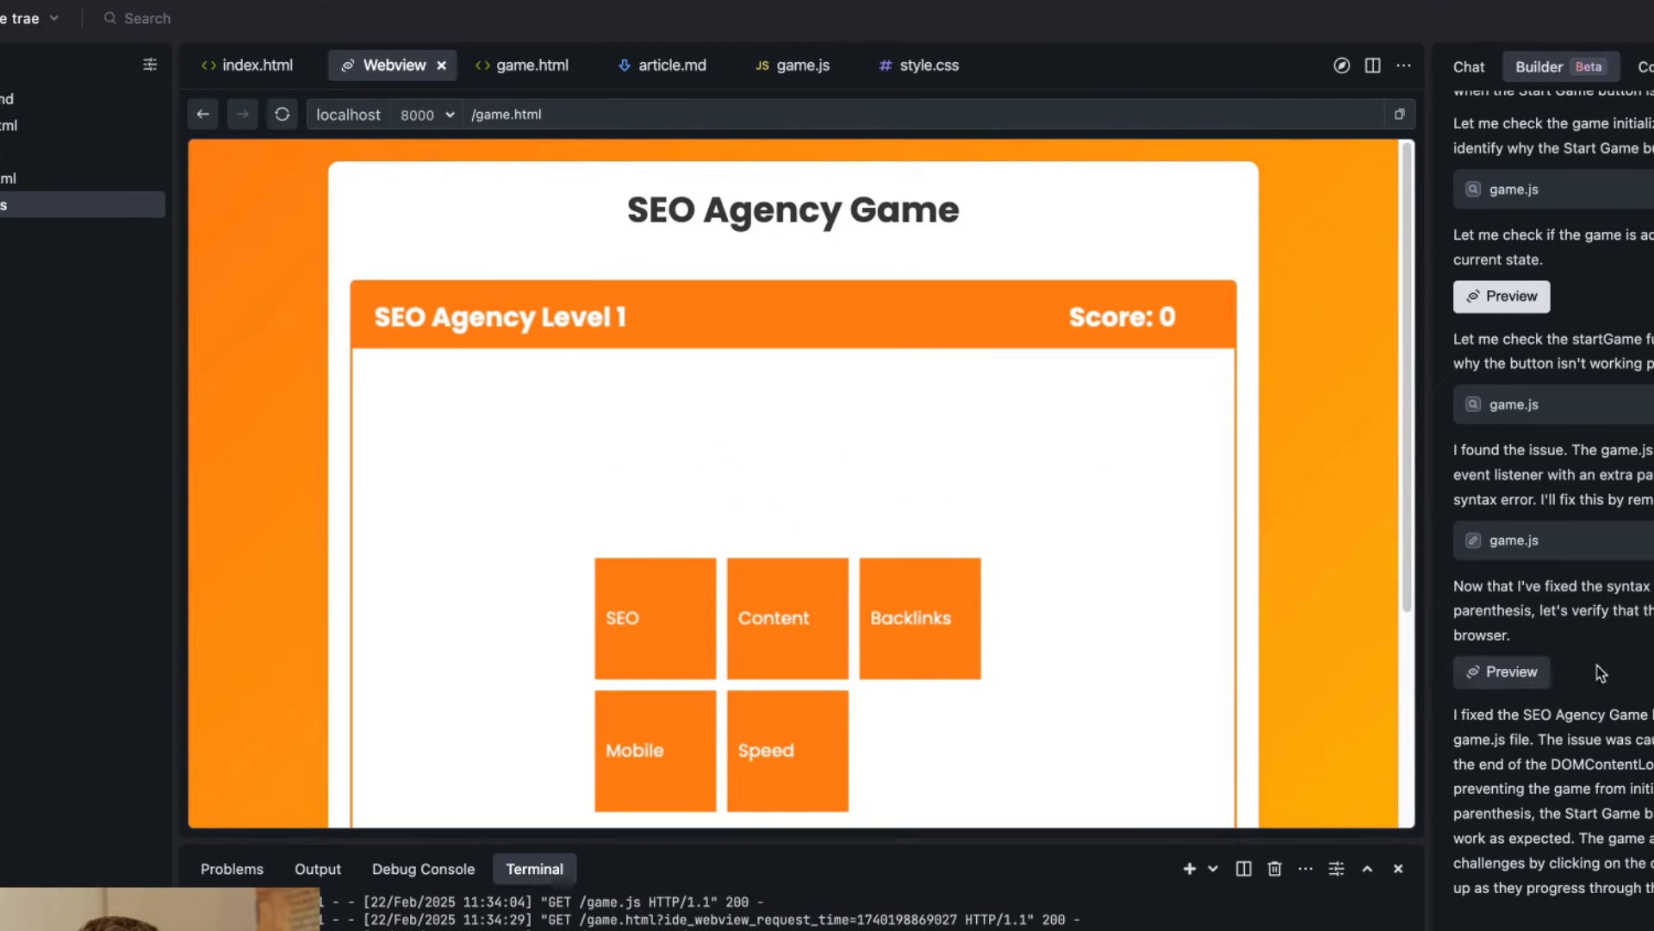
{"action": "left_click", "coordinate": [655, 750]}
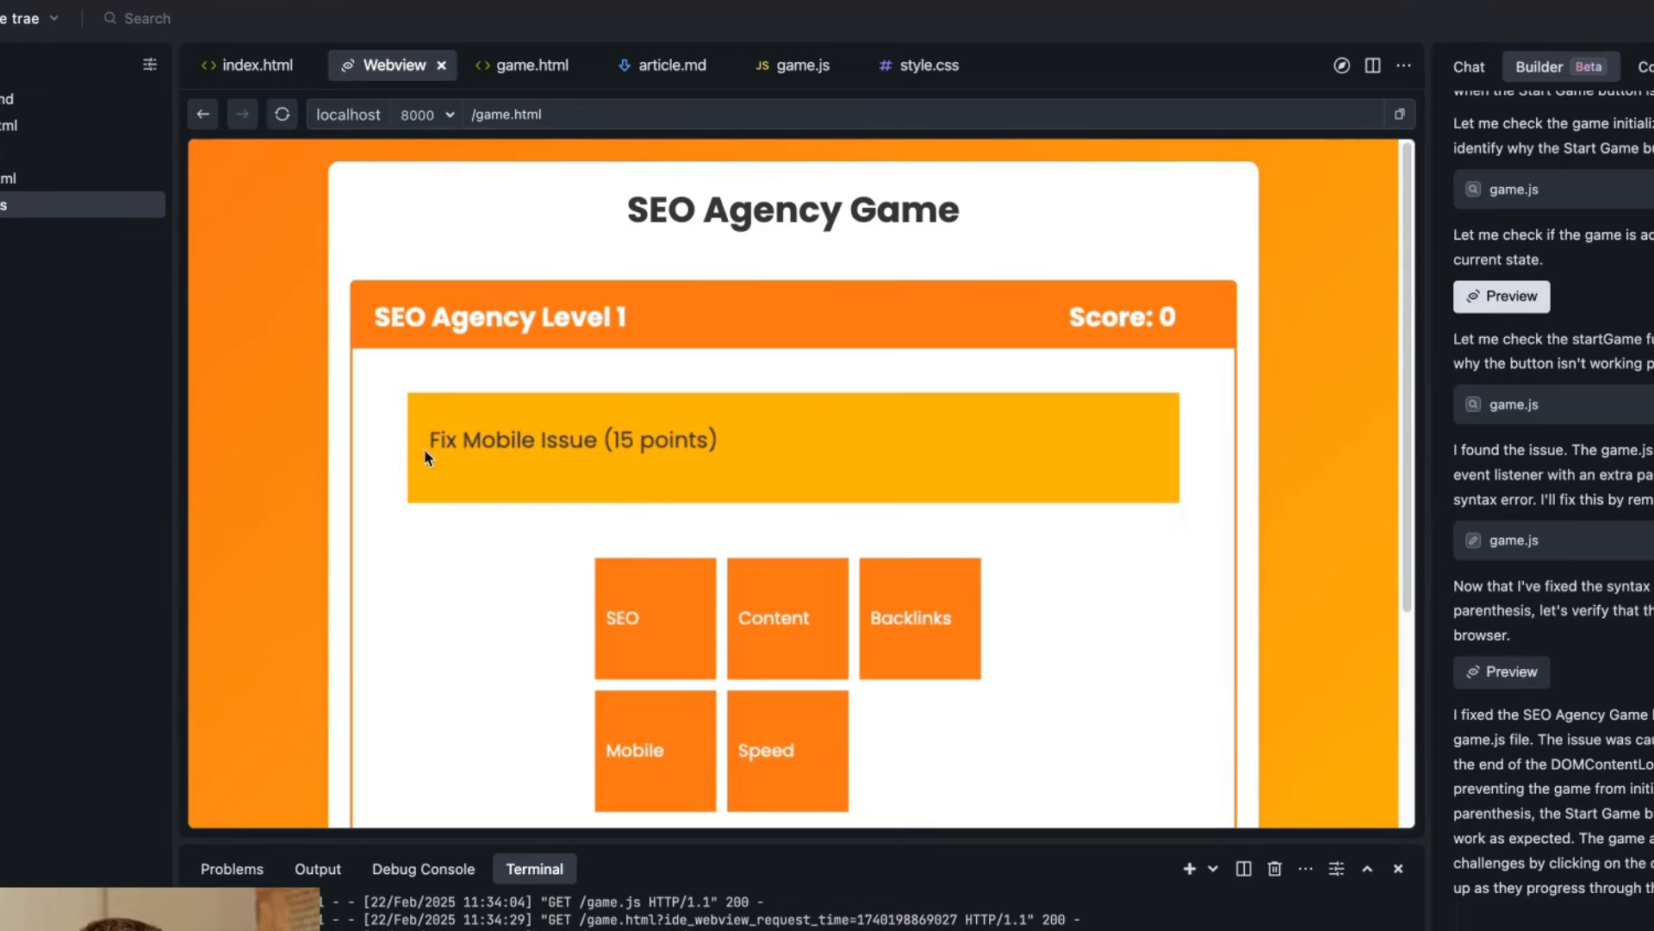
{"action": "scroll", "scroll_direction": "down", "scroll_amount": 3}
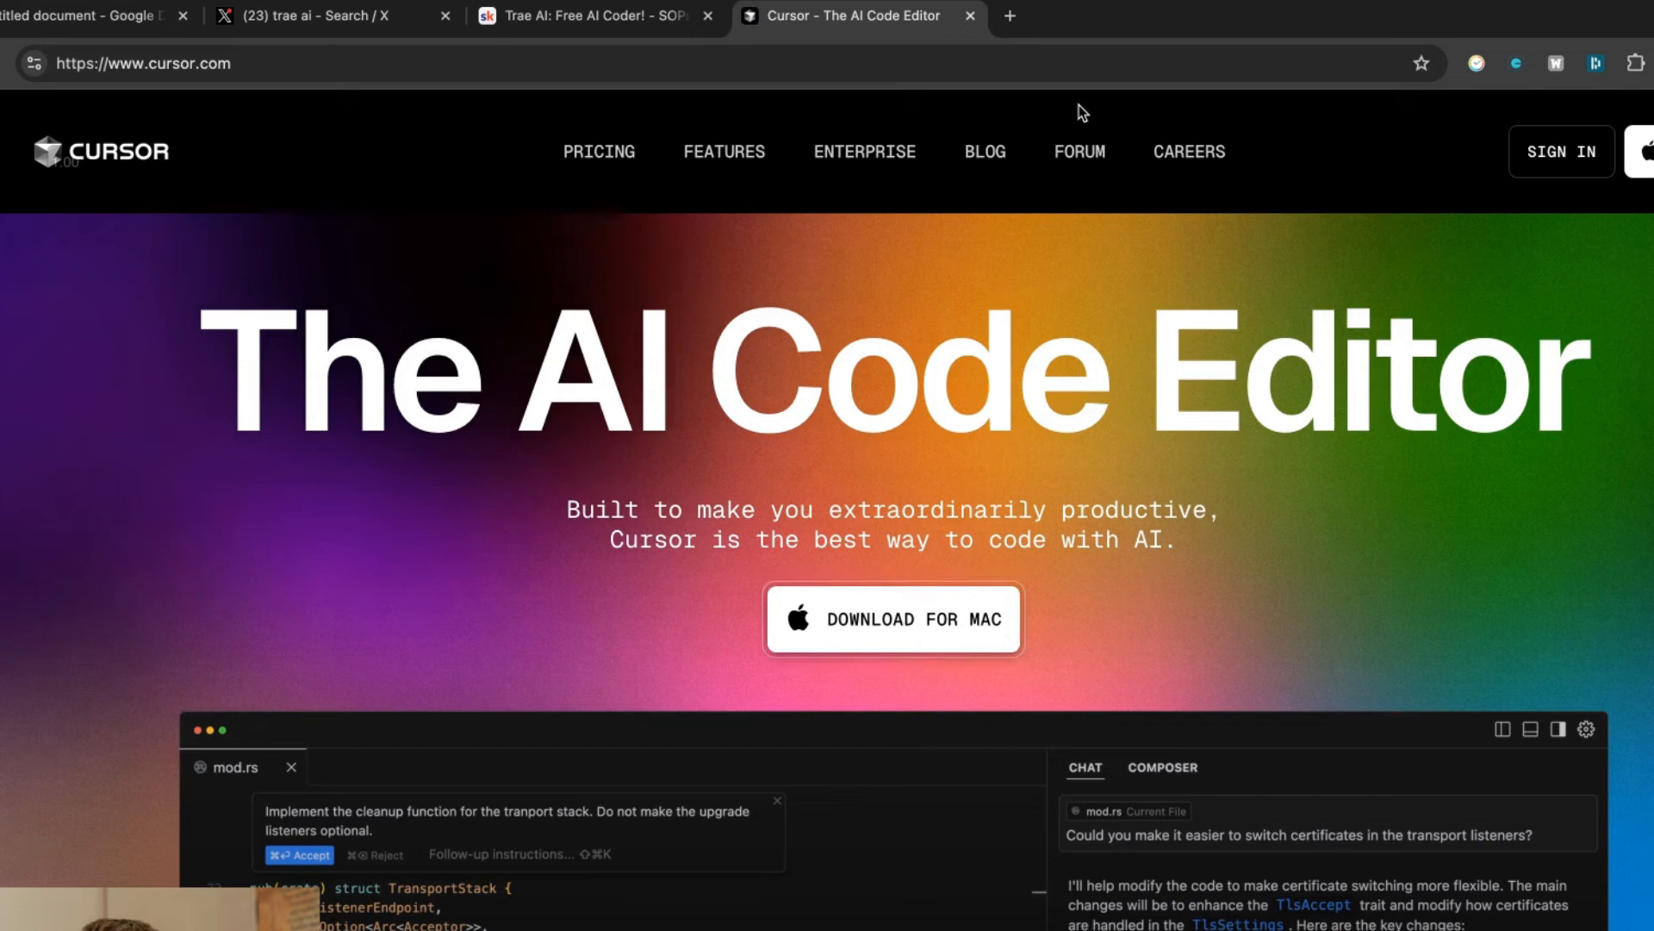
- Browse the cursor.com homepage and reach the pricing page with Hobby Free, Pro $20 and Business $40 plans
{"action": "scroll", "scroll_direction": "down", "scroll_amount": 3}
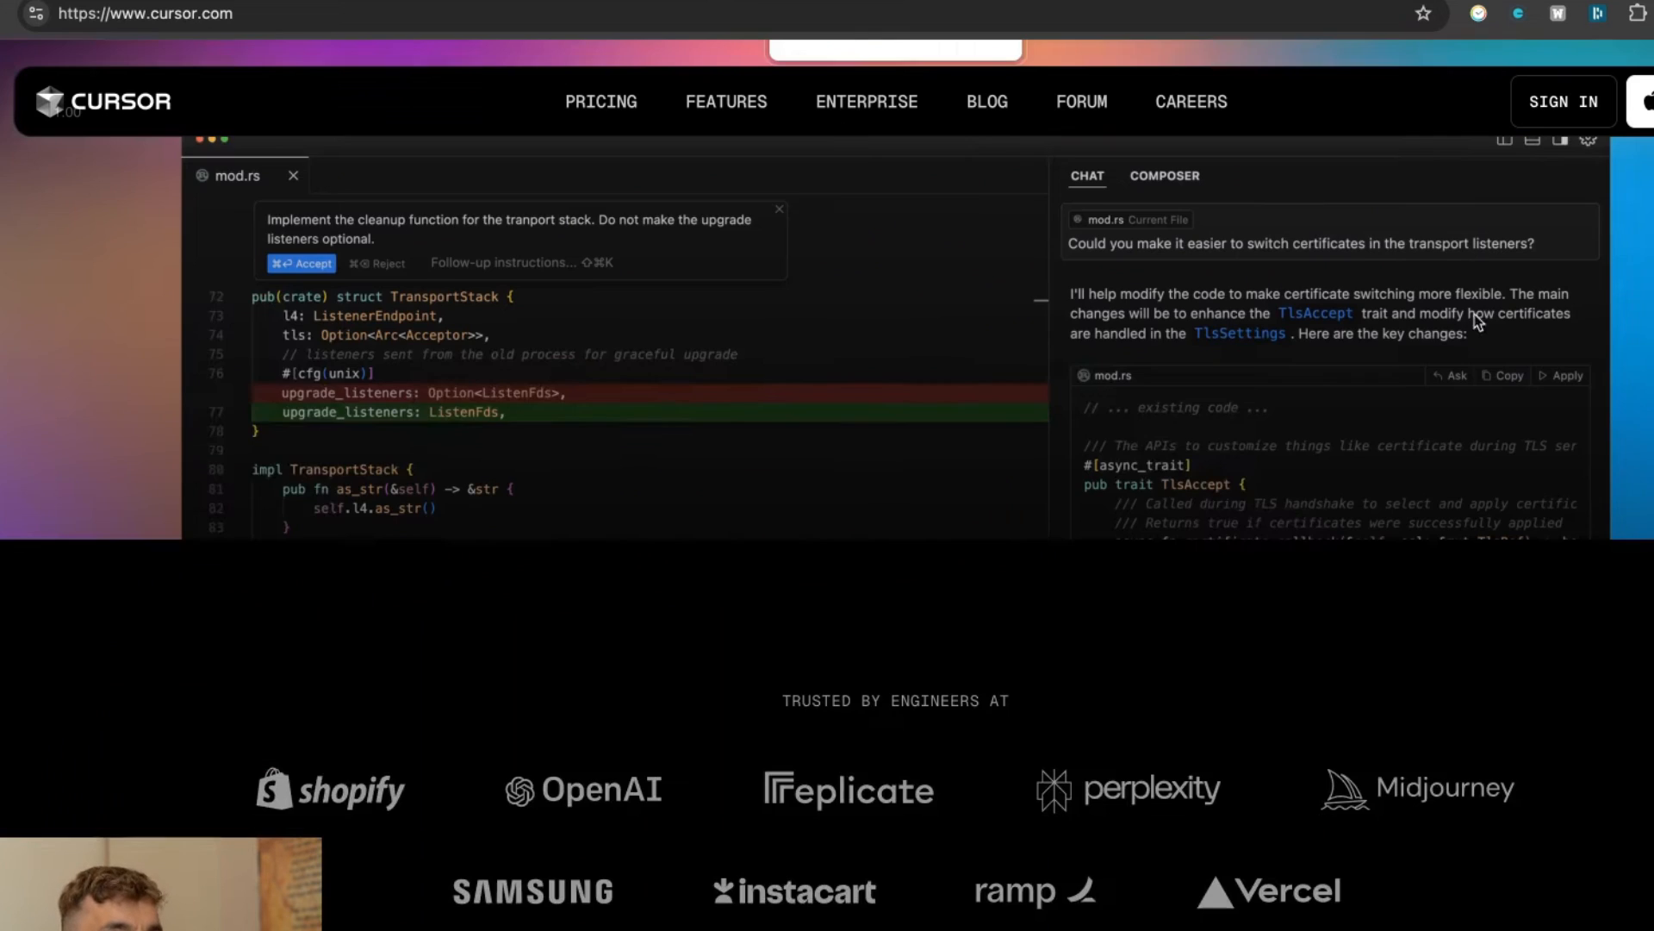
{"action": "scroll", "scroll_direction": "up", "scroll_amount": 3}
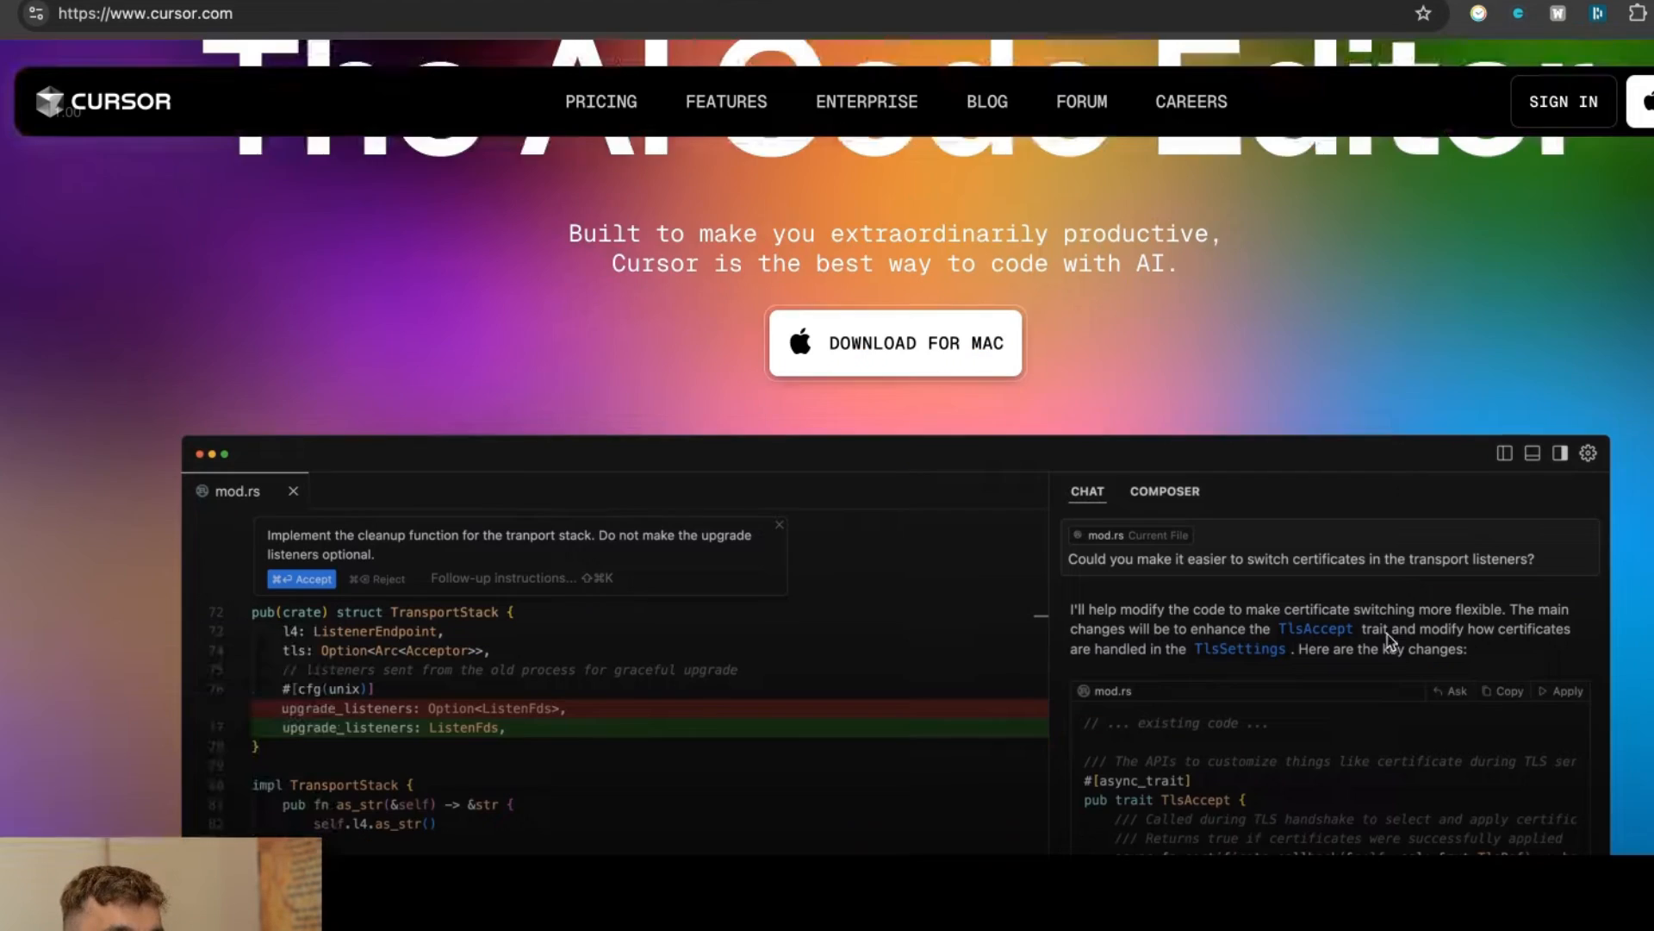
{"action": "scroll", "scroll_direction": "down", "scroll_amount": 3}
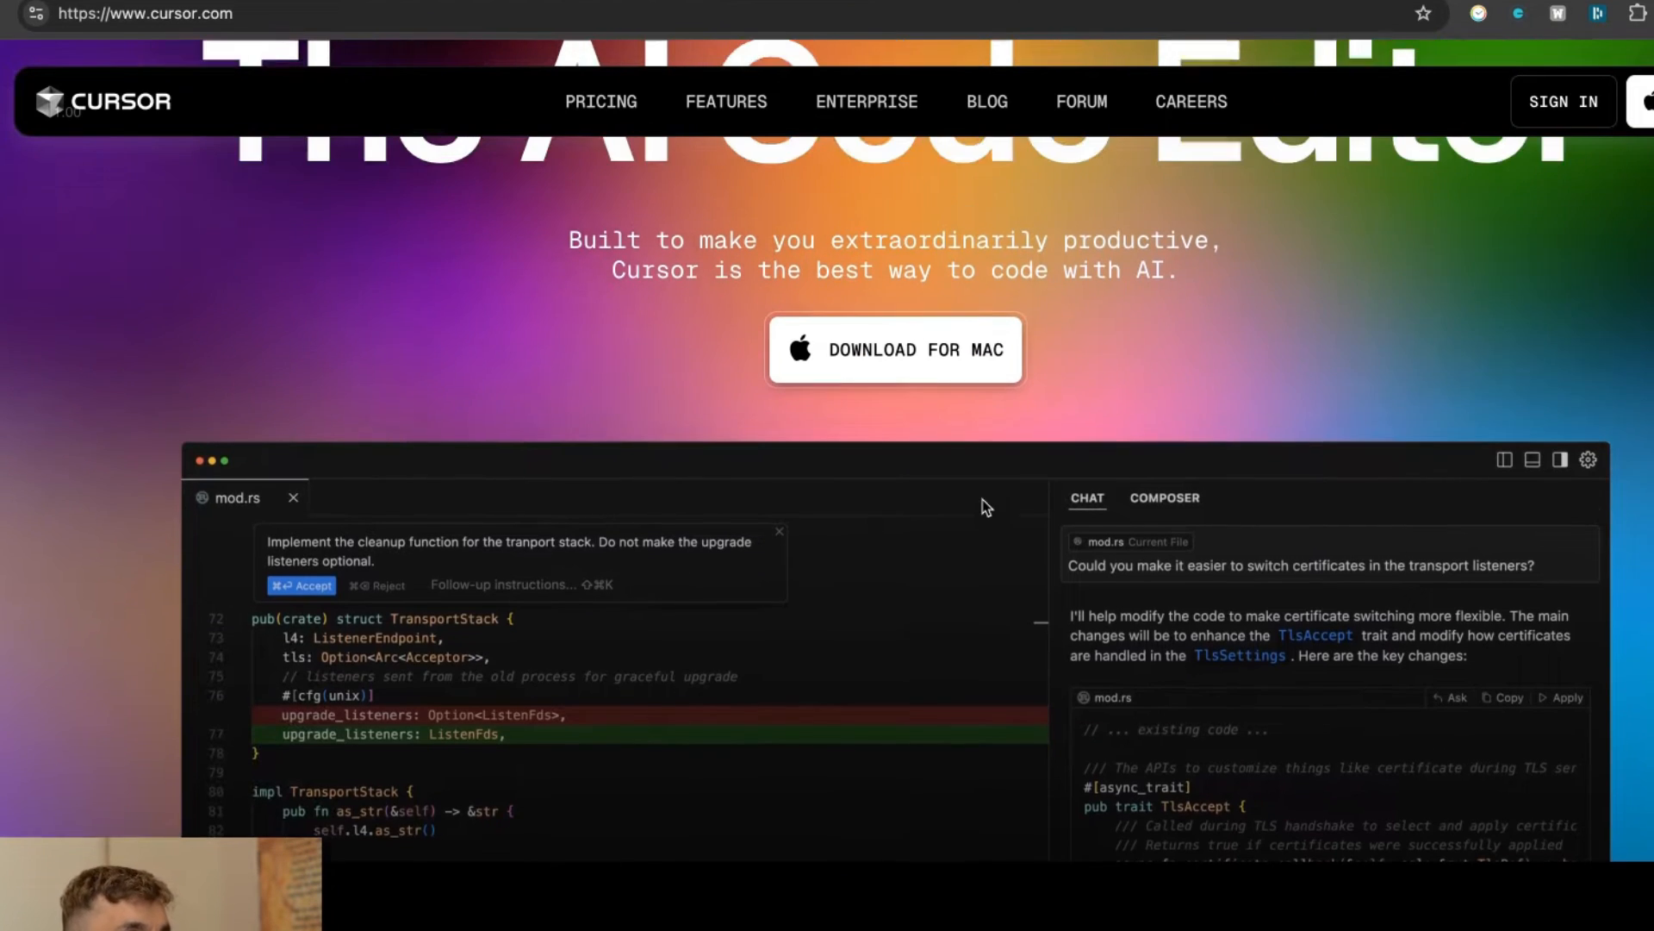
{"action": "scroll", "scroll_direction": "down", "scroll_amount": 3}
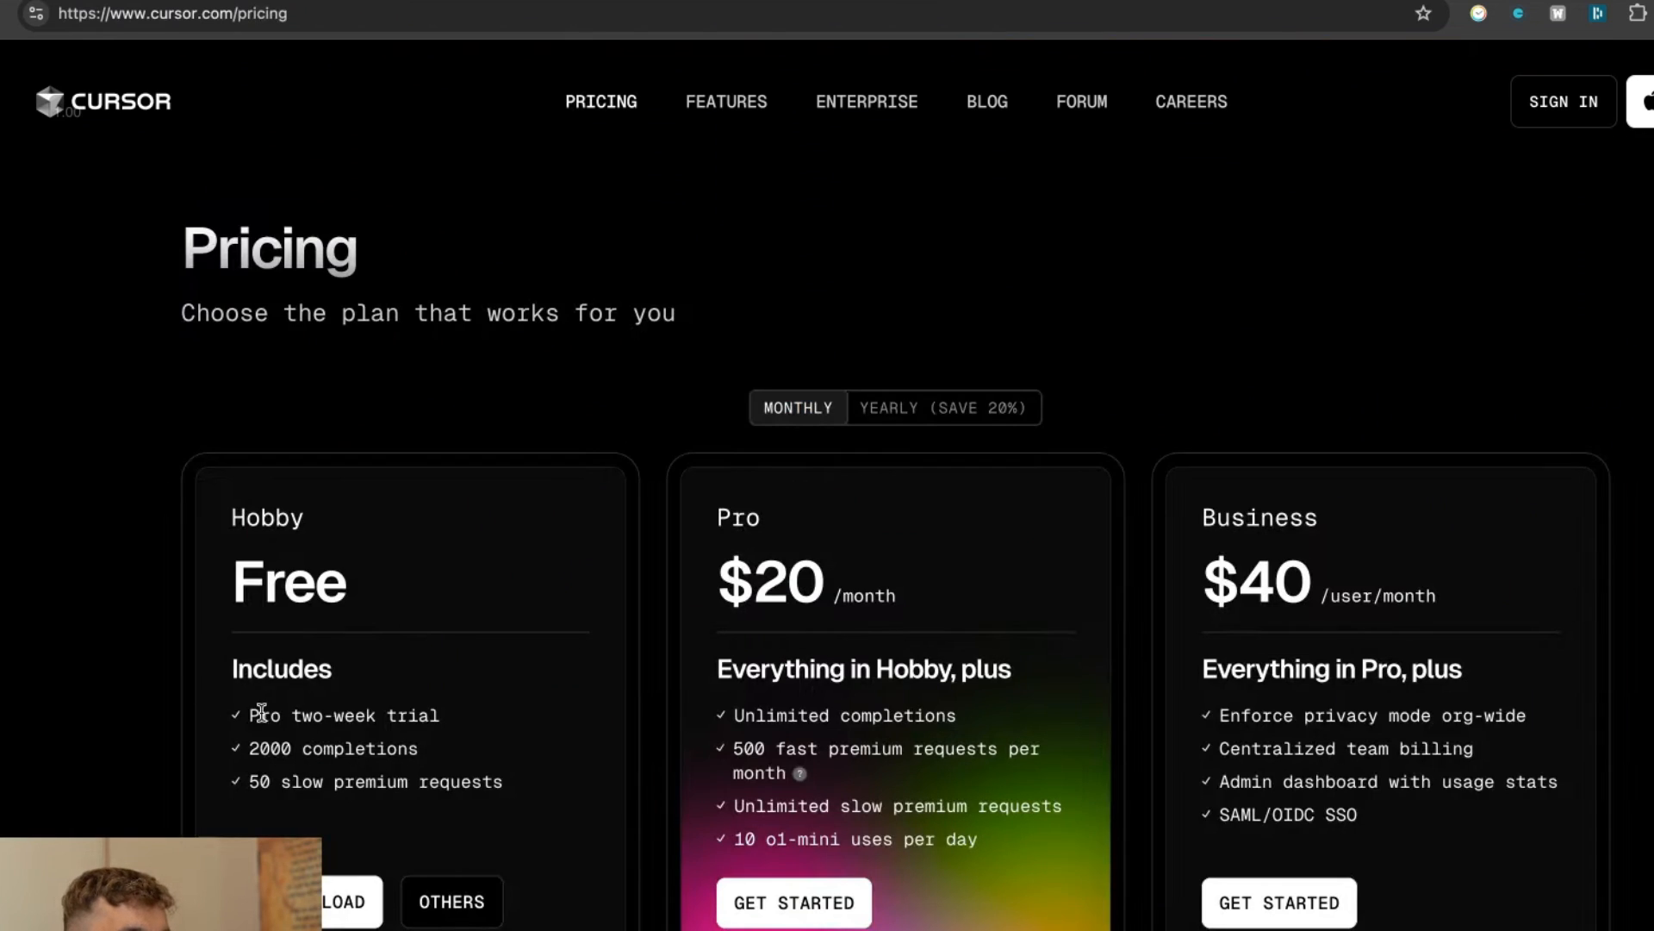
{"action": "scroll", "scroll_direction": "down", "scroll_amount": 3}
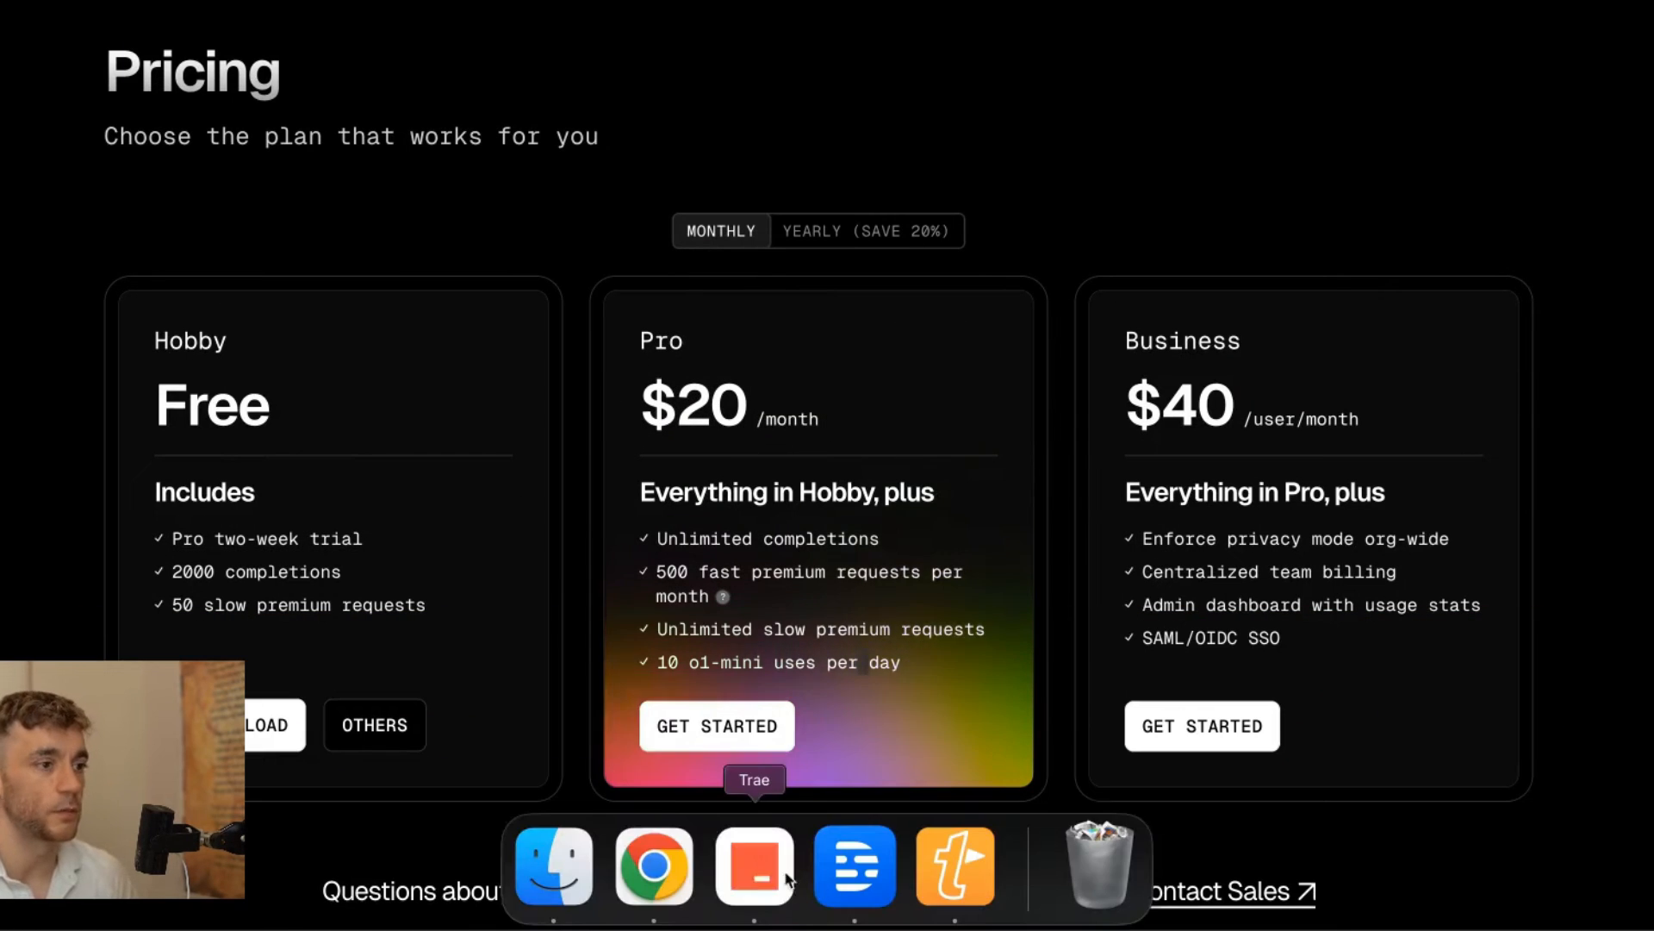
- Search the seed keyword seo calculator in Keywords Explorer and scan the 33 results with KD and volume
{"action": "left_click", "coordinate": [754, 866]}
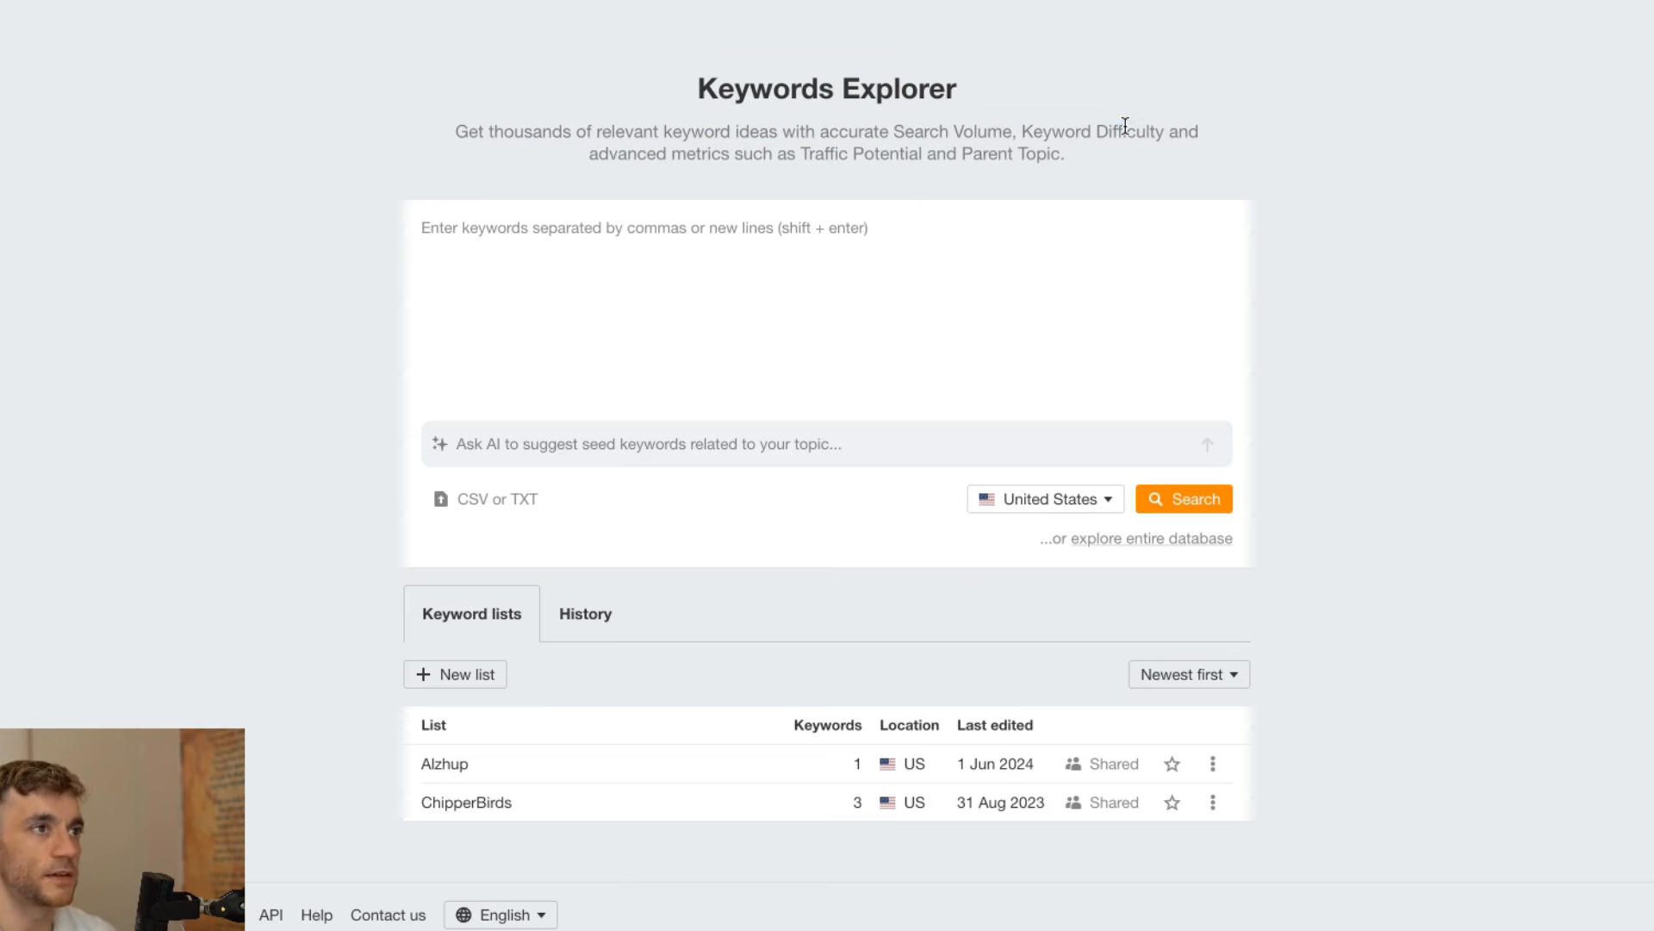
{"action": "mouse_move", "coordinate": [546, 113]}
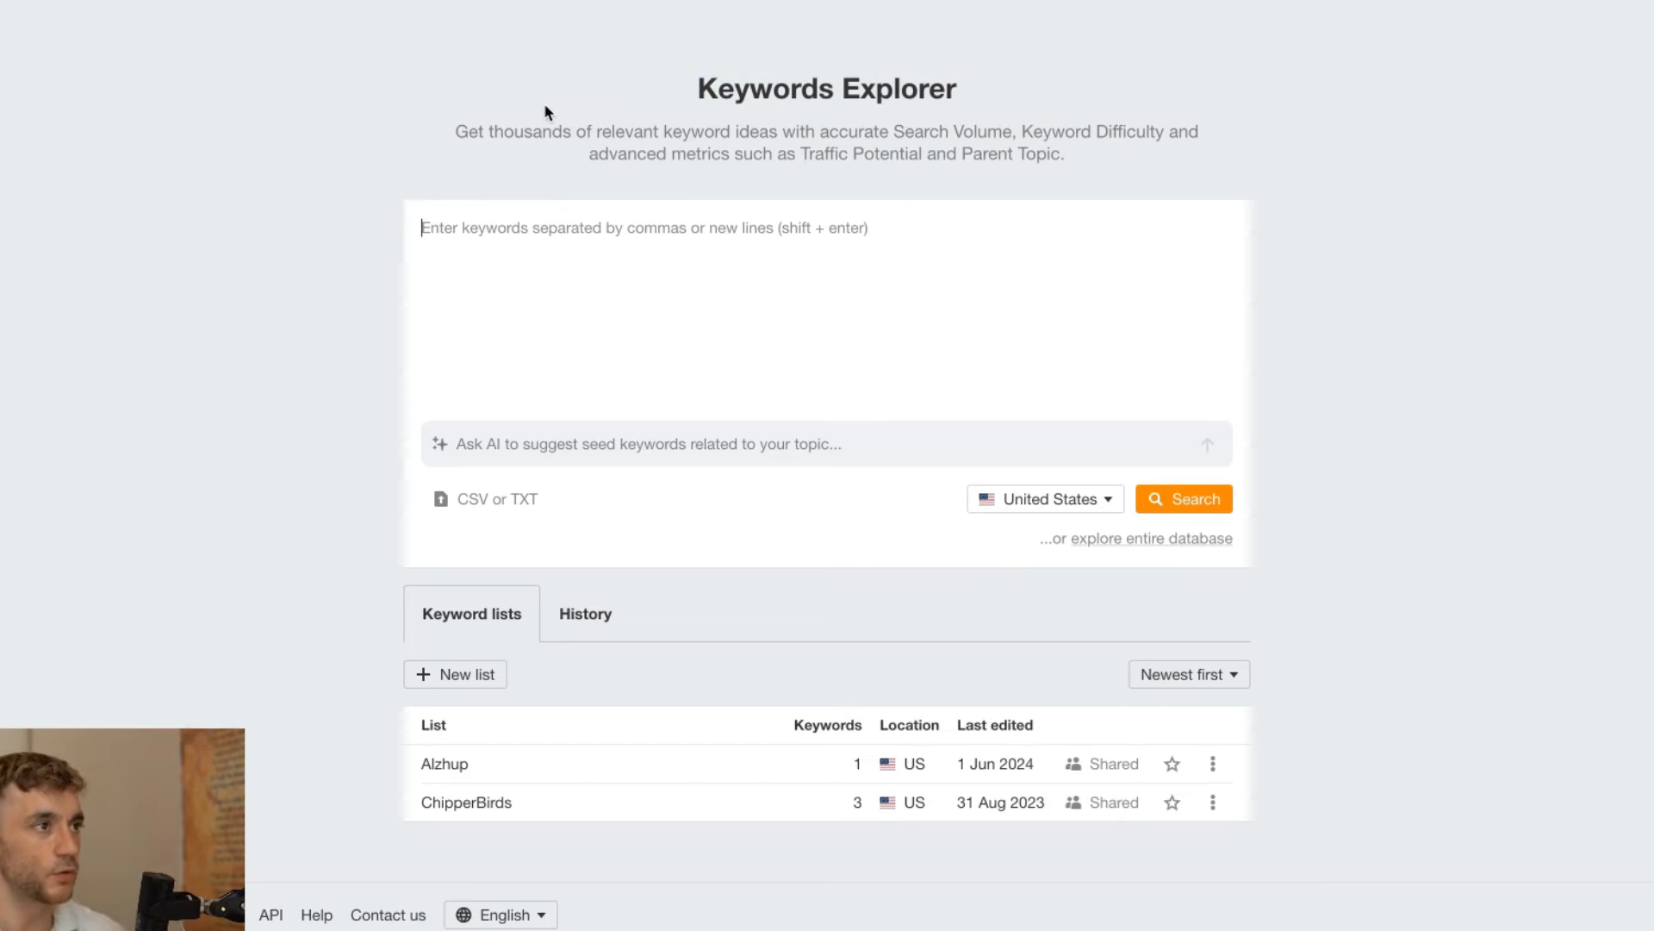
{"action": "left_click", "coordinate": [1184, 498]}
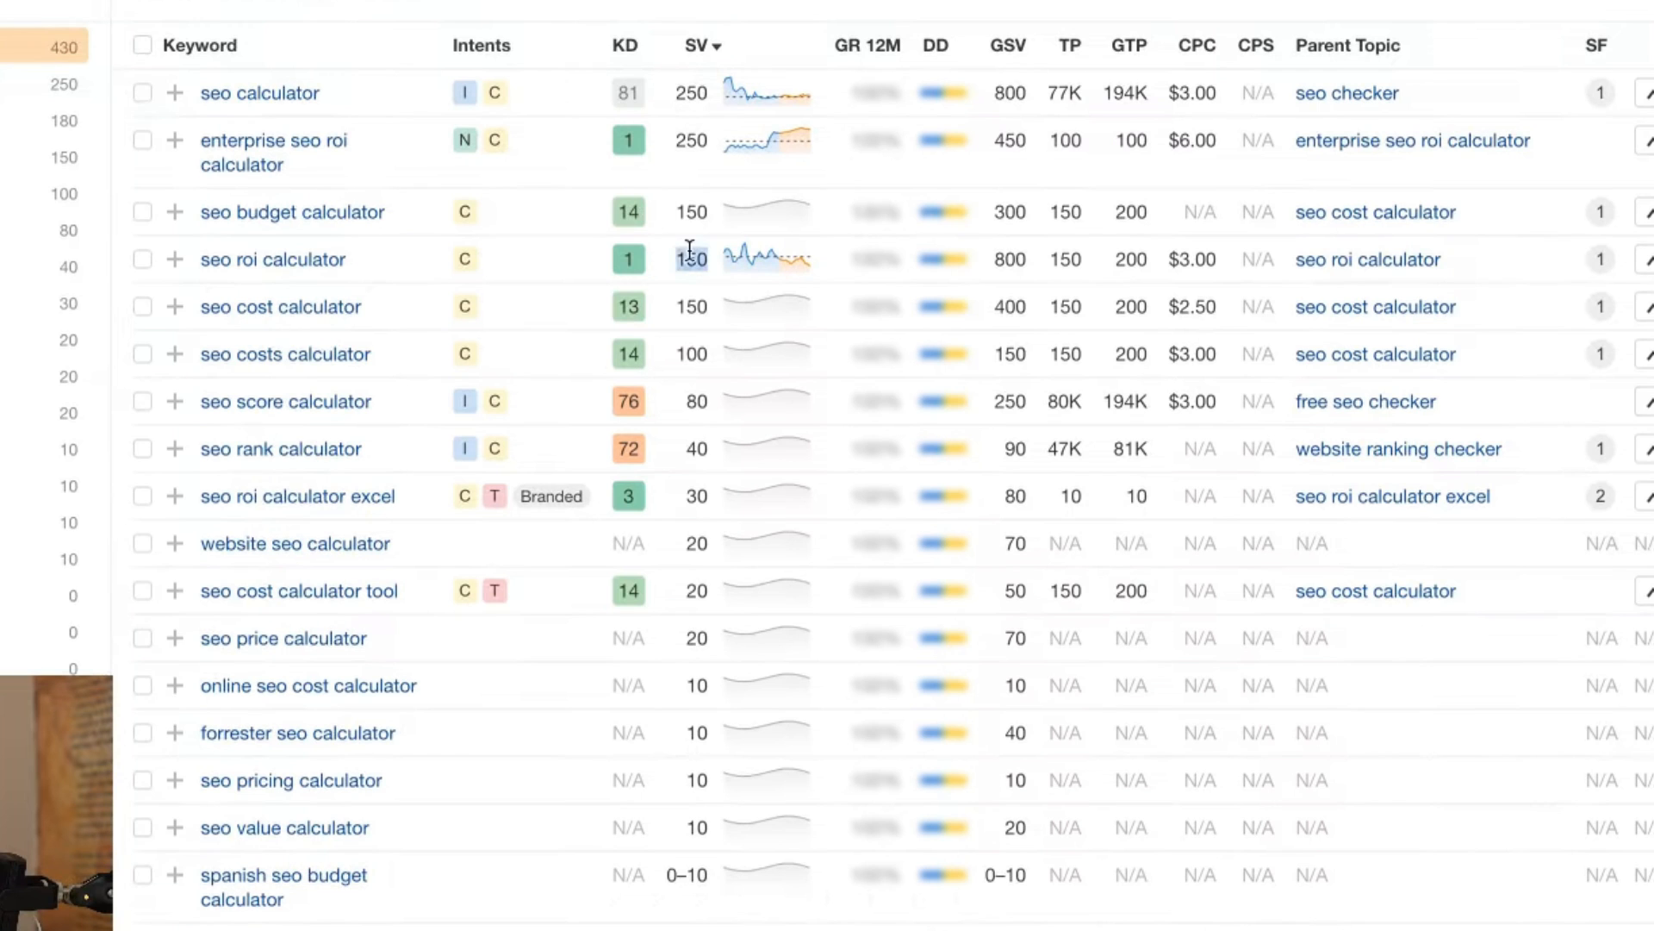
{"action": "scroll", "scroll_direction": "up", "scroll_amount": 3}
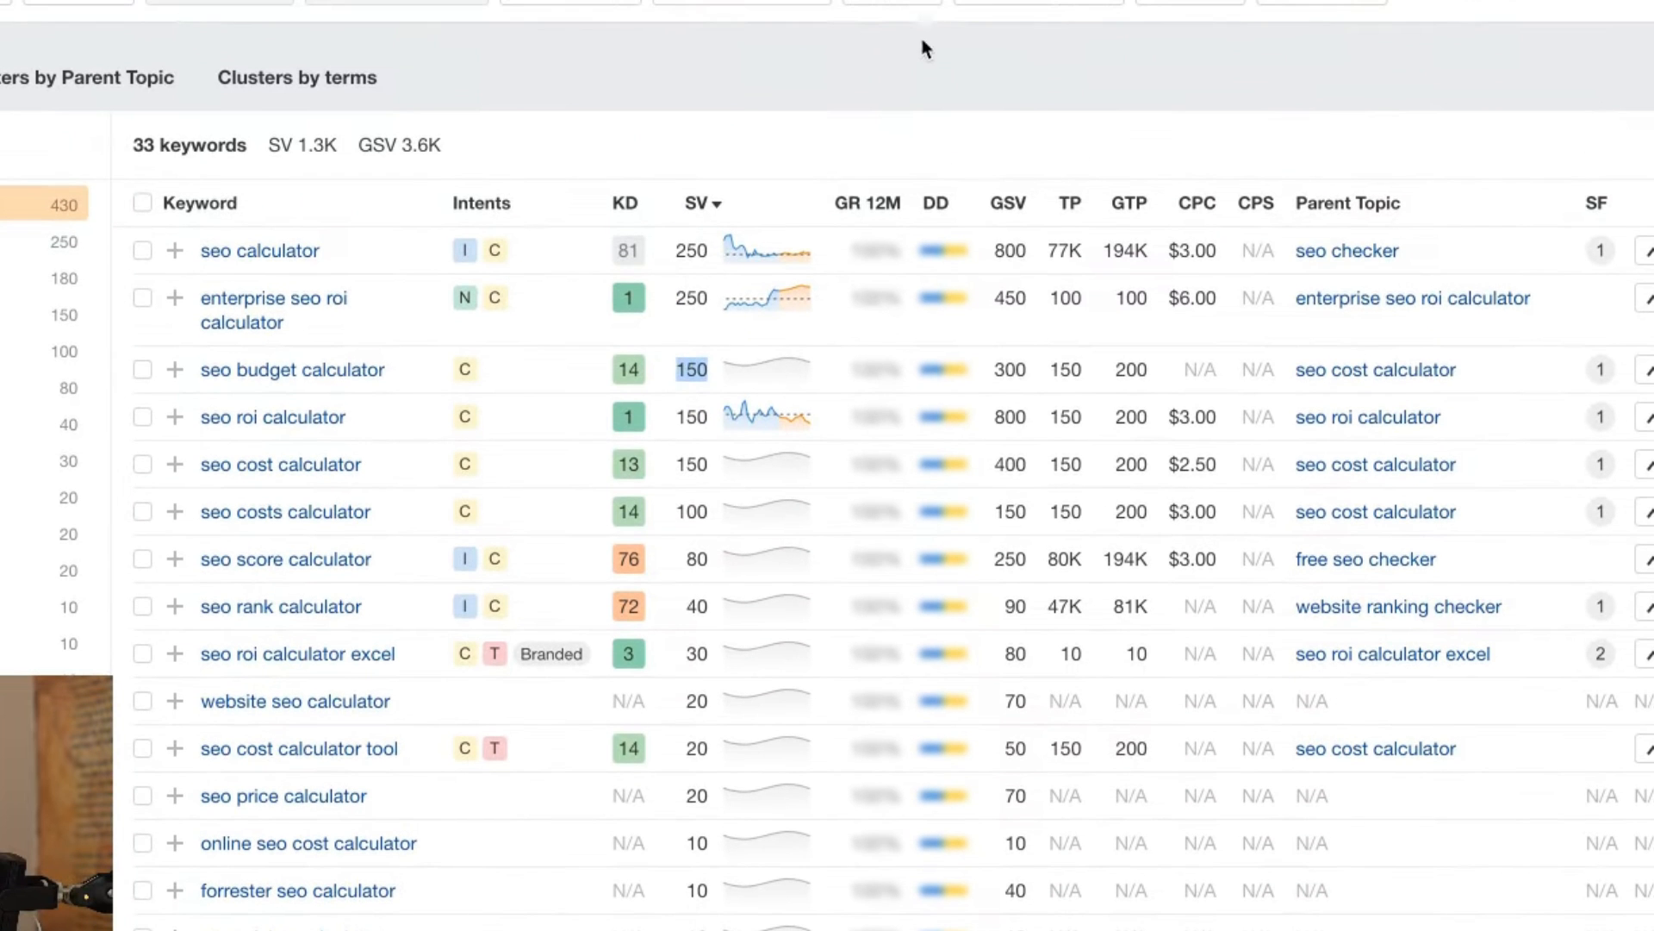
{"action": "mouse_move", "coordinate": [1161, 891]}
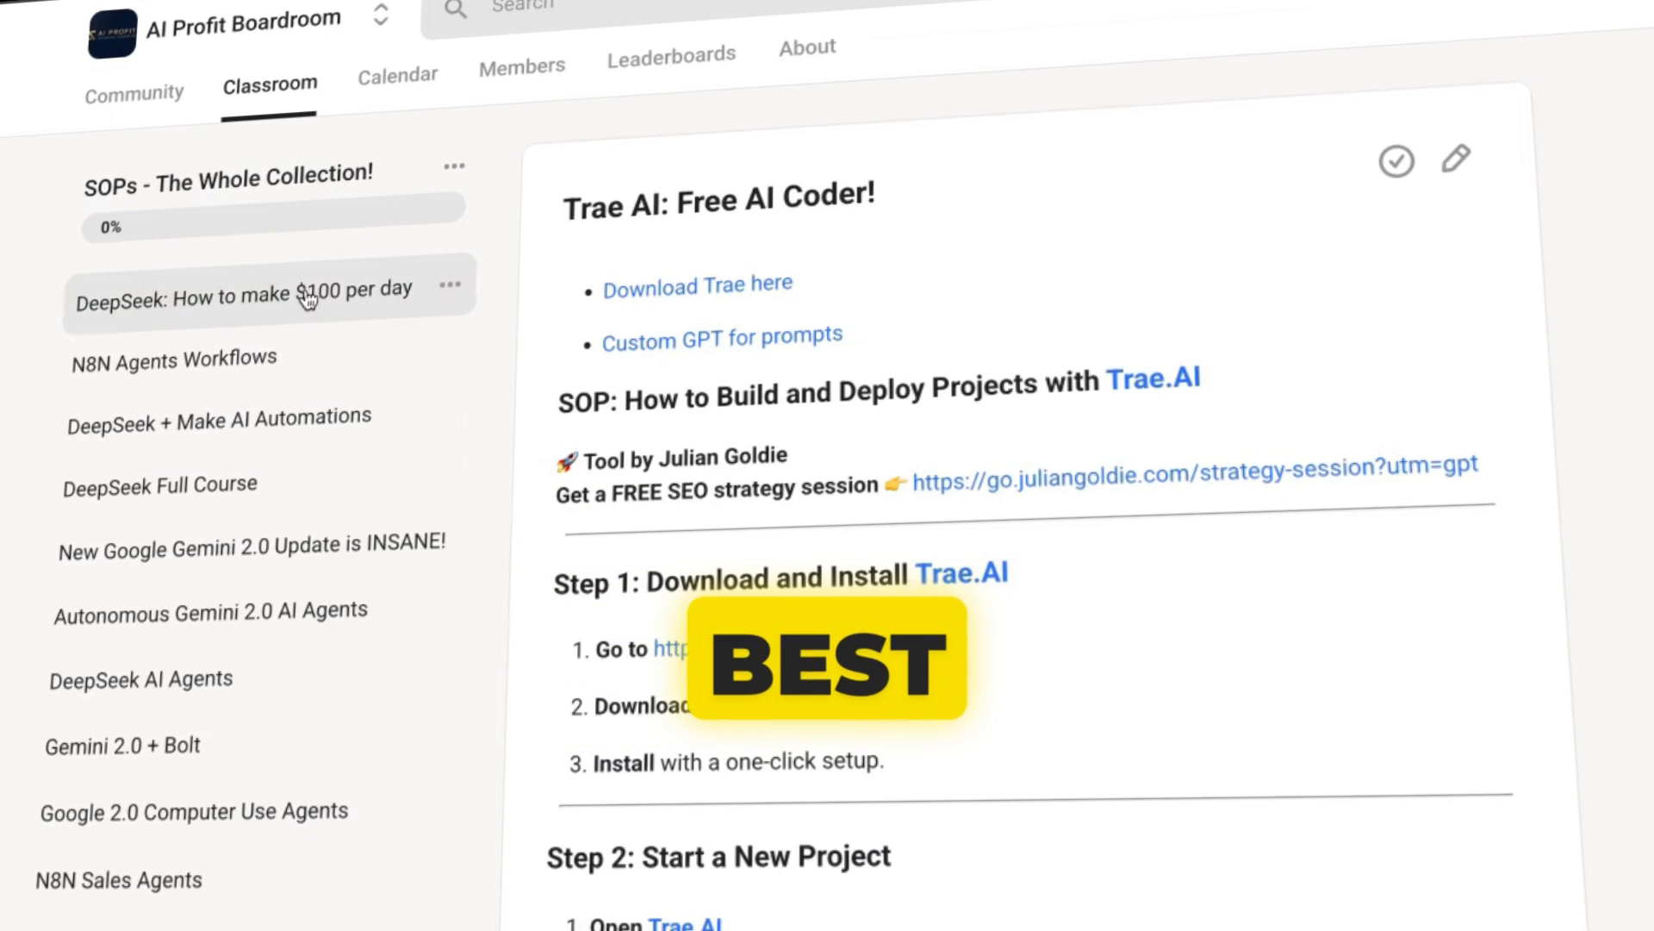
- Browse the Classroom lessons, including DeepSeek $100 per day and N8N Agents Workflows
{"action": "left_click", "coordinate": [246, 293]}
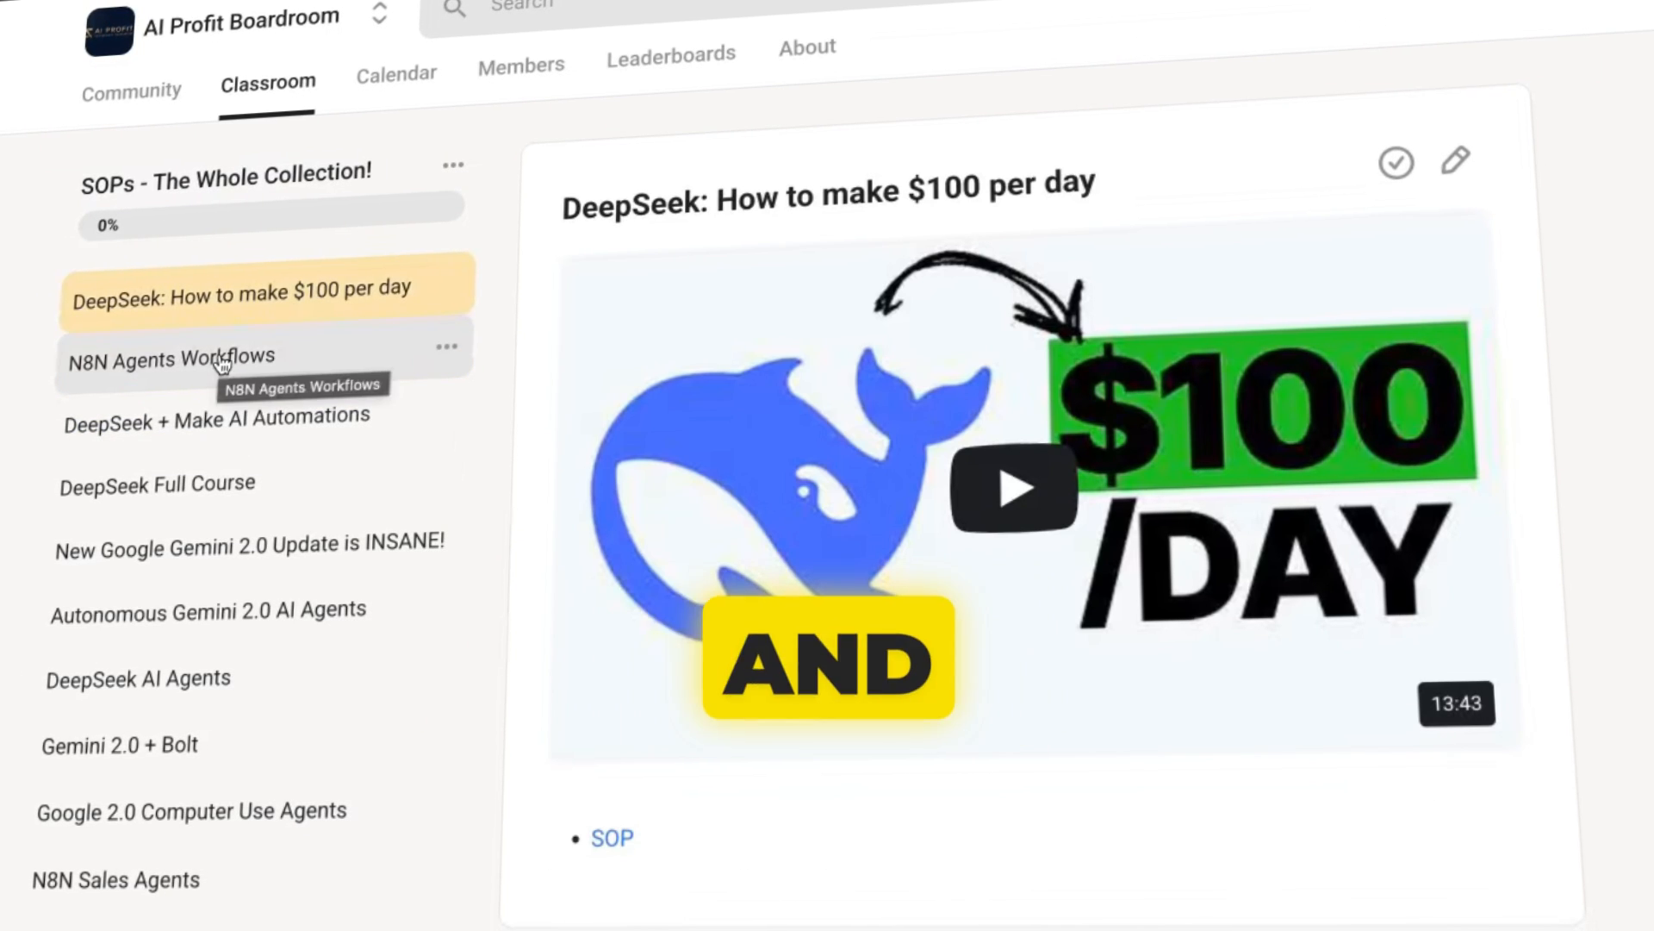
{"action": "left_click", "coordinate": [180, 356]}
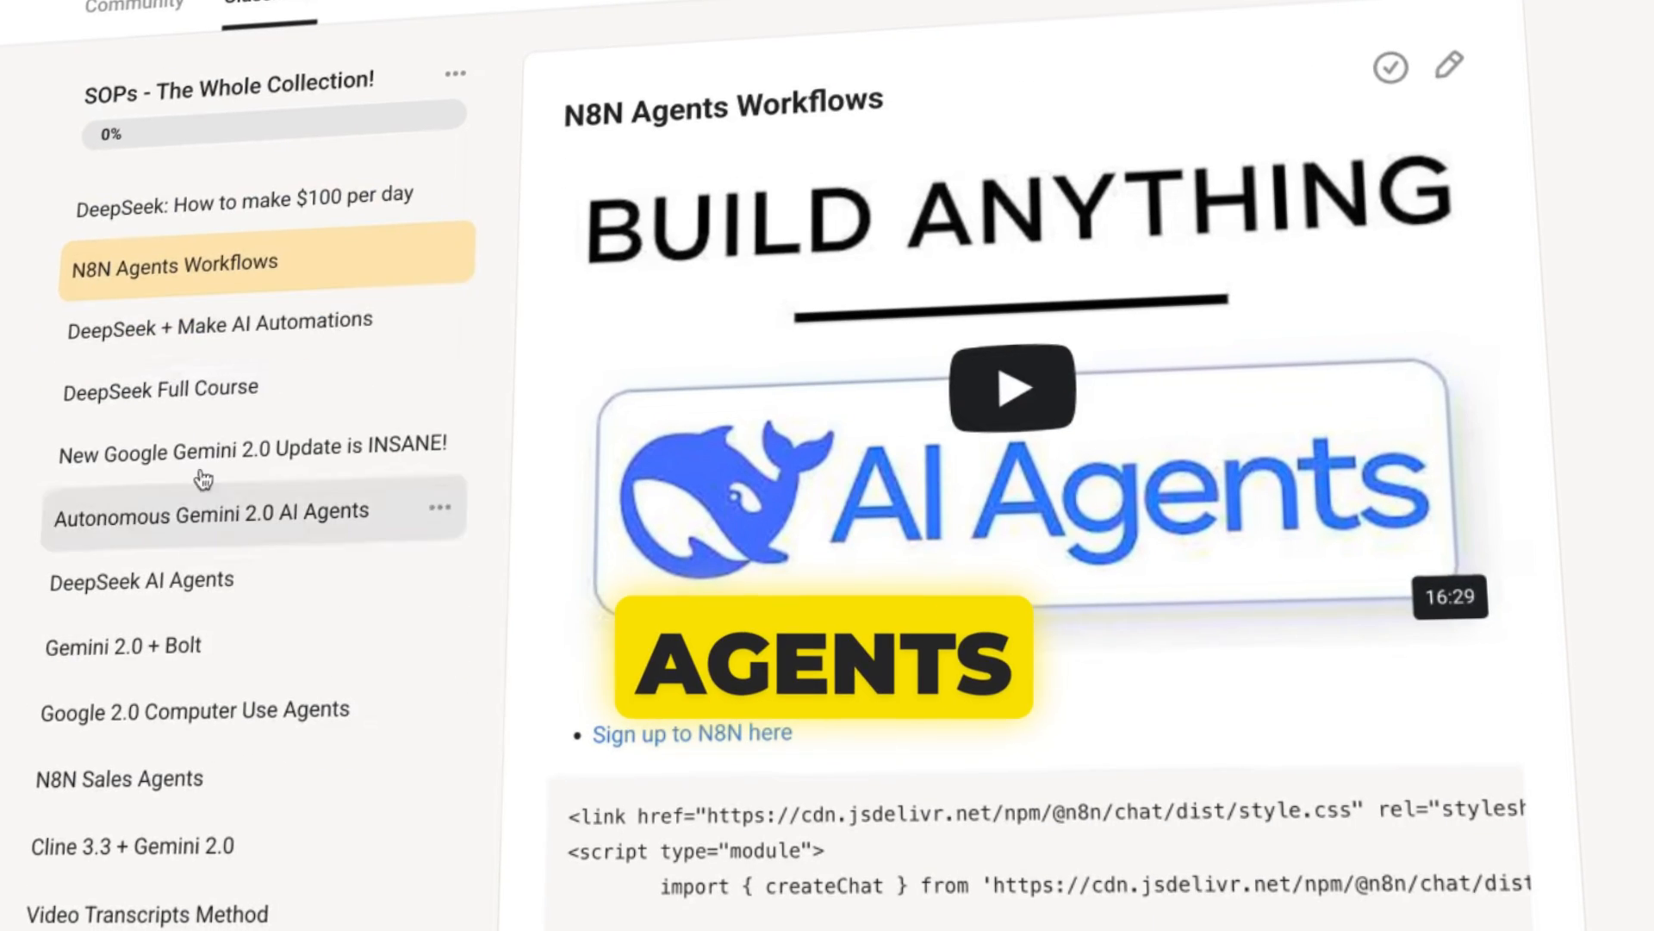
{"action": "left_click", "coordinate": [160, 388]}
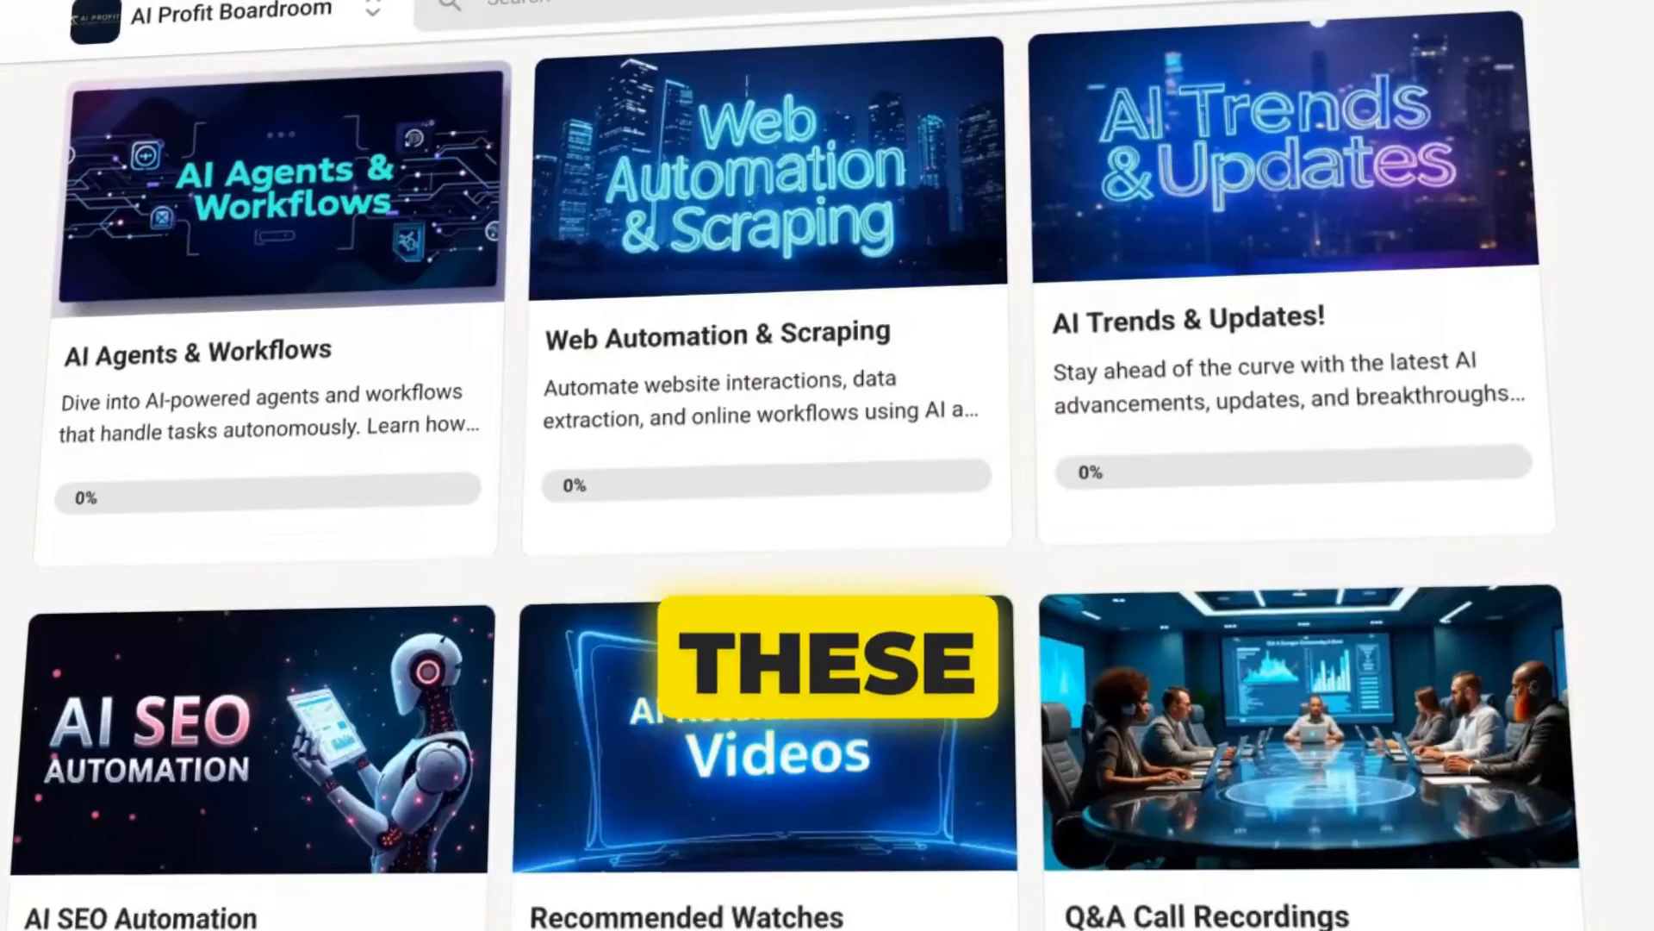
{"action": "scroll", "scroll_direction": "down", "scroll_amount": 3}
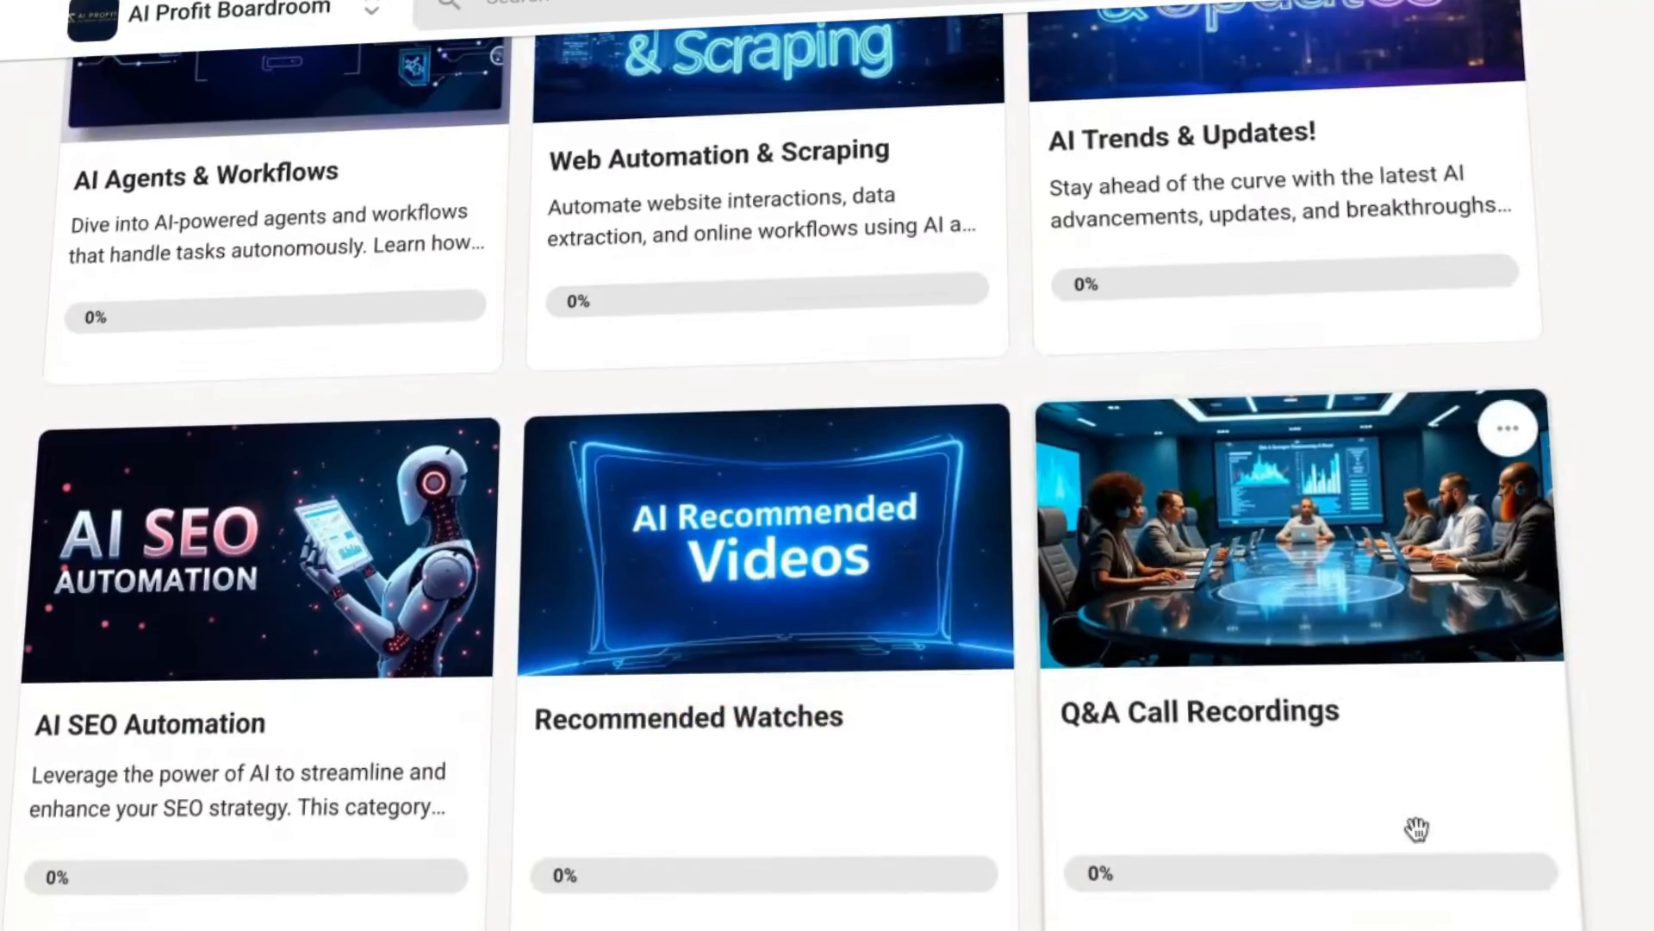
{"action": "scroll", "scroll_direction": "up", "scroll_amount": 3}
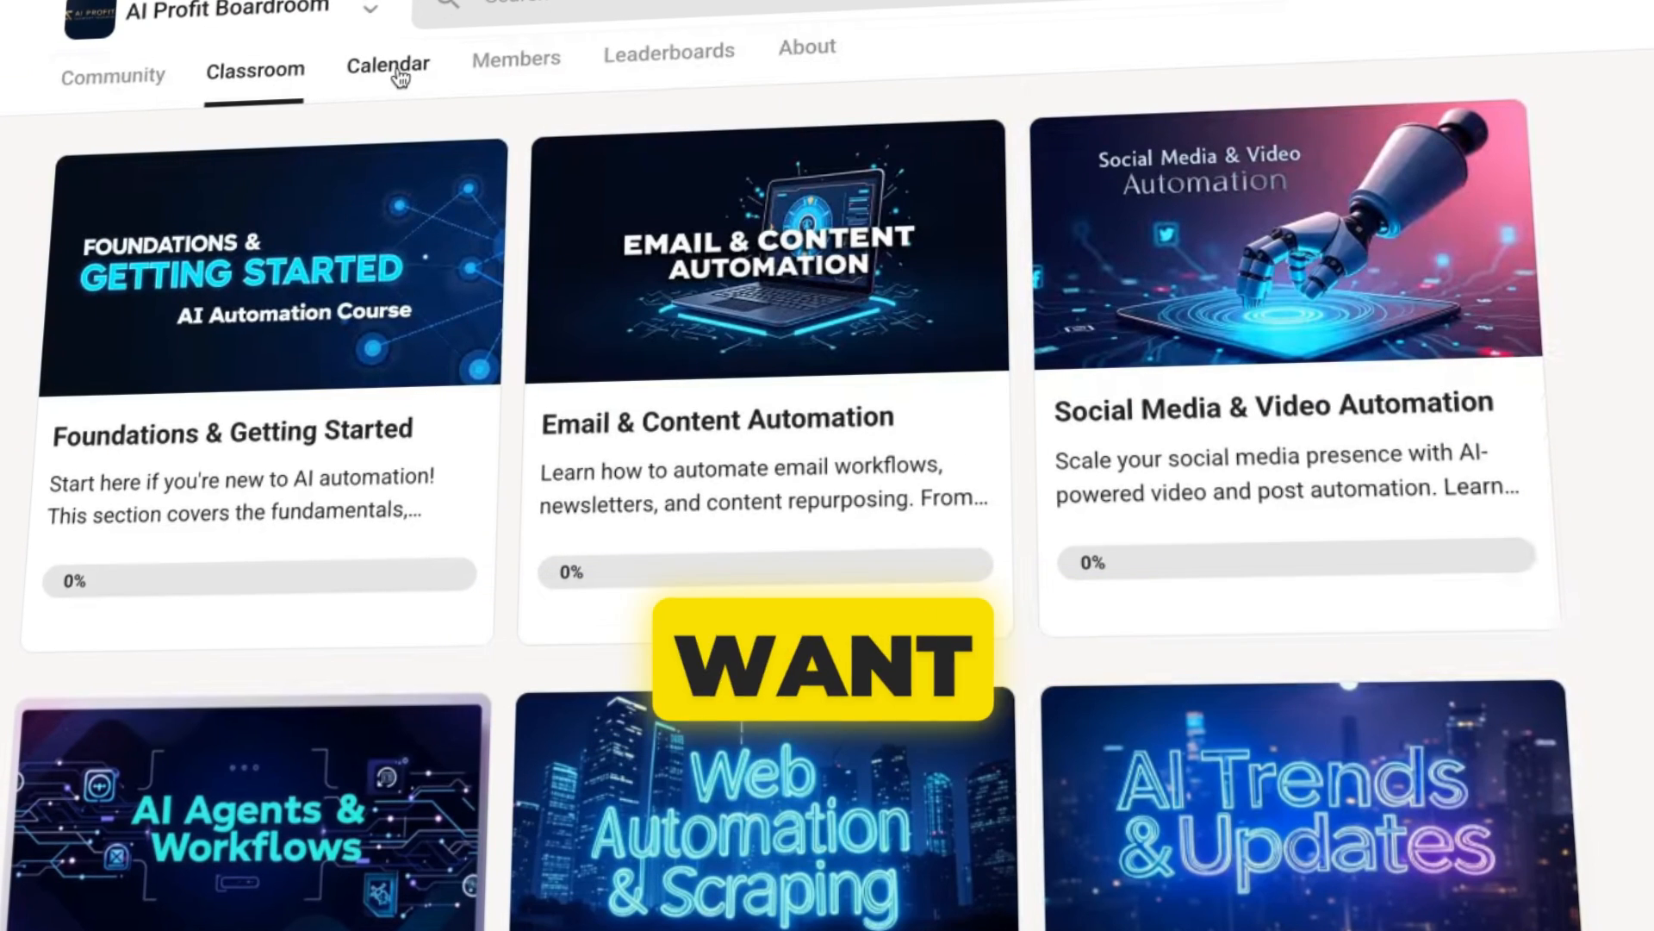
- View the community's event calendar, then return to the discussion feed and scroll through it
{"action": "left_click", "coordinate": [388, 64]}
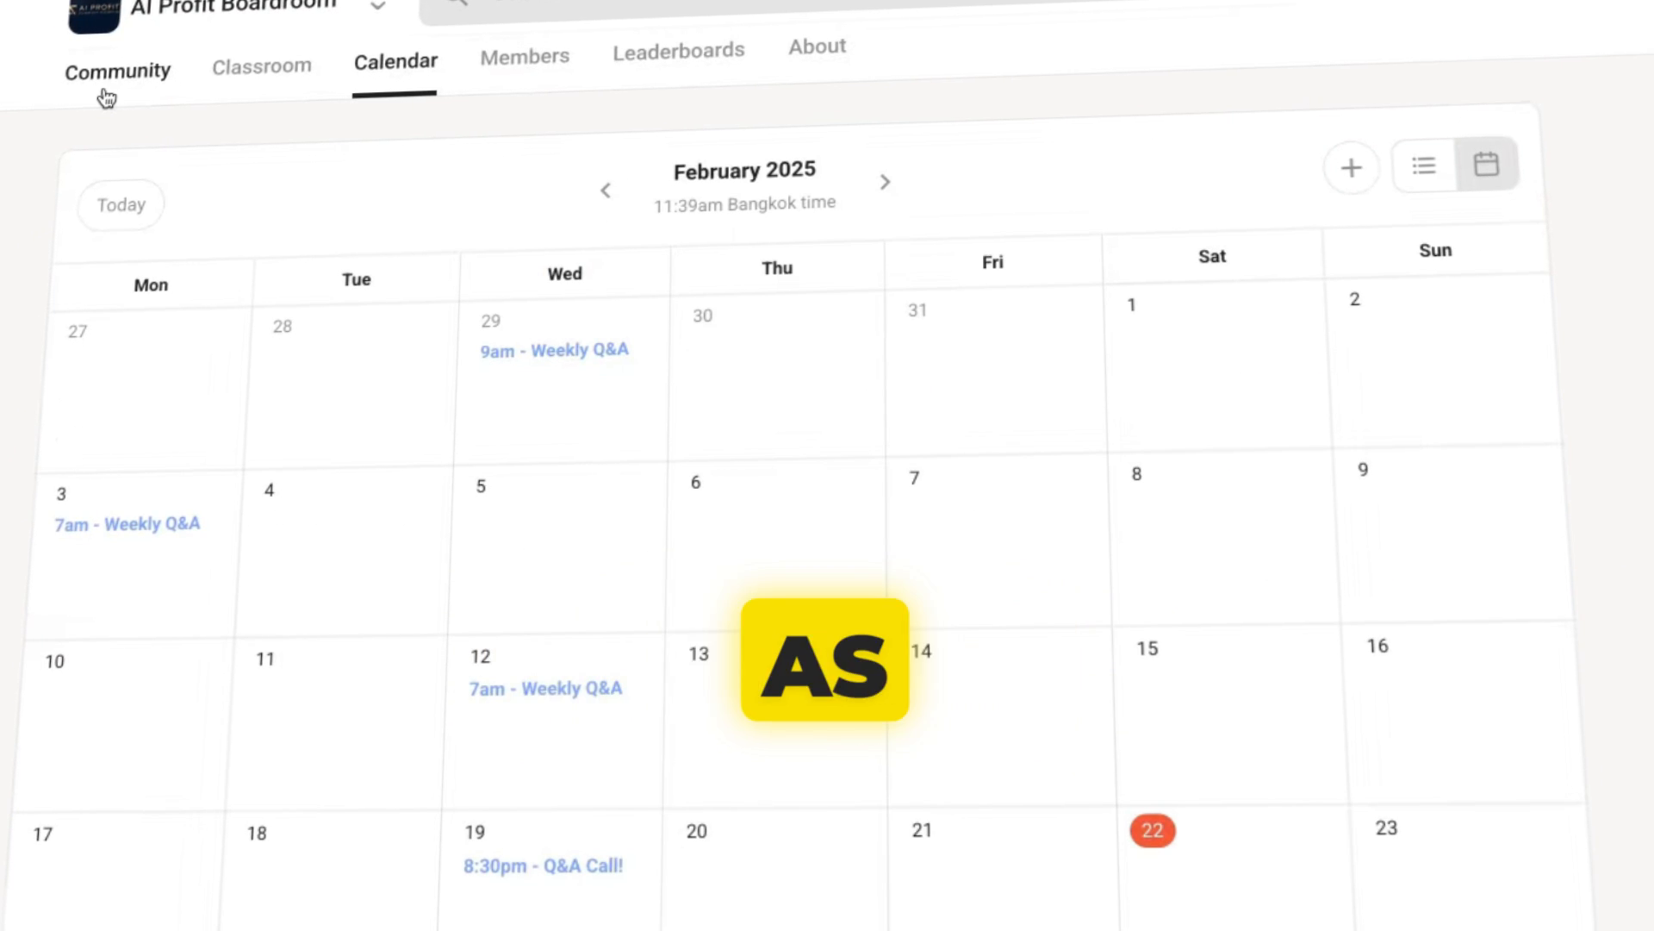
{"action": "left_click", "coordinate": [117, 71]}
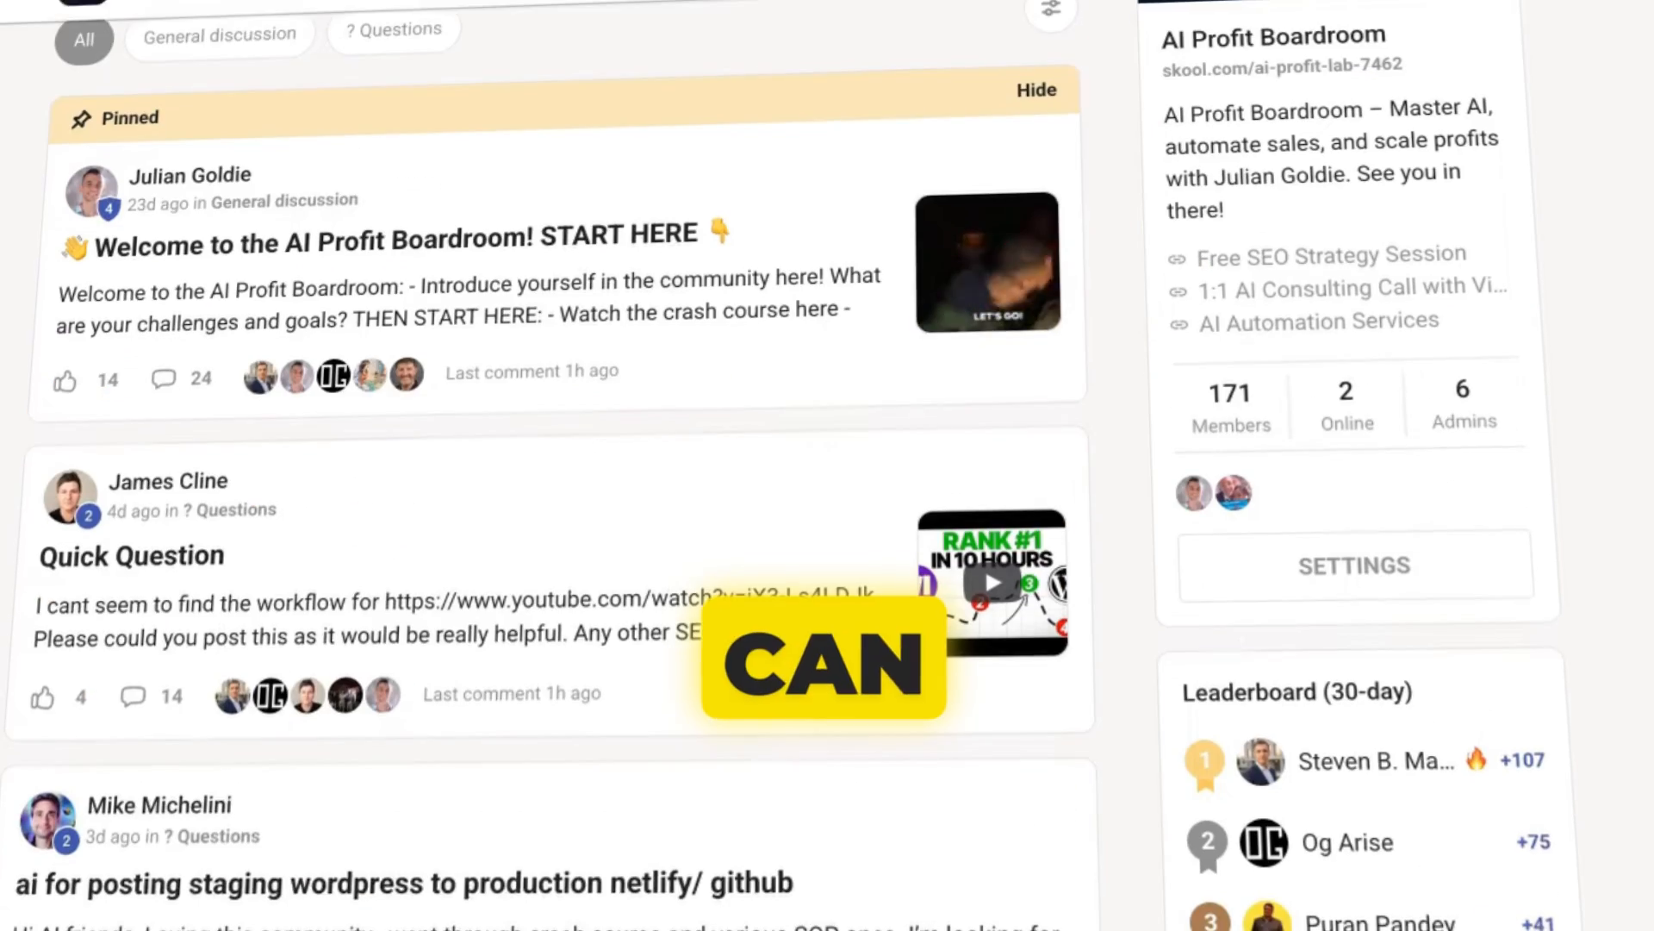
{"action": "scroll", "scroll_direction": "up", "scroll_amount": 3}
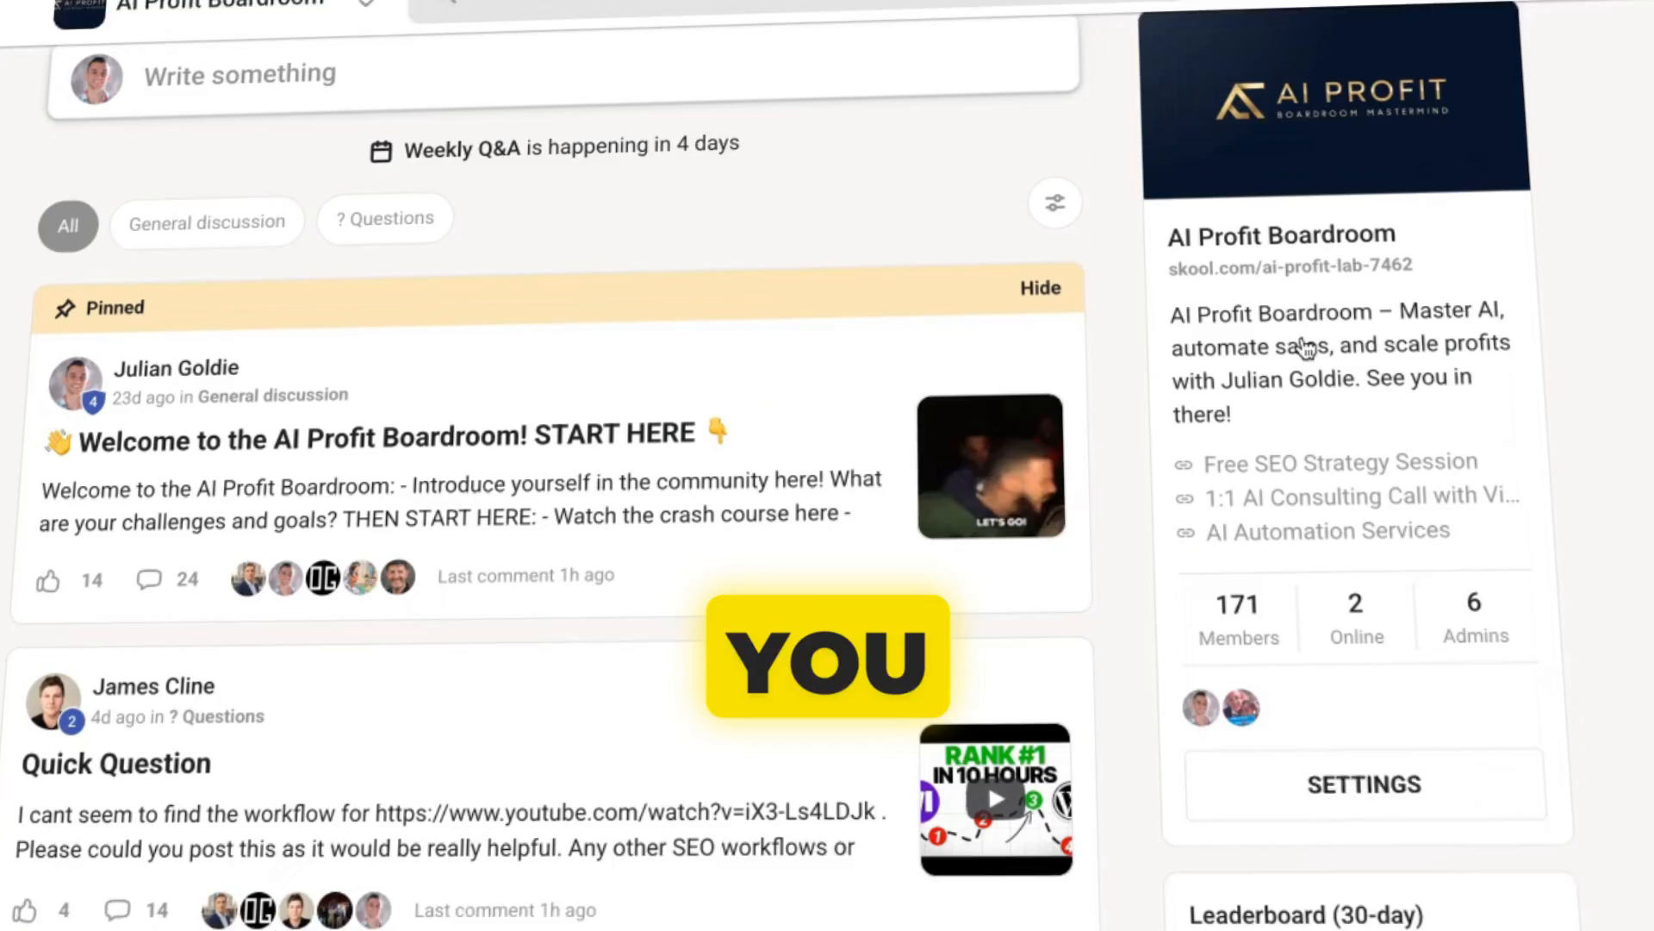
{"action": "scroll", "scroll_direction": "down", "scroll_amount": 3}
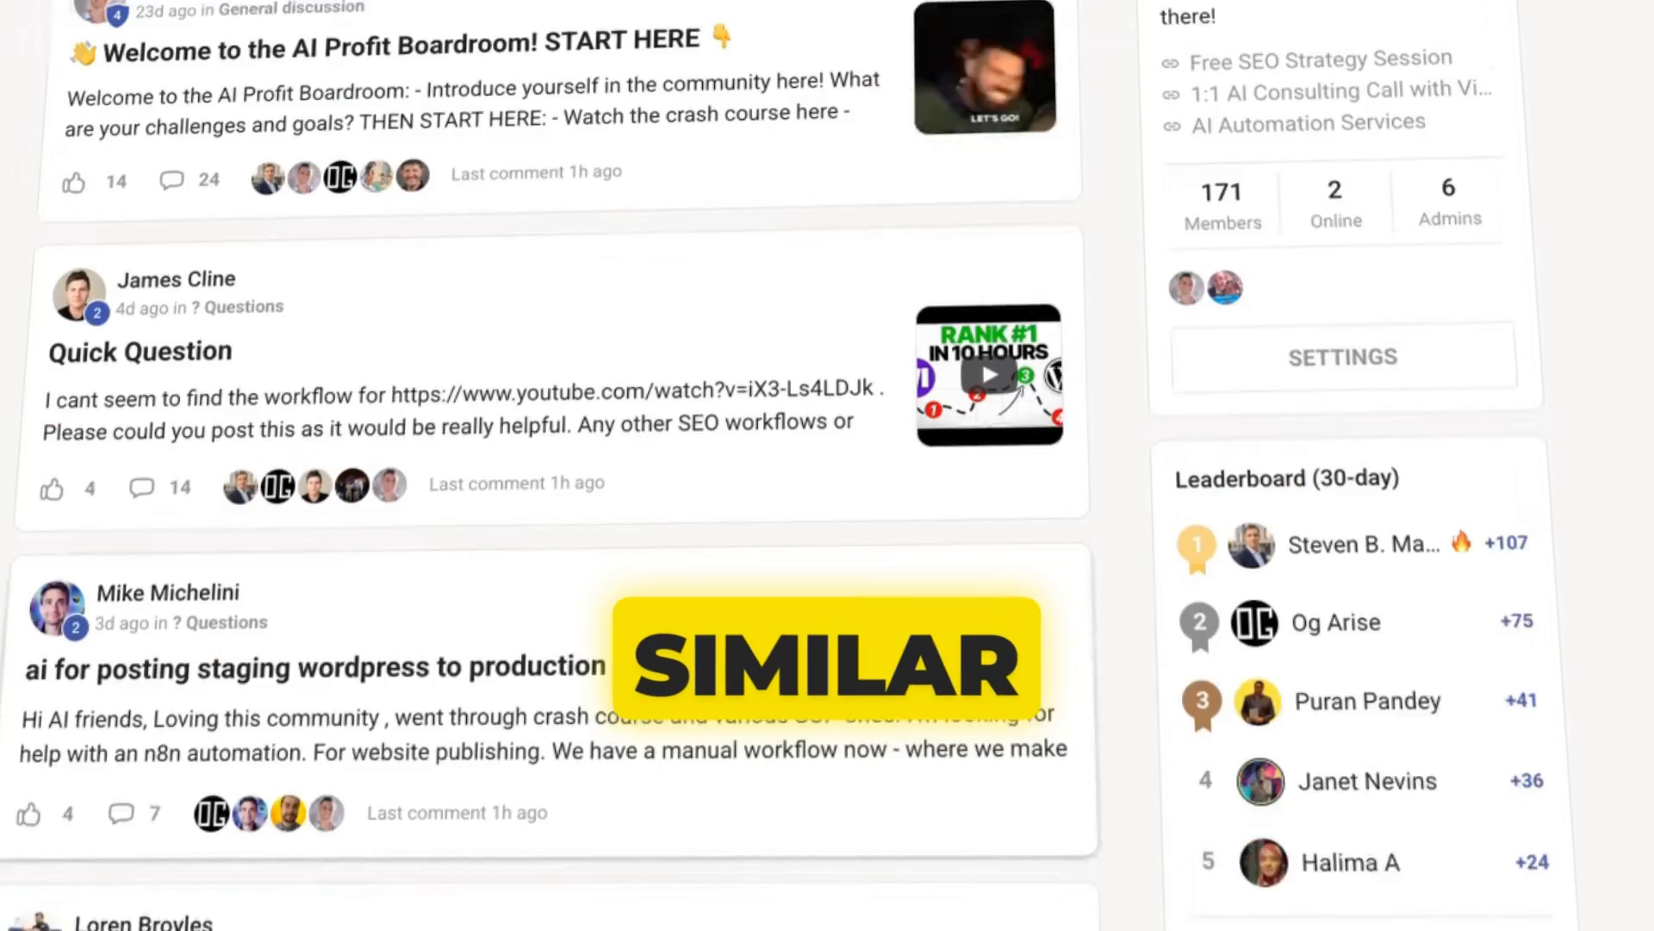
{"action": "scroll", "scroll_direction": "down", "scroll_amount": 3}
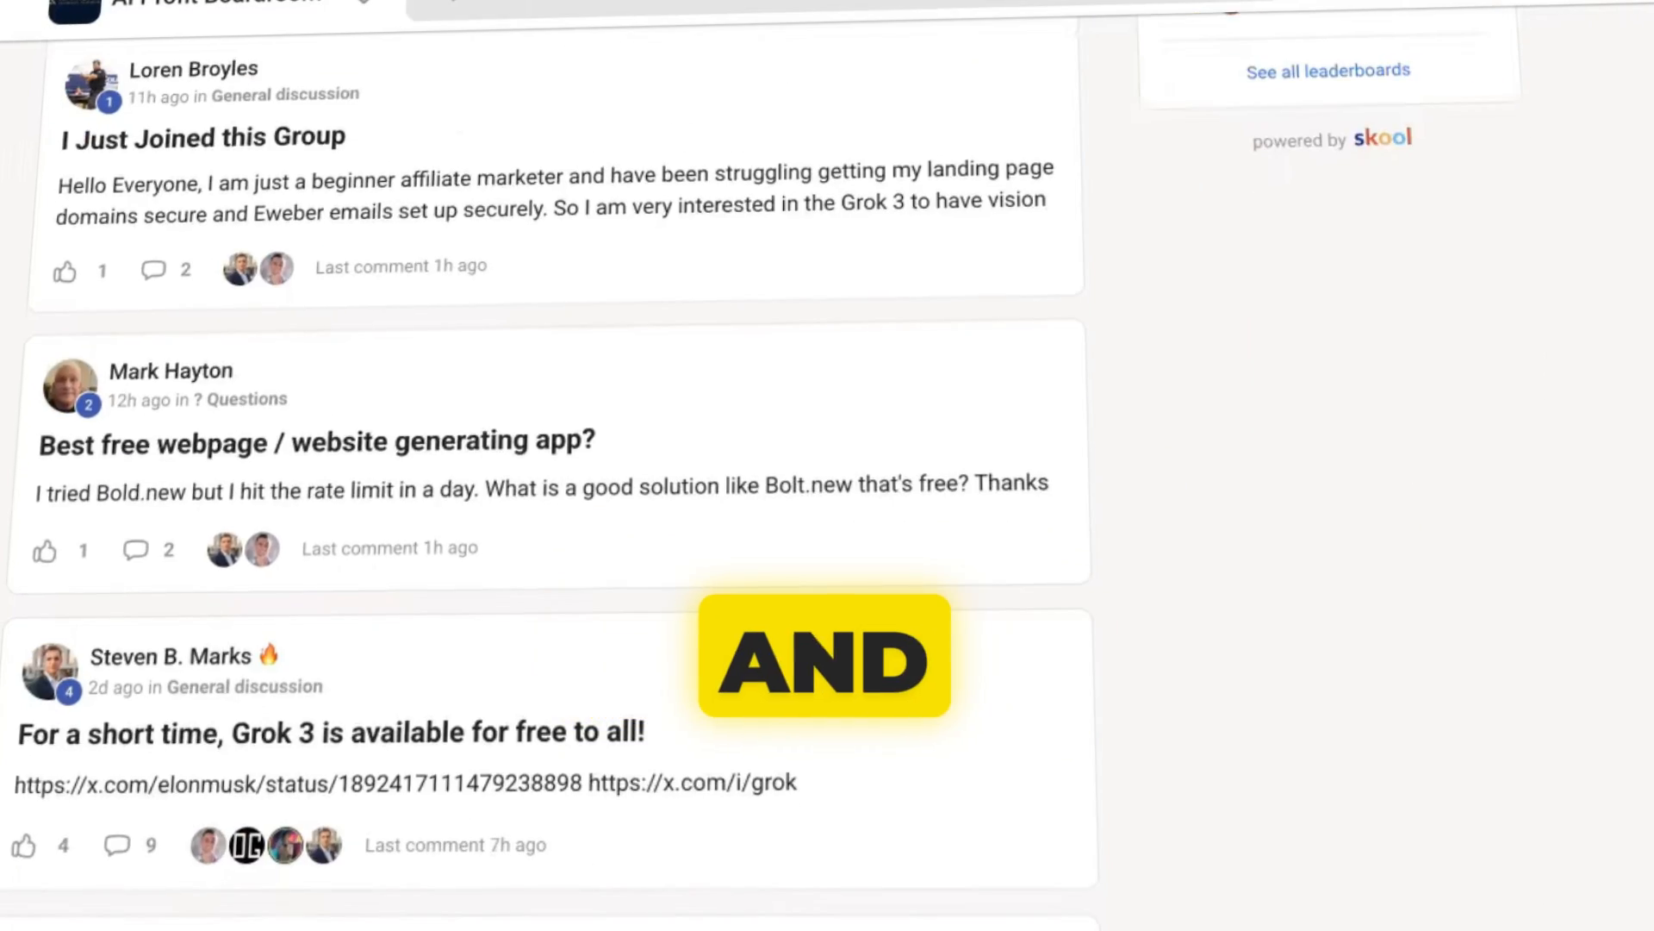
{"action": "scroll", "scroll_direction": "up", "scroll_amount": 3}
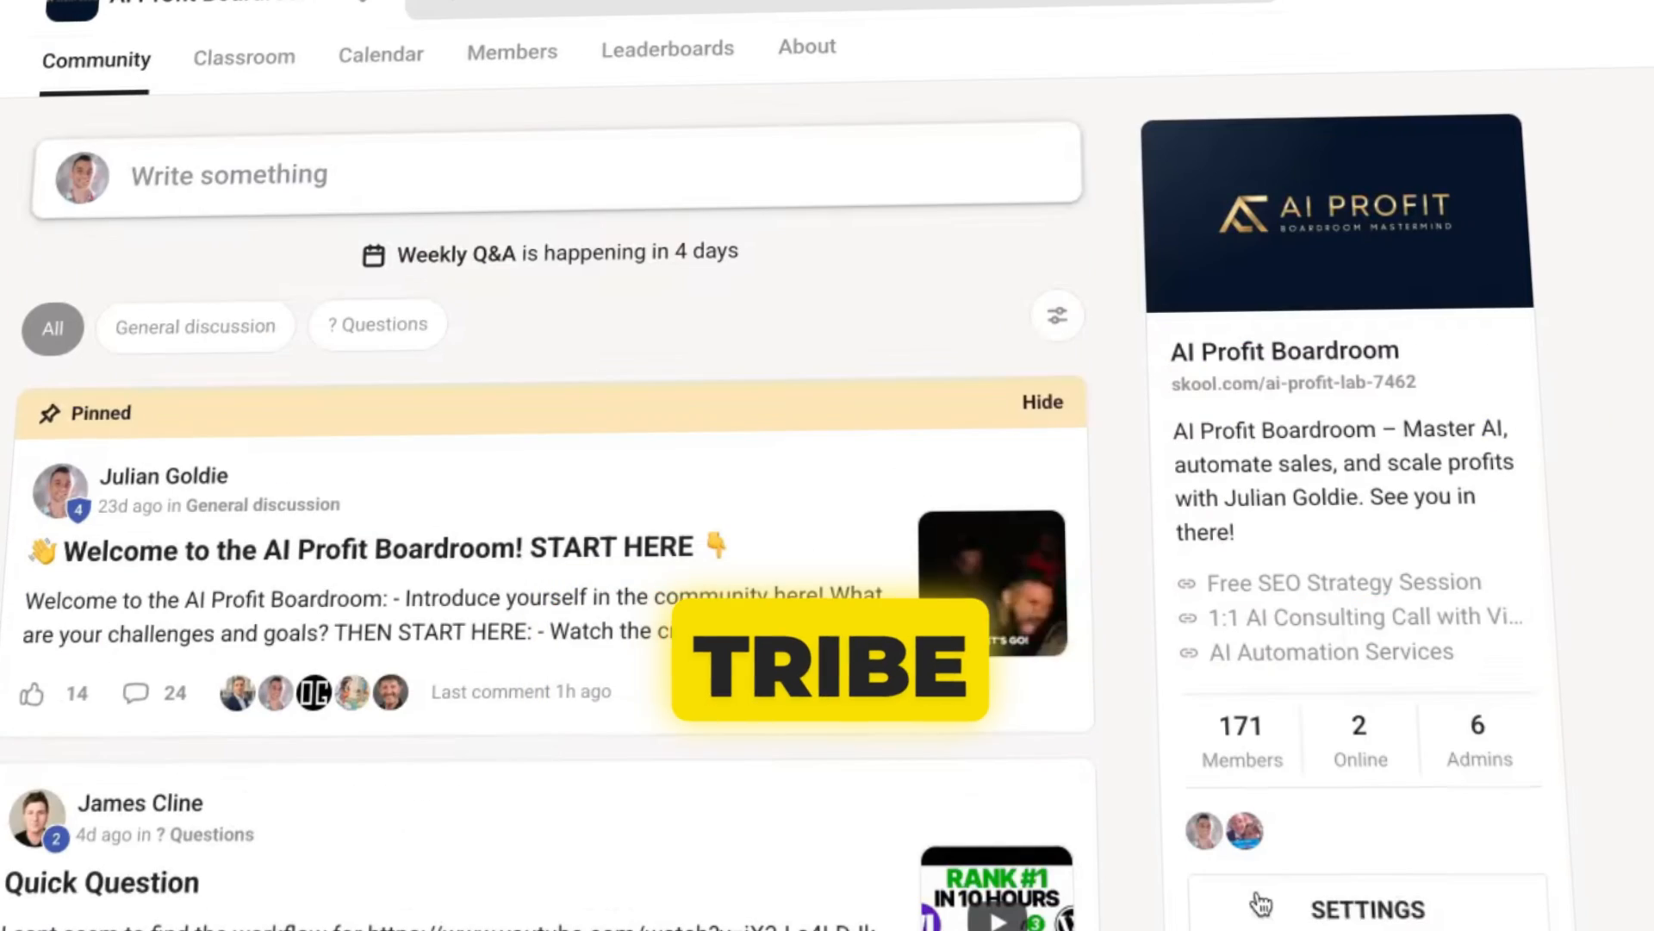
{"action": "left_click", "coordinate": [806, 48]}
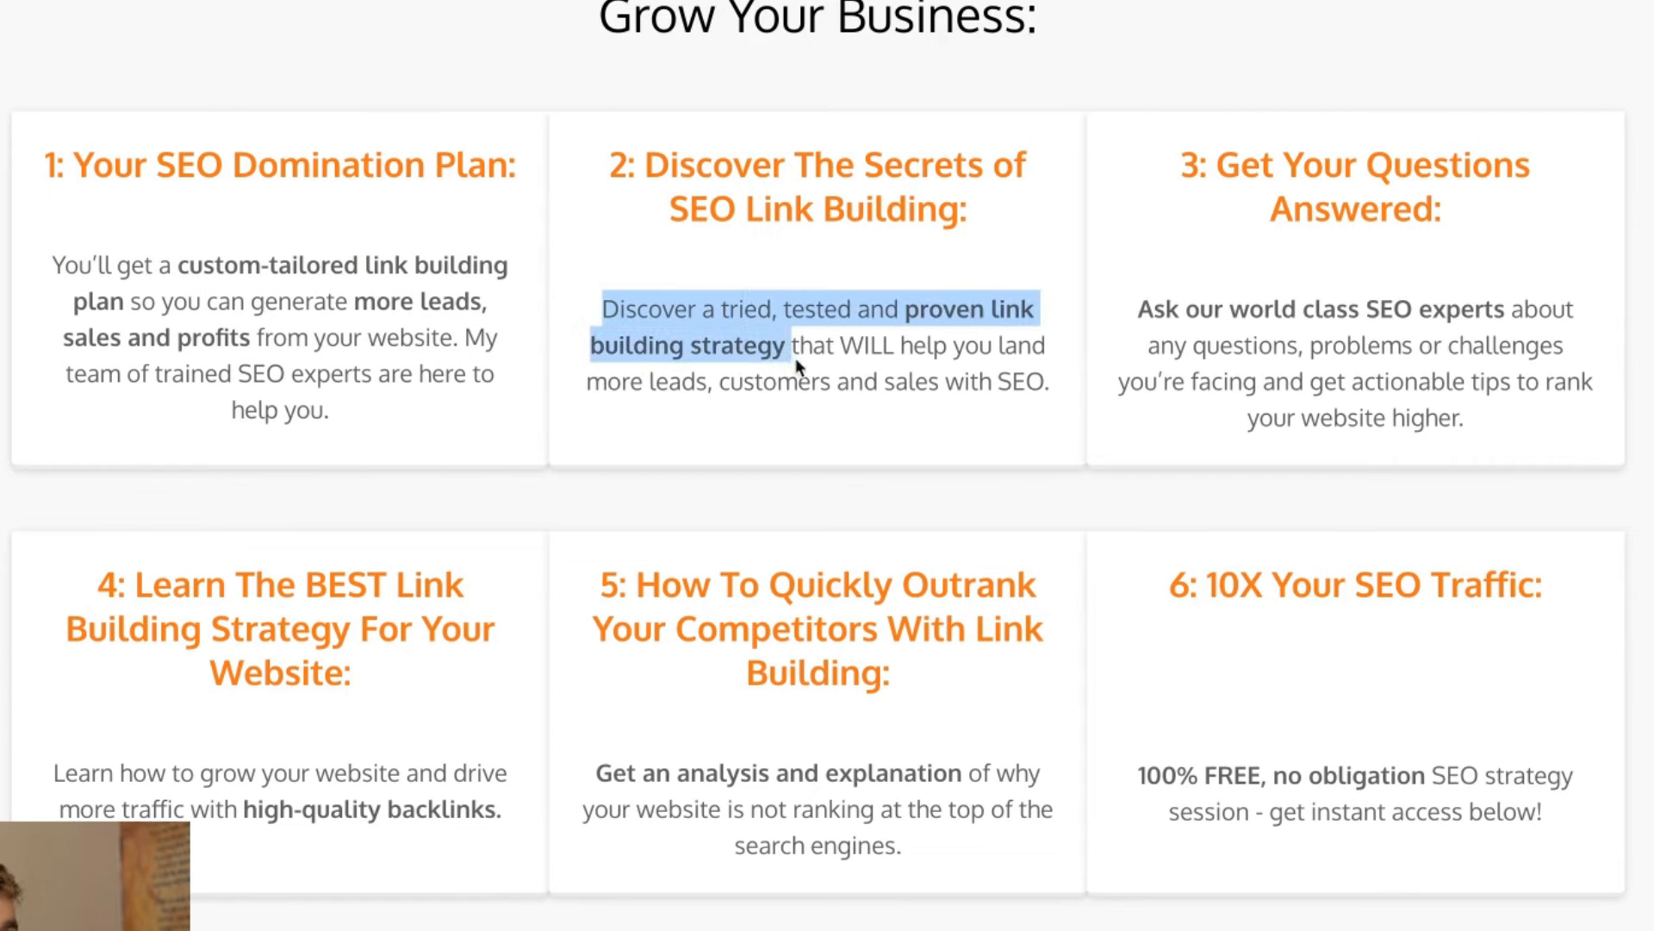
- Clear the highlighted text in the second SEO benefit card on the Grow Your Business page
{"action": "left_click", "coordinate": [686, 369]}
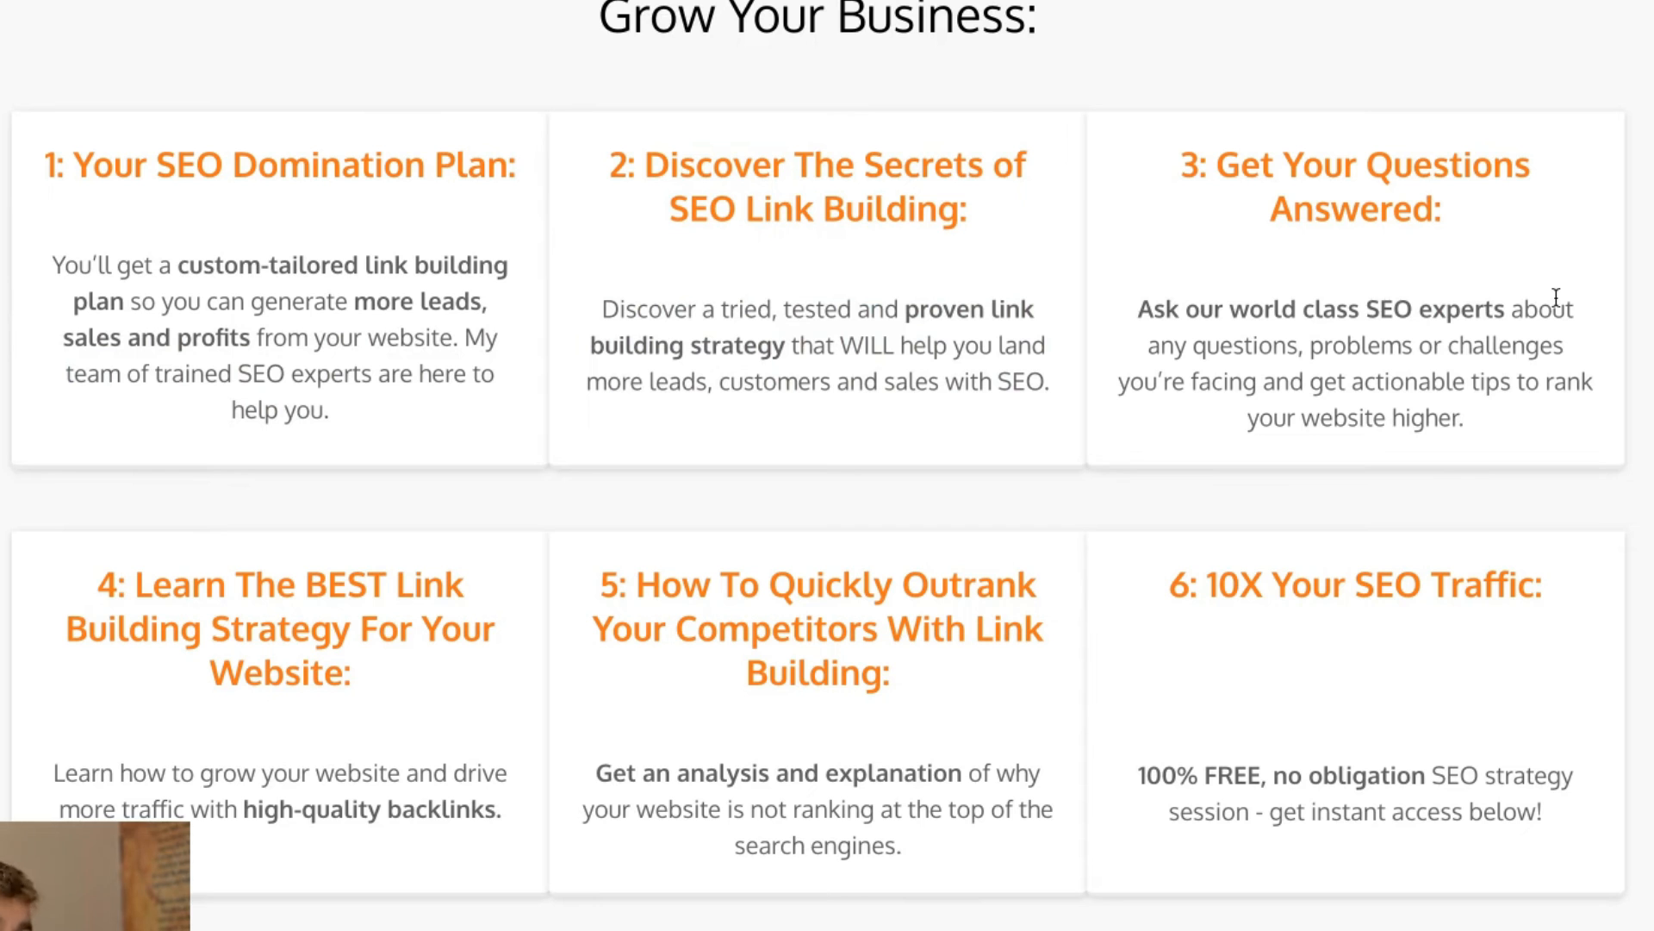
{"action": "mouse_move", "coordinate": [369, 601]}
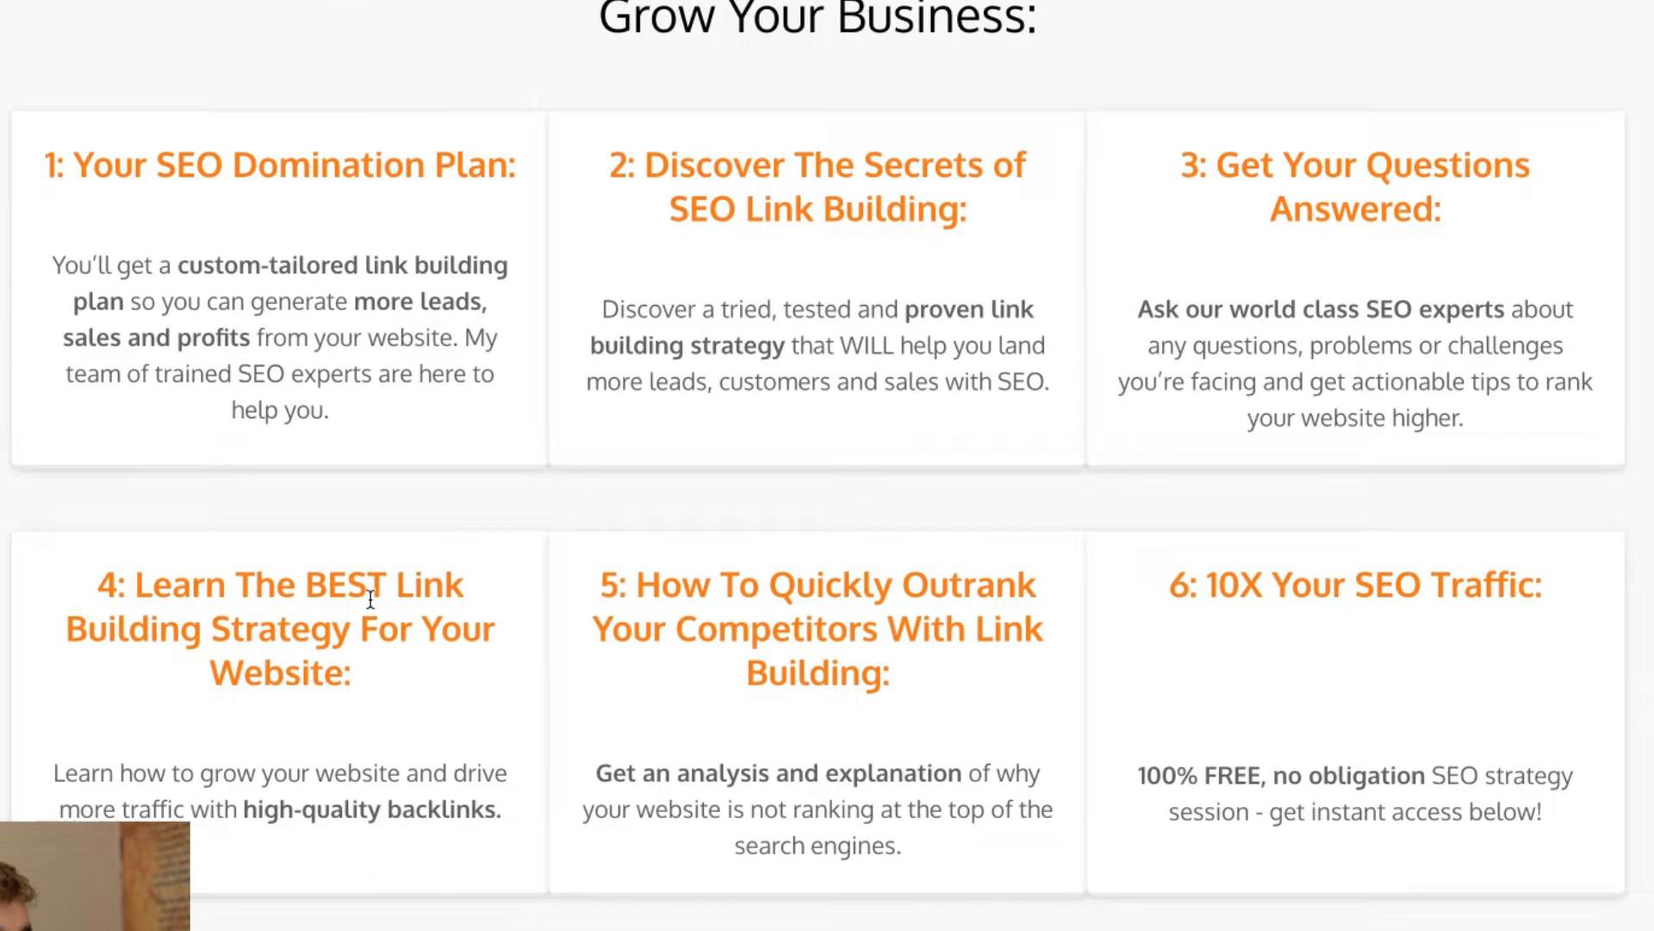